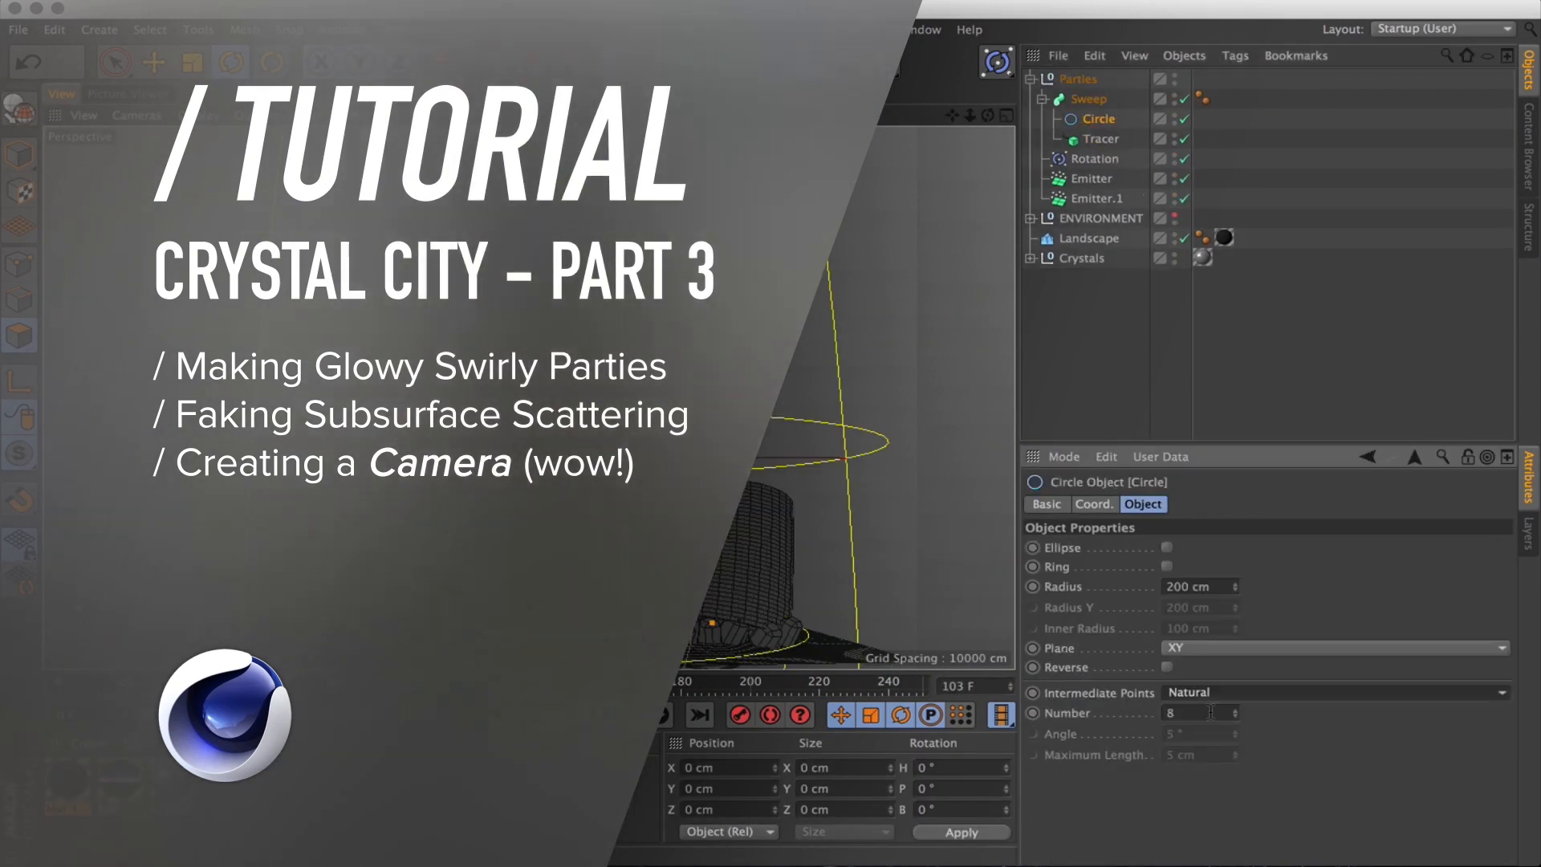
Add a particle Emitter to the scene and hide the crystals.
text(.75)
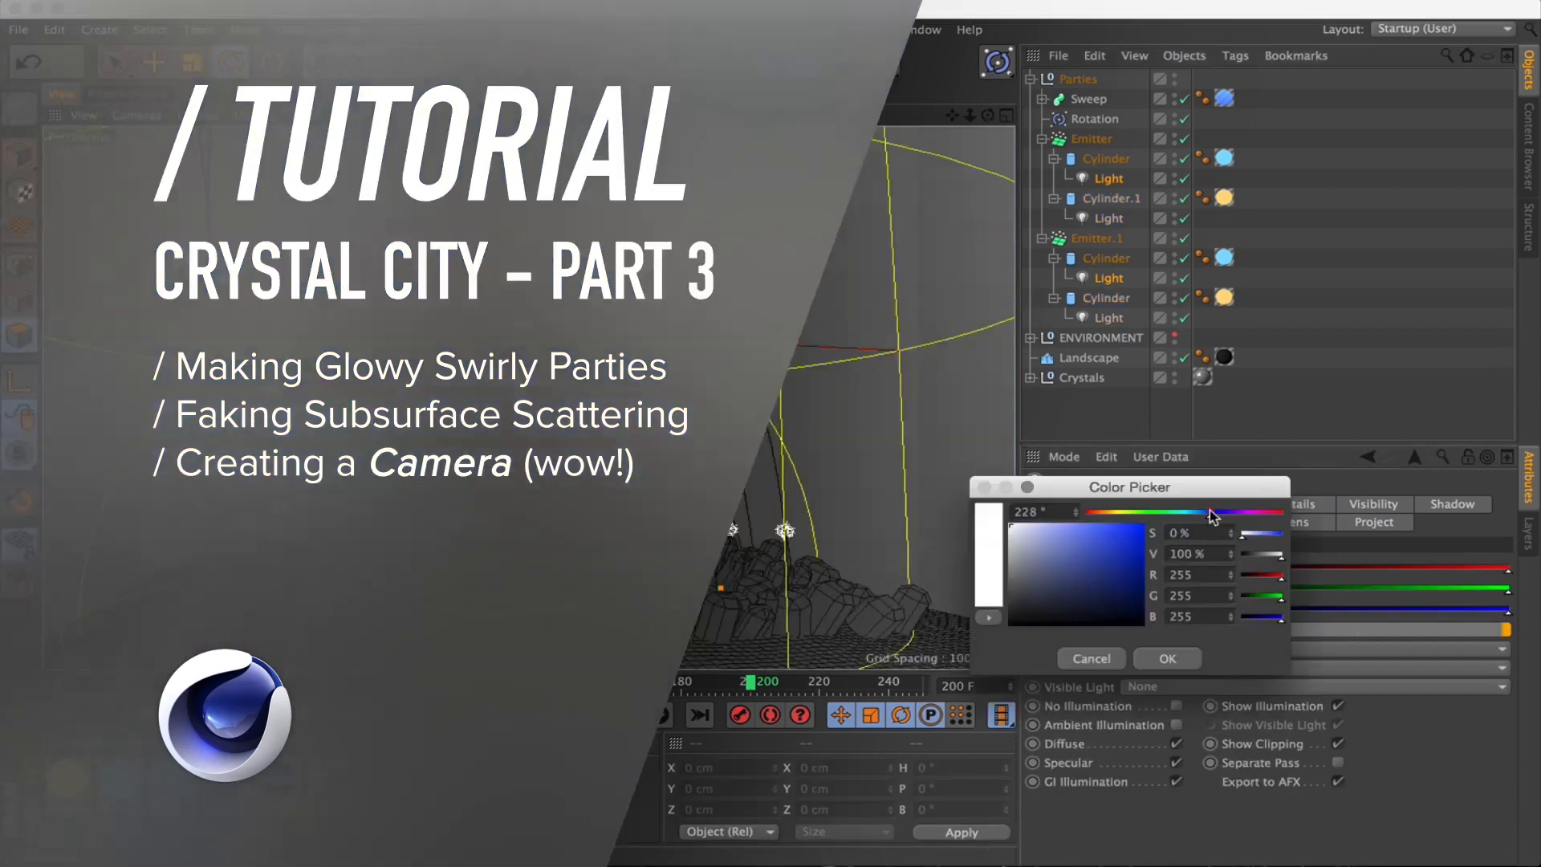
click(1166, 658)
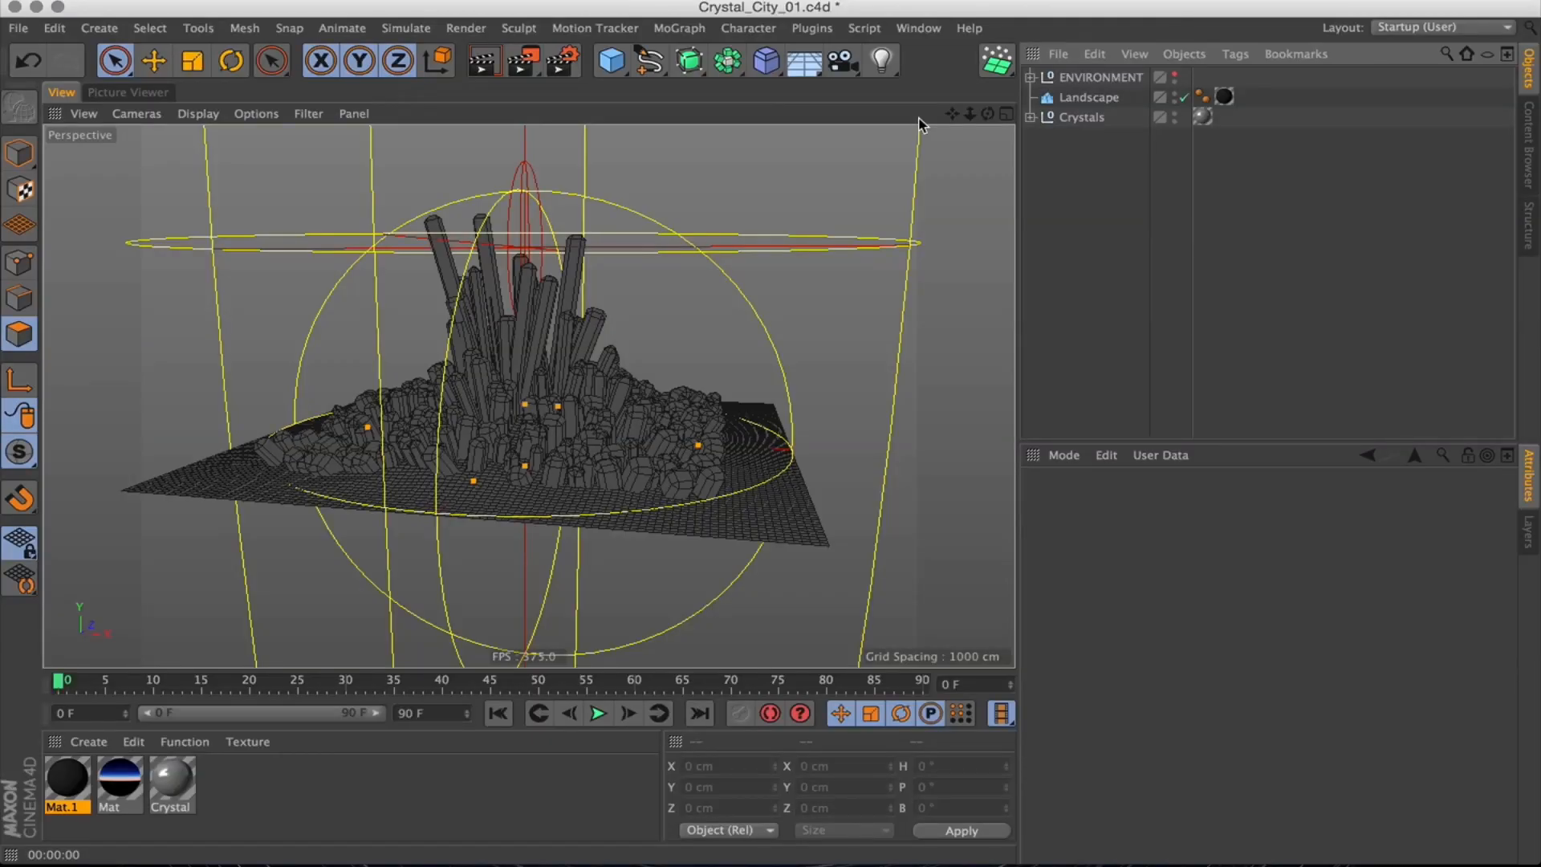
click(995, 61)
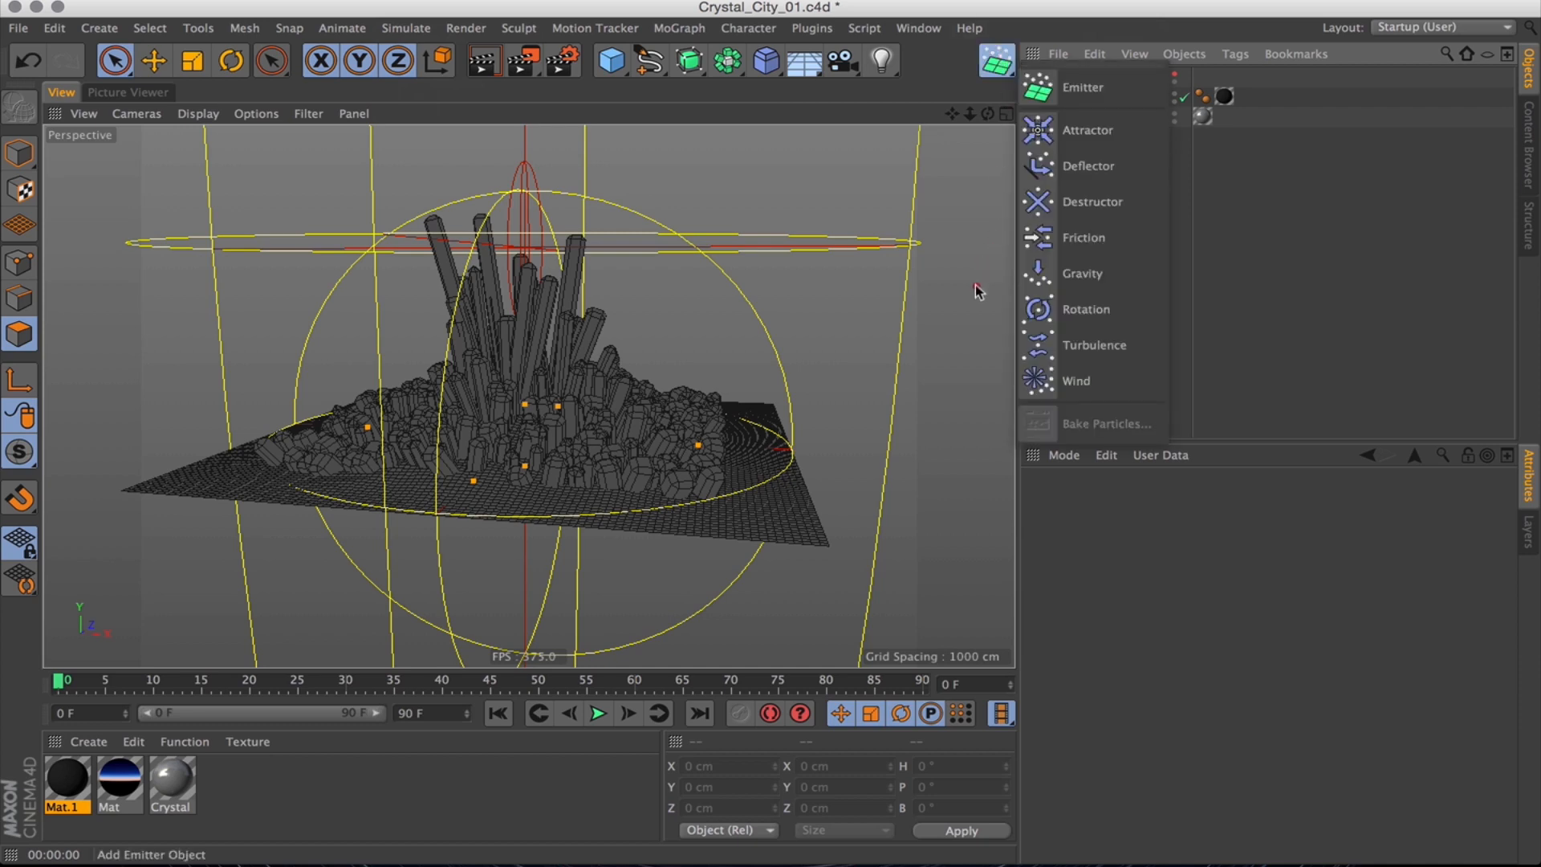
click(1079, 77)
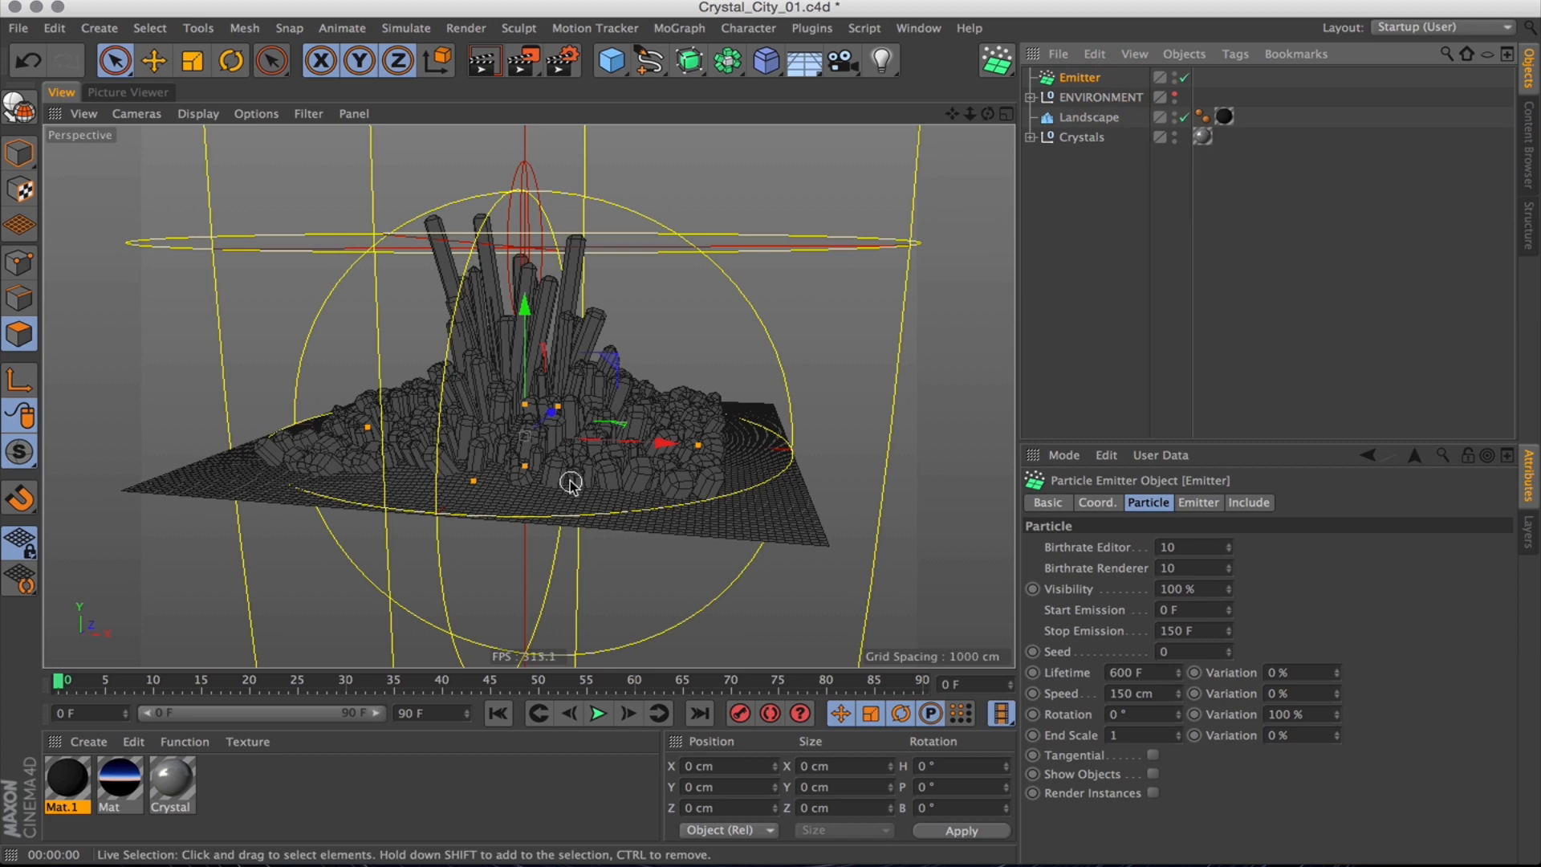
click(1080, 136)
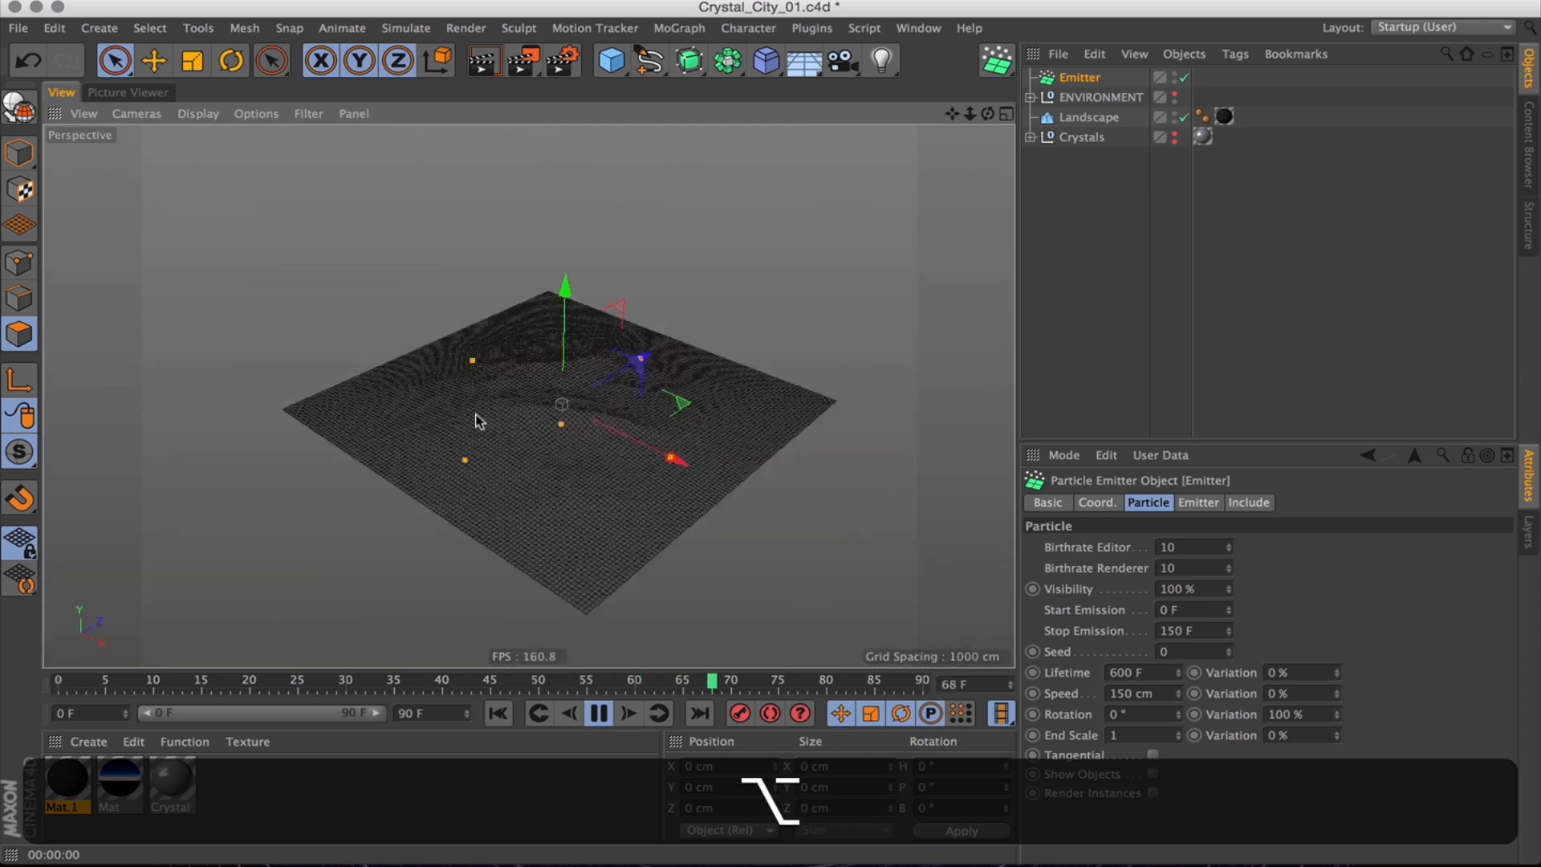
Set the project to 25 fps with a 250-frame maximum time, then select the Emitter.
click(230, 61)
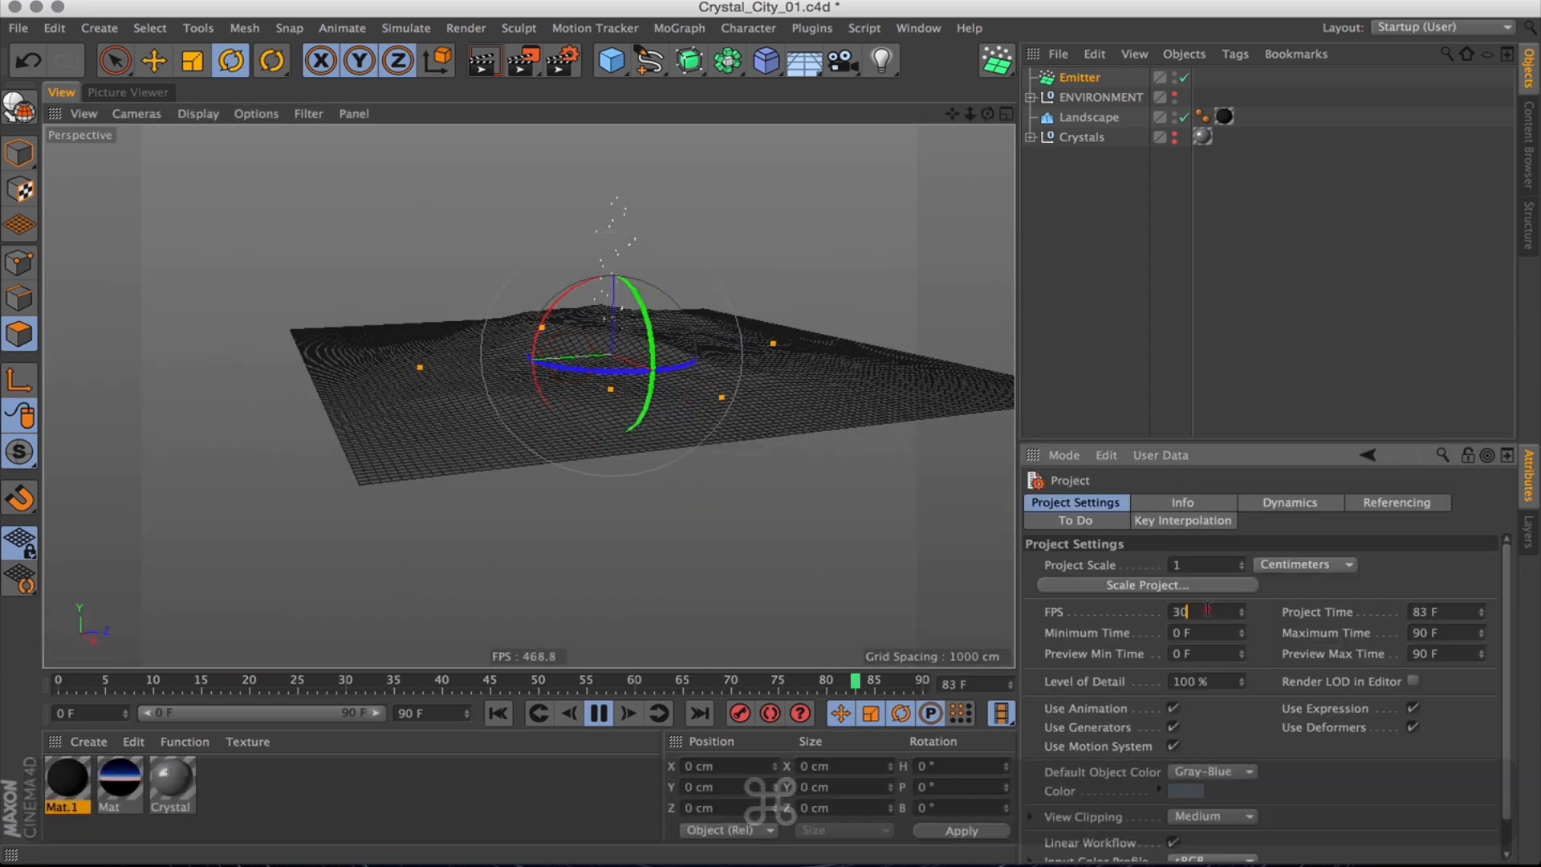
text(25)
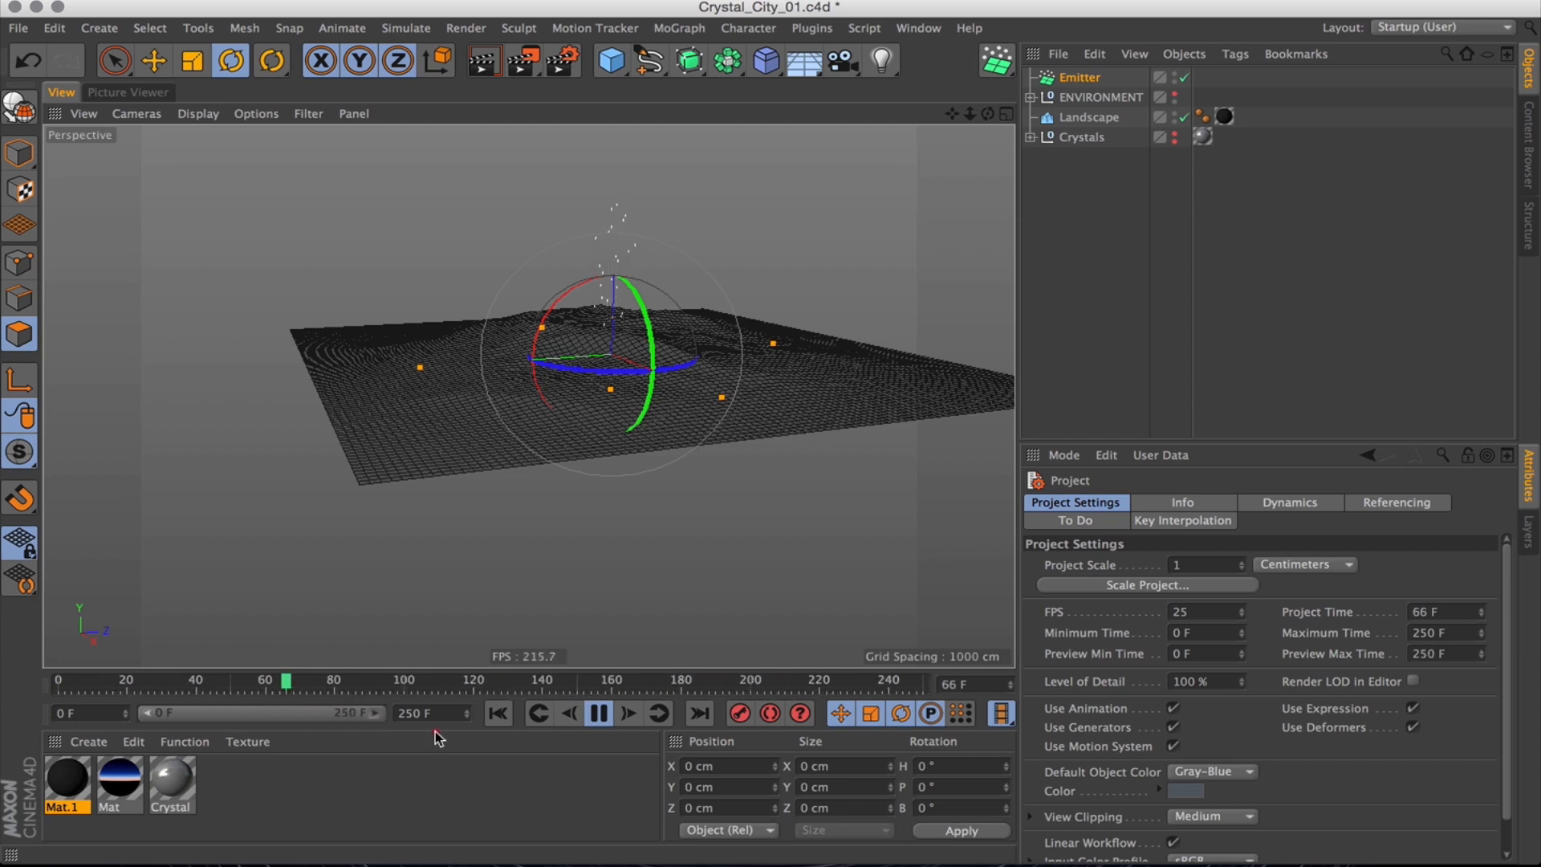
click(1077, 77)
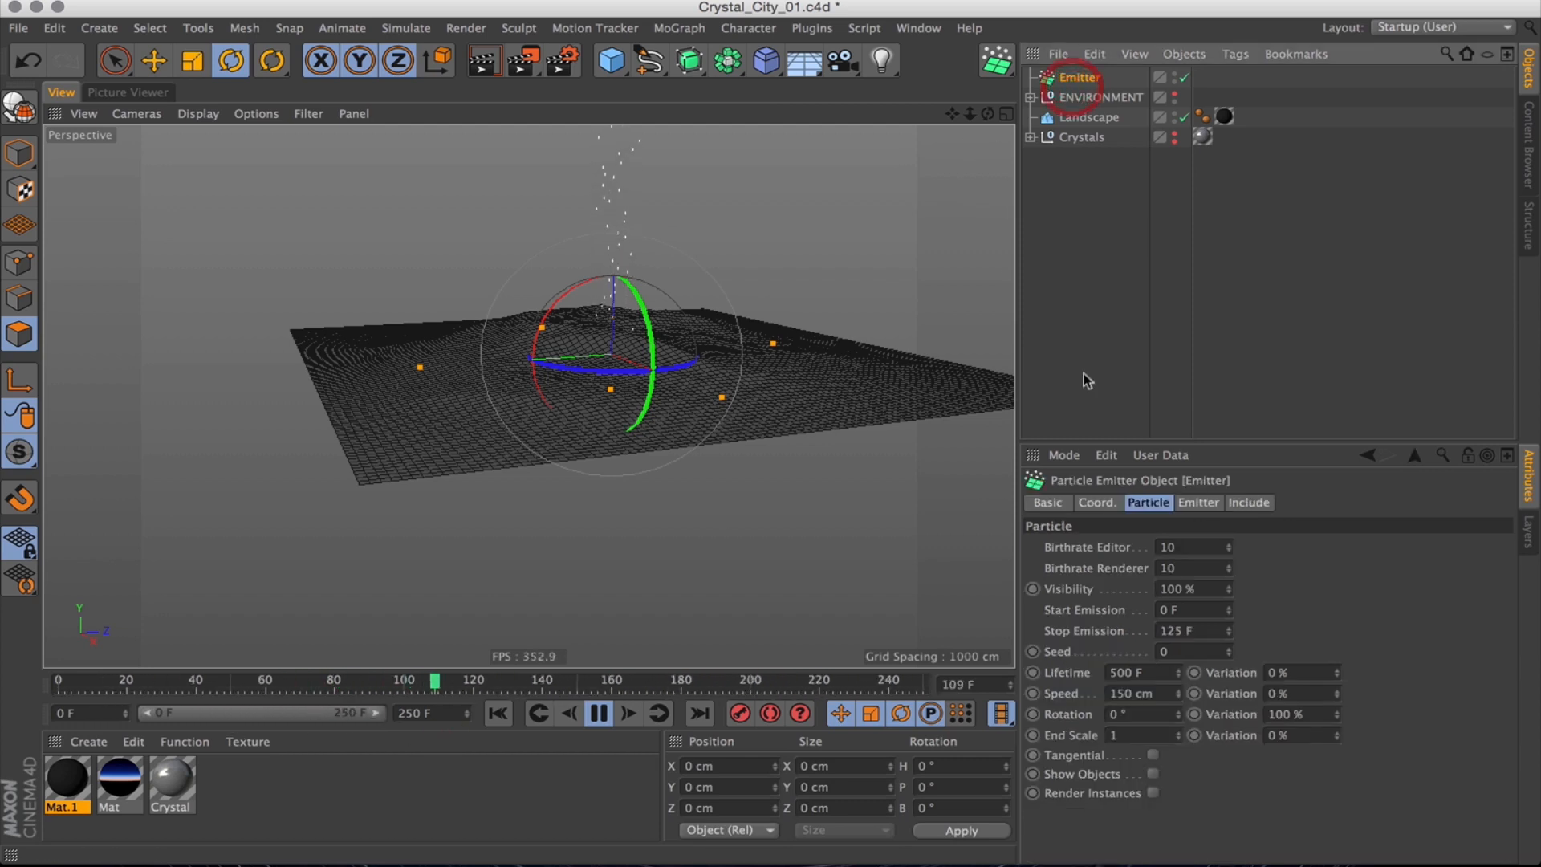
Set the emitter size to 250 cm, with speed 300 cm and 75% variation.
click(1197, 503)
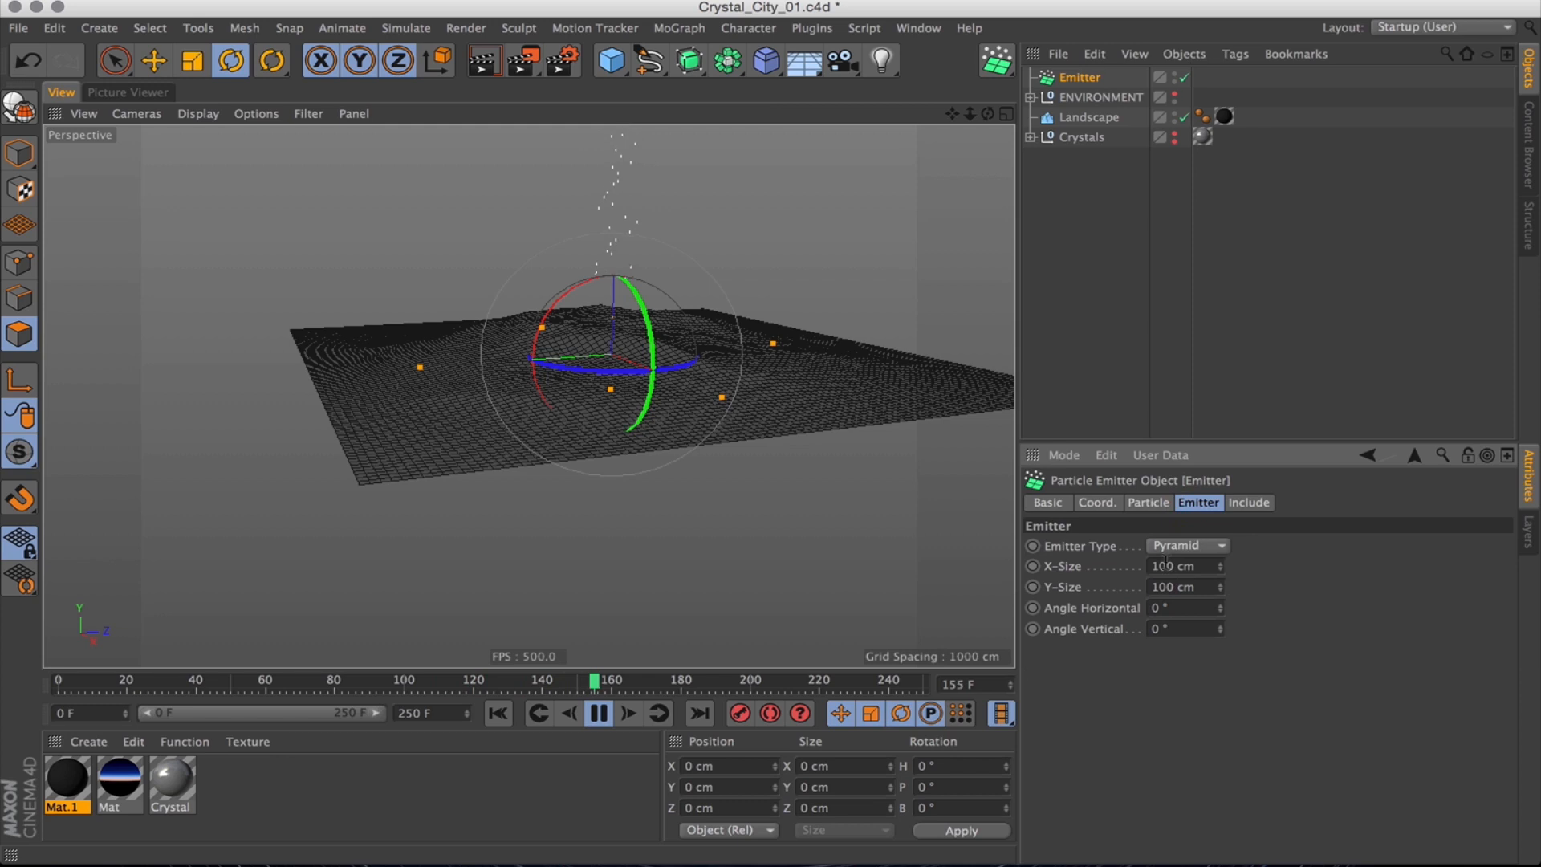
text(250)
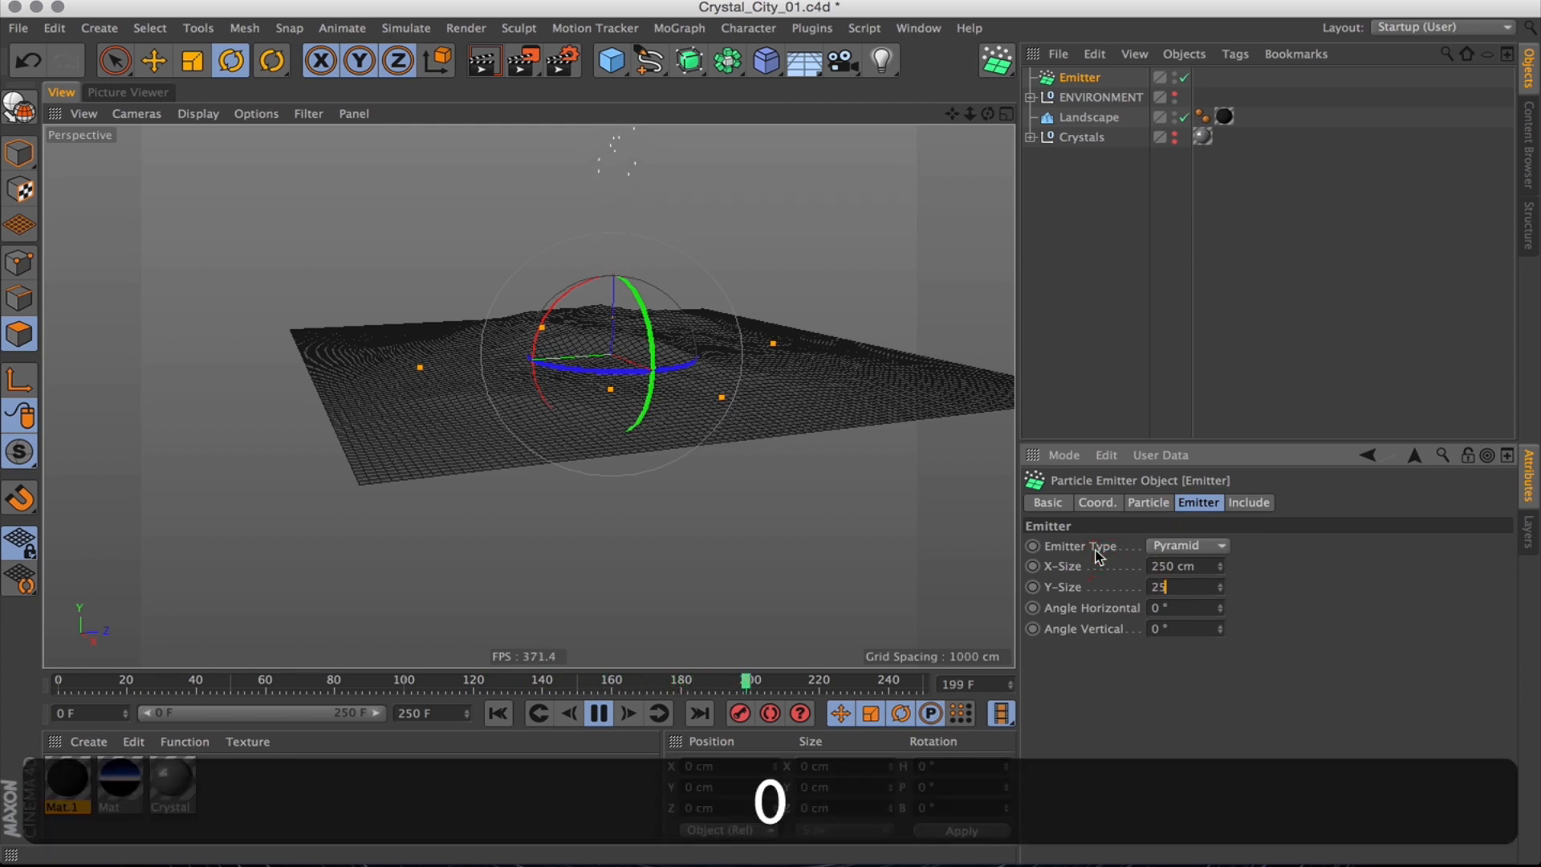
click(1146, 502)
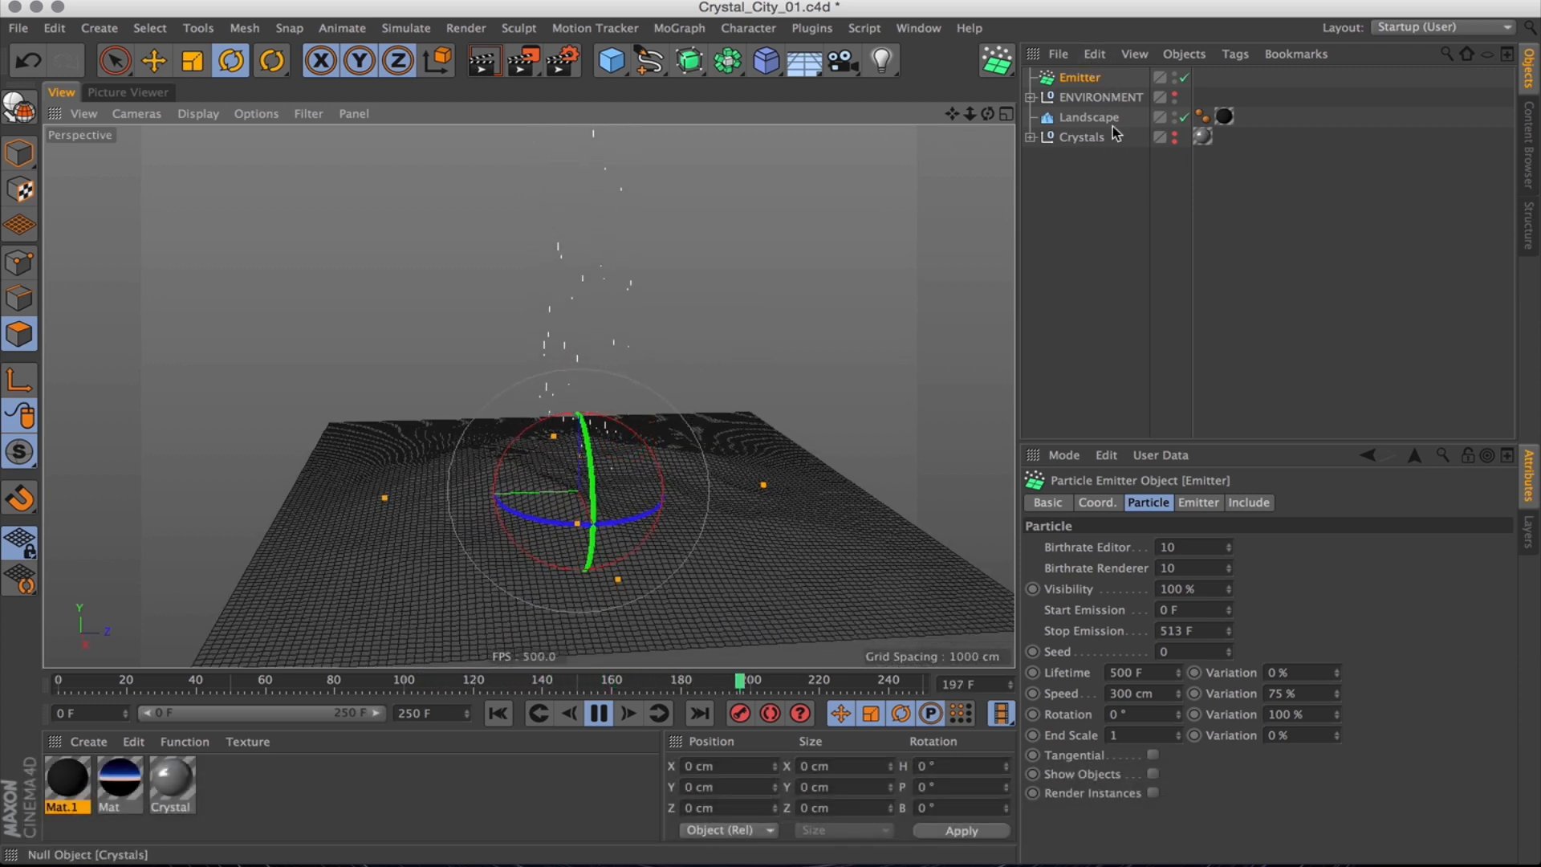
Add a Rotation modifier (angle speed 20, Acceleration) and turn it to spin vertically.
click(995, 61)
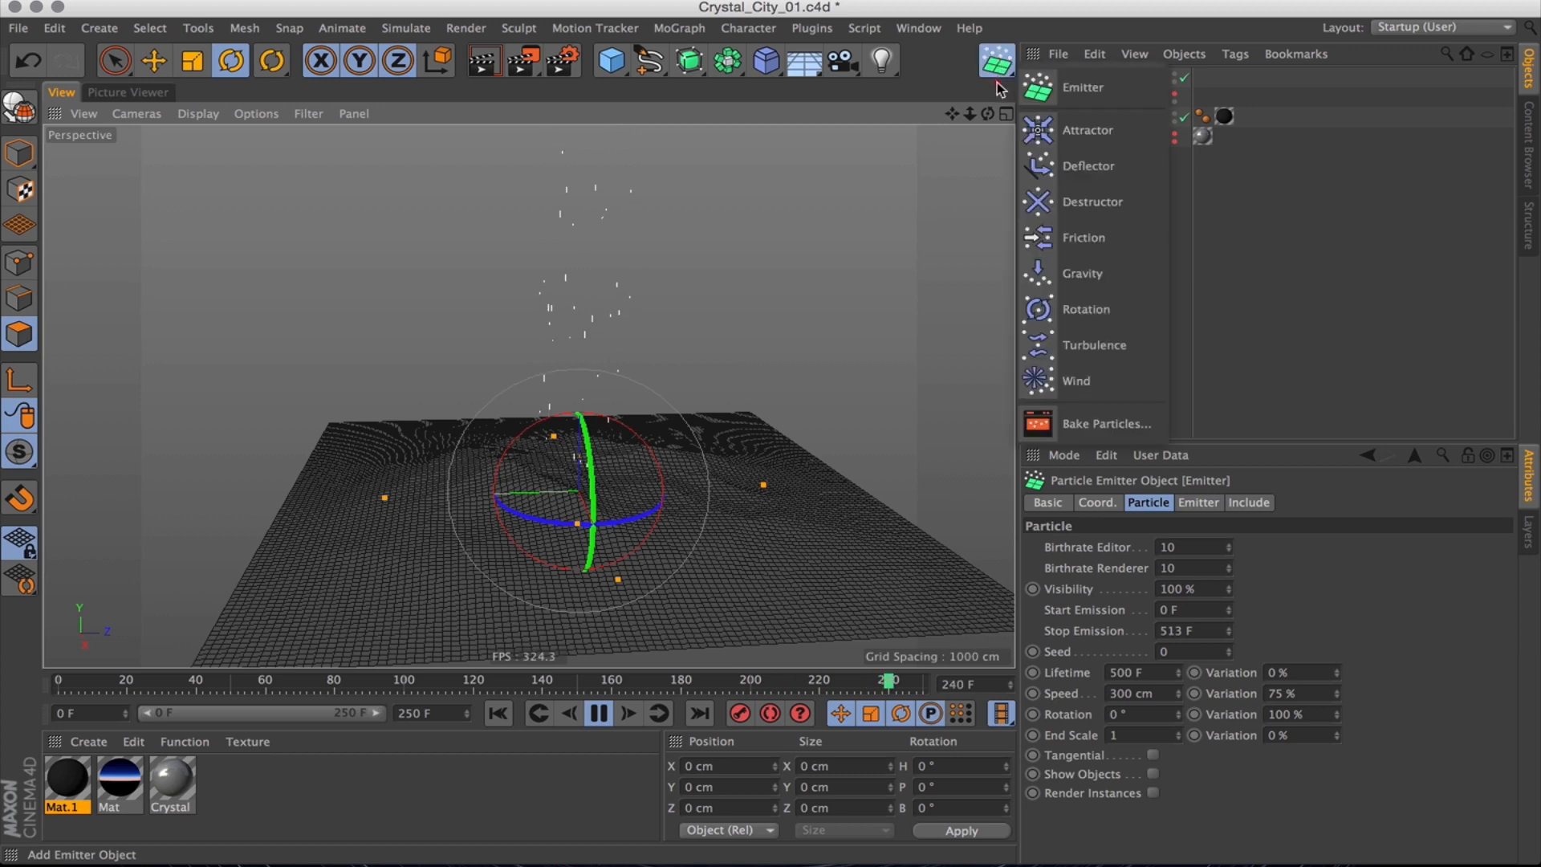
click(1085, 309)
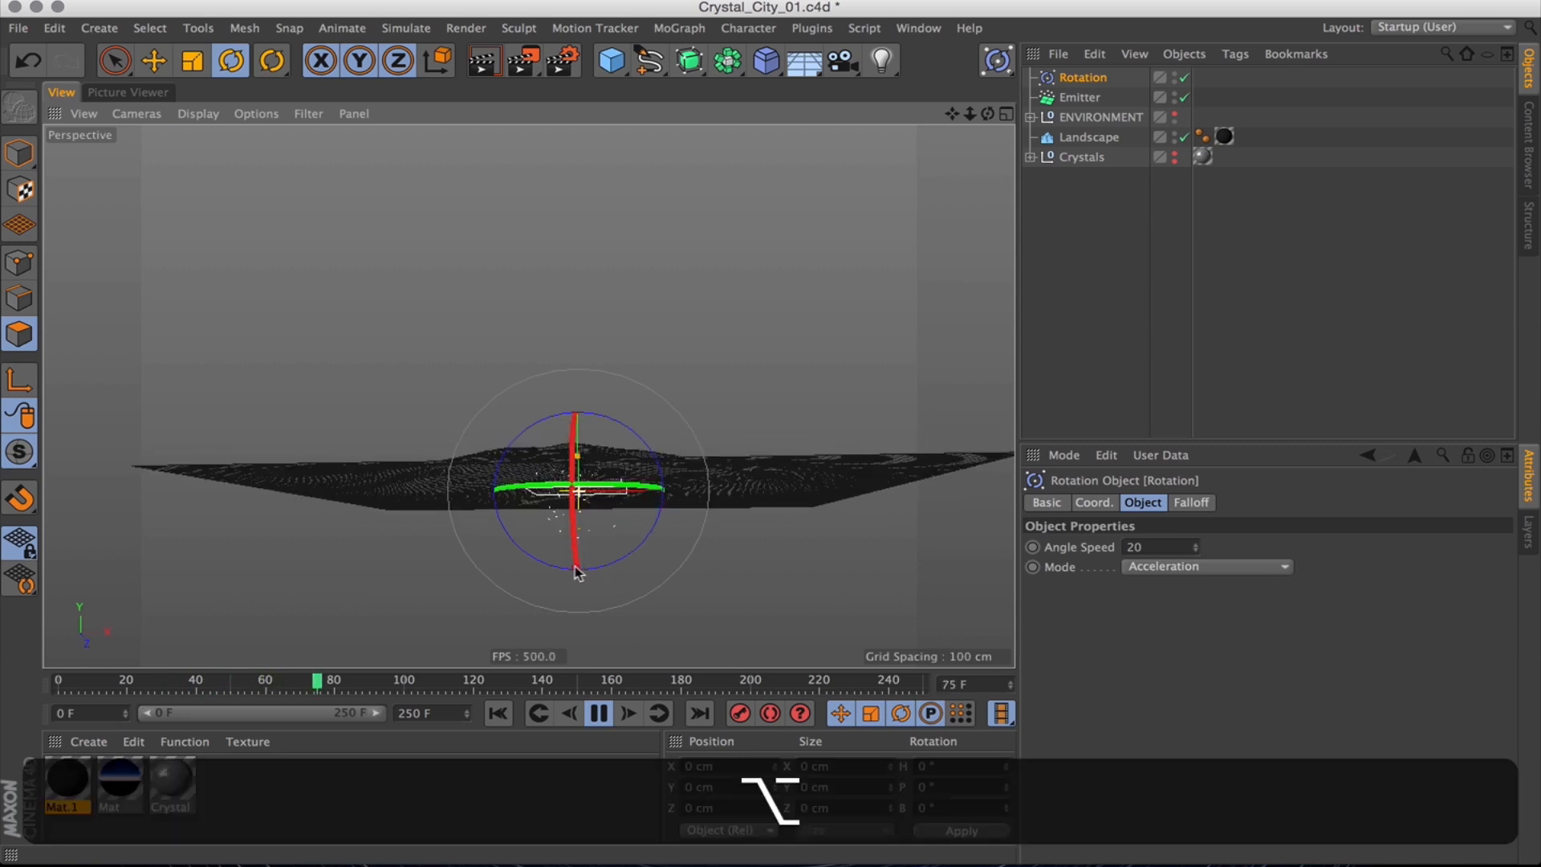
drag(575, 491, 600, 378)
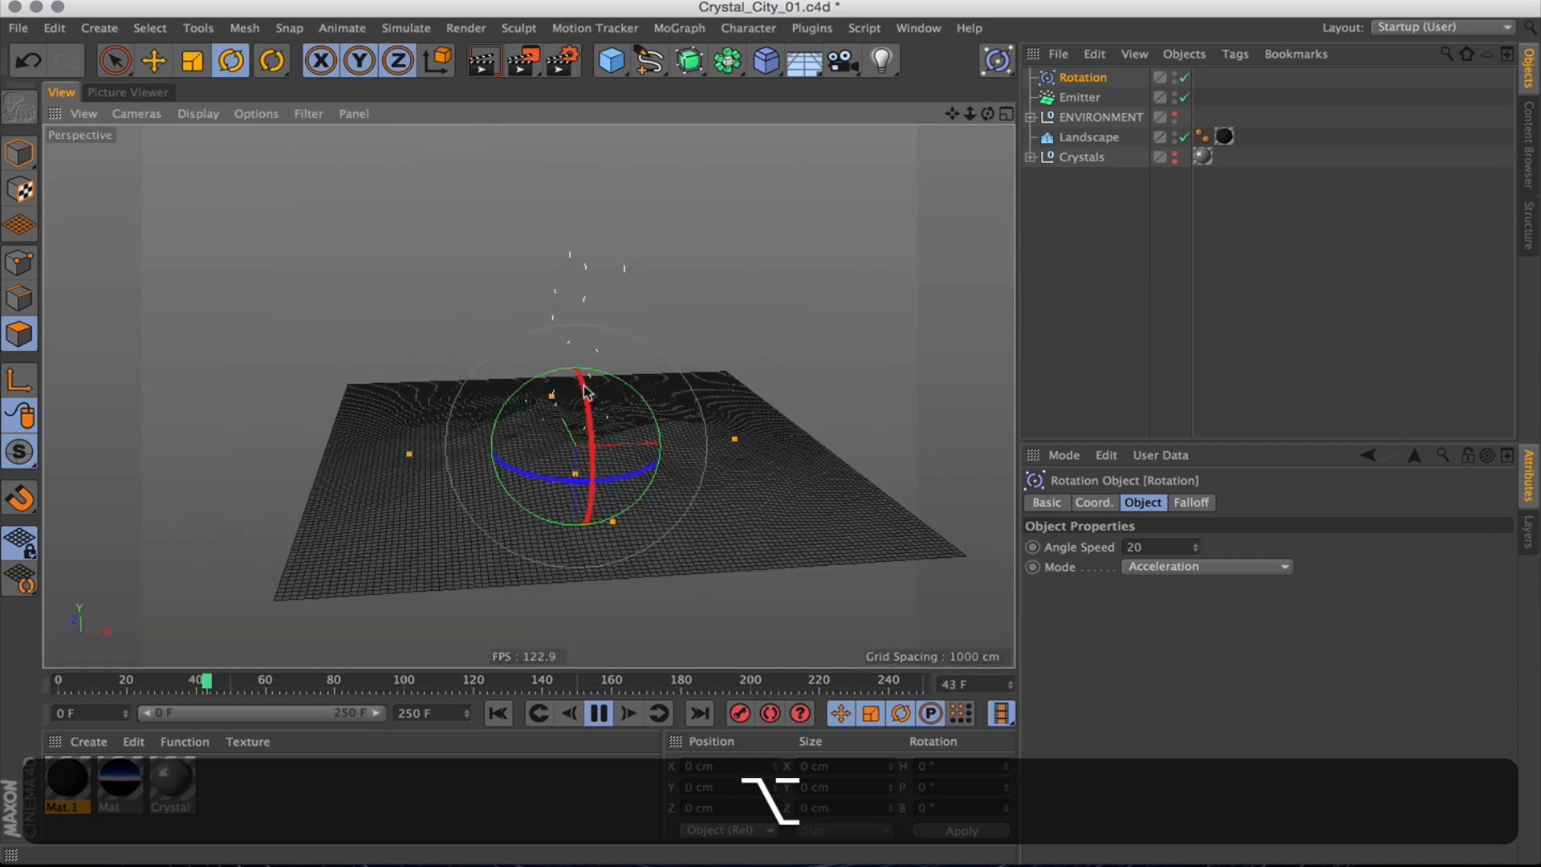
Duplicate the emitter as Emitter.1 sized 1000 × 1000 cm and unhide the crystals.
click(1077, 97)
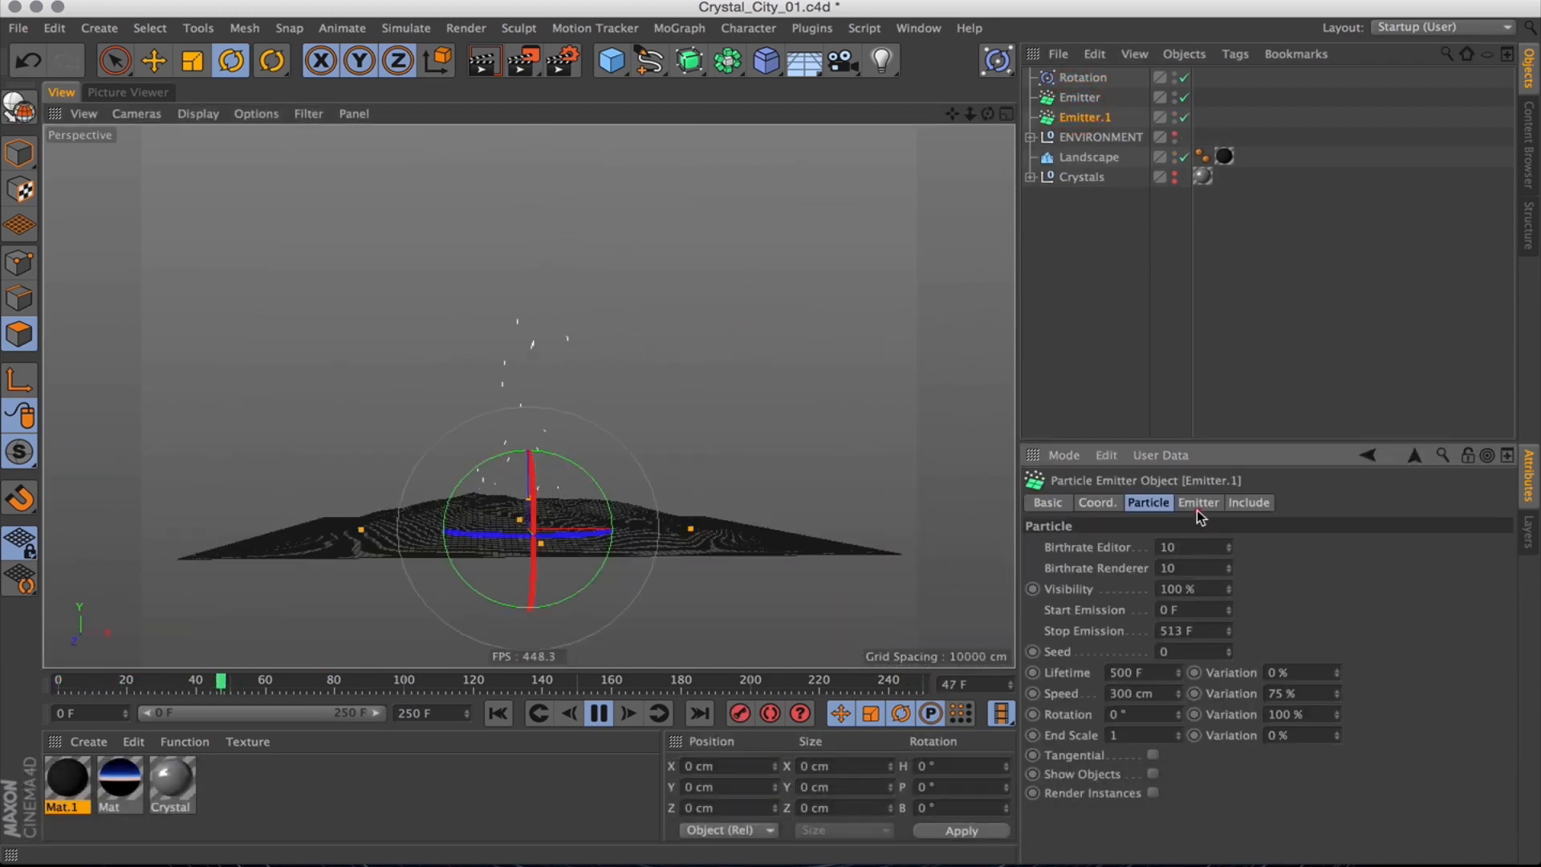
click(1196, 503)
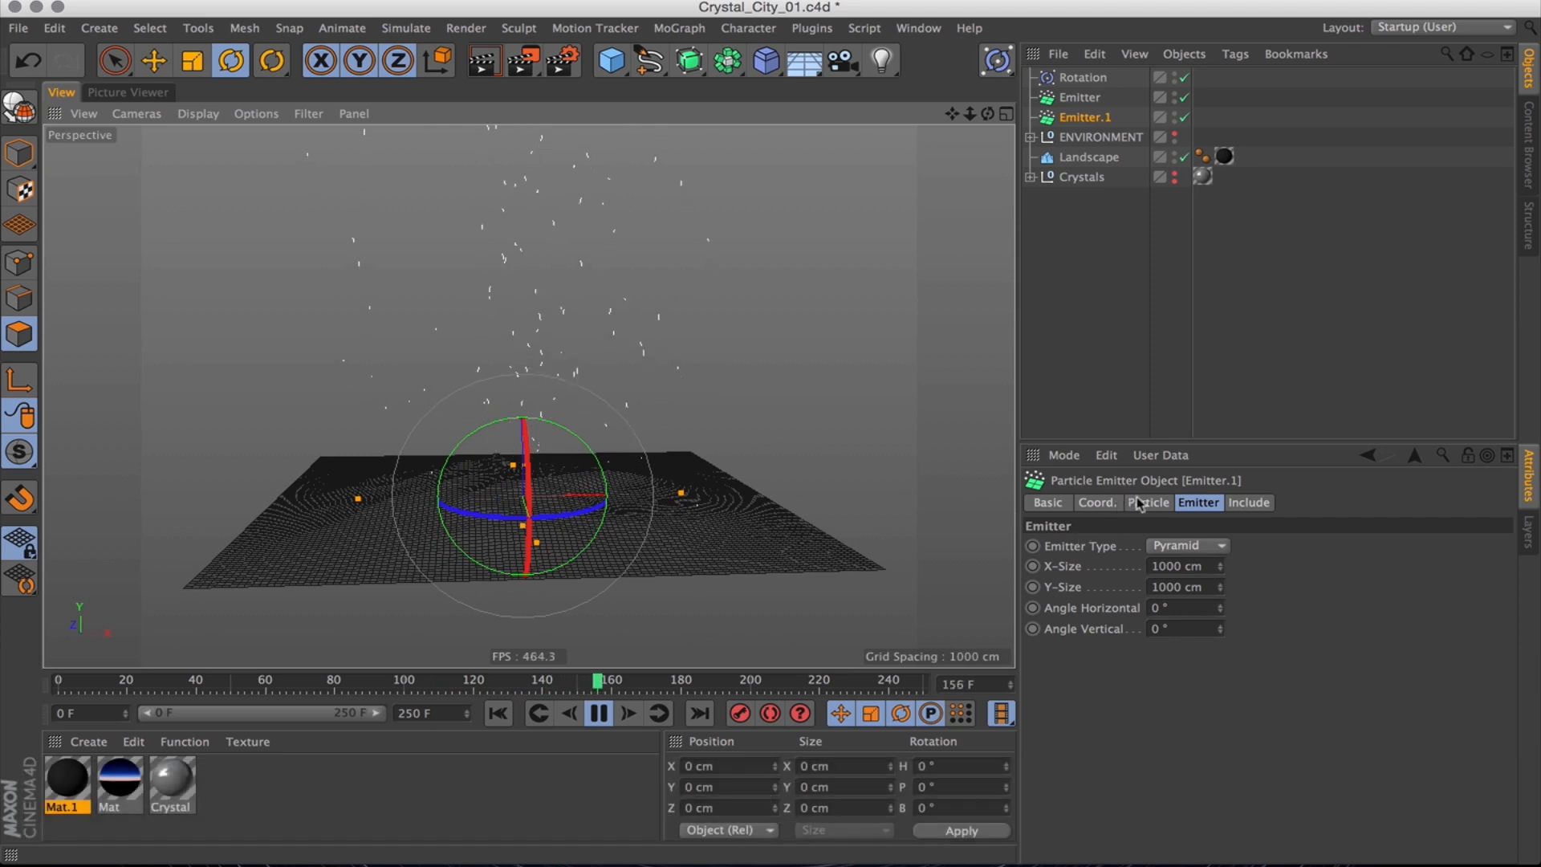
click(1147, 502)
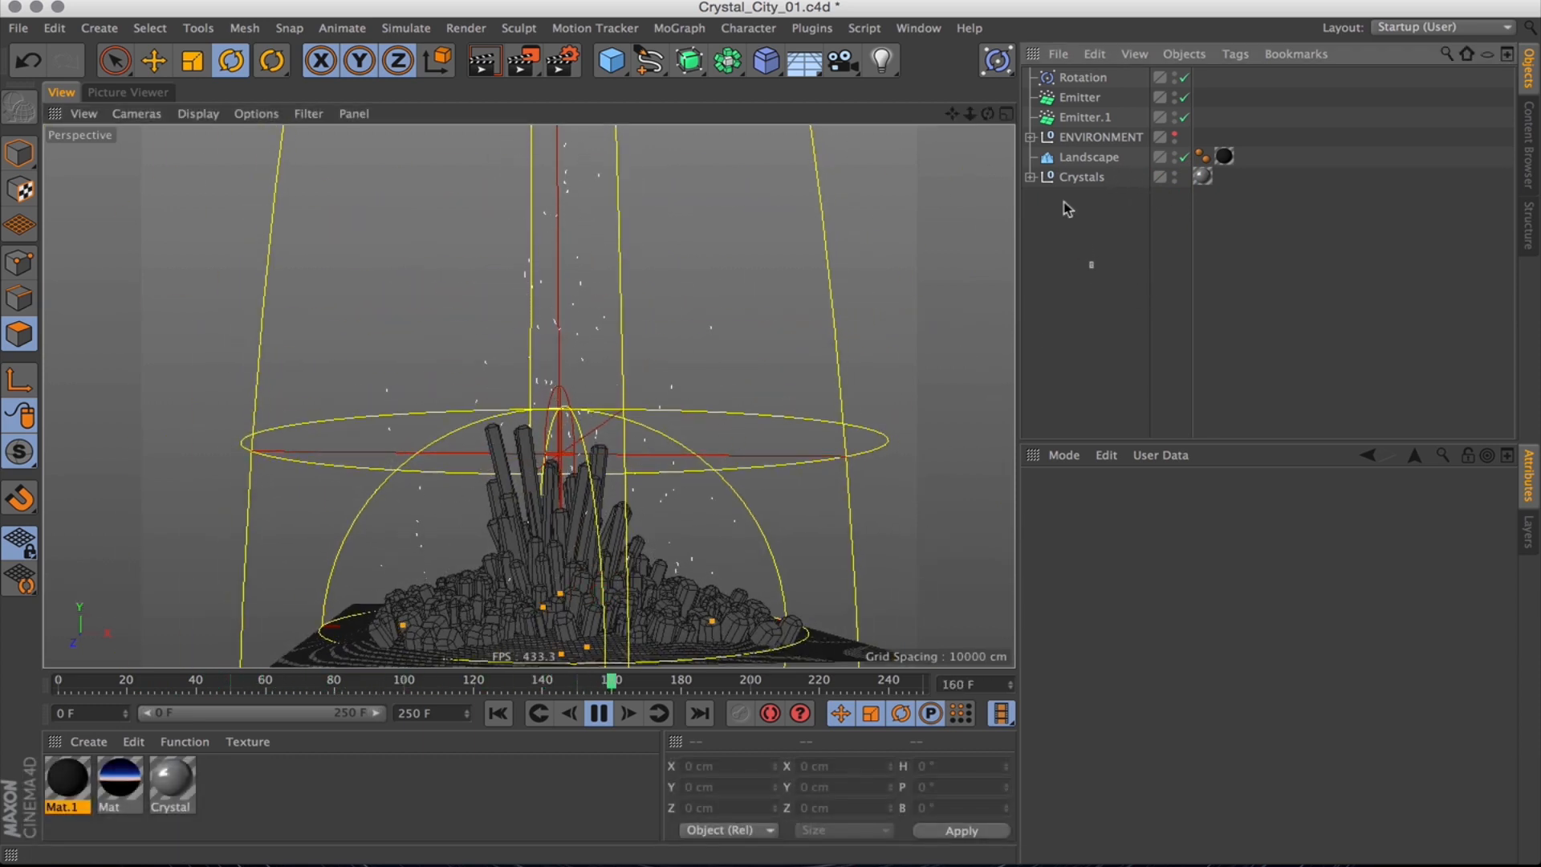
Group Rotation and both emitters under a Parties null, and add a Tracer inside a Sweep.
click(713, 61)
text(Partie)
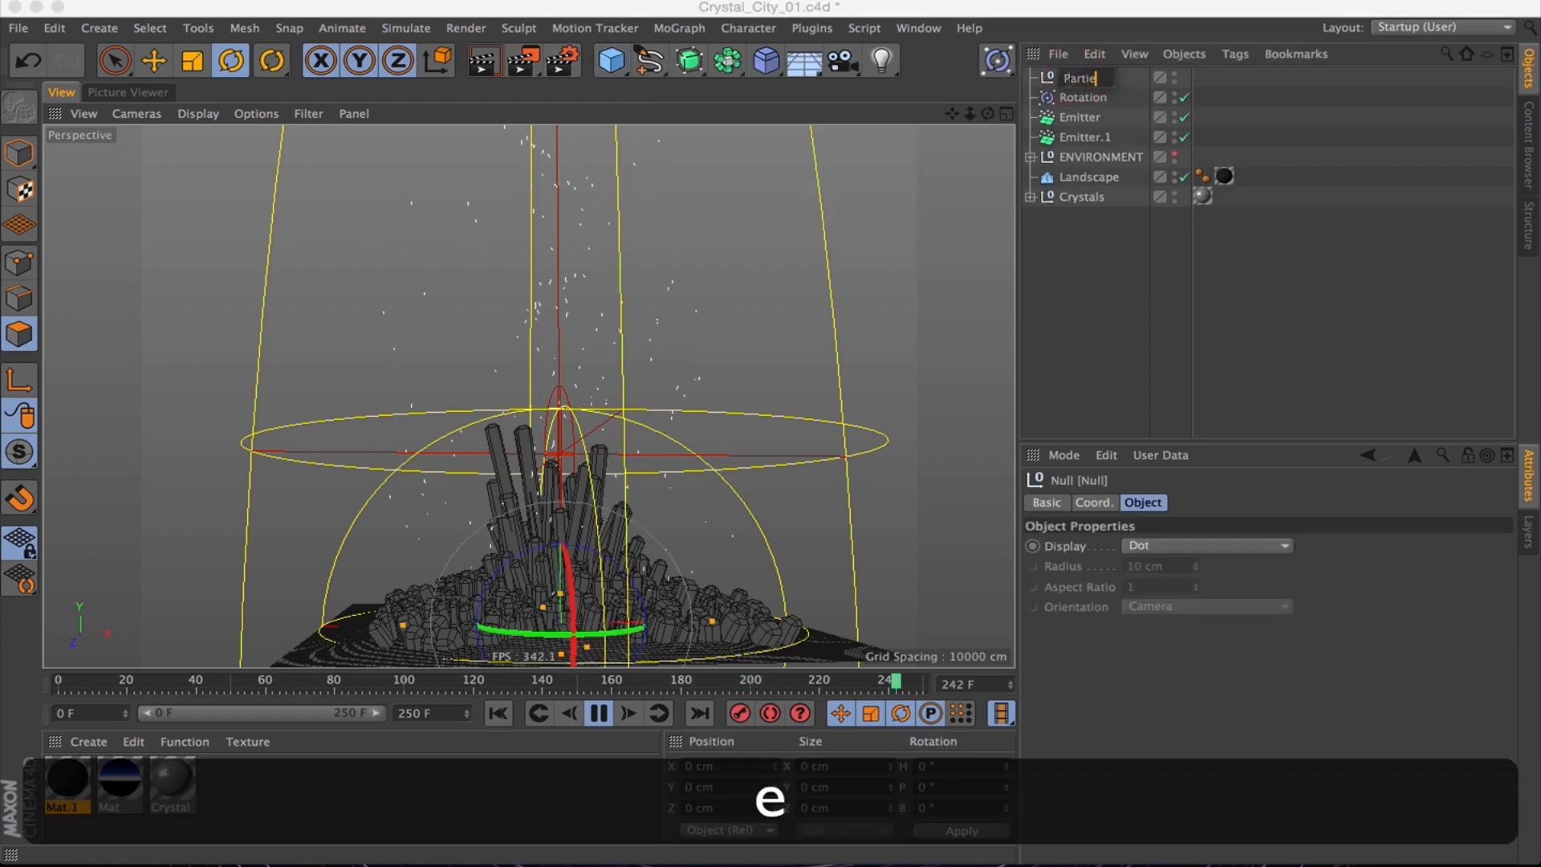
click(1082, 96)
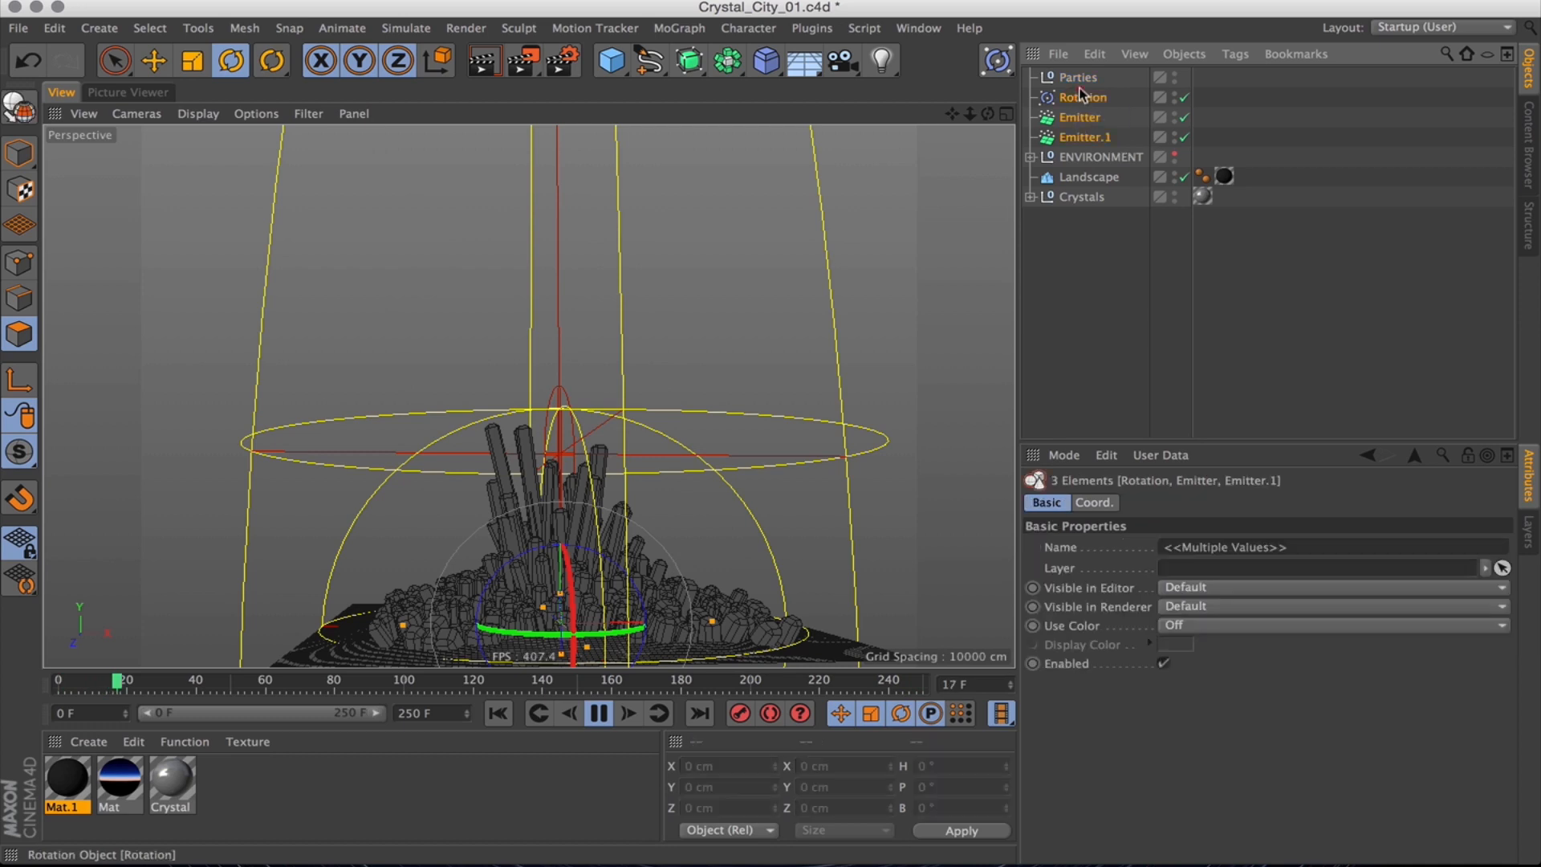
click(1078, 117)
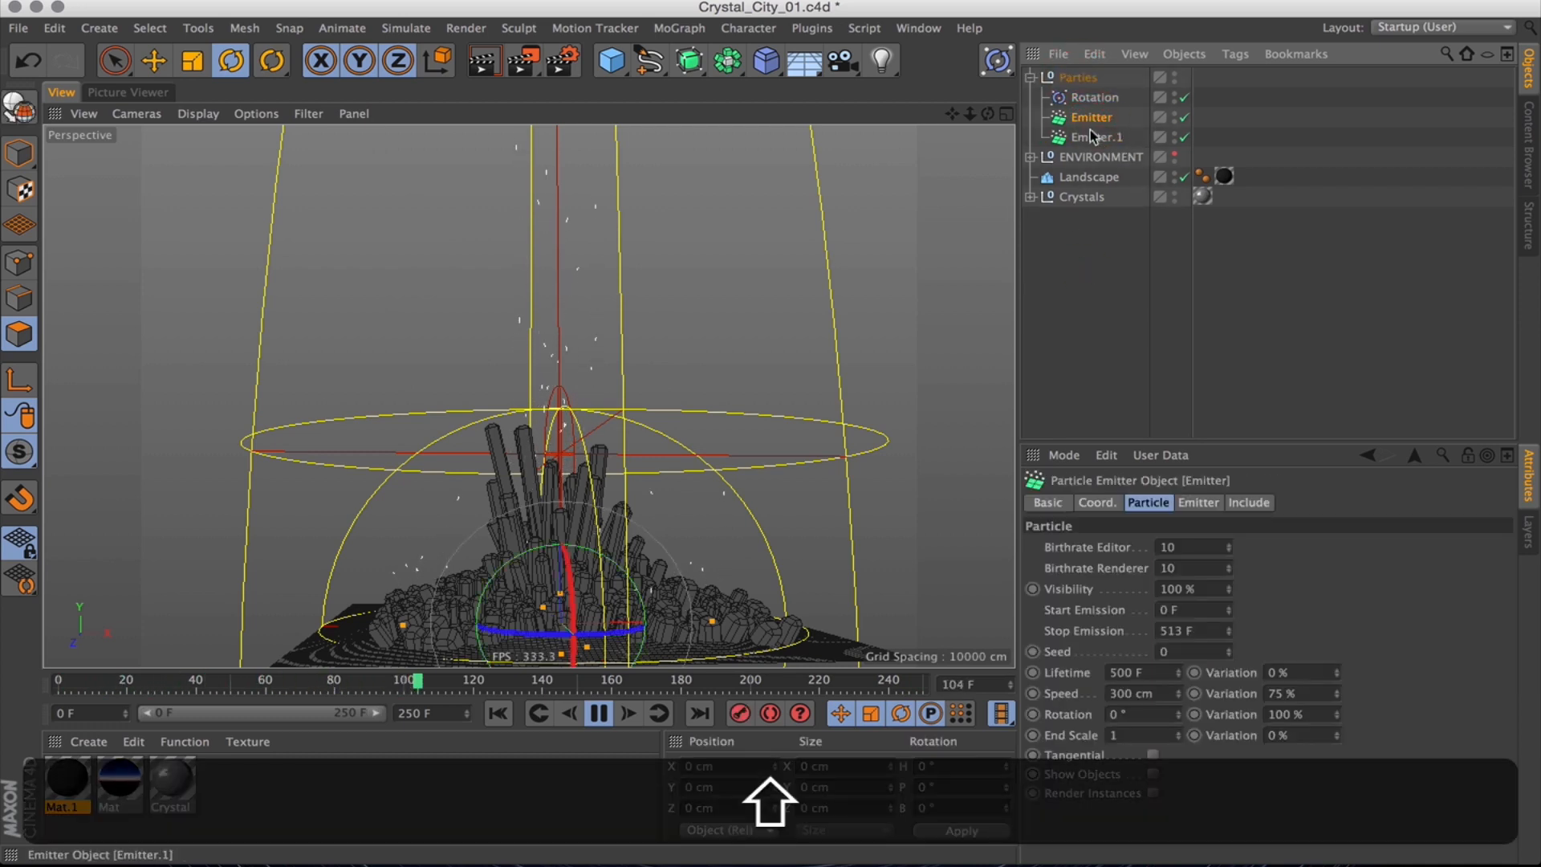
click(595, 27)
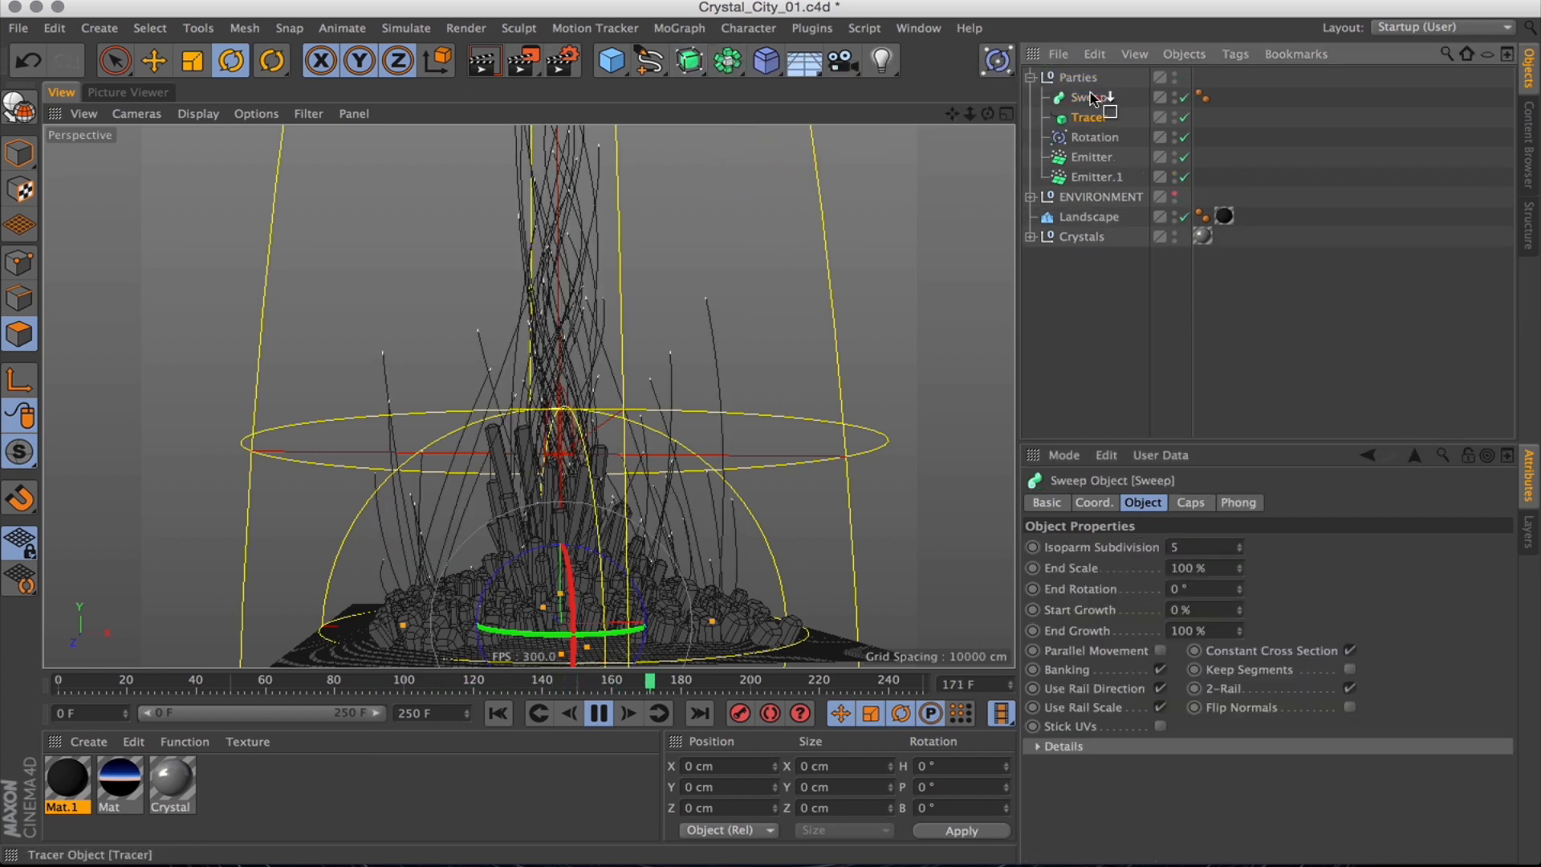
Add a Circle profile to the Sweep with 0.5 cm radius and Natural intermediate points.
click(1087, 118)
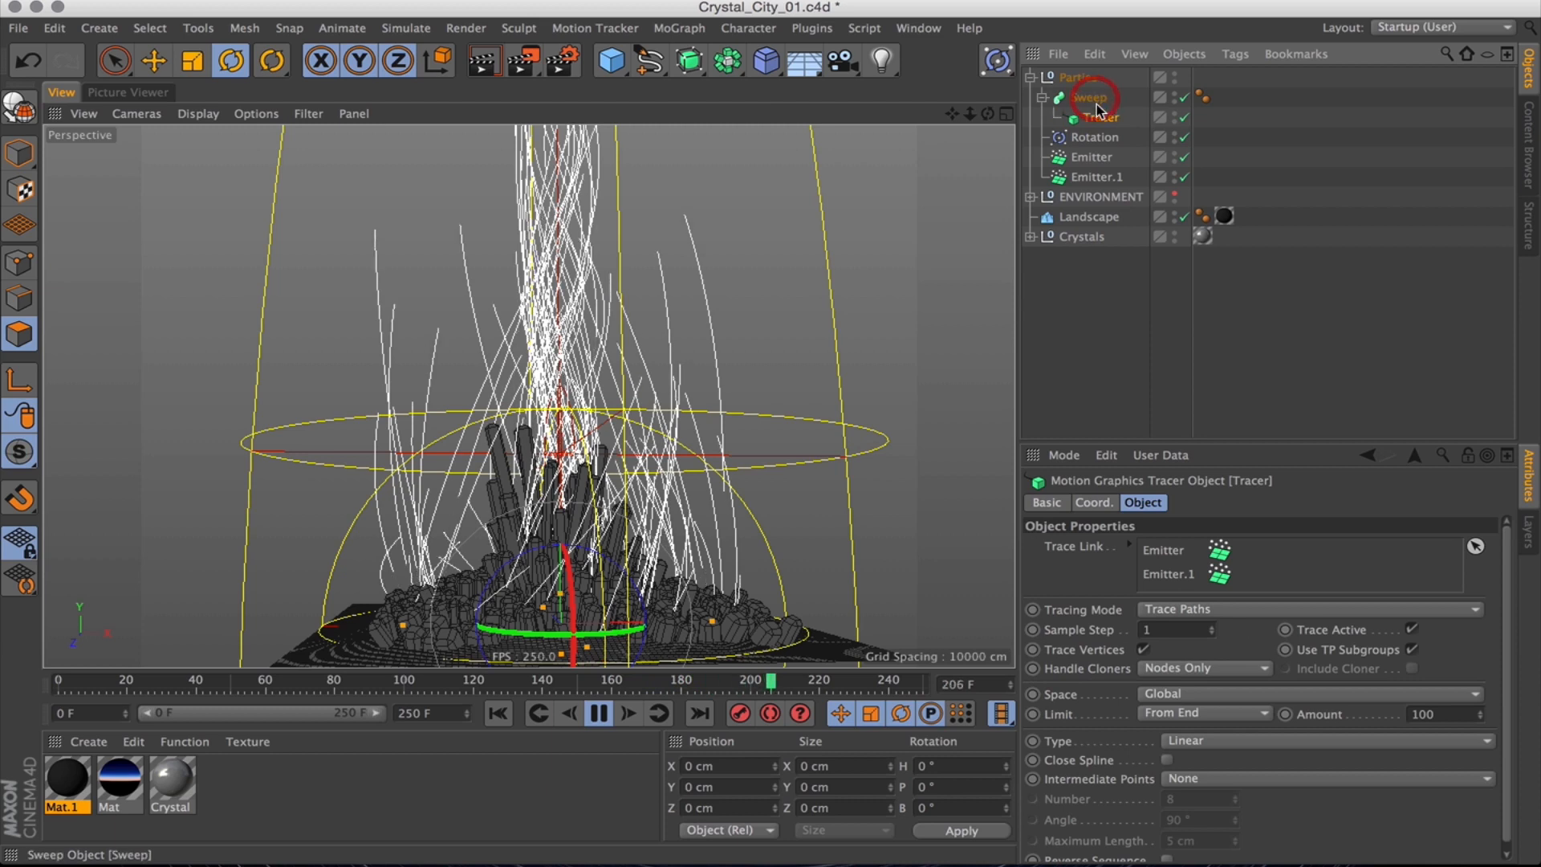
click(688, 61)
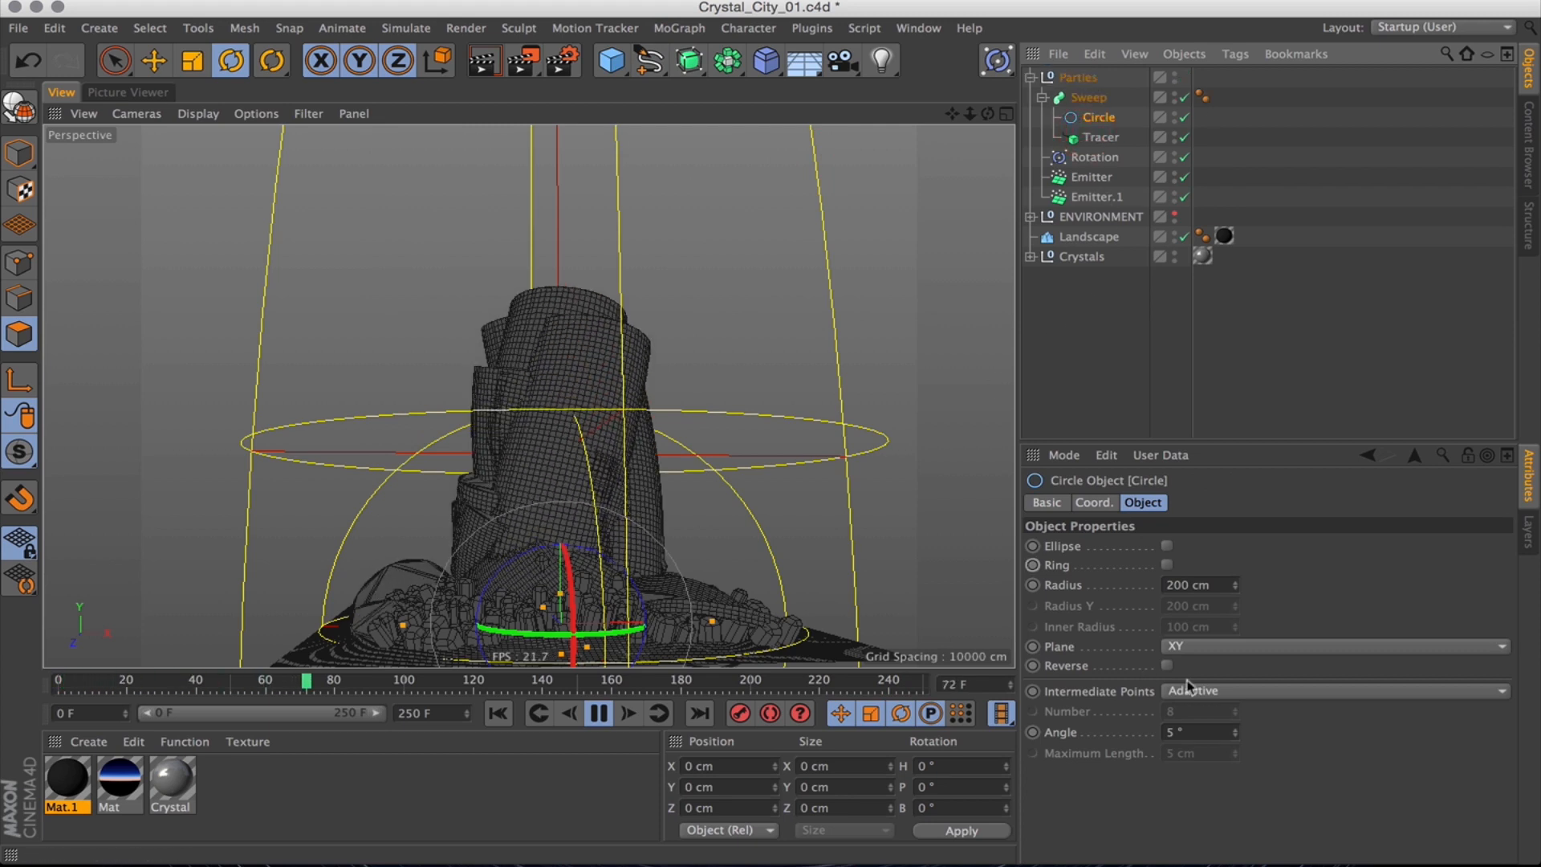
click(1331, 690)
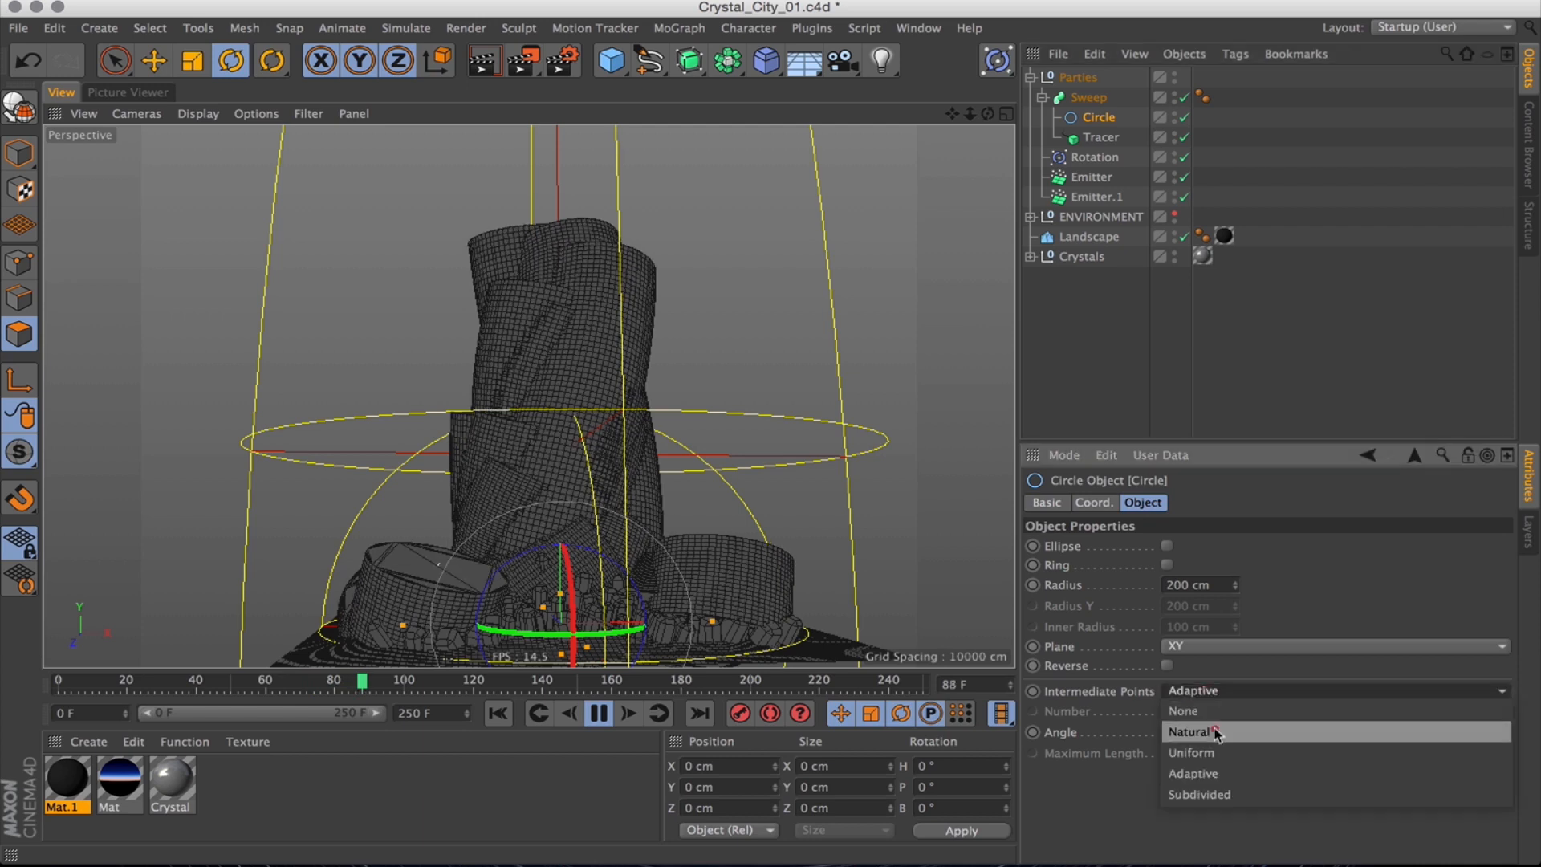
click(1187, 732)
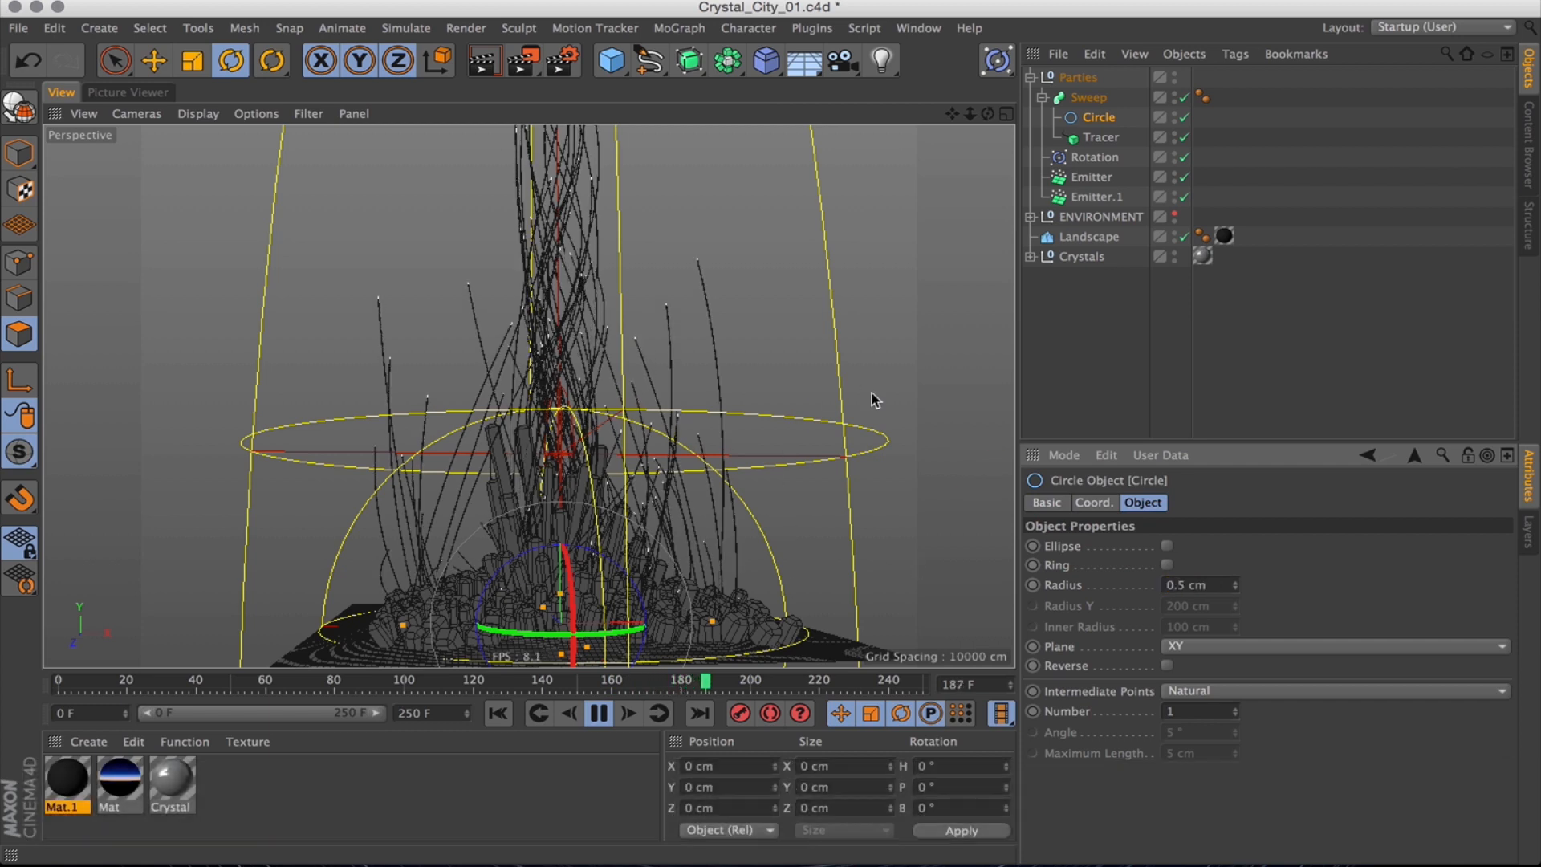
click(597, 715)
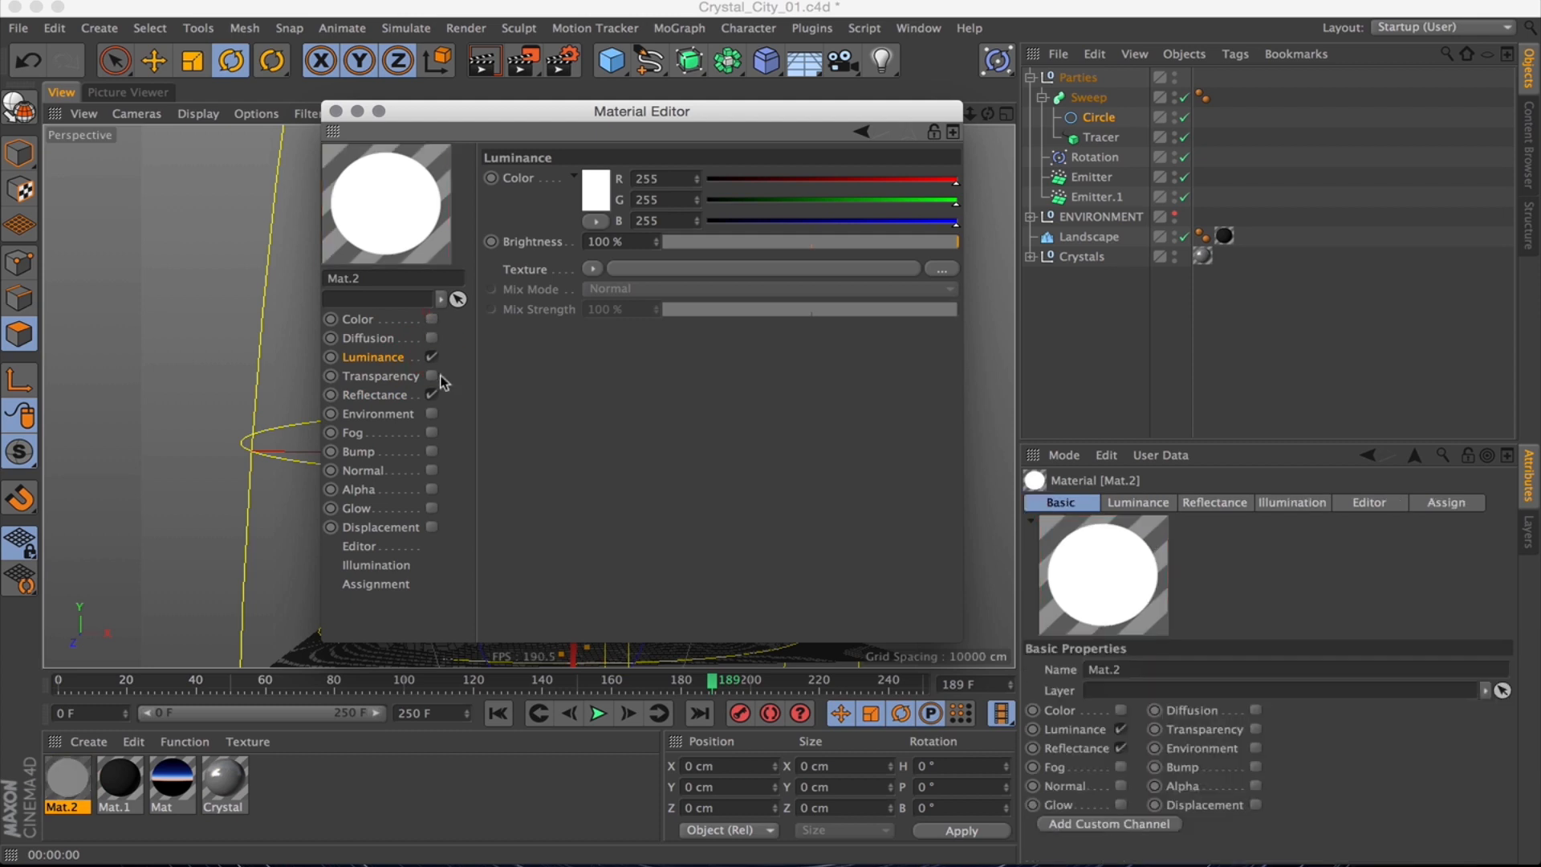
Give Mat.2 a blue multiplied-gradient luminance and transparency, and apply it to the Sweep.
click(595, 268)
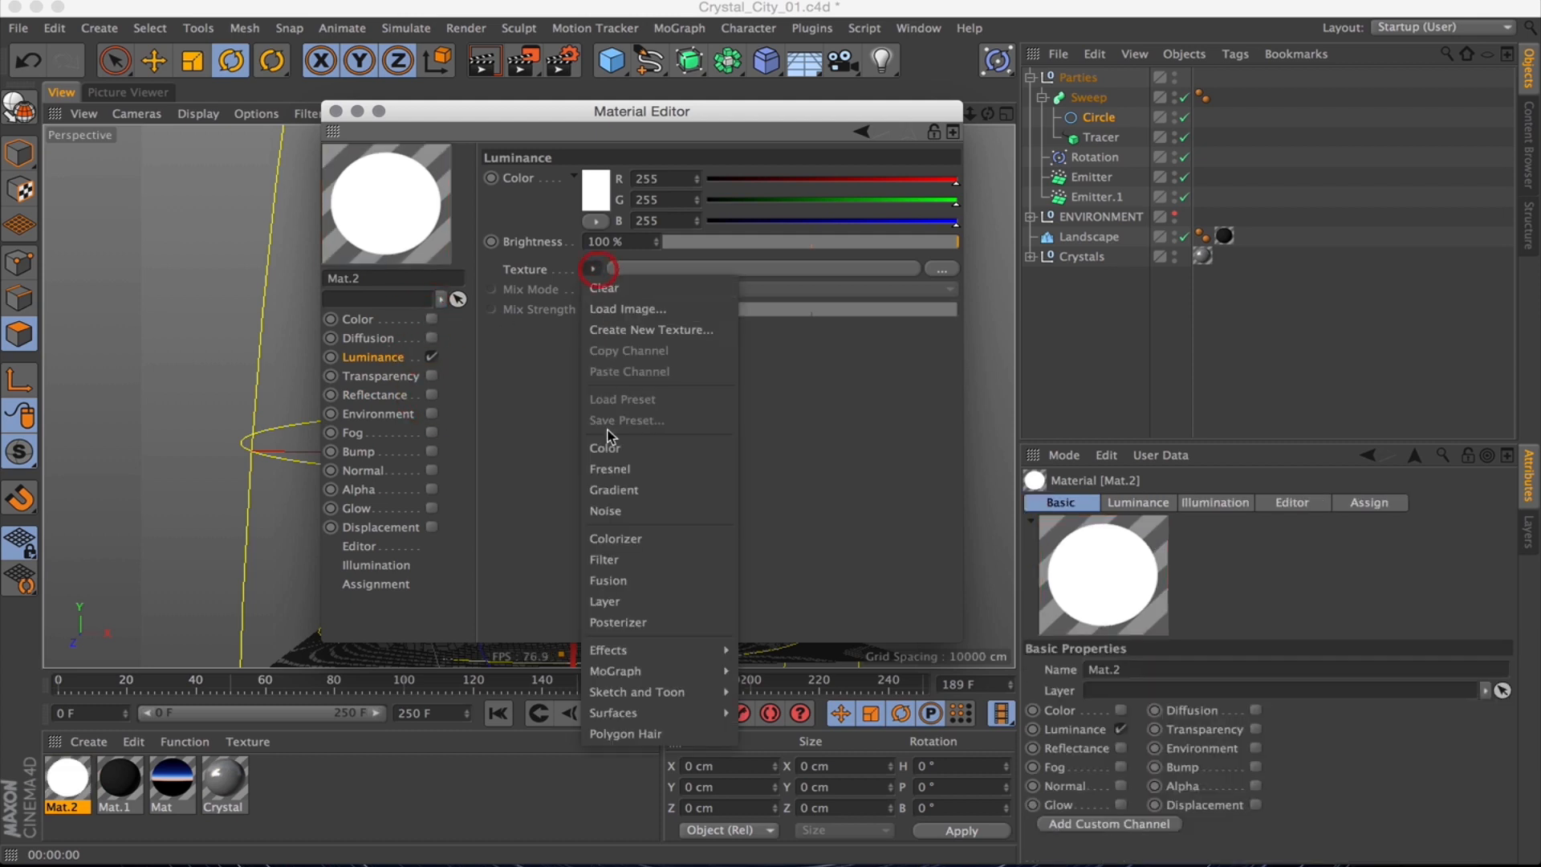
click(612, 489)
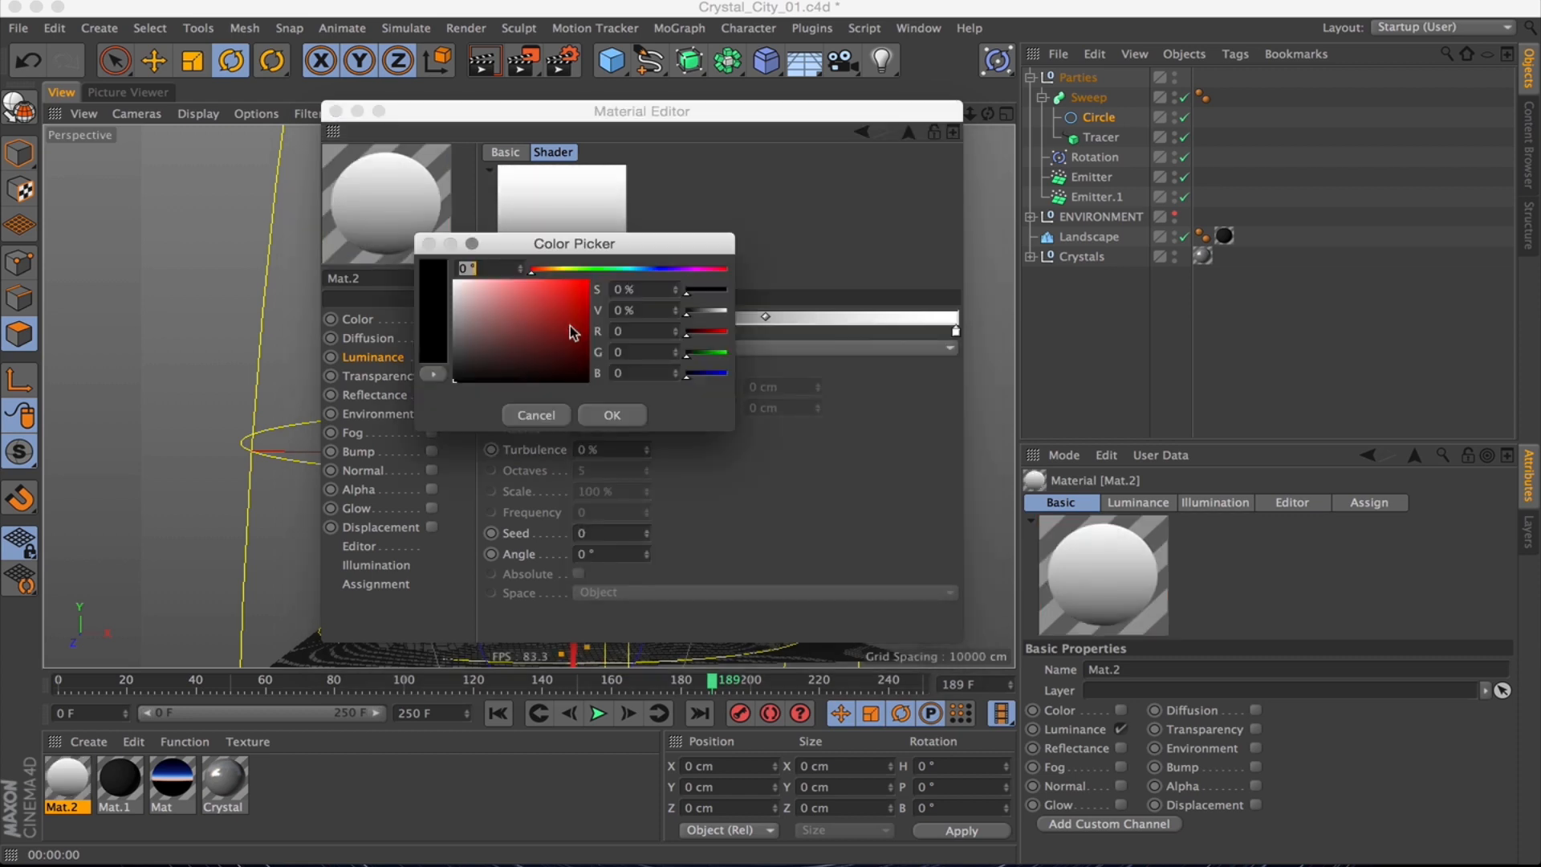
click(610, 415)
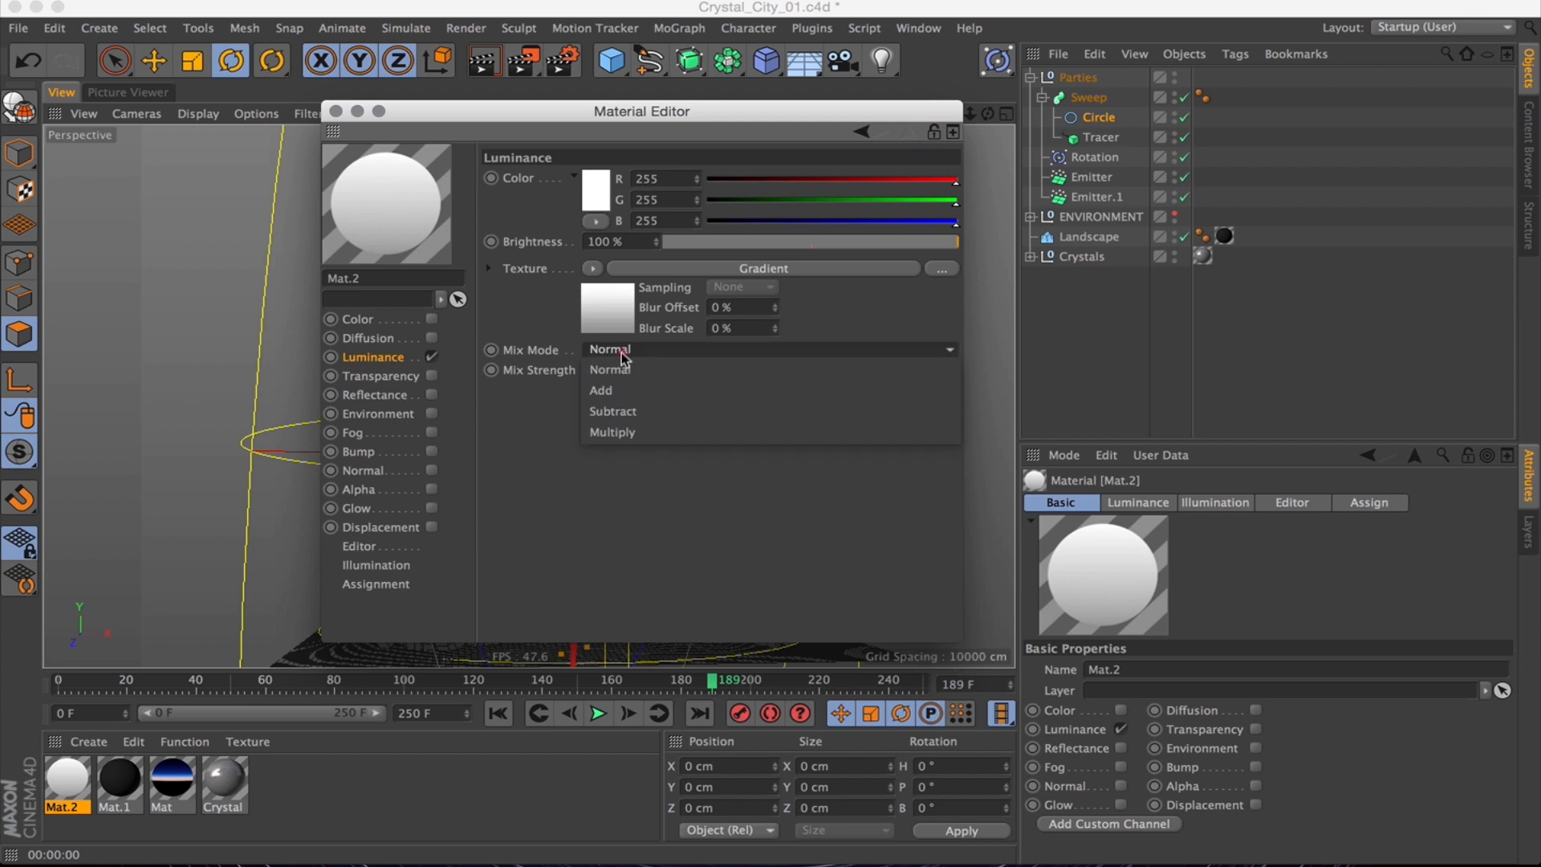
click(612, 432)
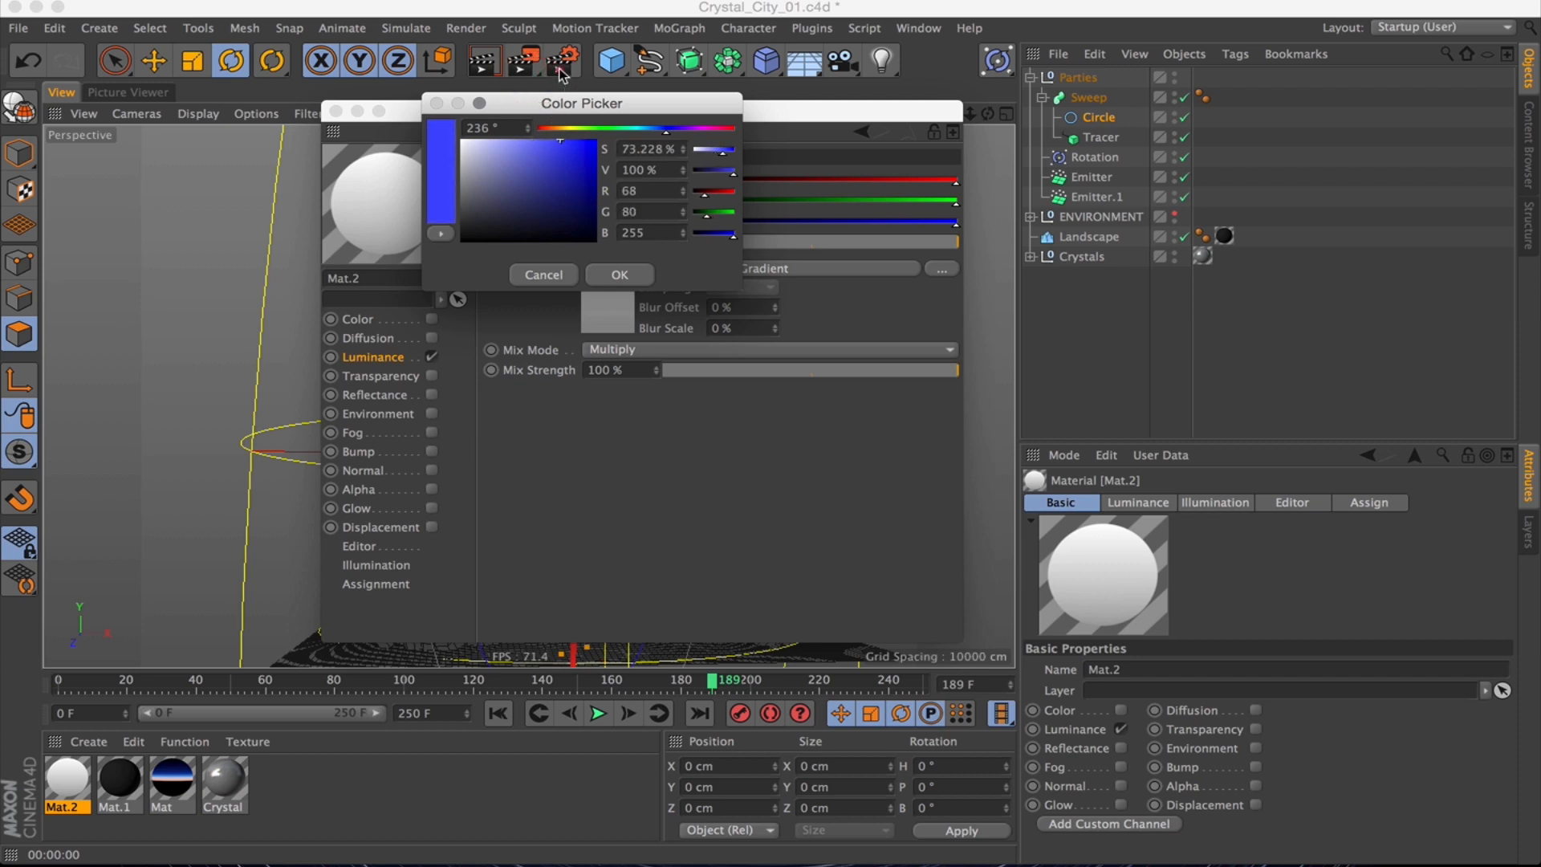
click(619, 274)
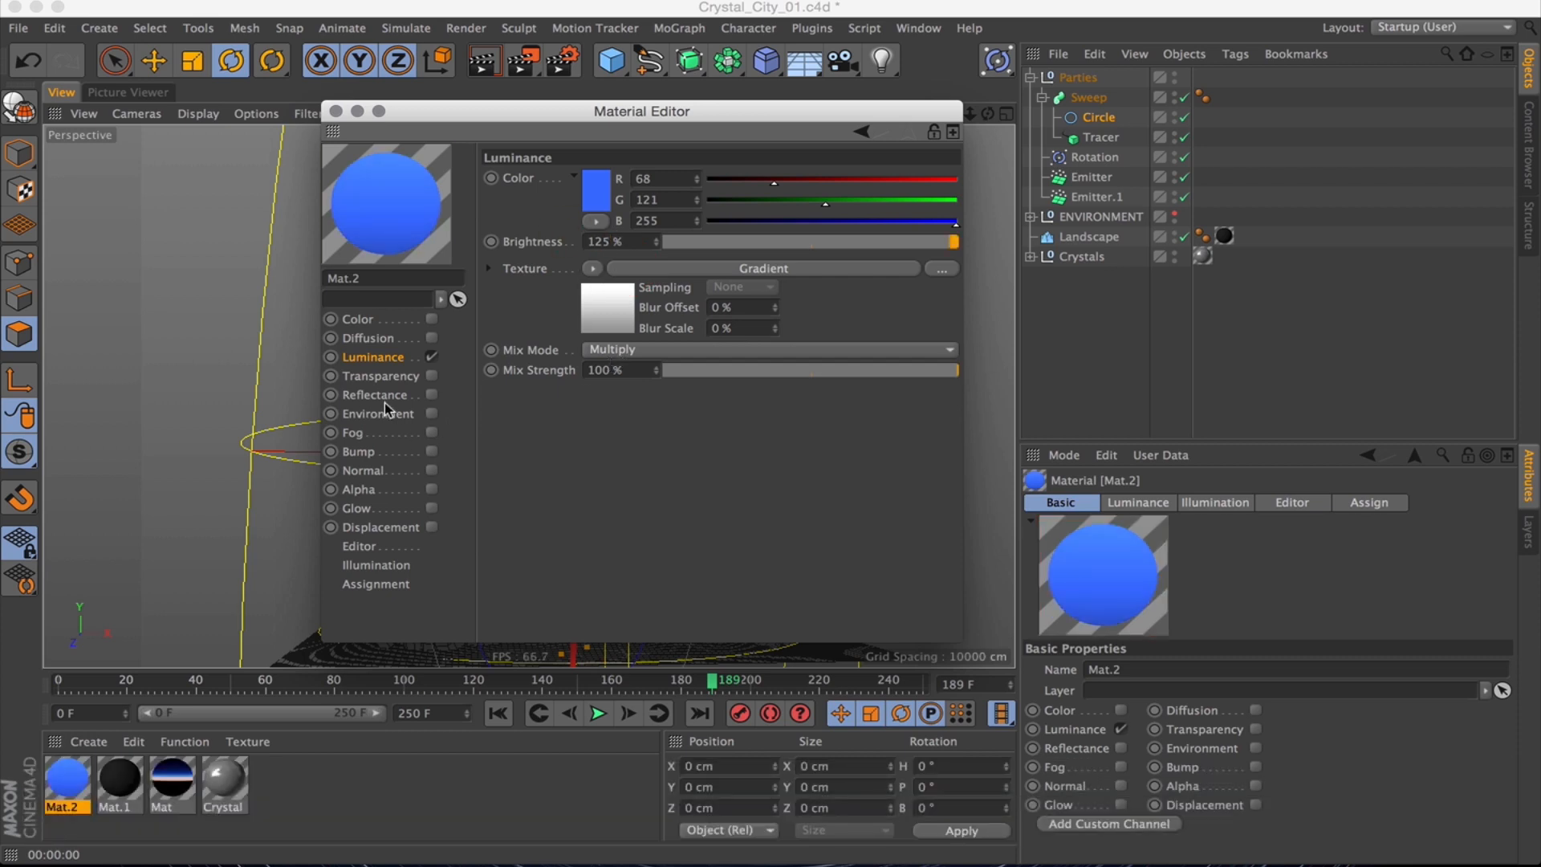
click(382, 375)
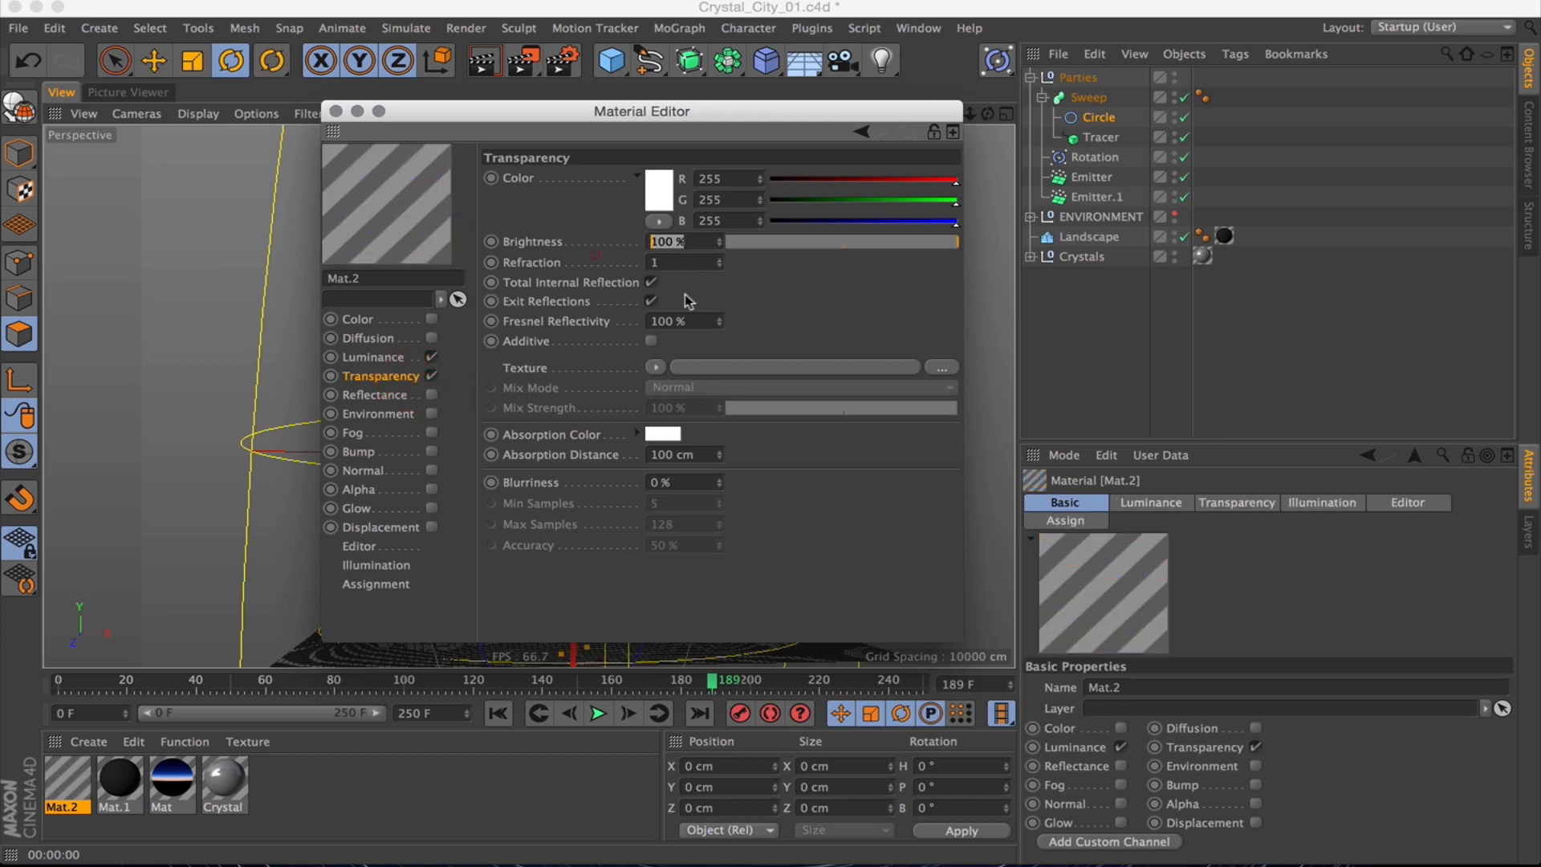
click(376, 356)
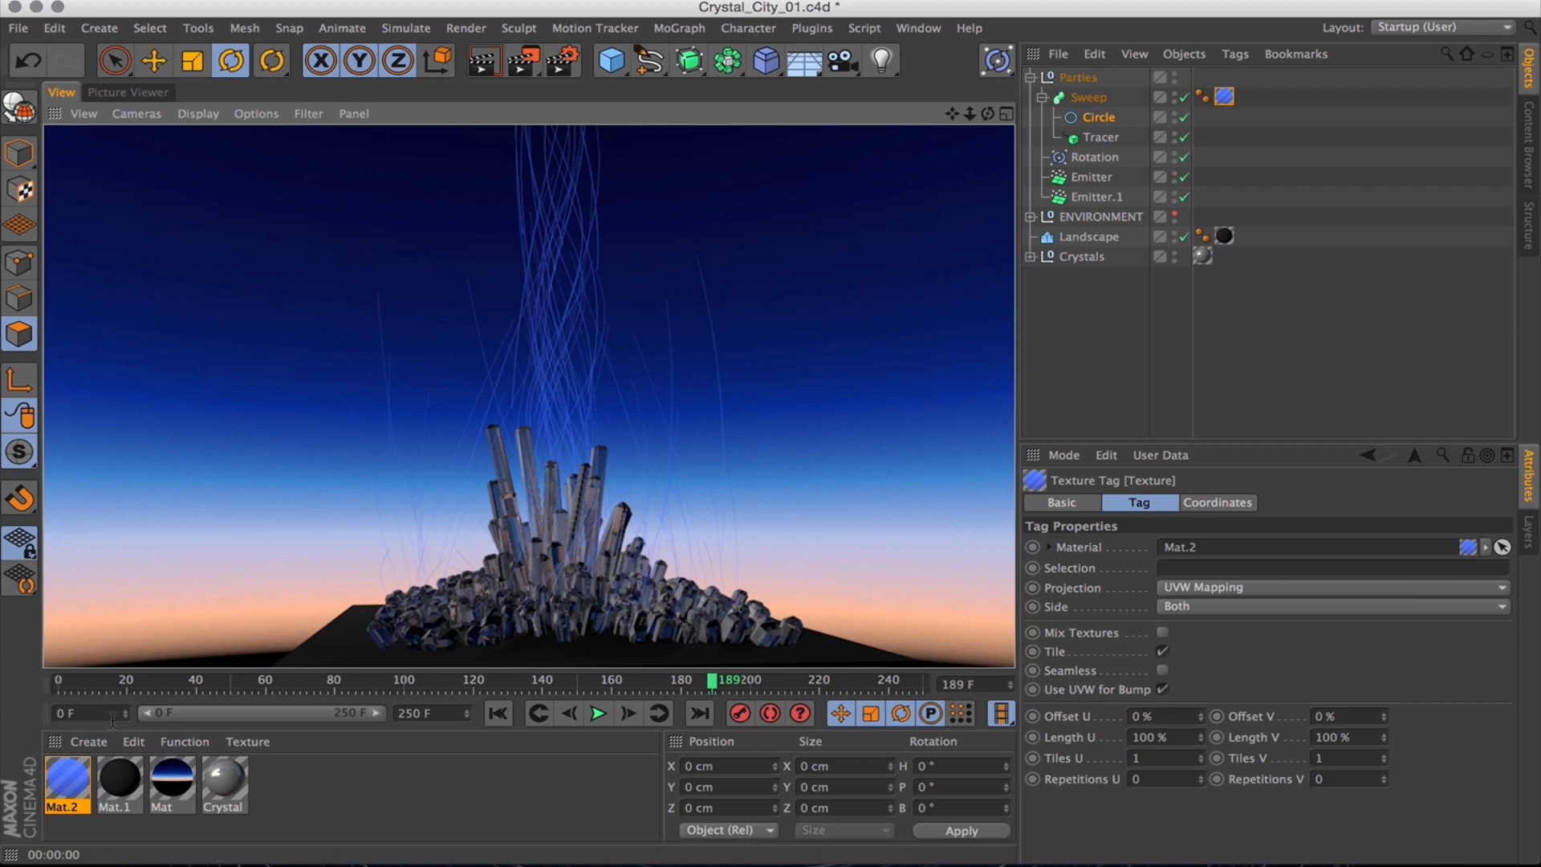
Raise Mat.2's luminance brightness to 175% and select the Circle profile's radius.
double_click(66, 787)
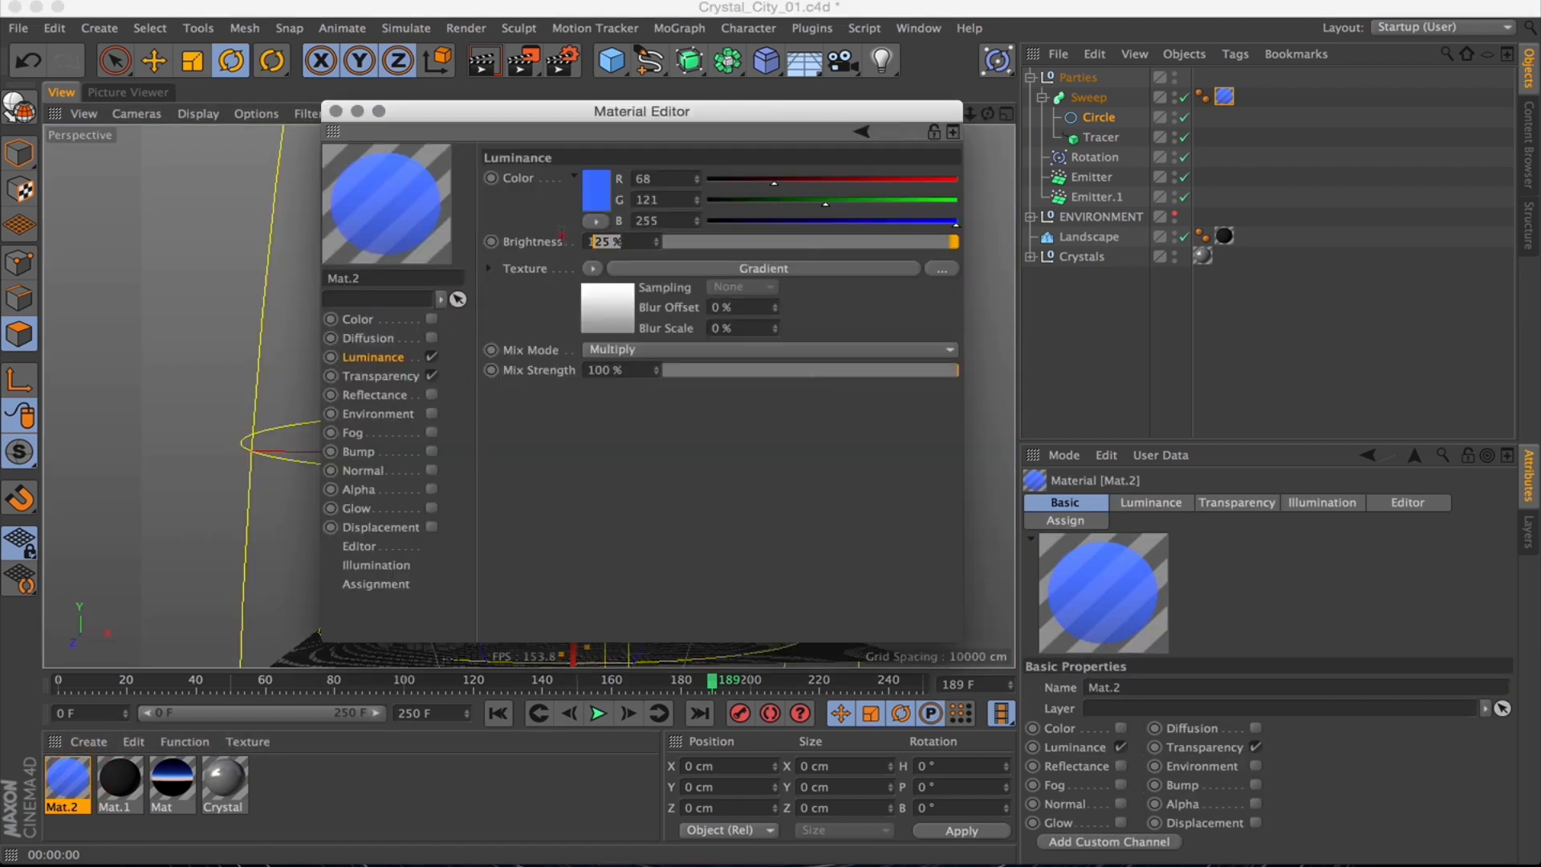
text(150)
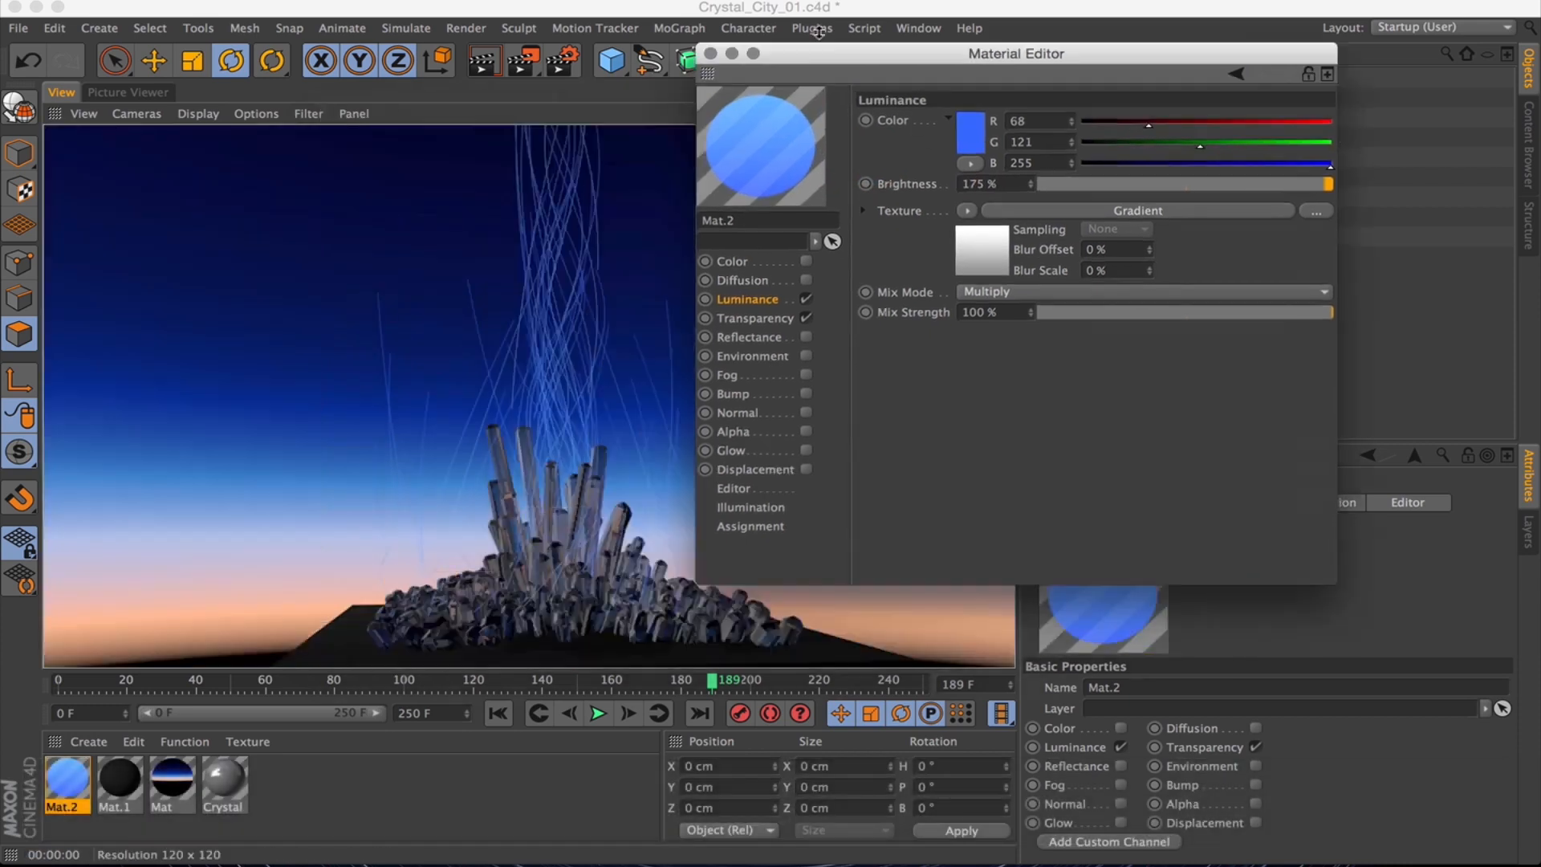
click(706, 53)
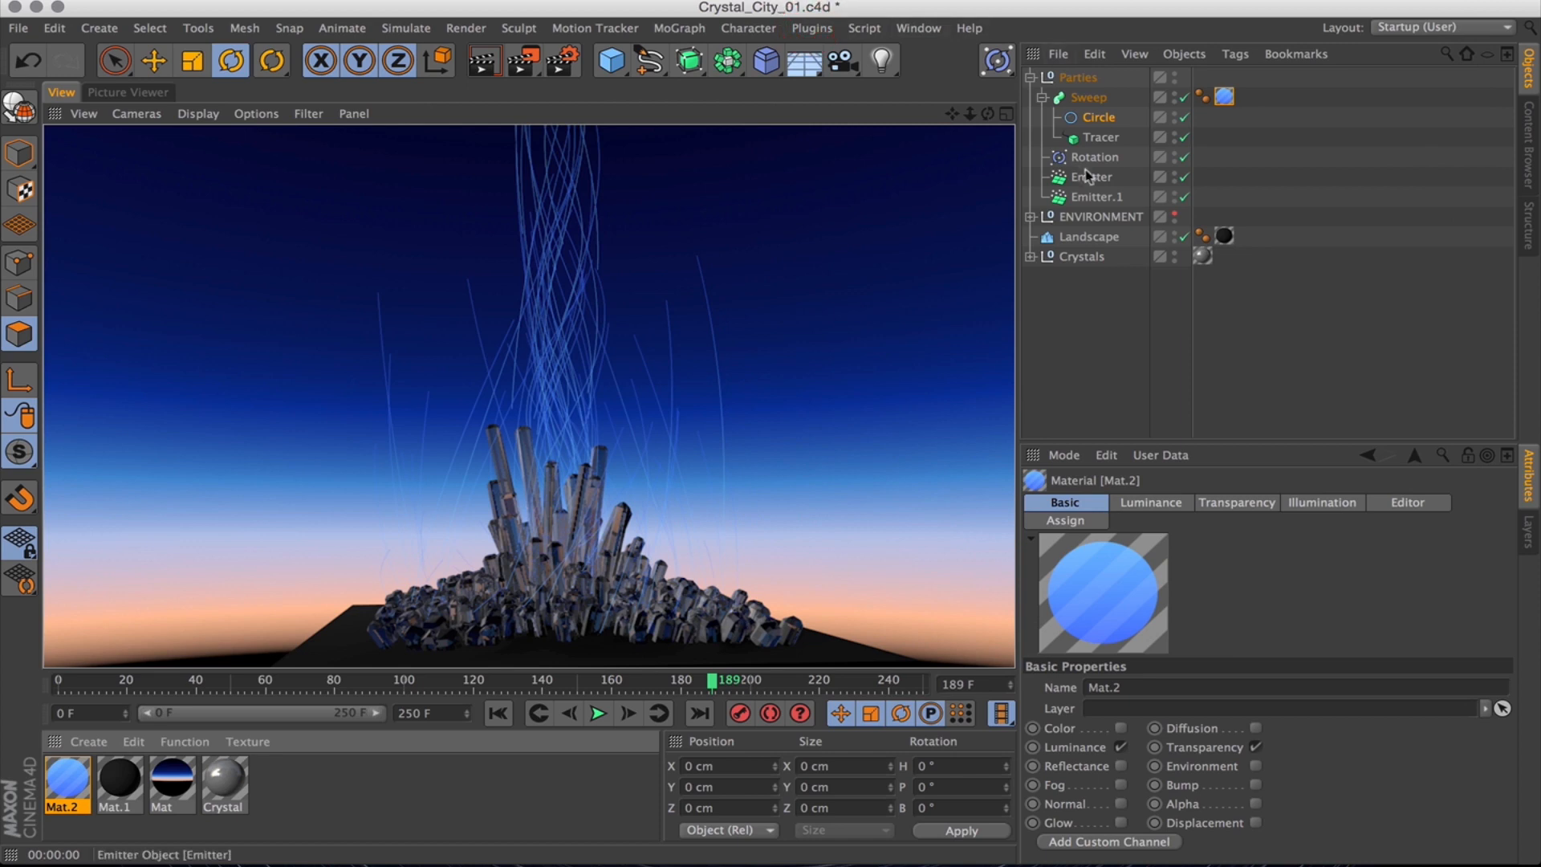
click(1098, 117)
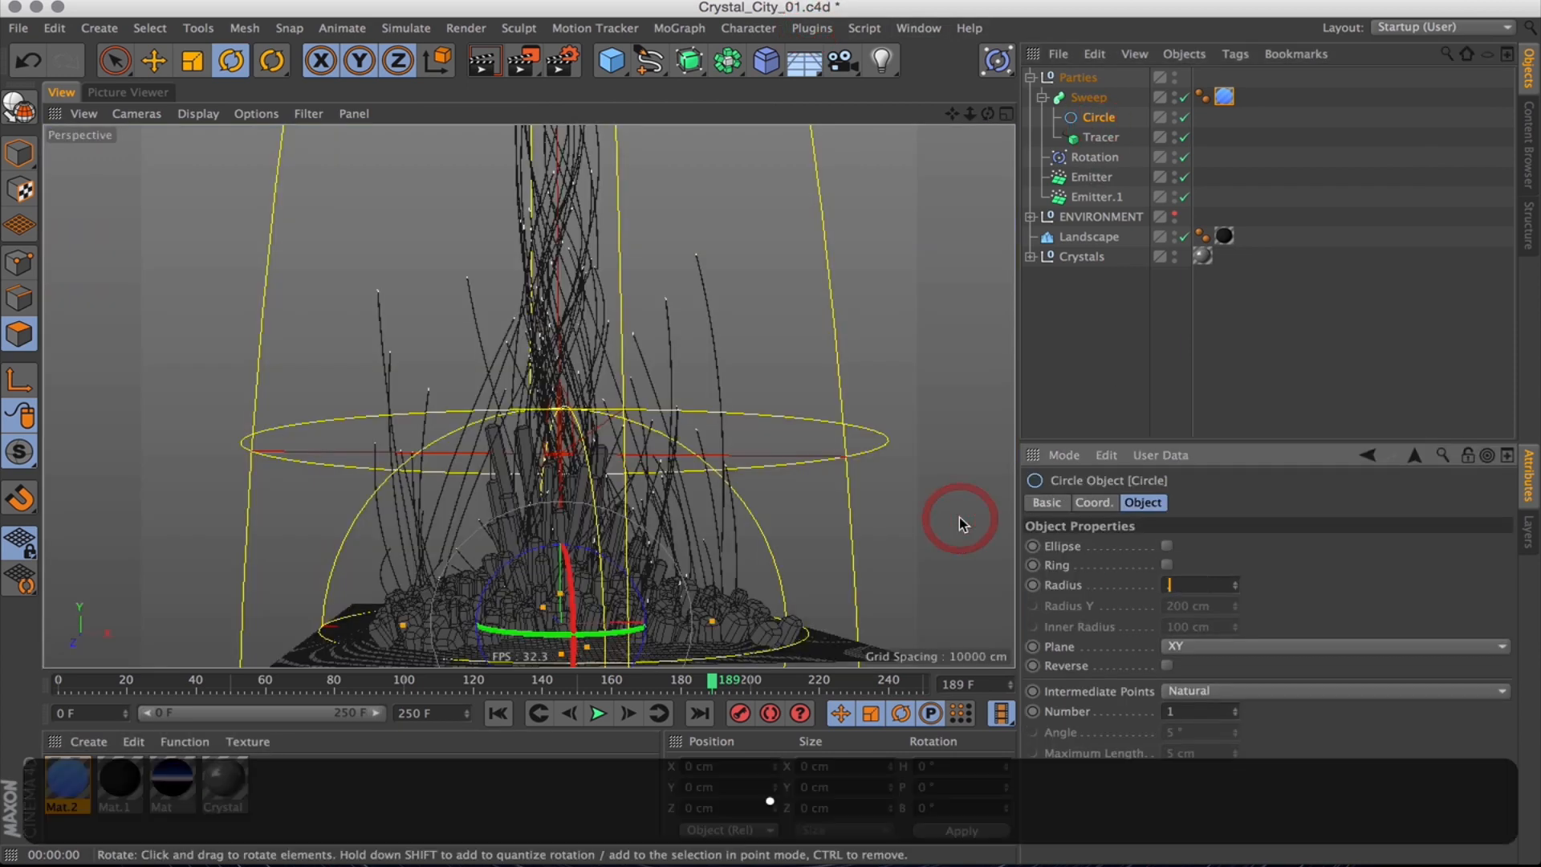
click(1089, 96)
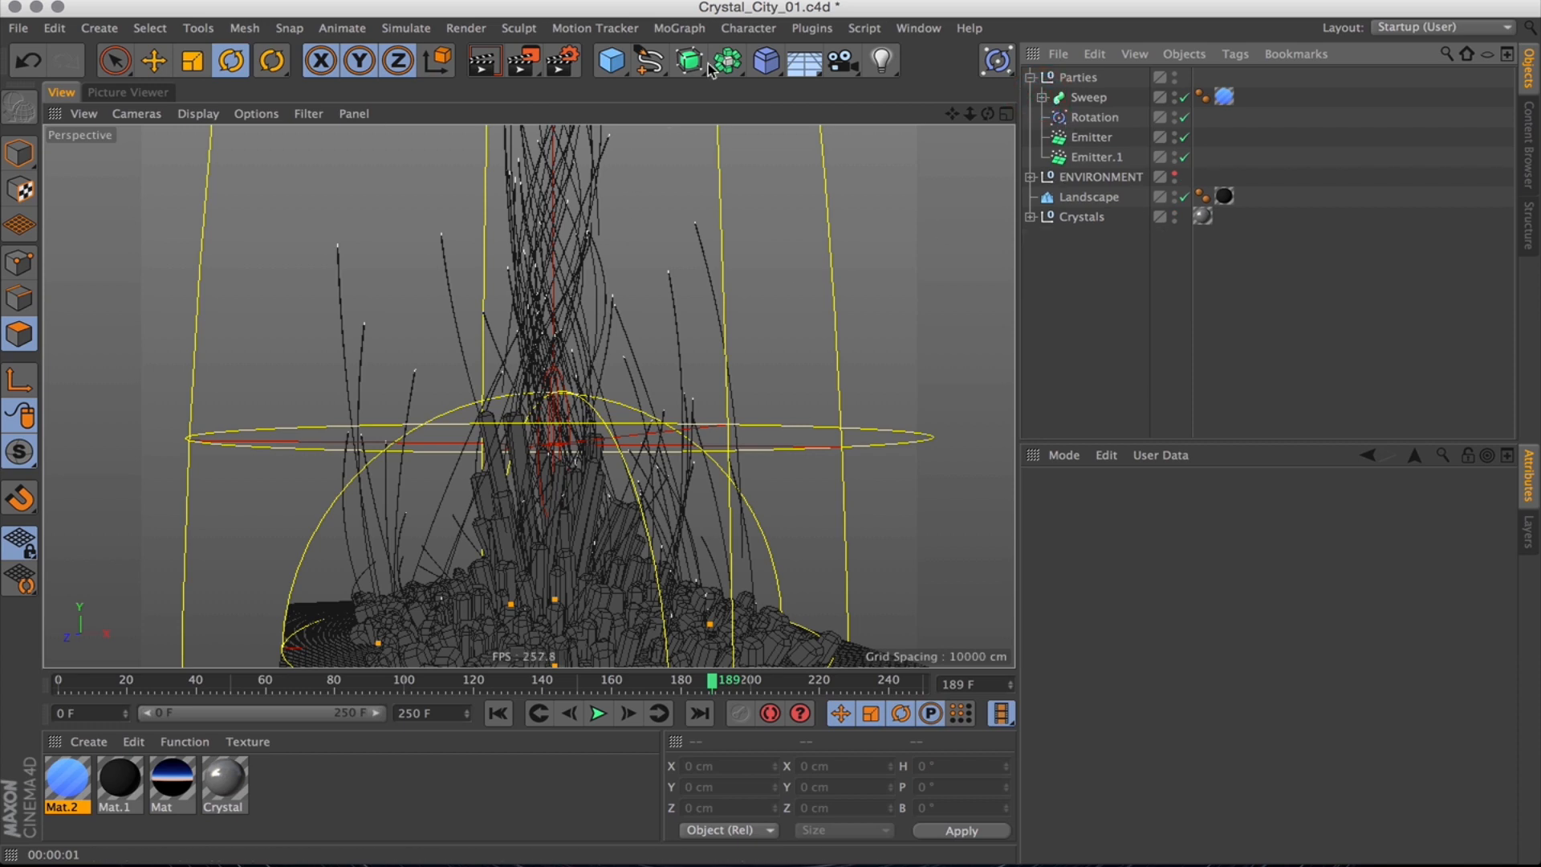
Add a Cylinder under the emitter and enable Show Objects so it is emitted.
click(609, 61)
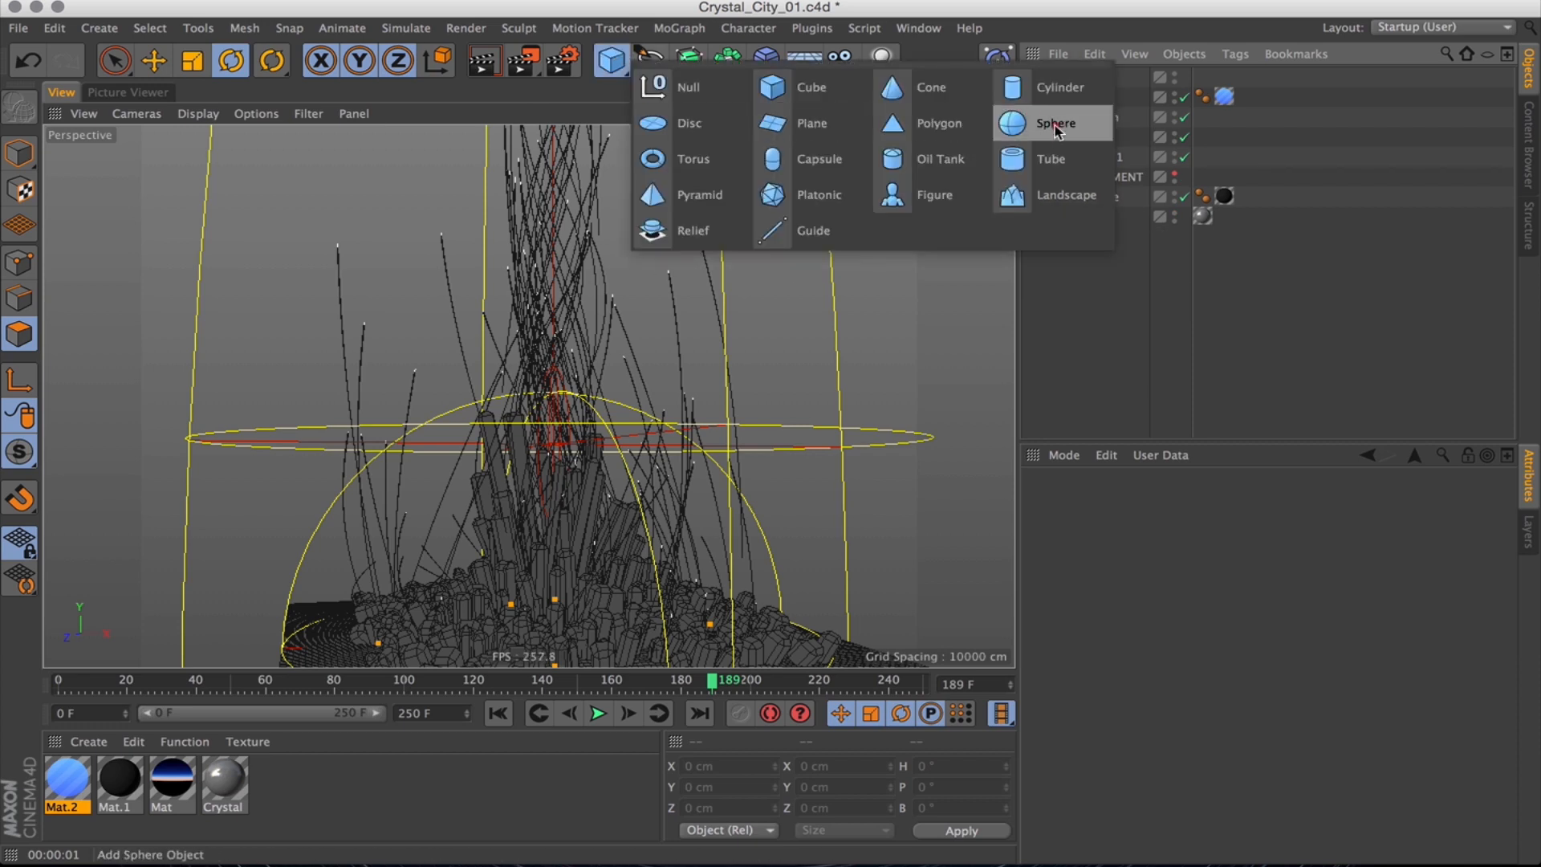
click(1060, 87)
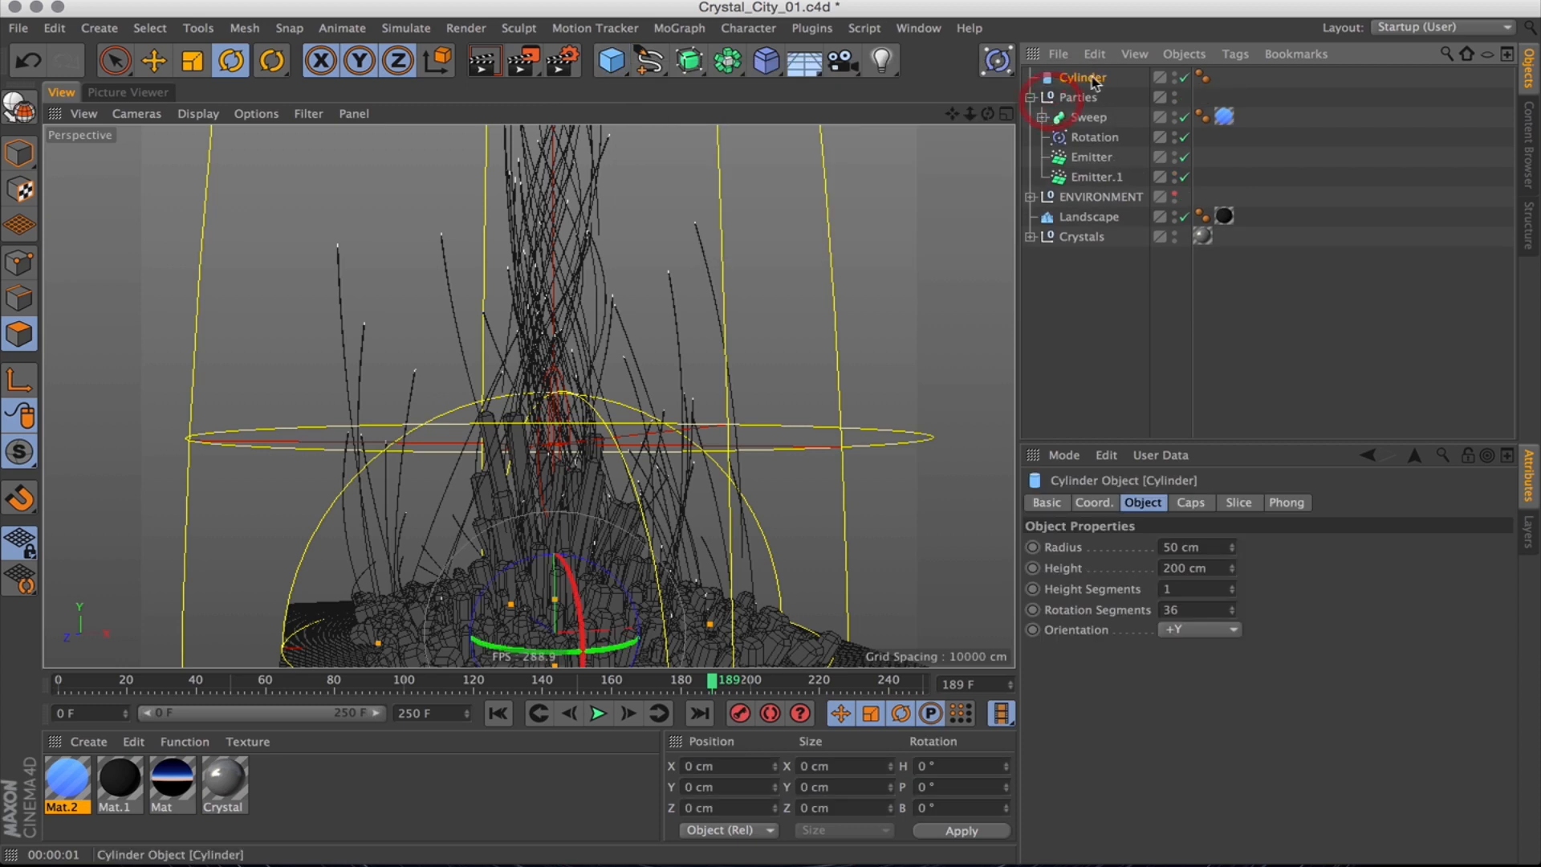
drag(1081, 77, 1091, 156)
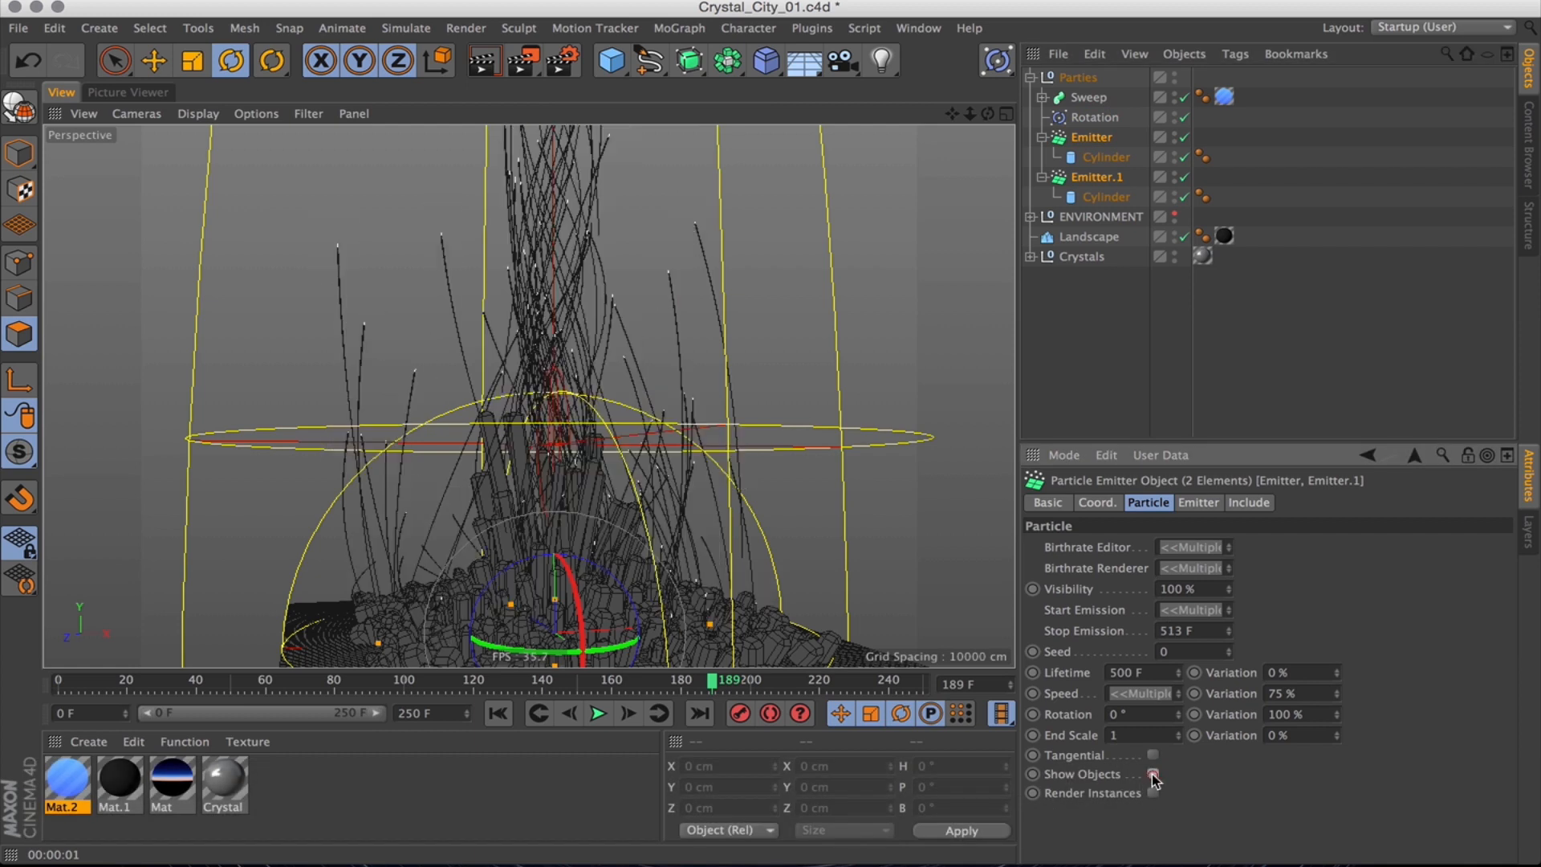
click(1154, 774)
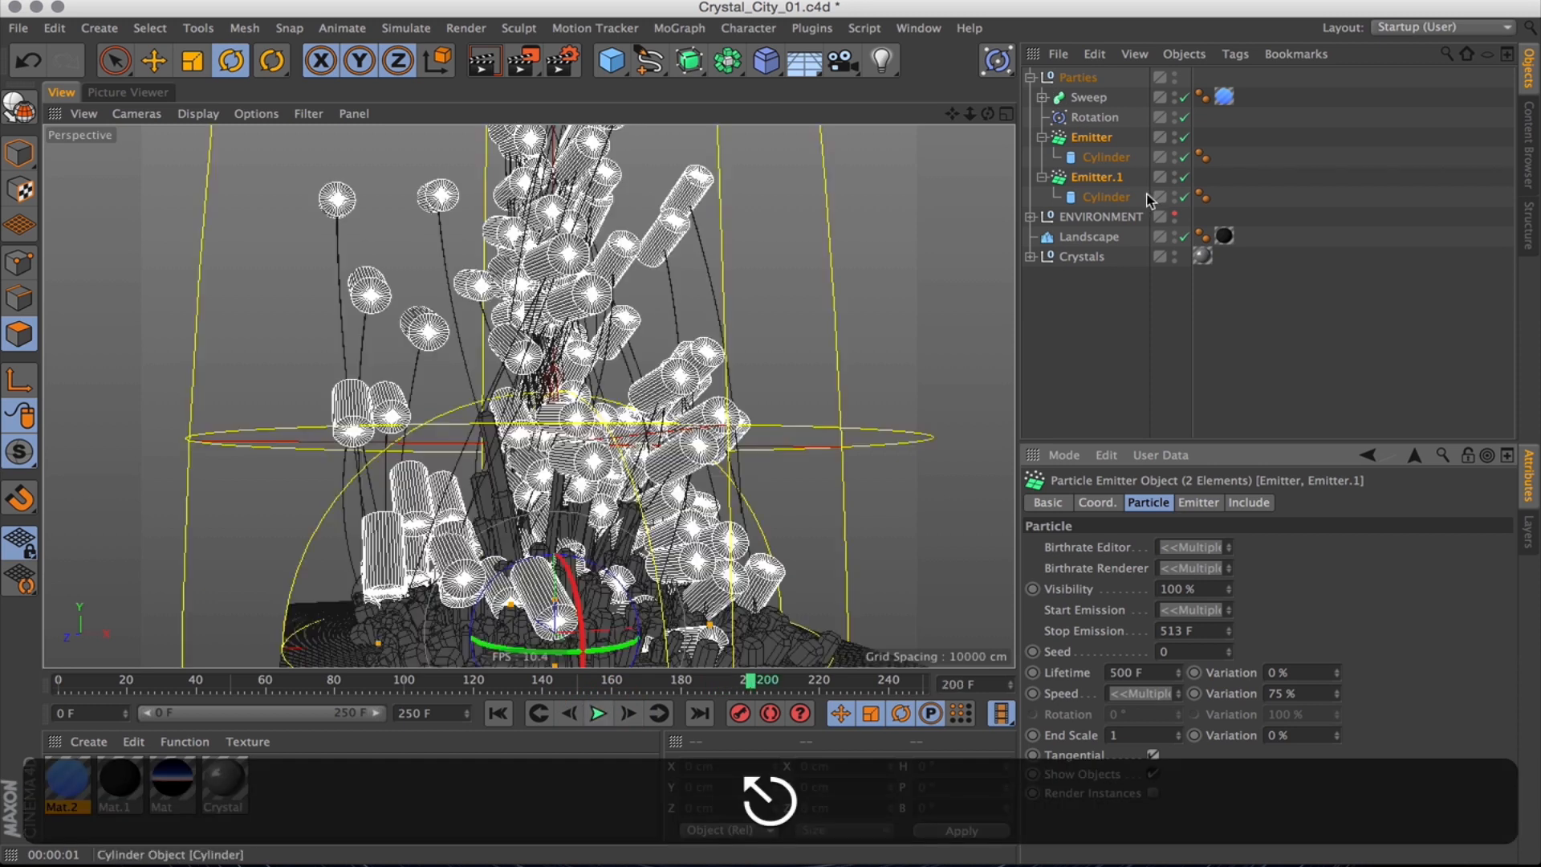
Set both cylinders to 2 cm radius, 15 cm height, 6 segments, −Z orientation, filleted caps.
click(1106, 156)
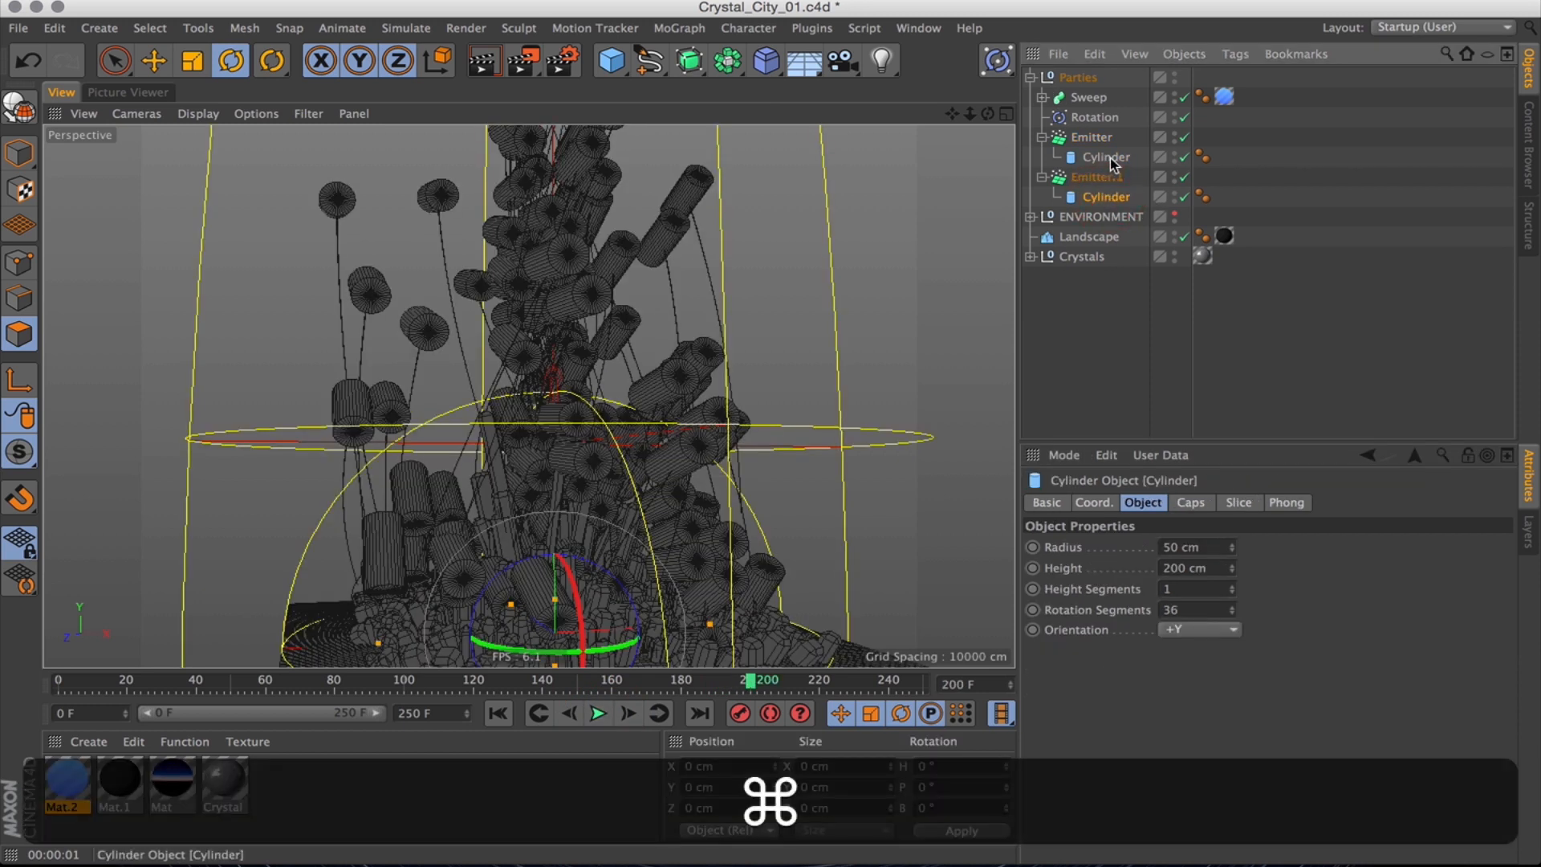
click(1230, 629)
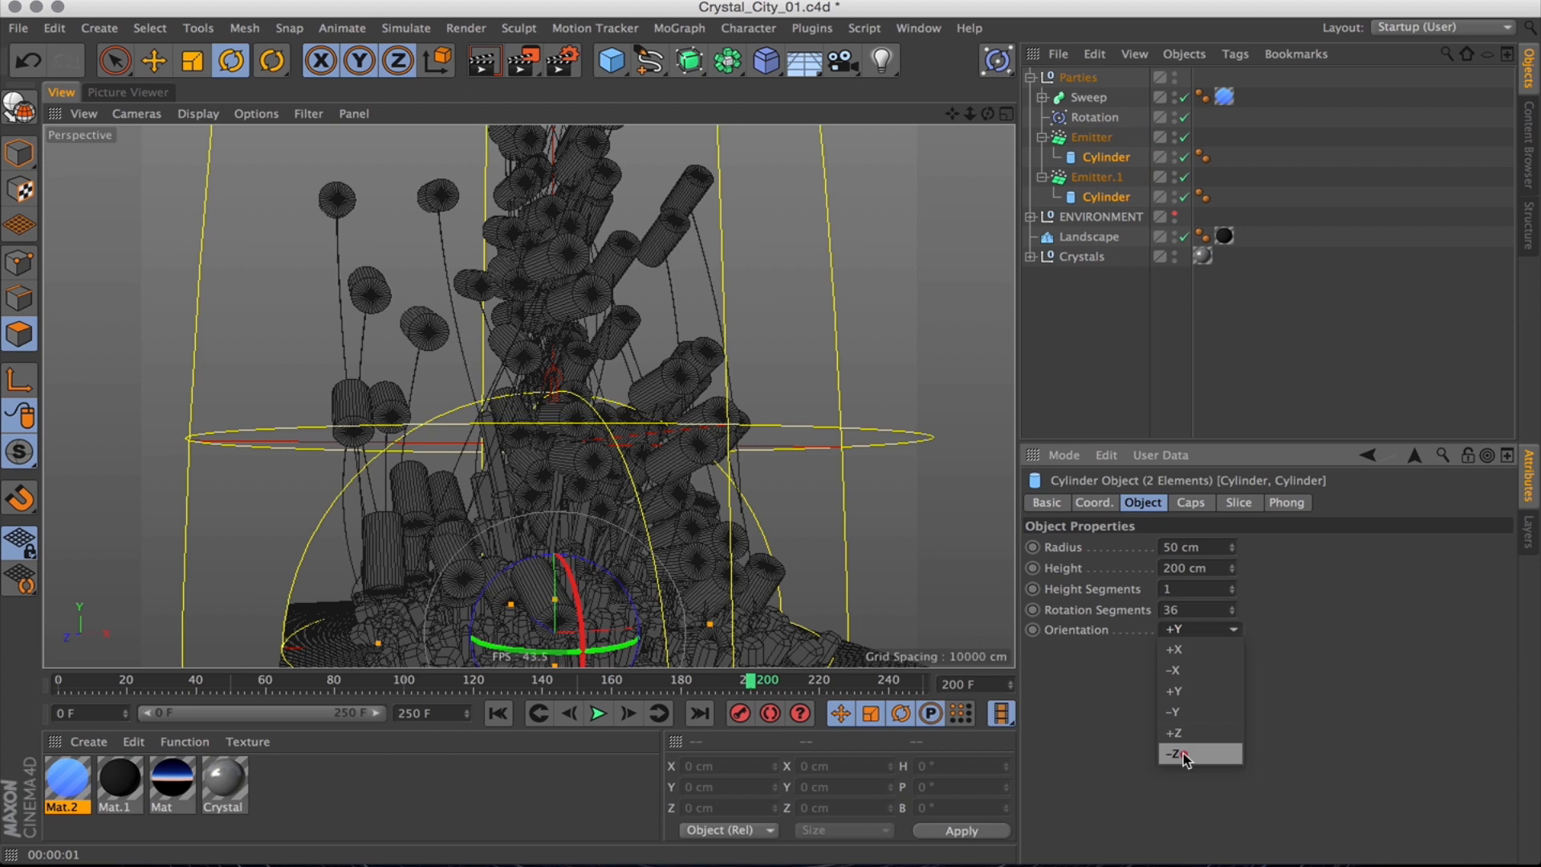
click(1175, 753)
text(2)
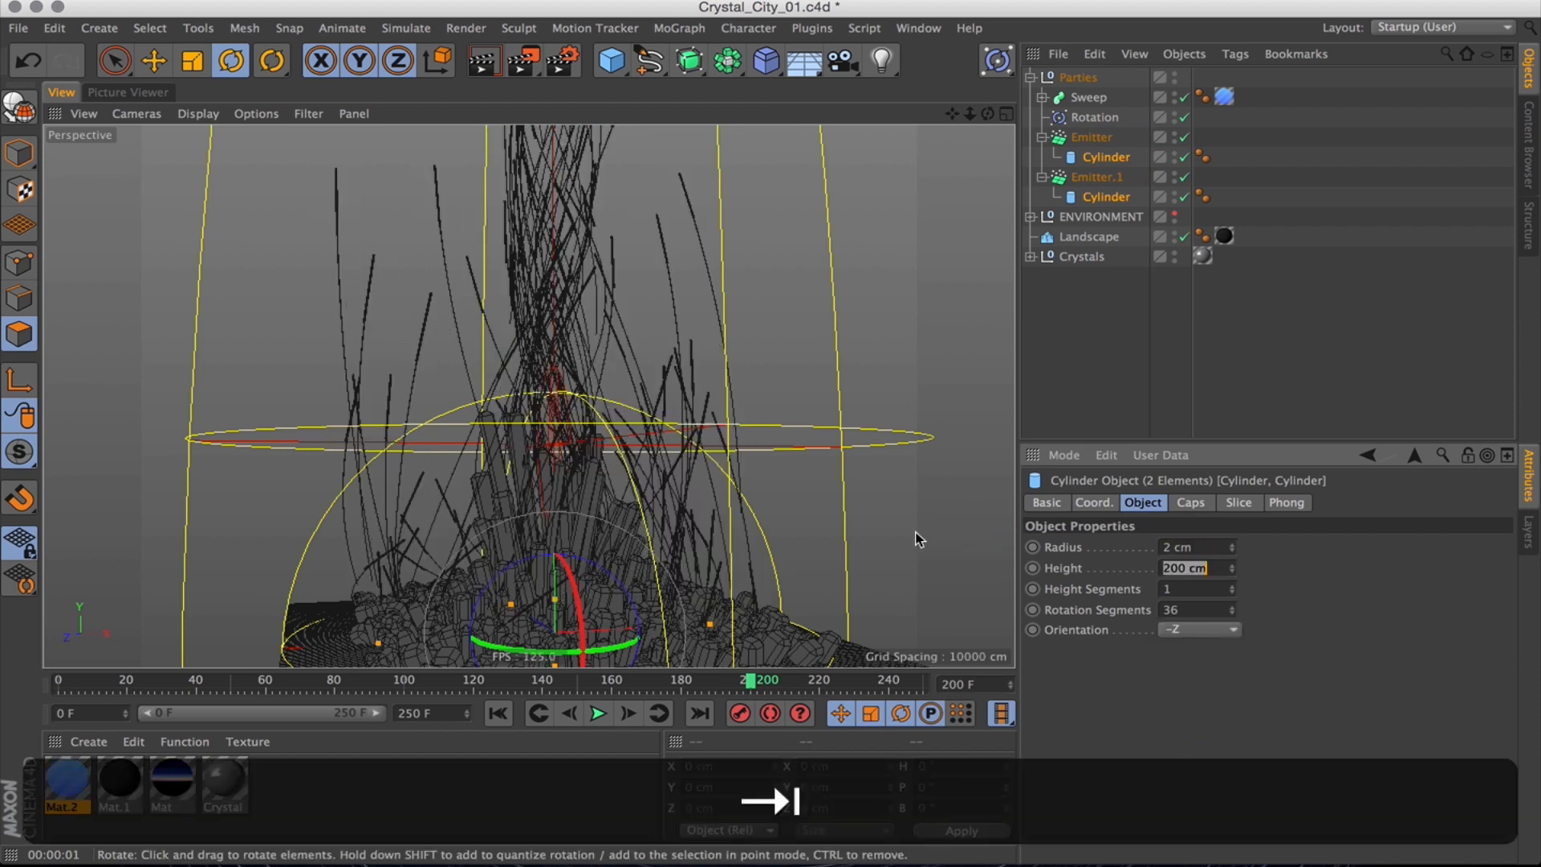
text(10 cm)
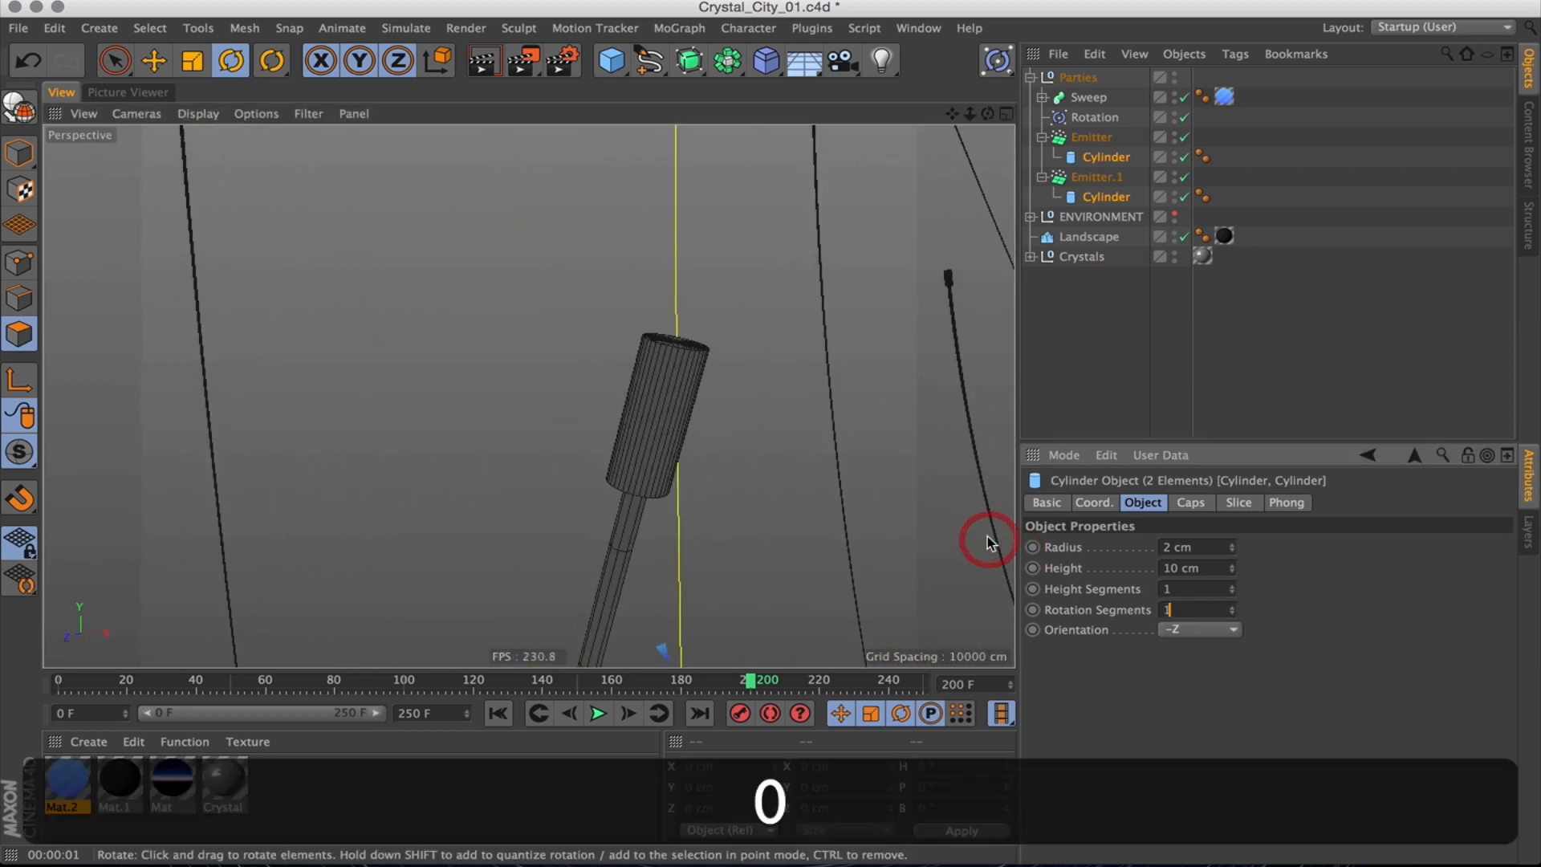
text(6)
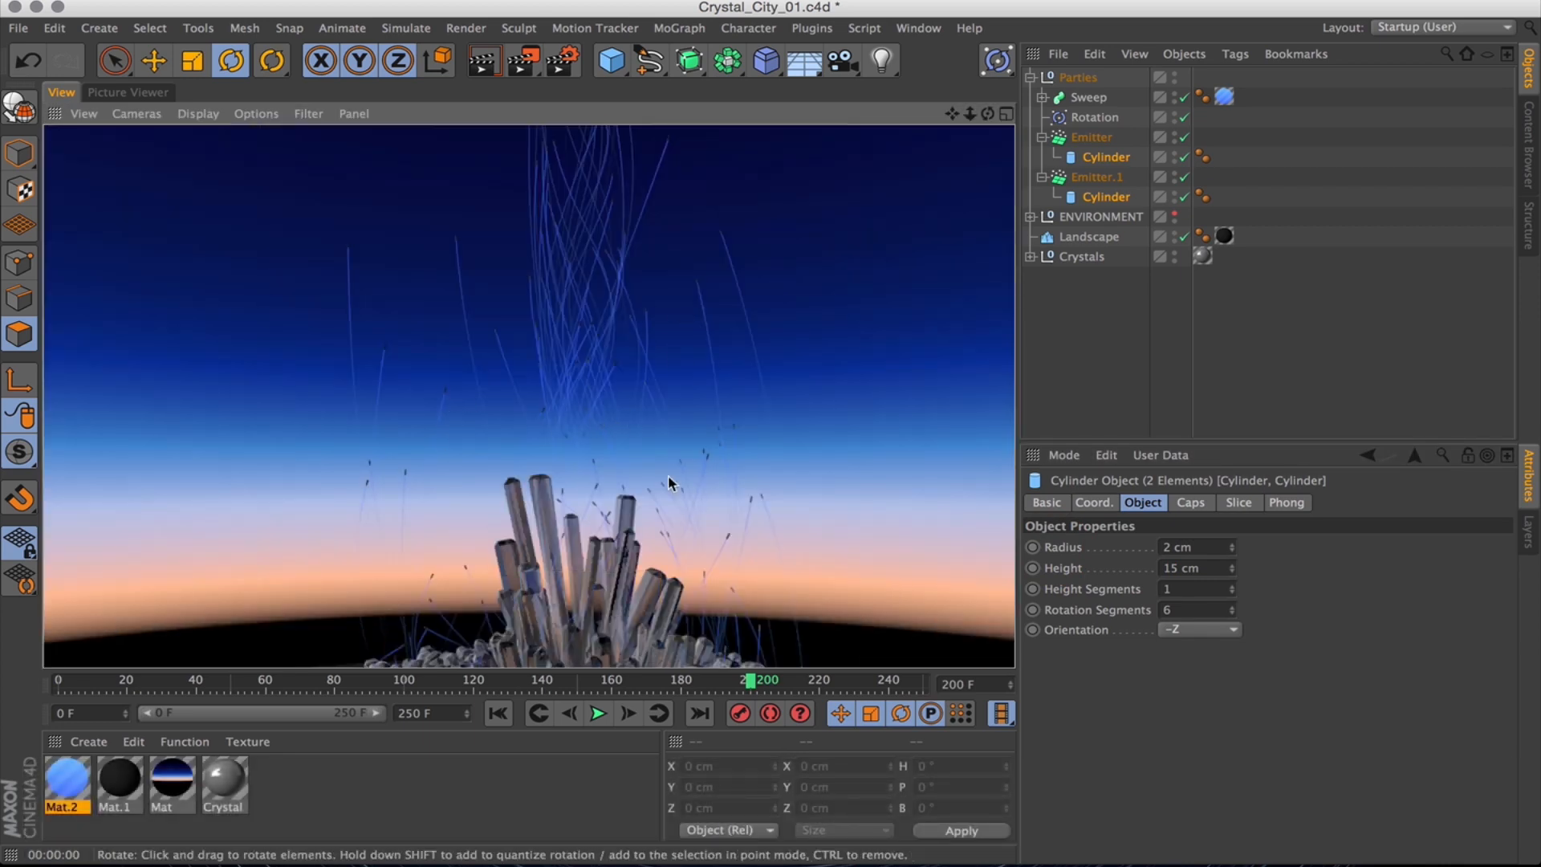
click(1189, 502)
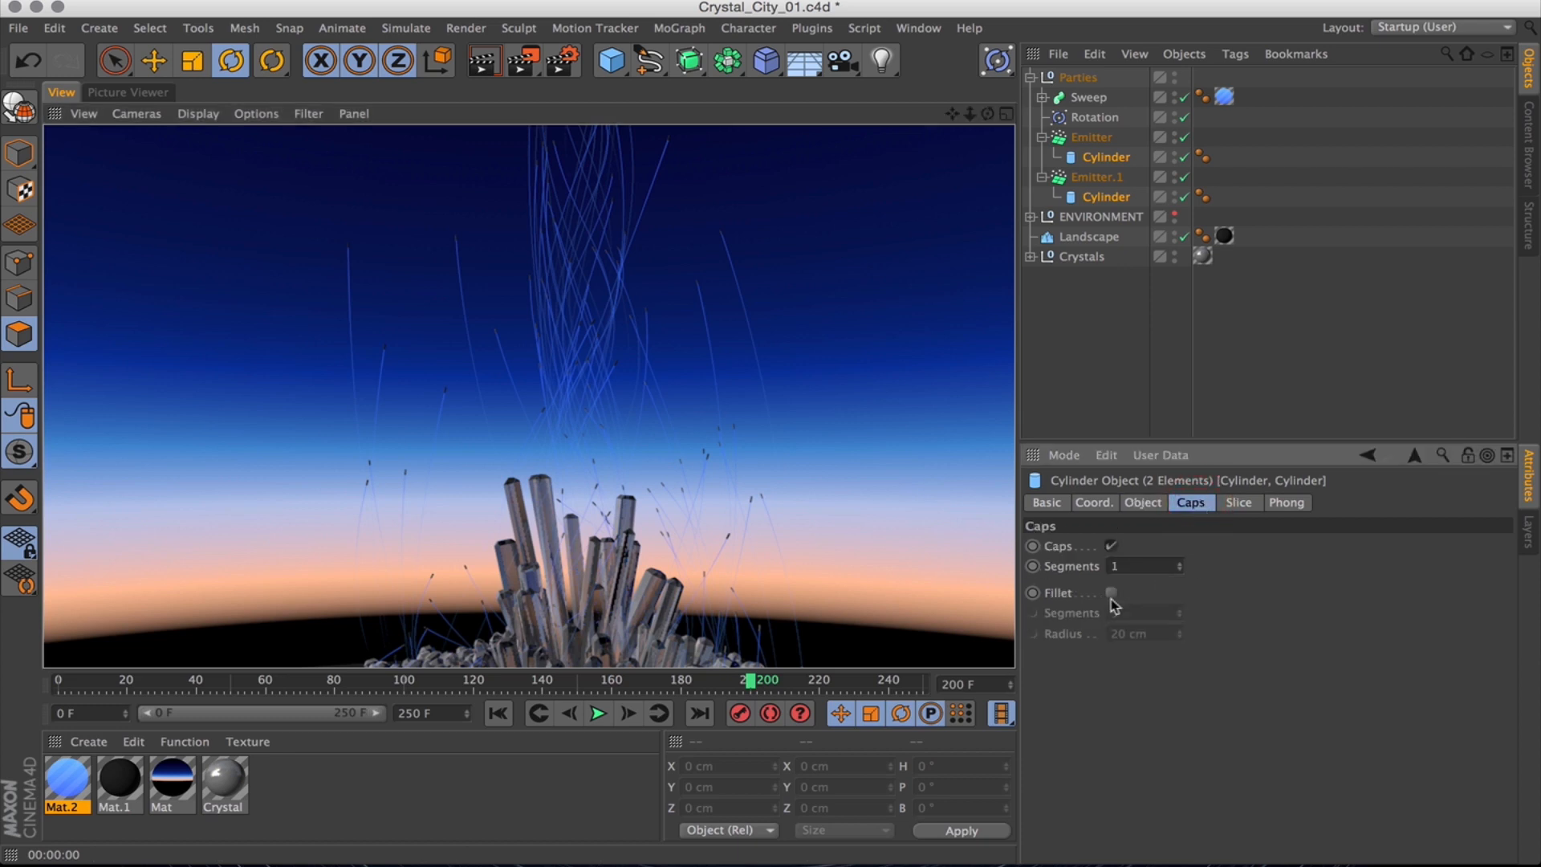
click(1112, 592)
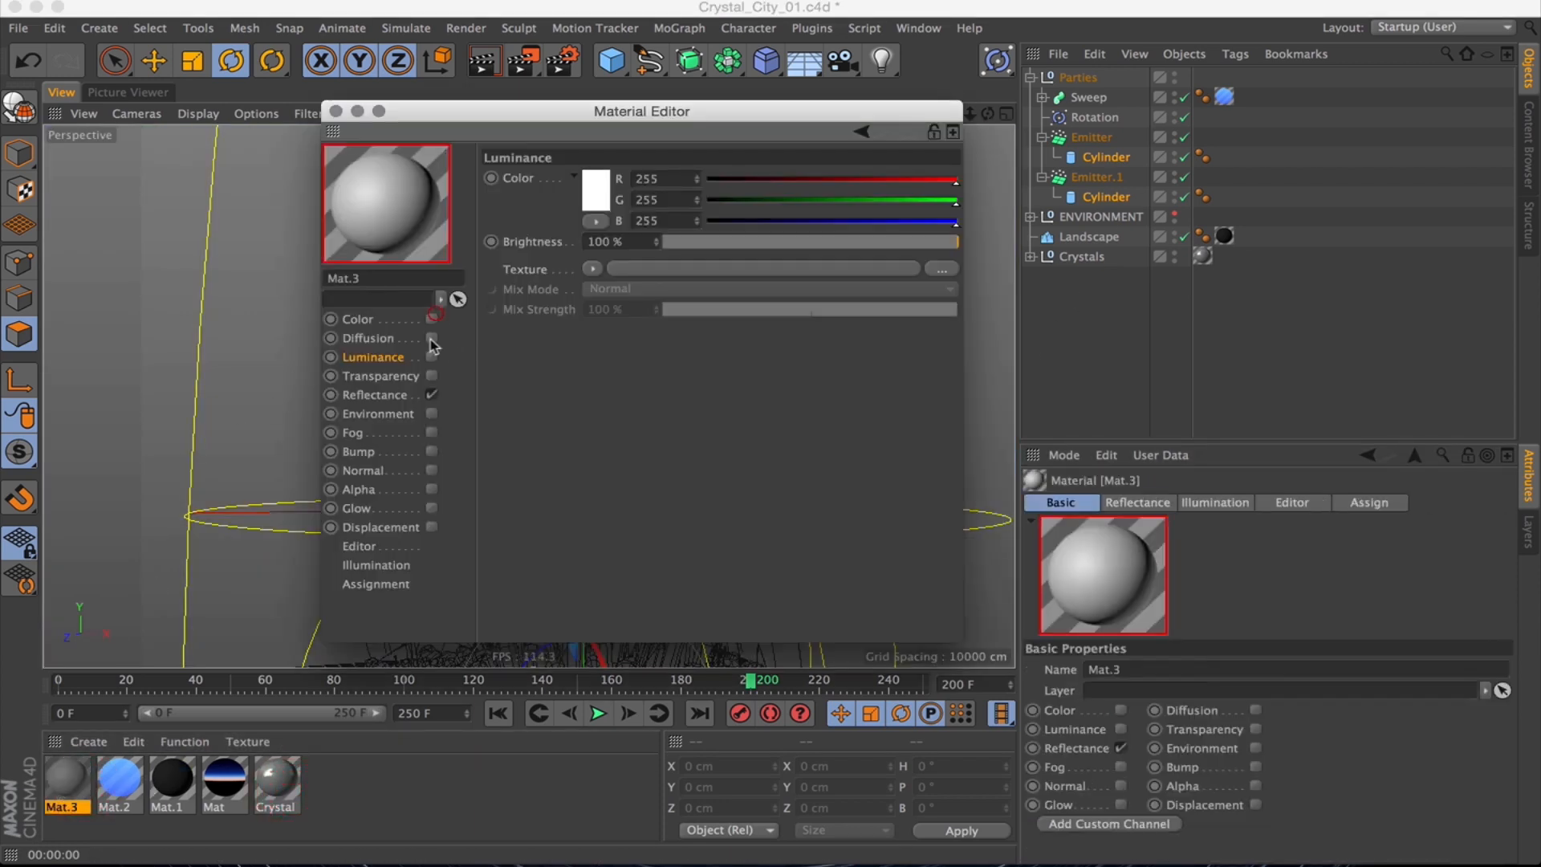
Apply light-blue 'Blue' and pale-yellow 'Yellow' luminance materials to the duplicated cylinders.
click(596, 192)
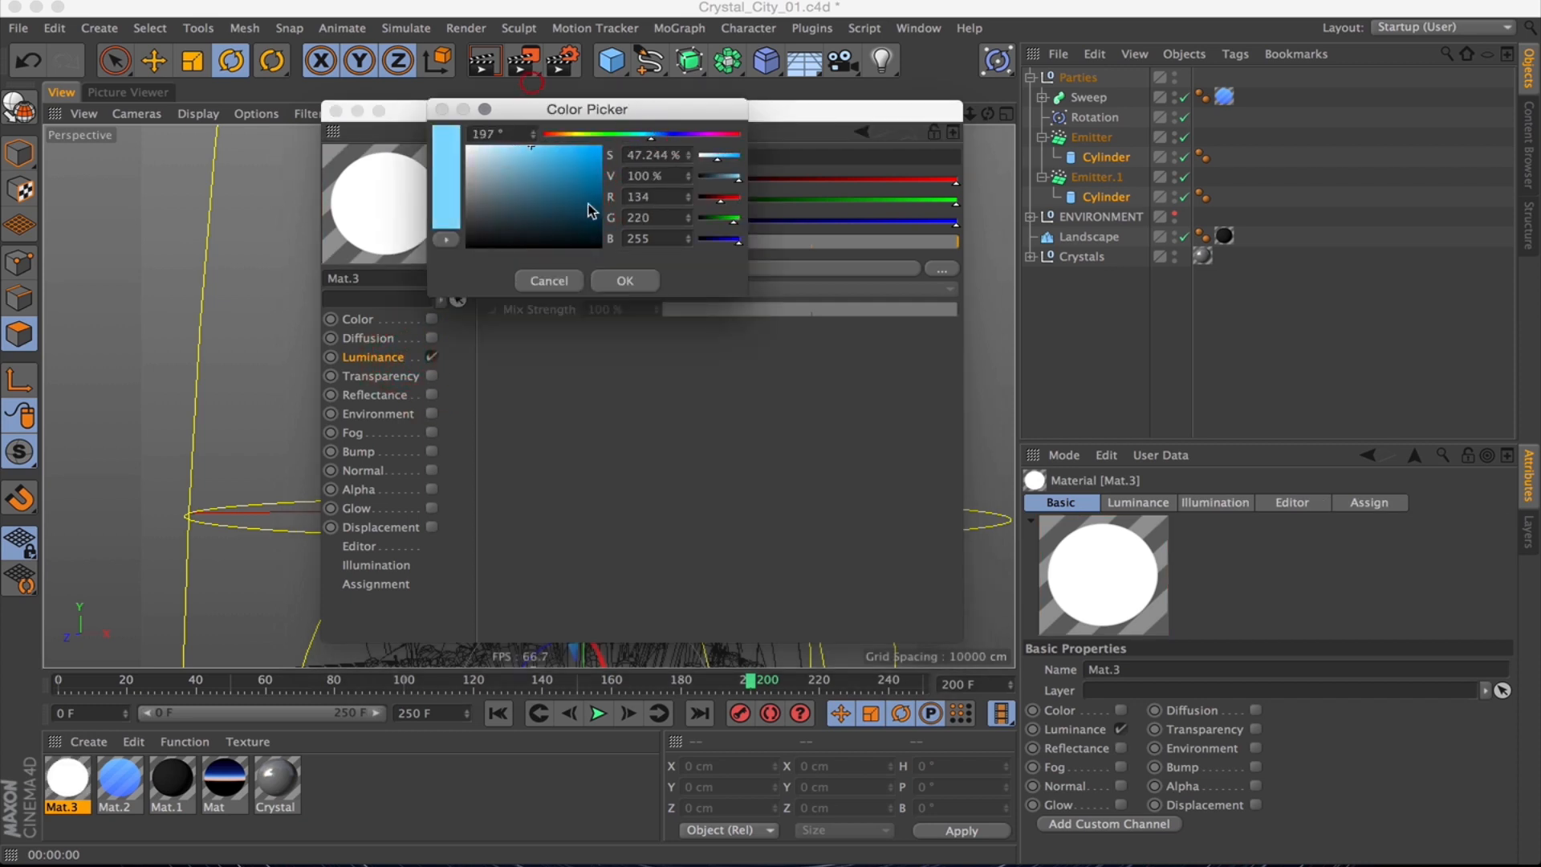
click(624, 280)
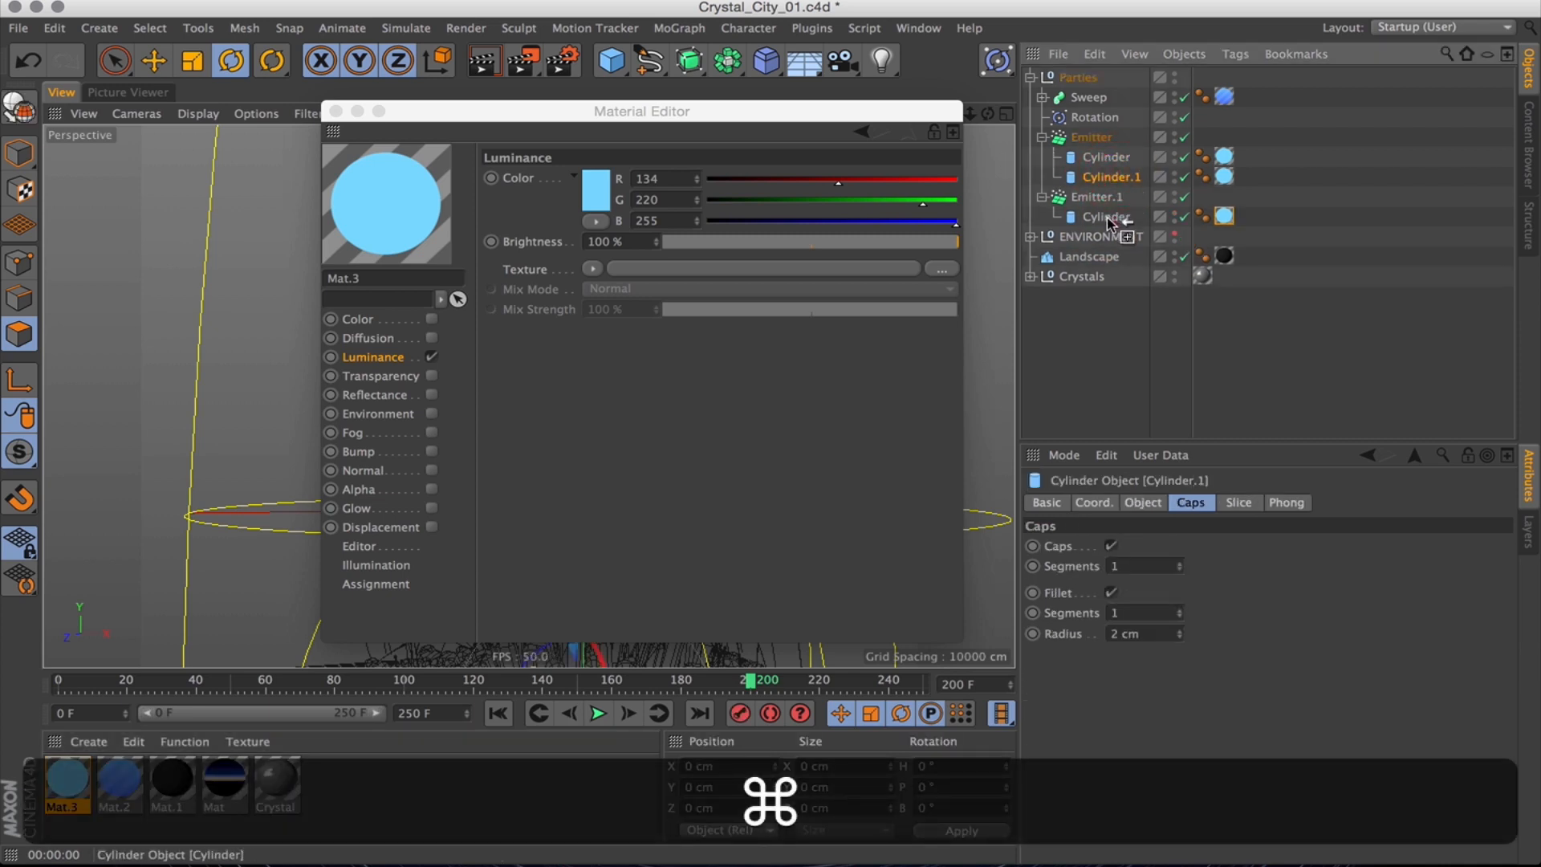
click(1107, 216)
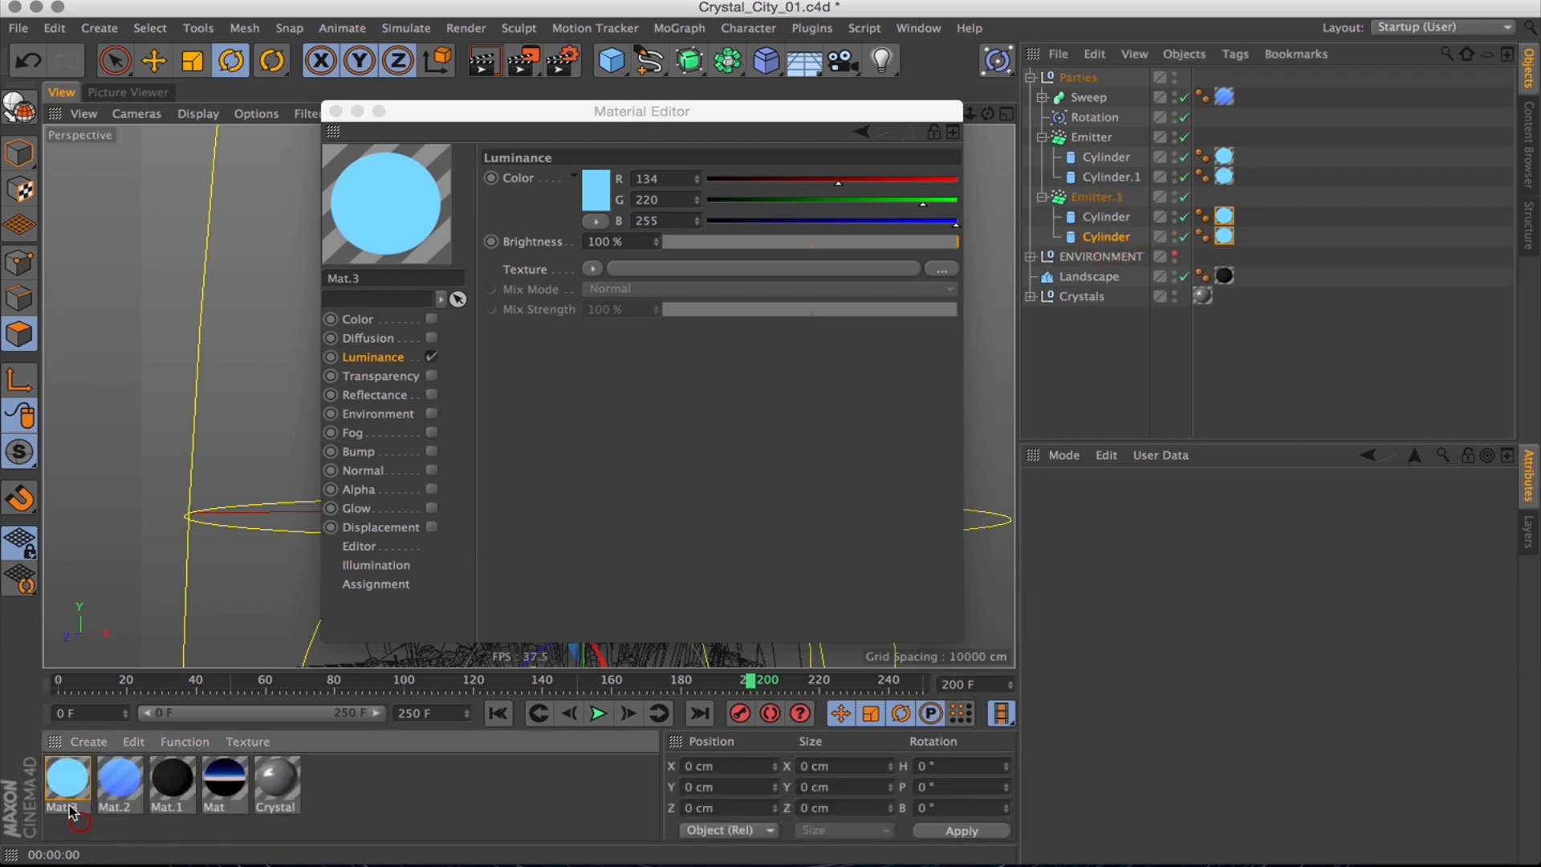
click(67, 783)
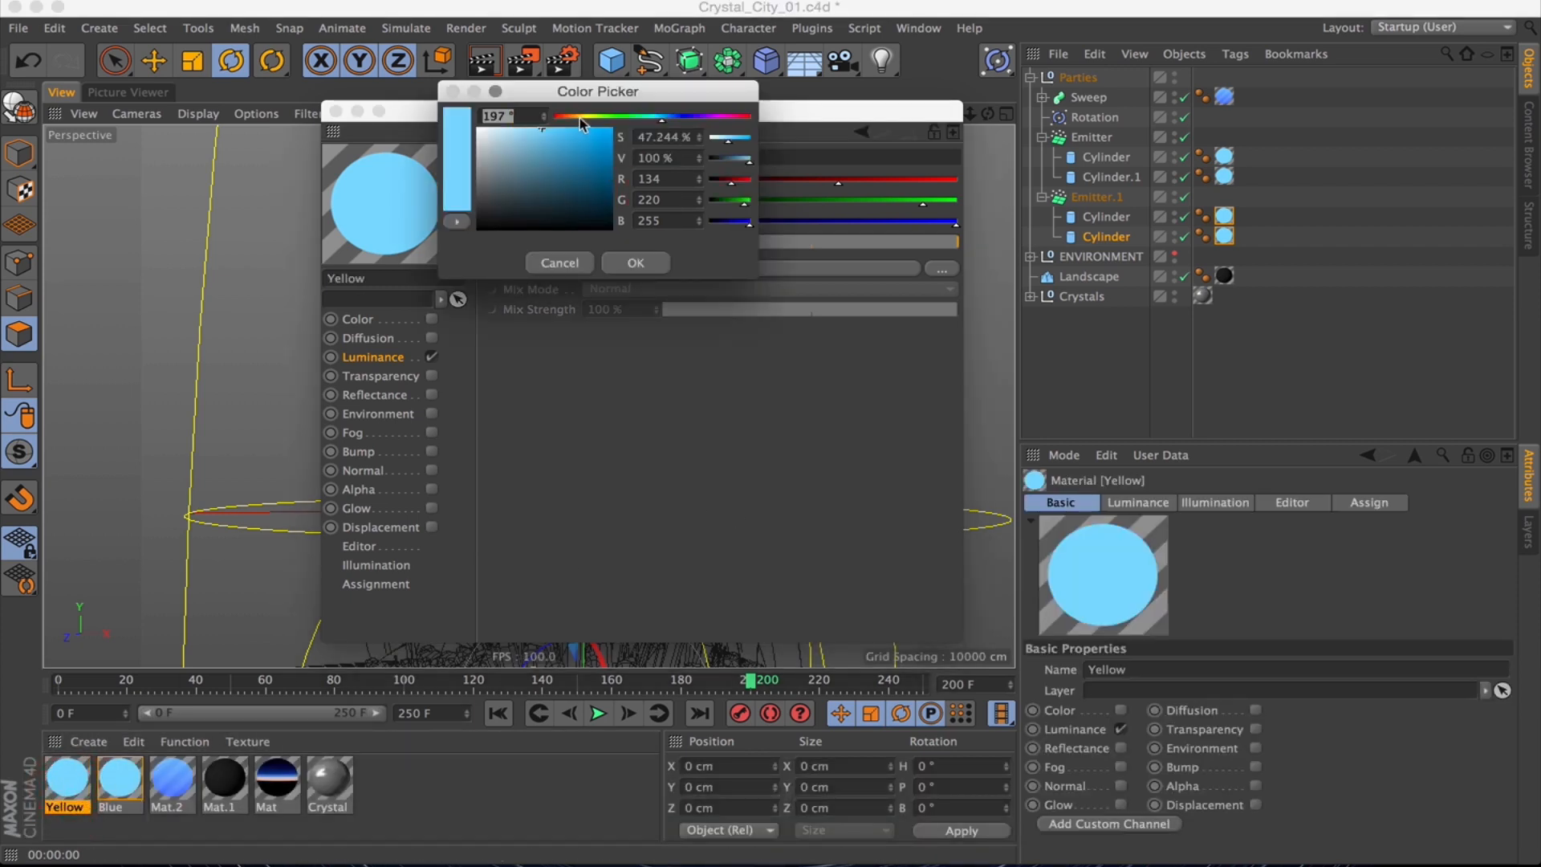
click(635, 263)
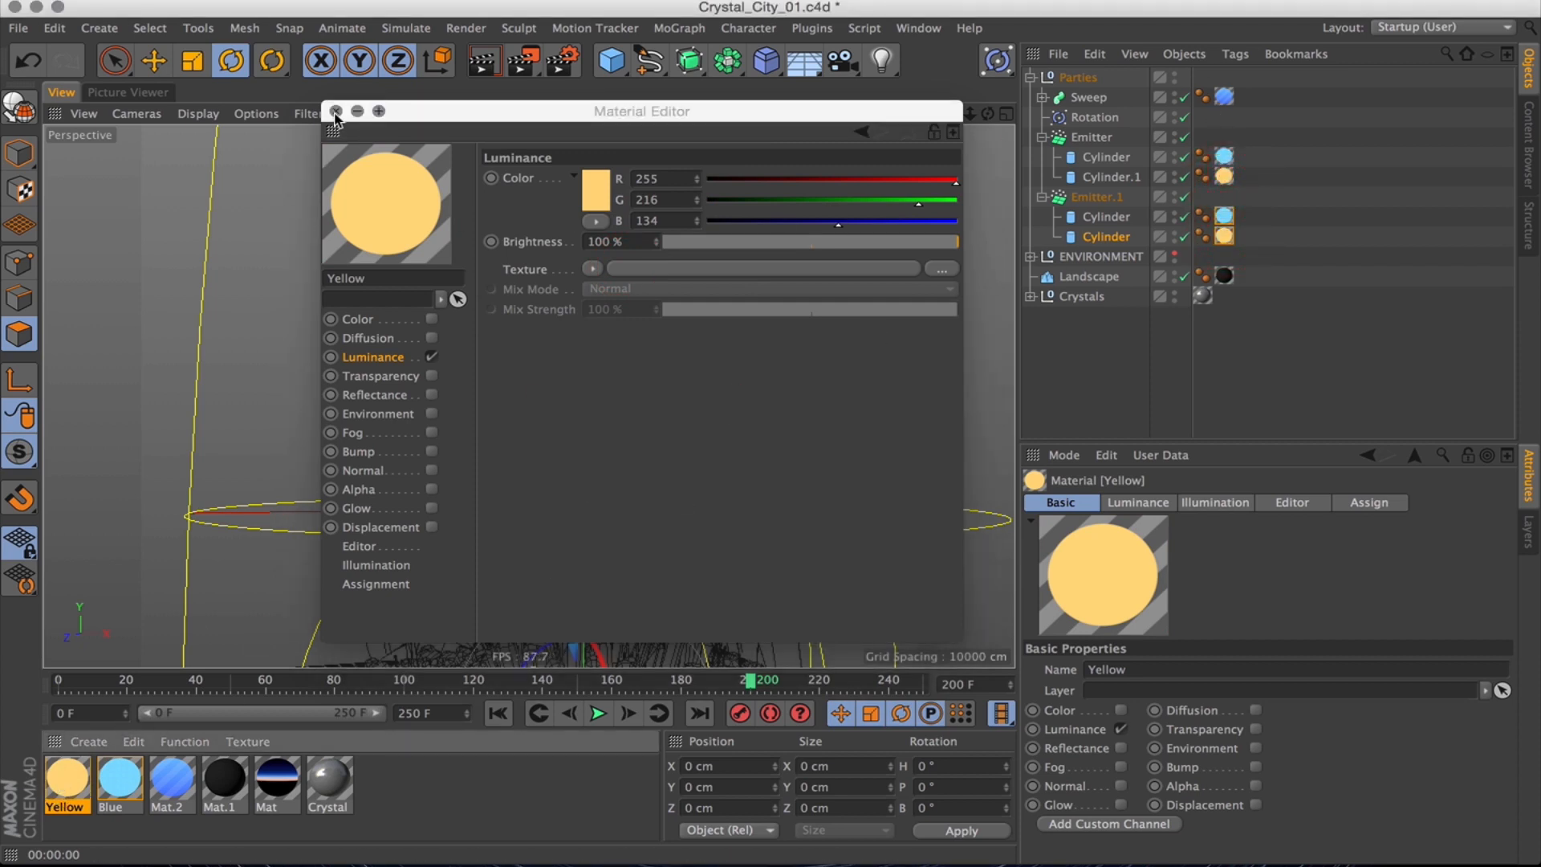
click(333, 111)
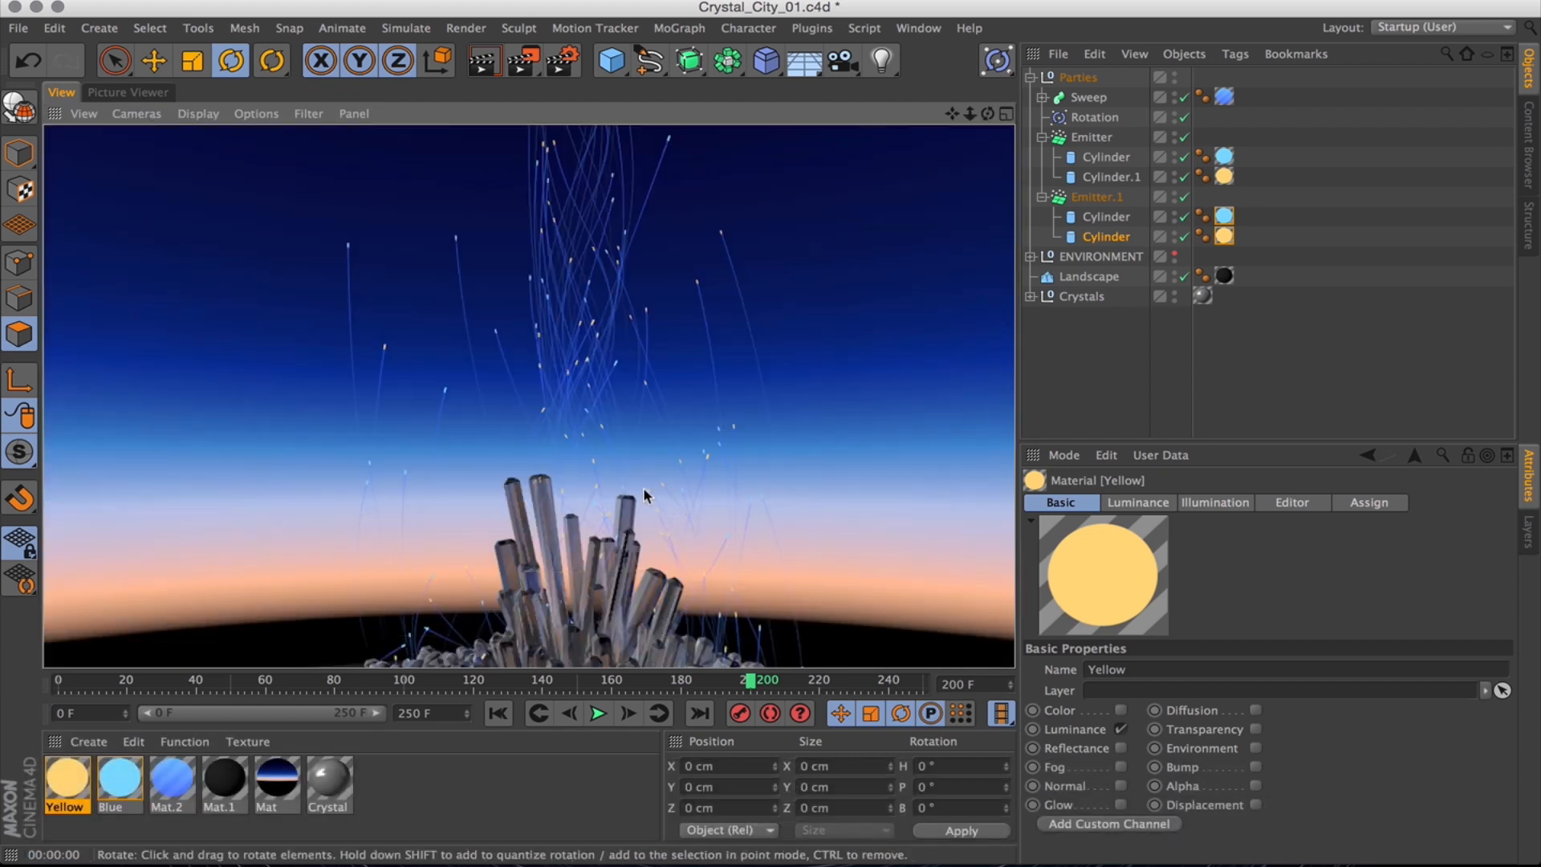
mouse_move(594, 302)
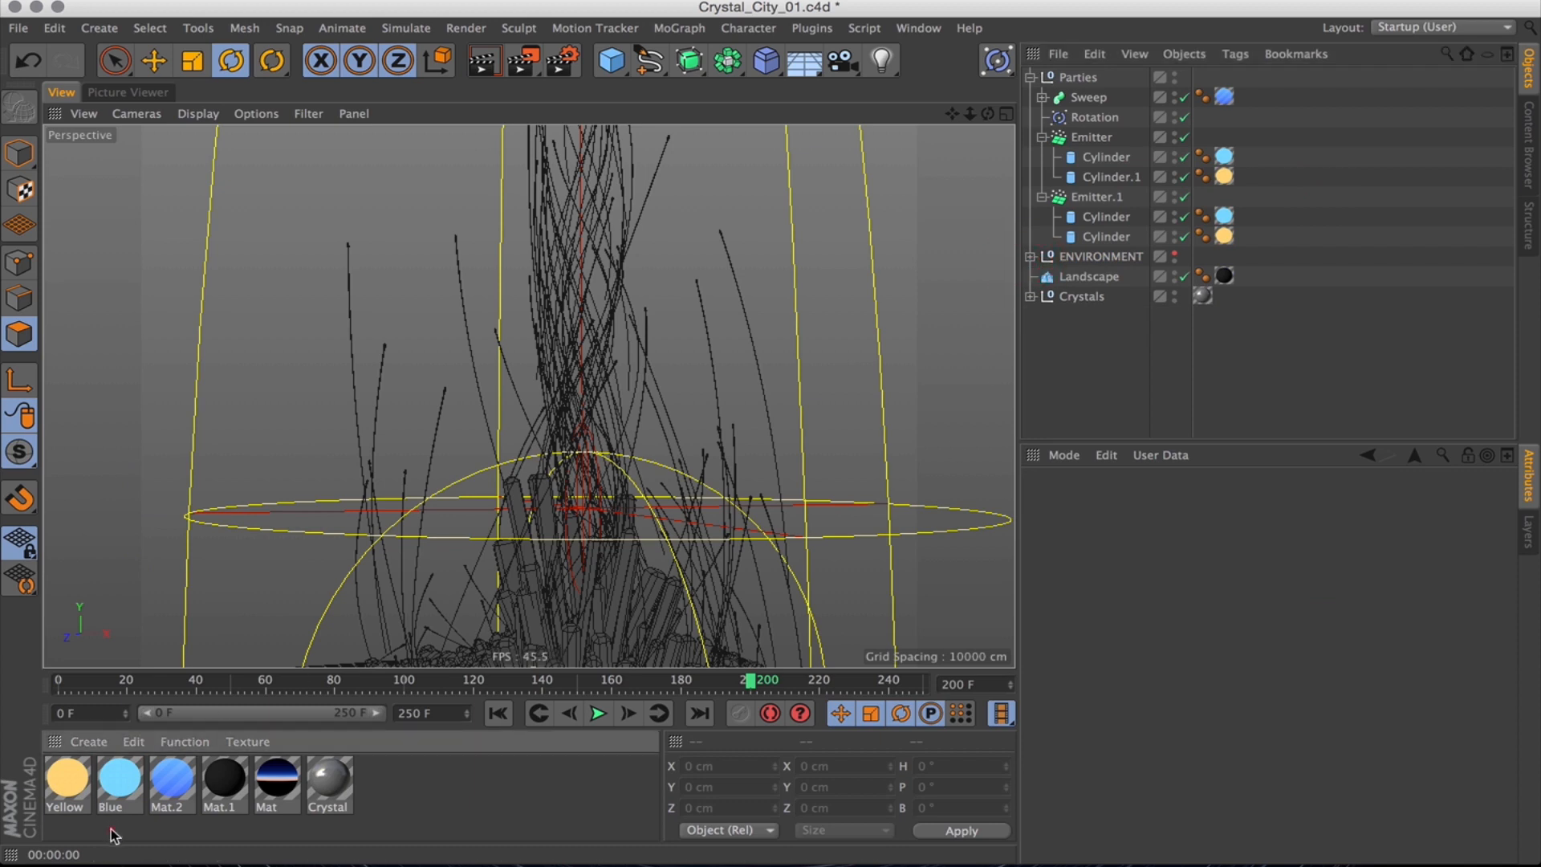
Rename the materials and open the new Sky material's settings for editing.
click(171, 779)
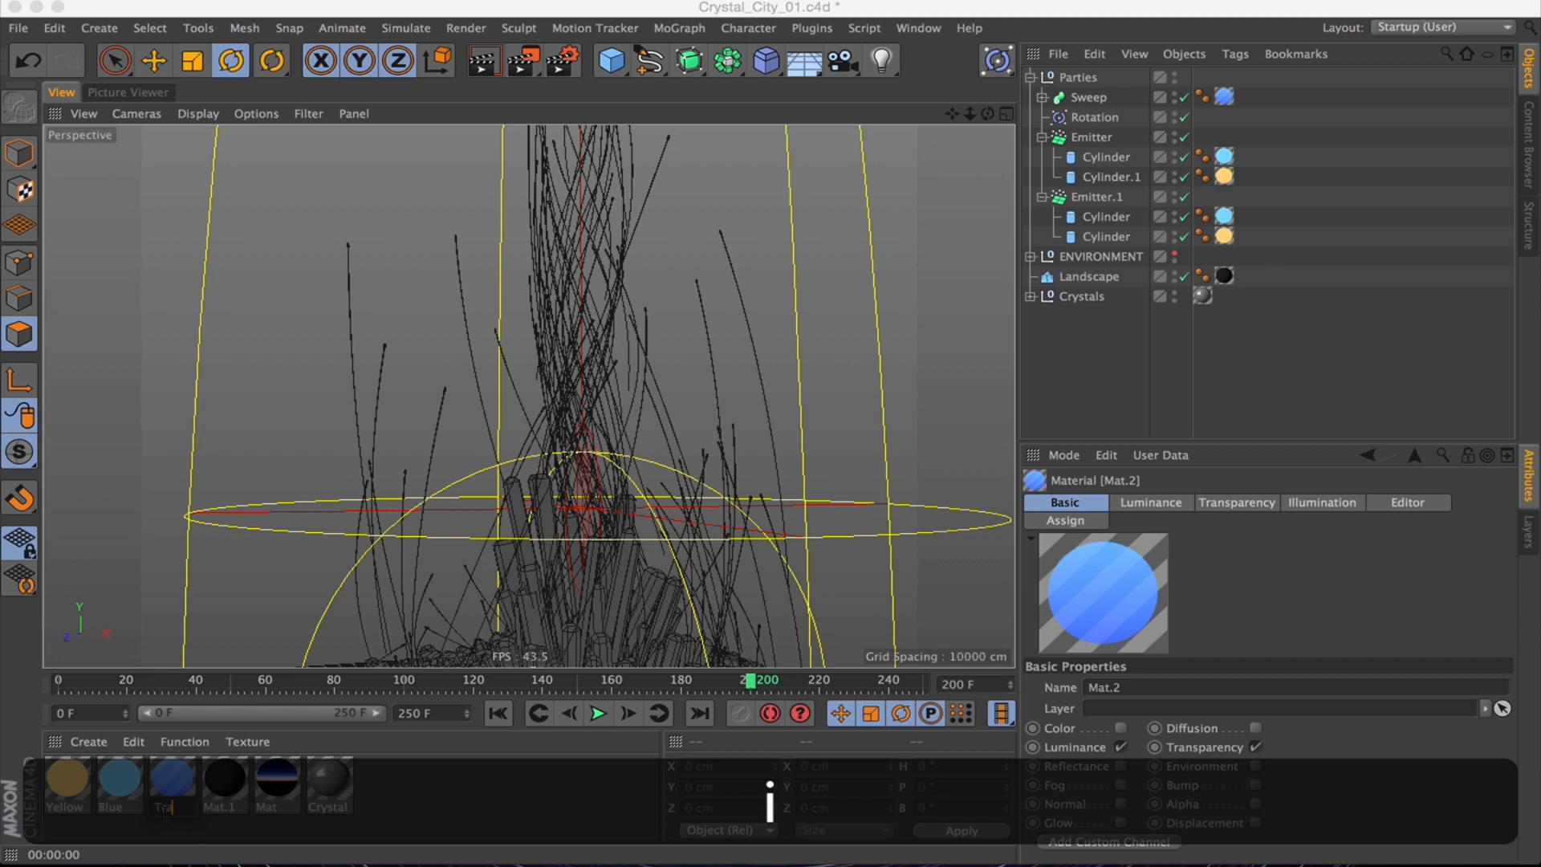
click(172, 779)
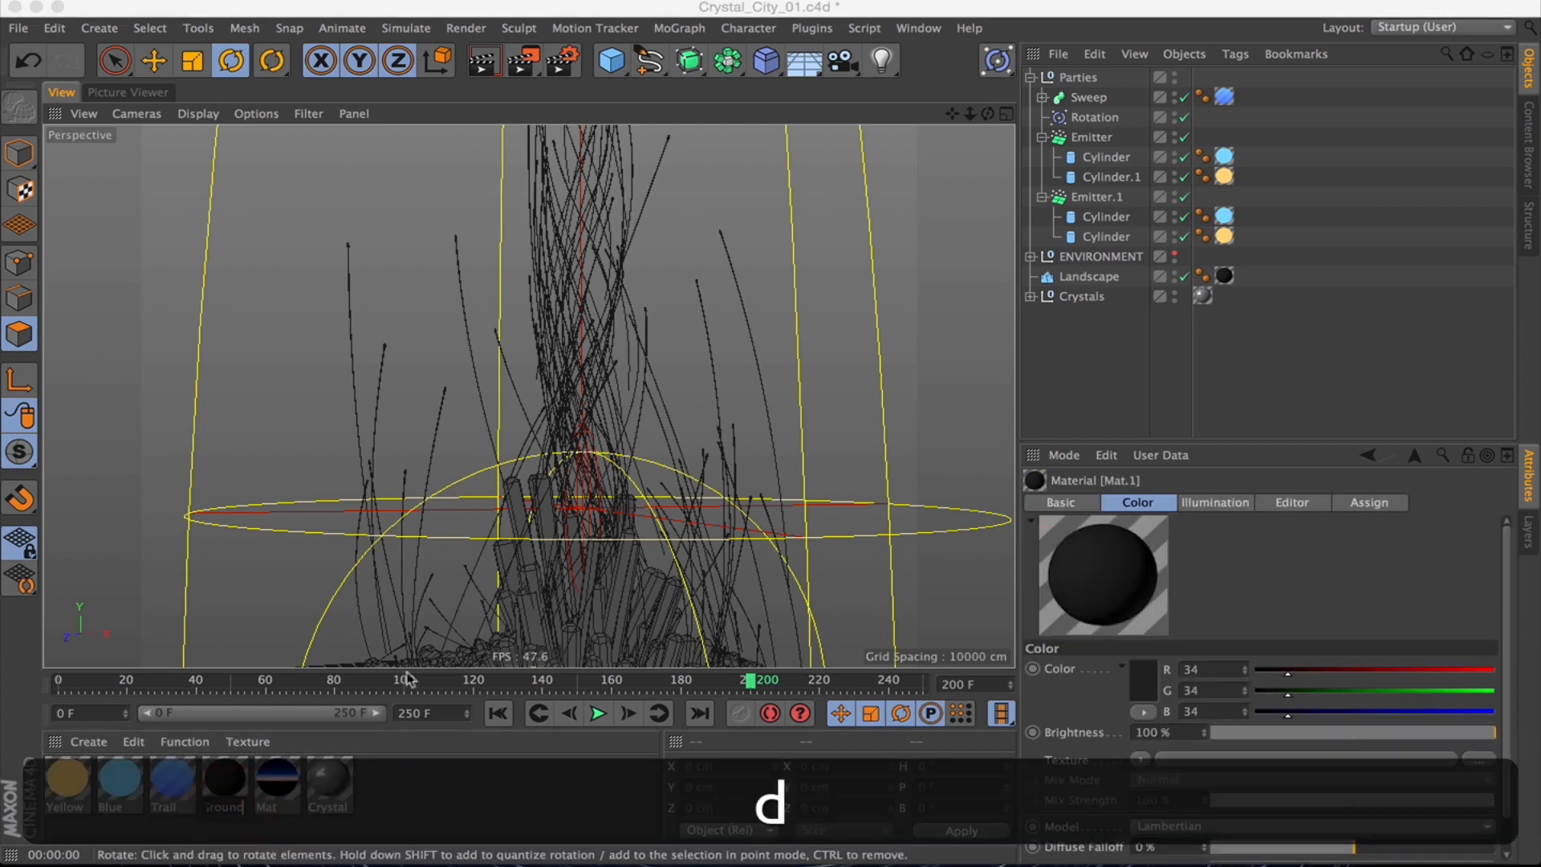
click(276, 780)
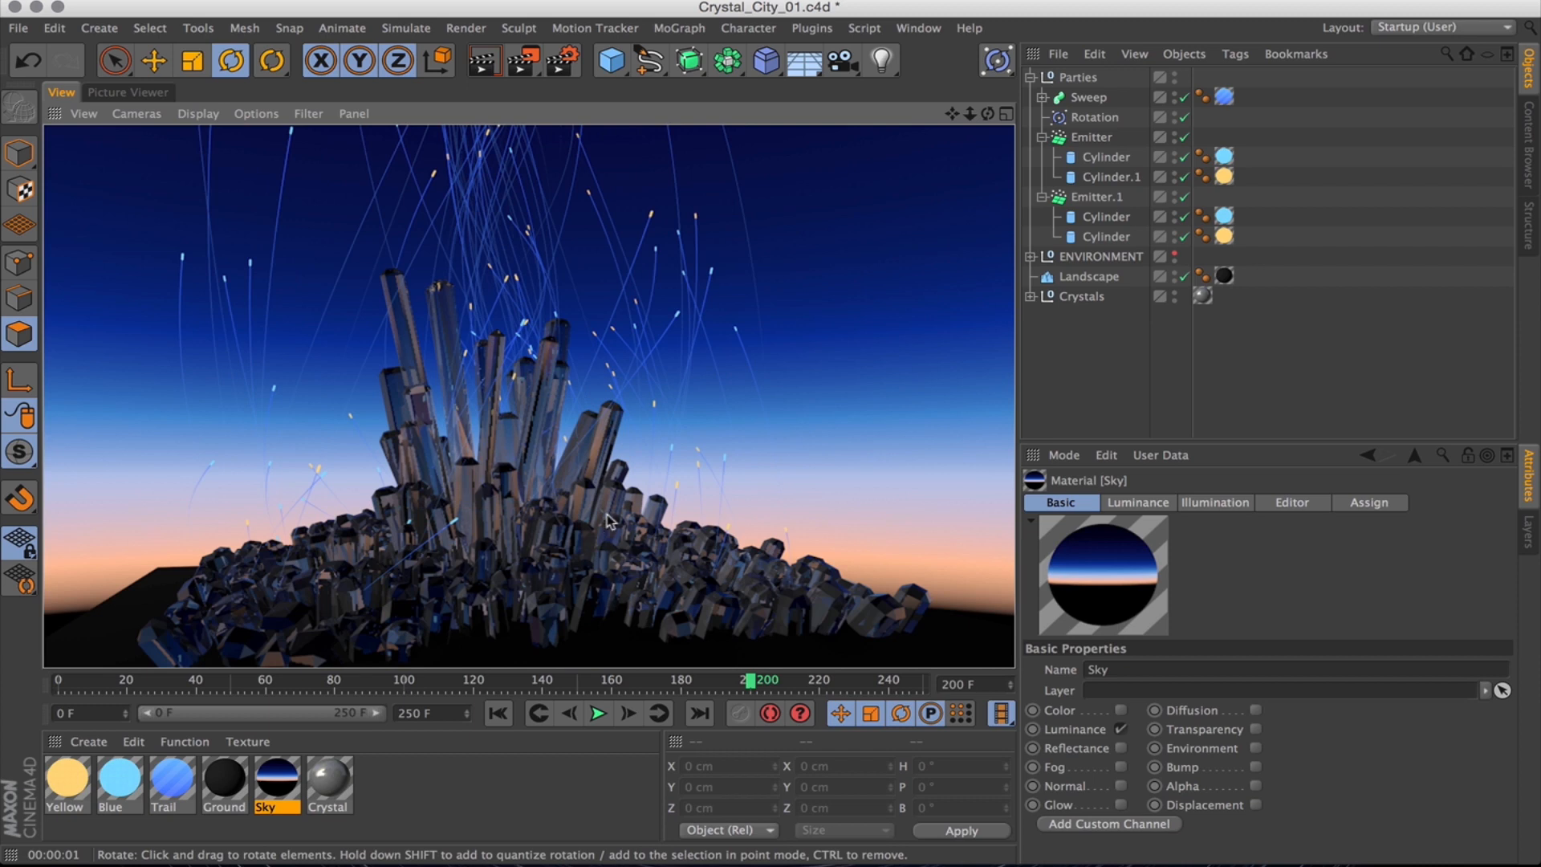
mouse_move(631, 560)
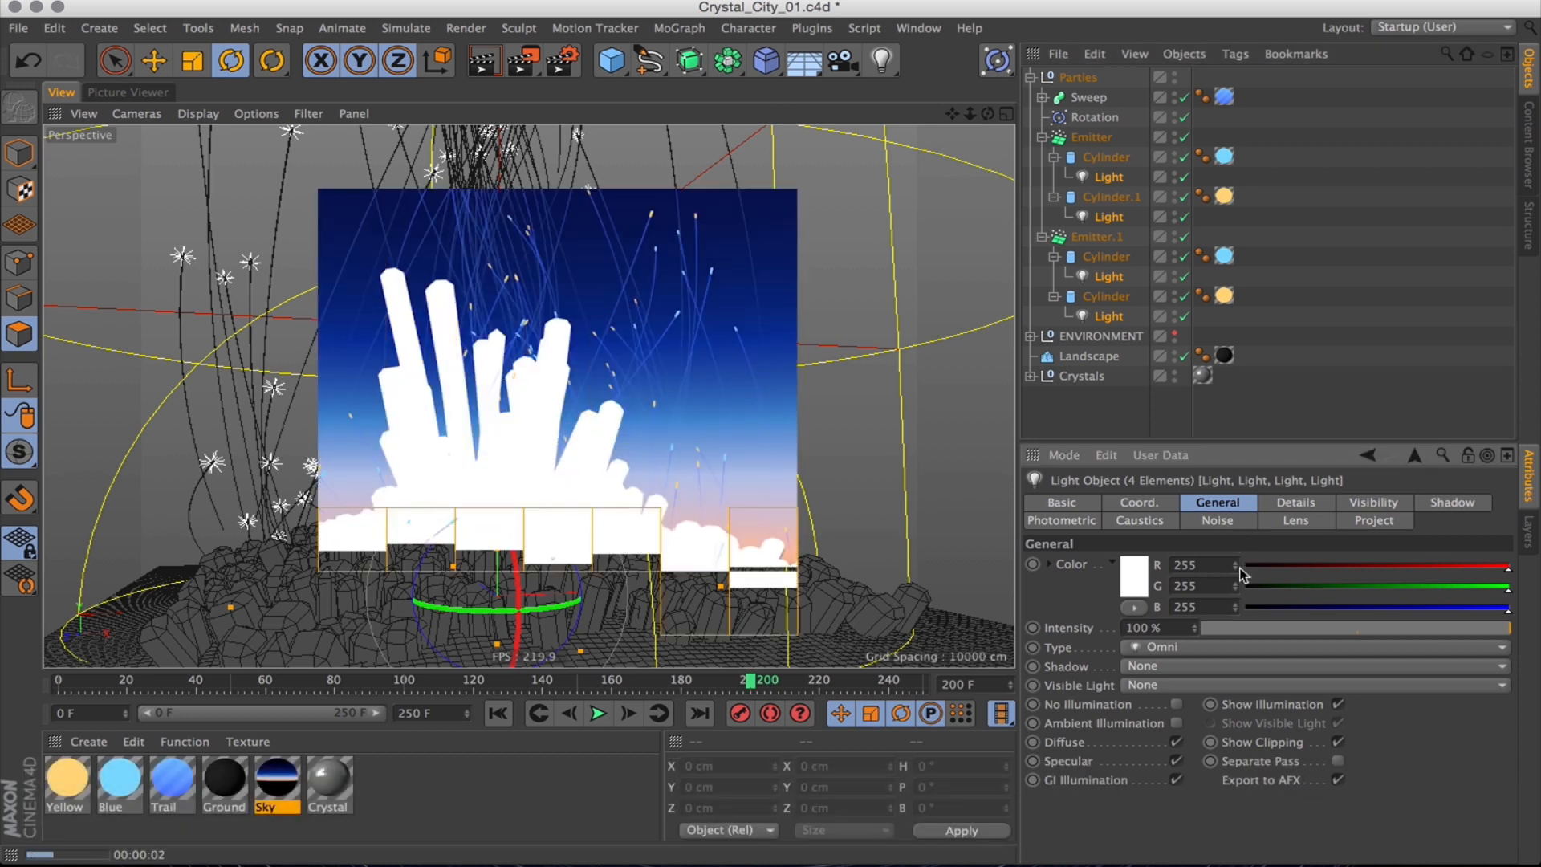
Give the four cylinder lights Inverse Square Clamped falloff, then render the view.
click(1296, 502)
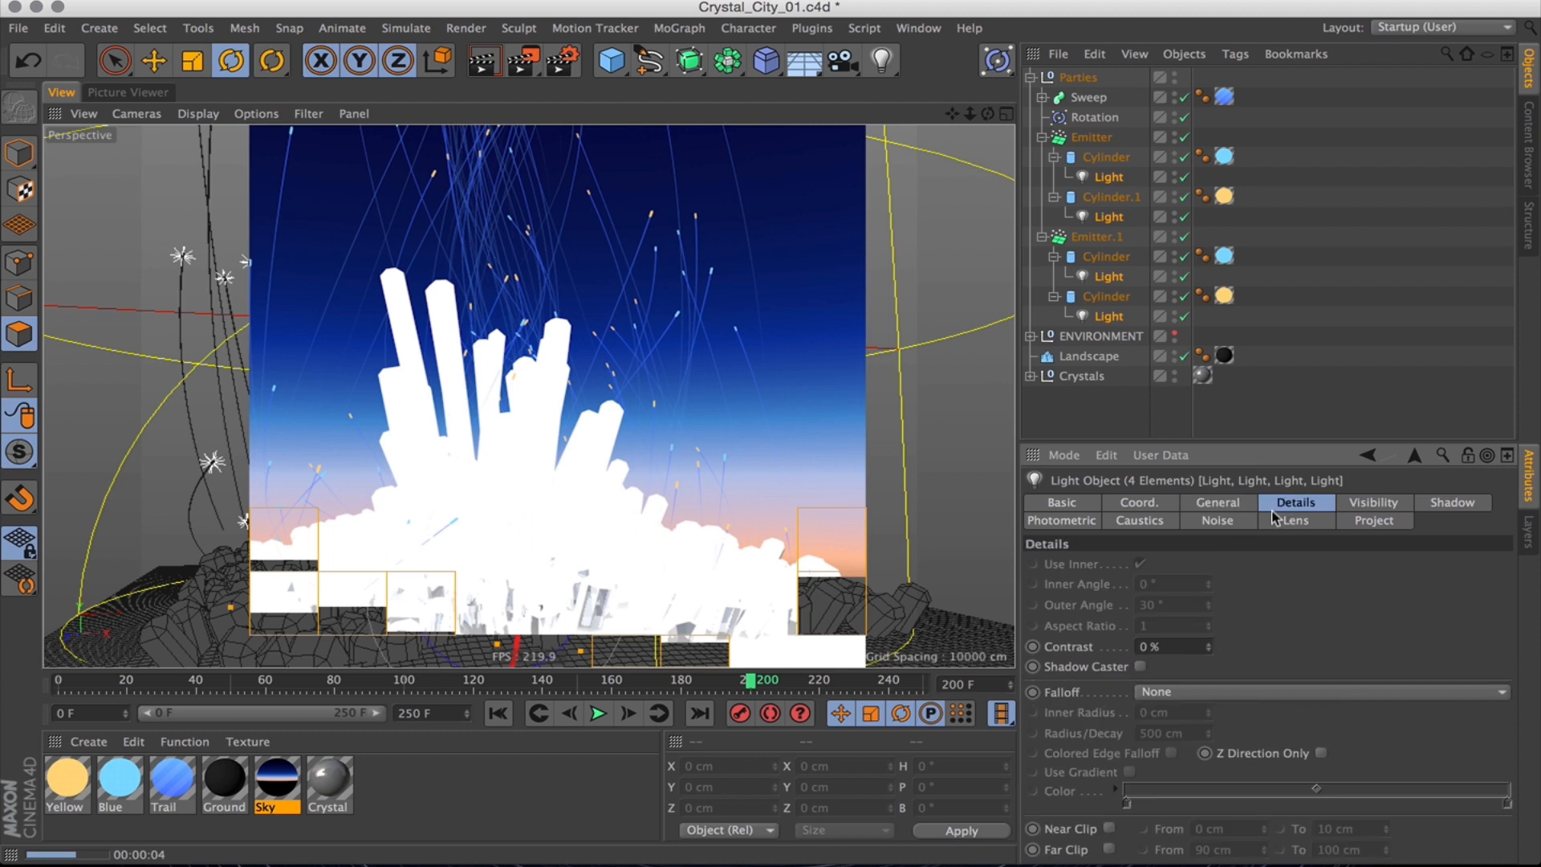
click(1317, 691)
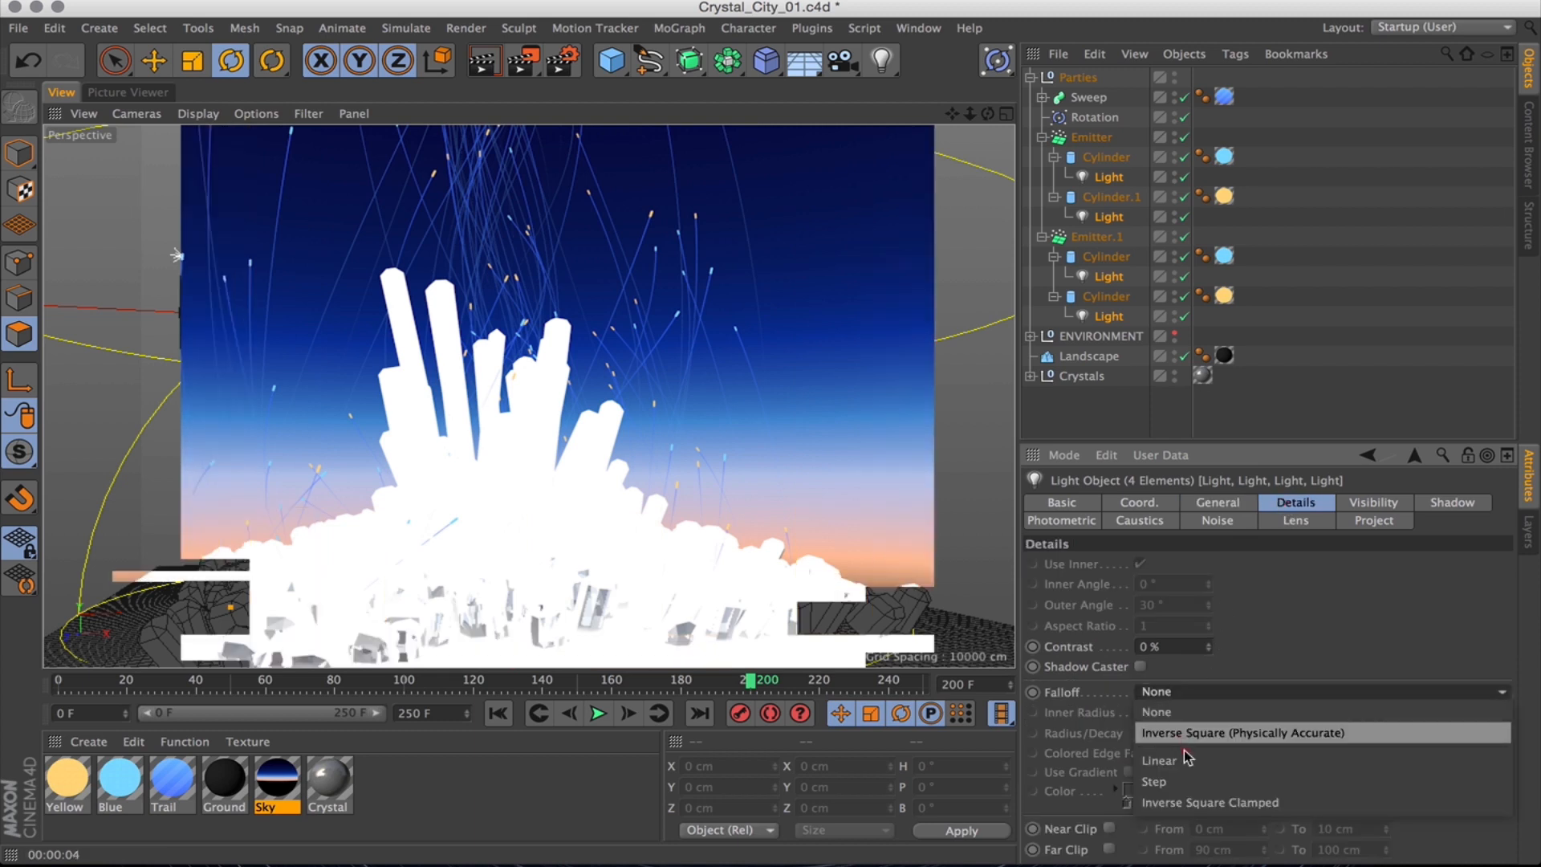
click(1210, 802)
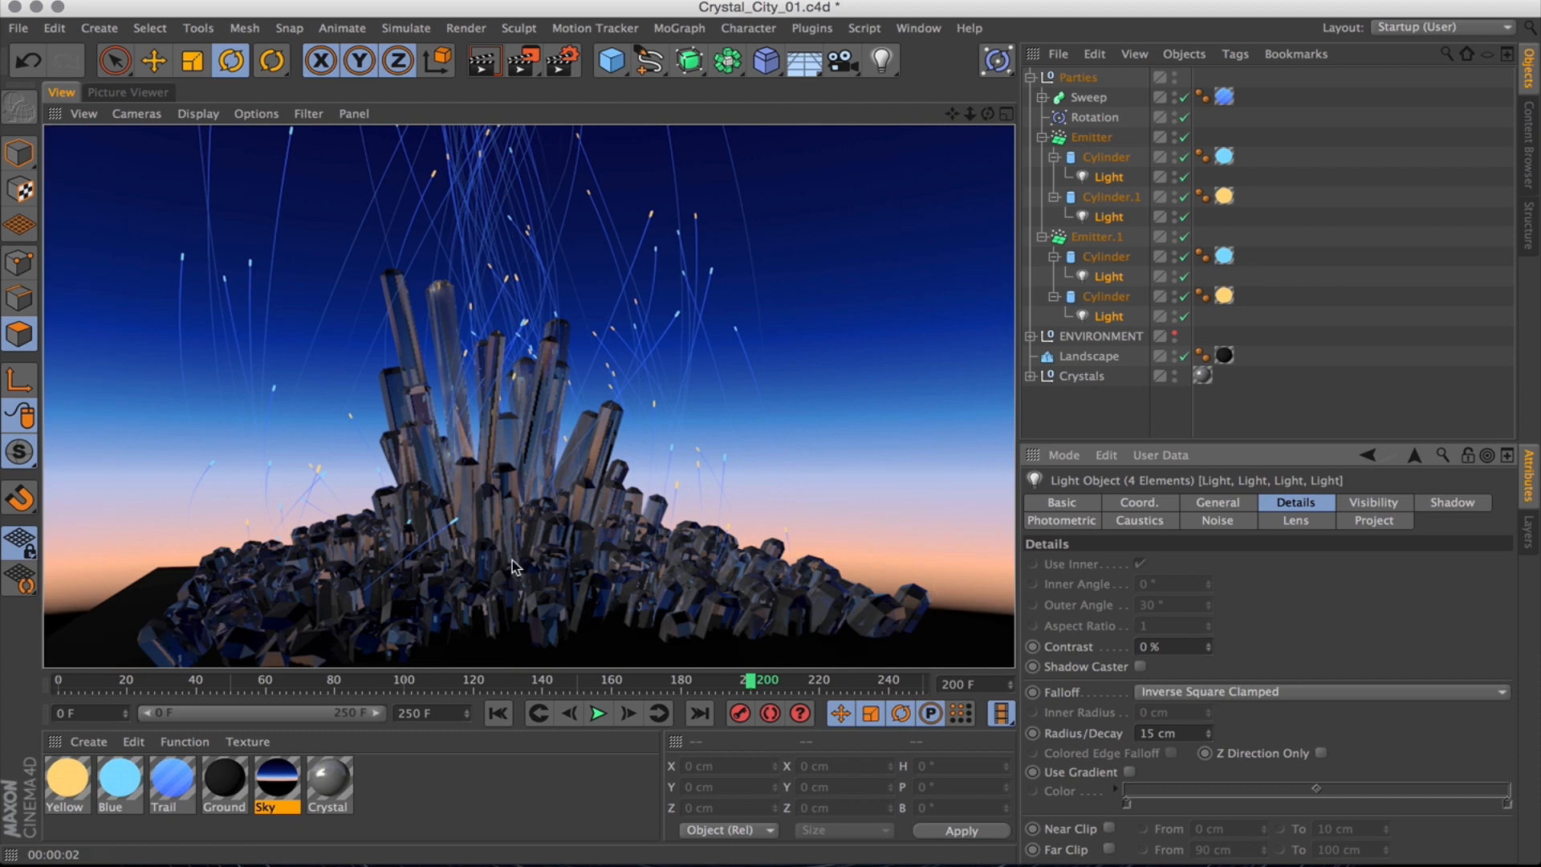
click(1217, 502)
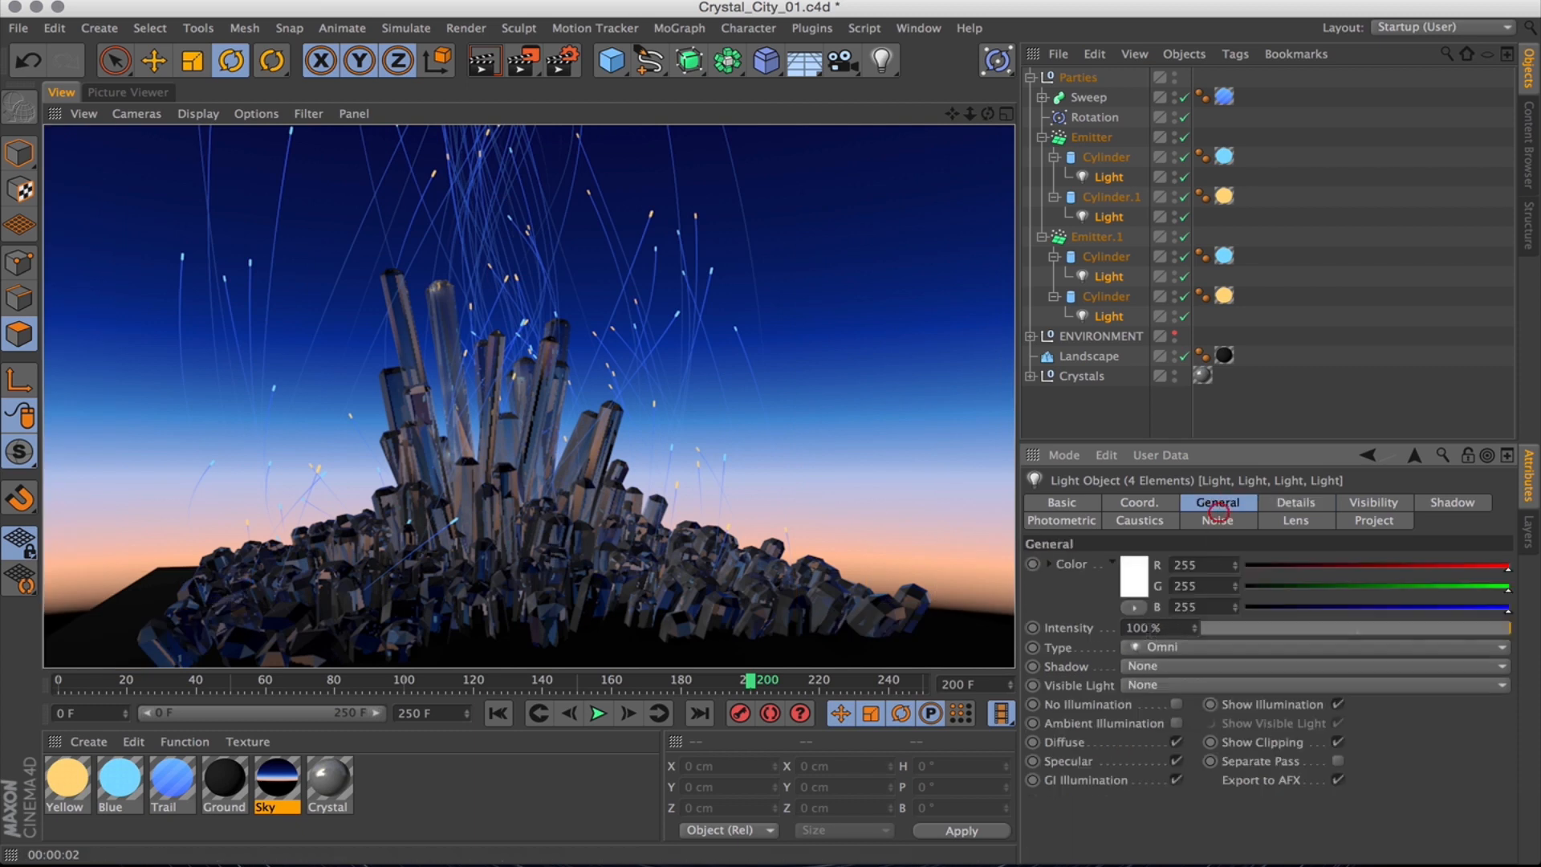
key(cmd+r)
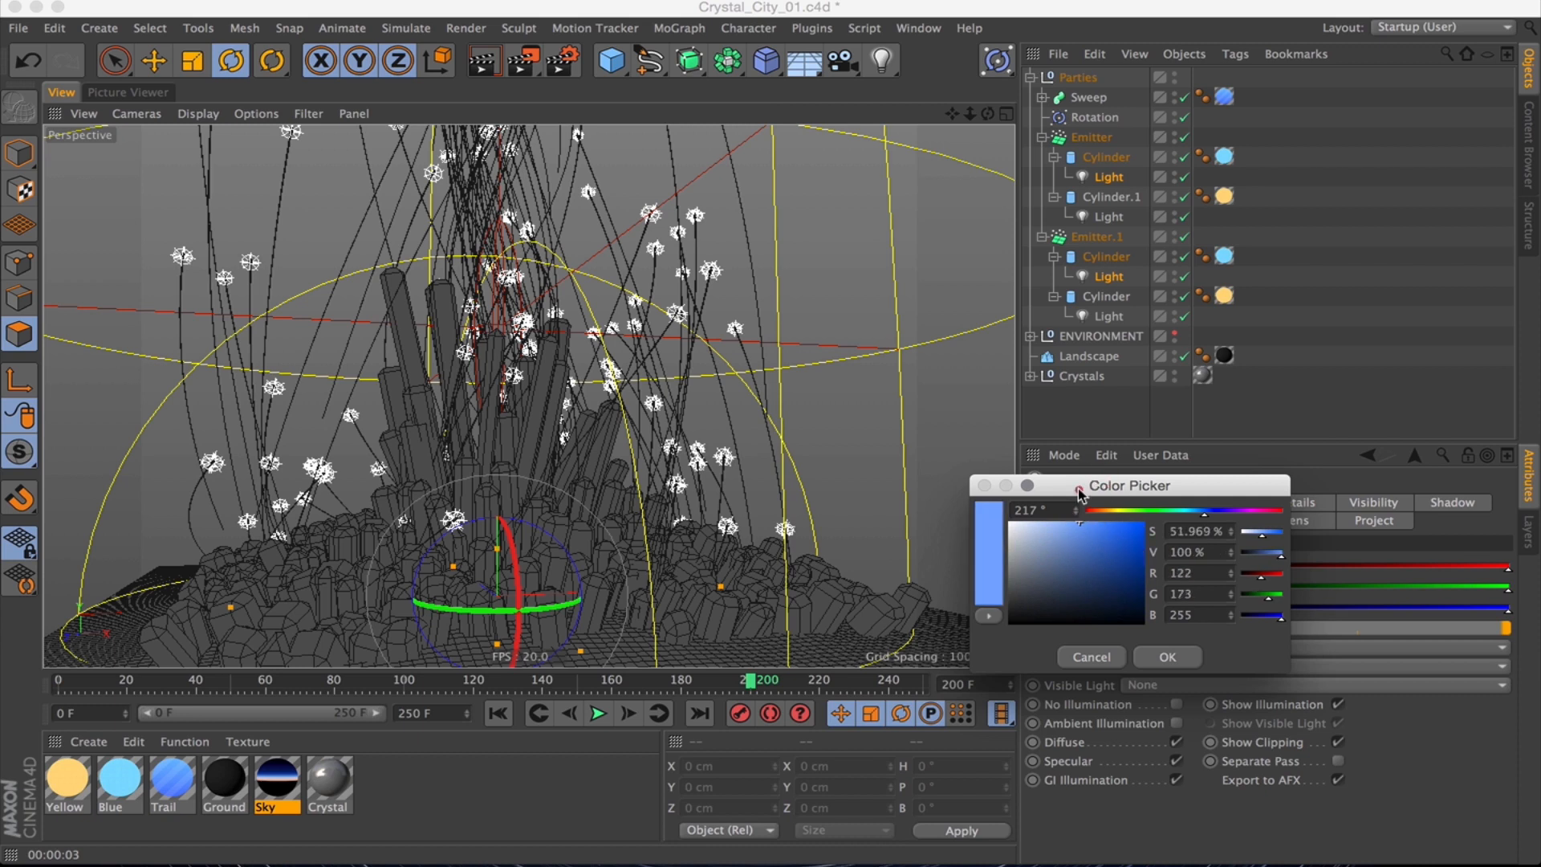
Confirm the light-blue light colour, pick the yellow-cylinder light colour, and select Emitter.1's light.
click(1165, 656)
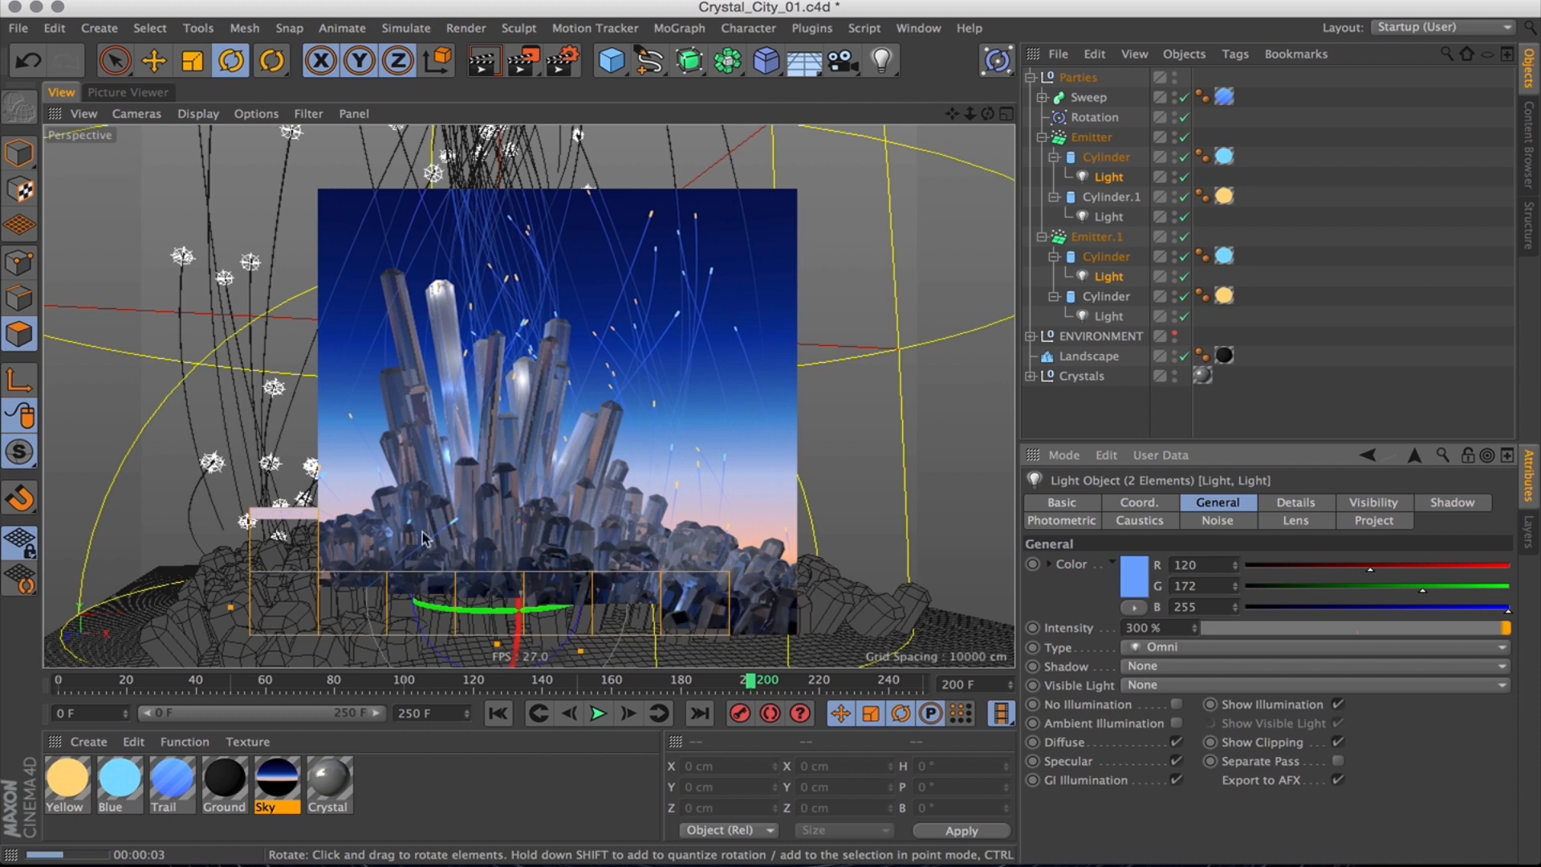
click(1130, 564)
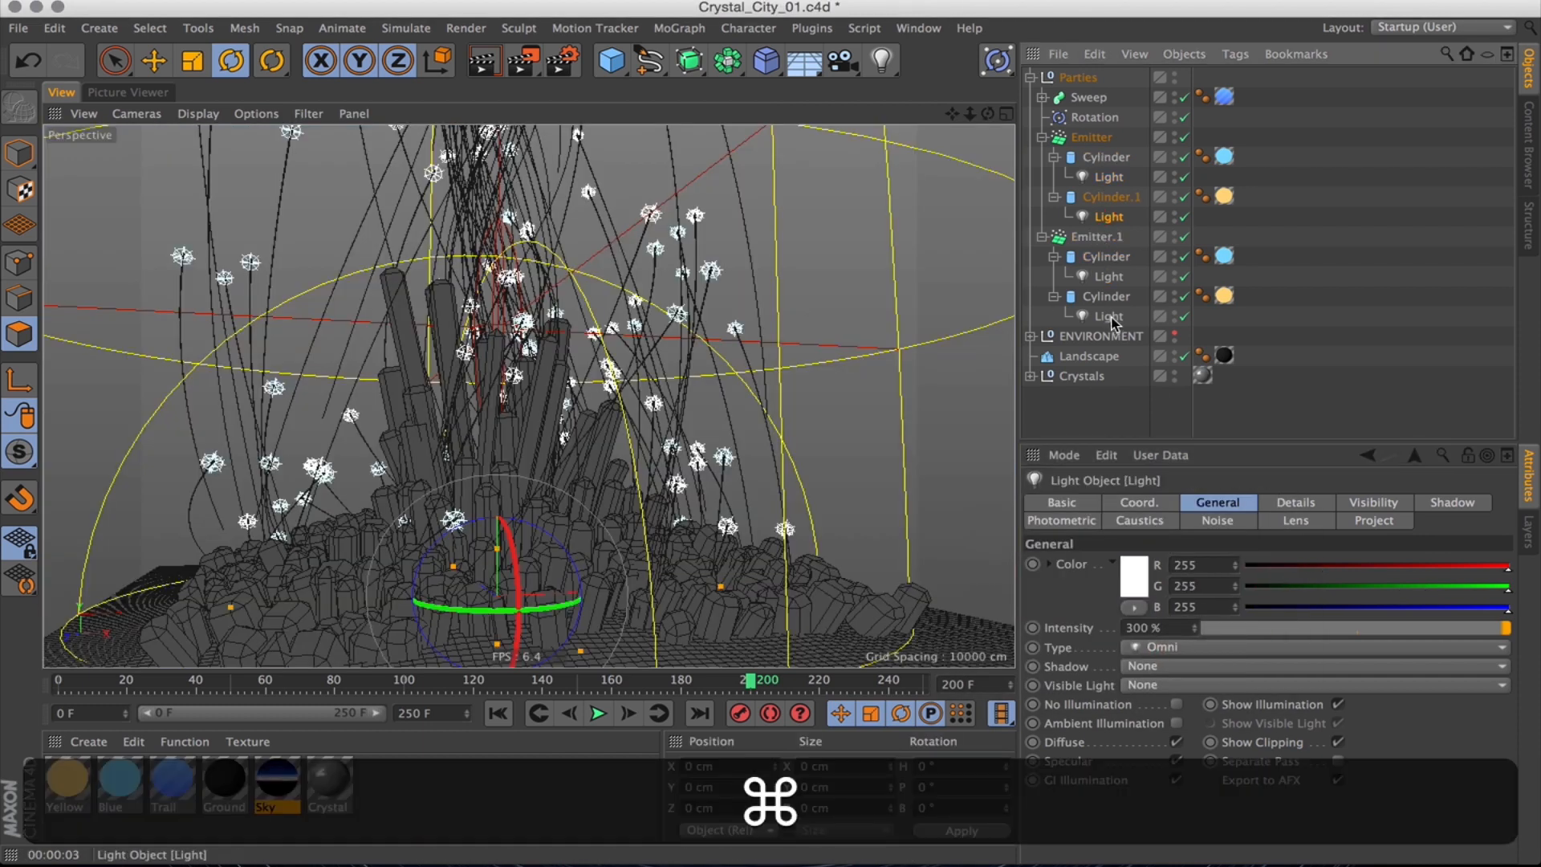
click(1133, 563)
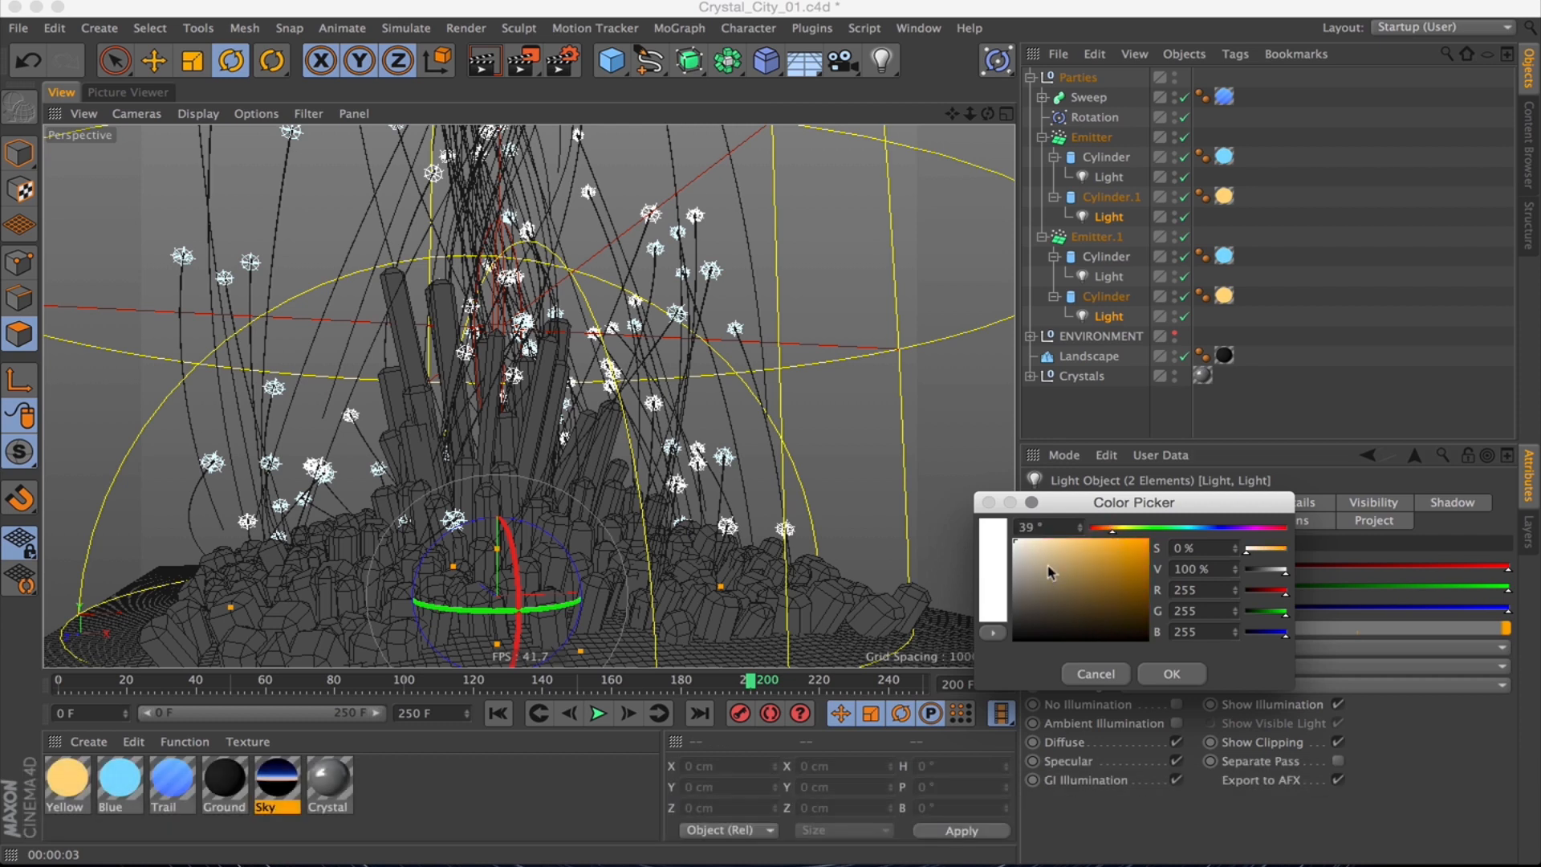
click(1170, 673)
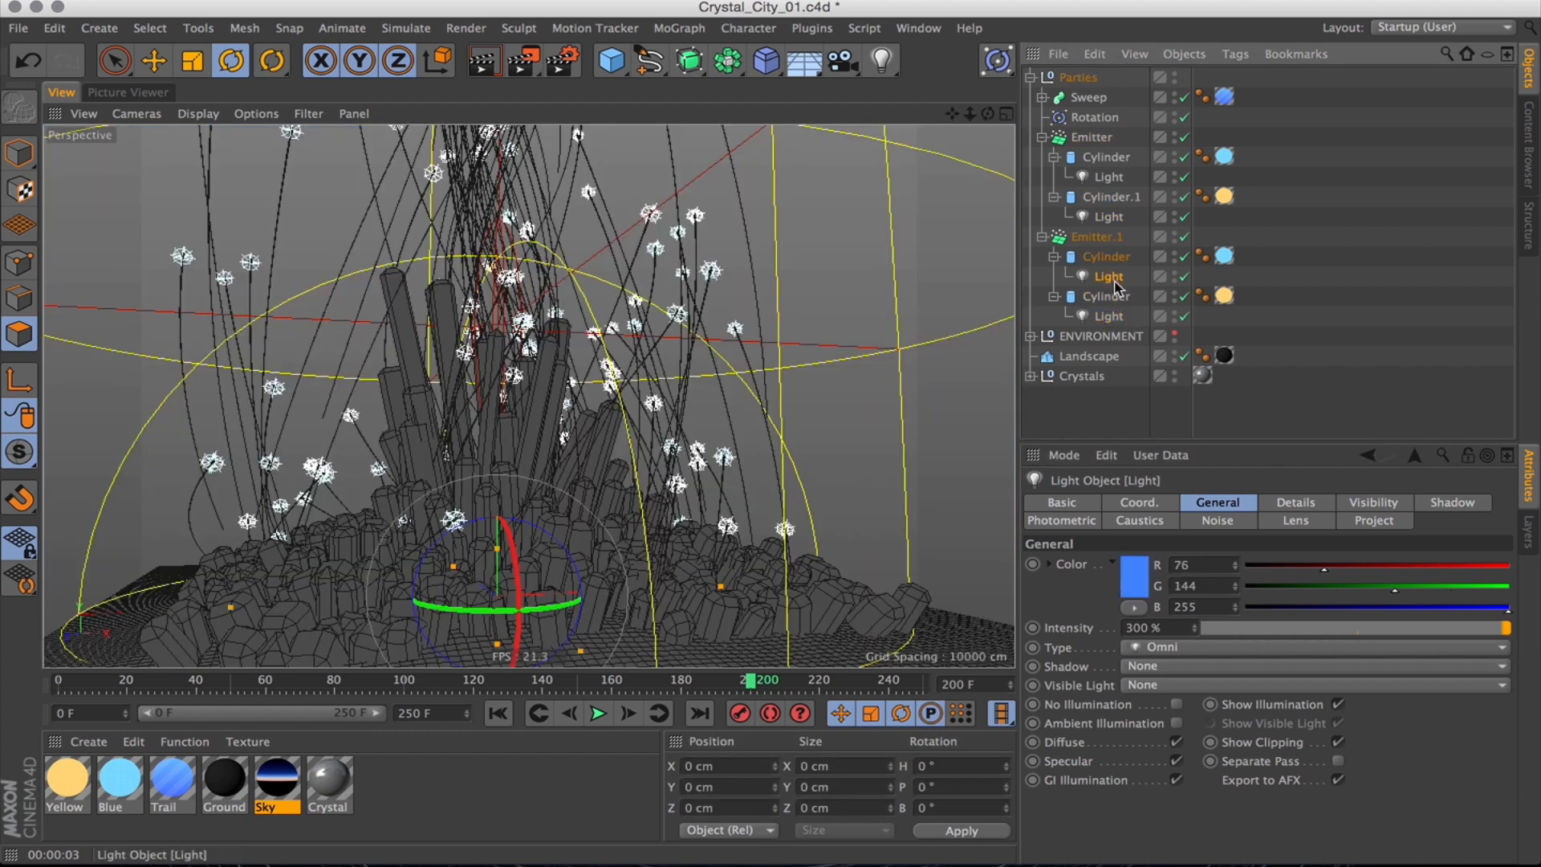
click(1096, 236)
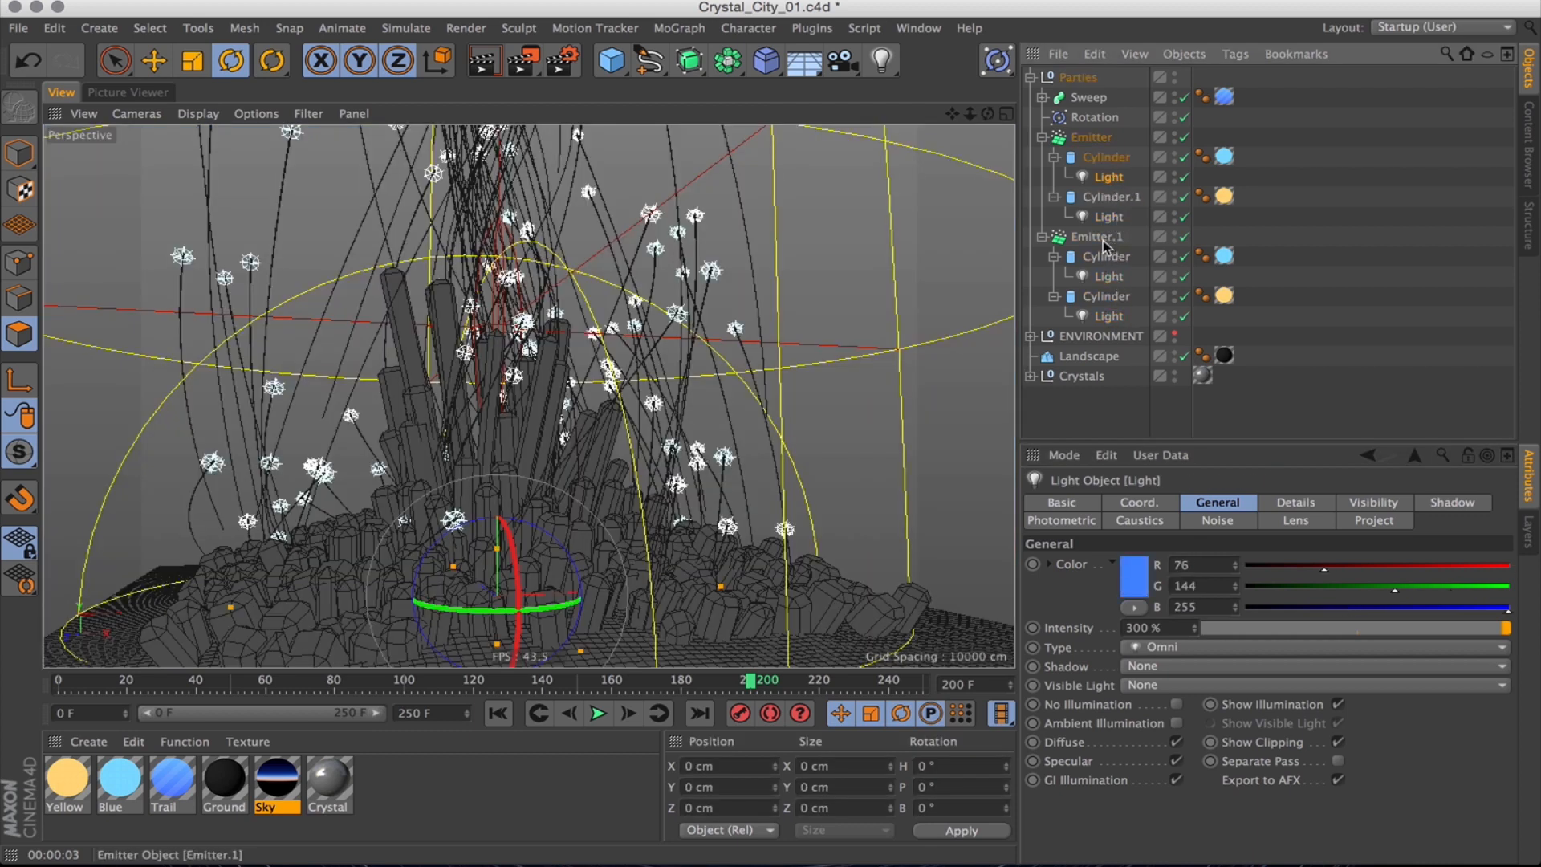
click(1107, 256)
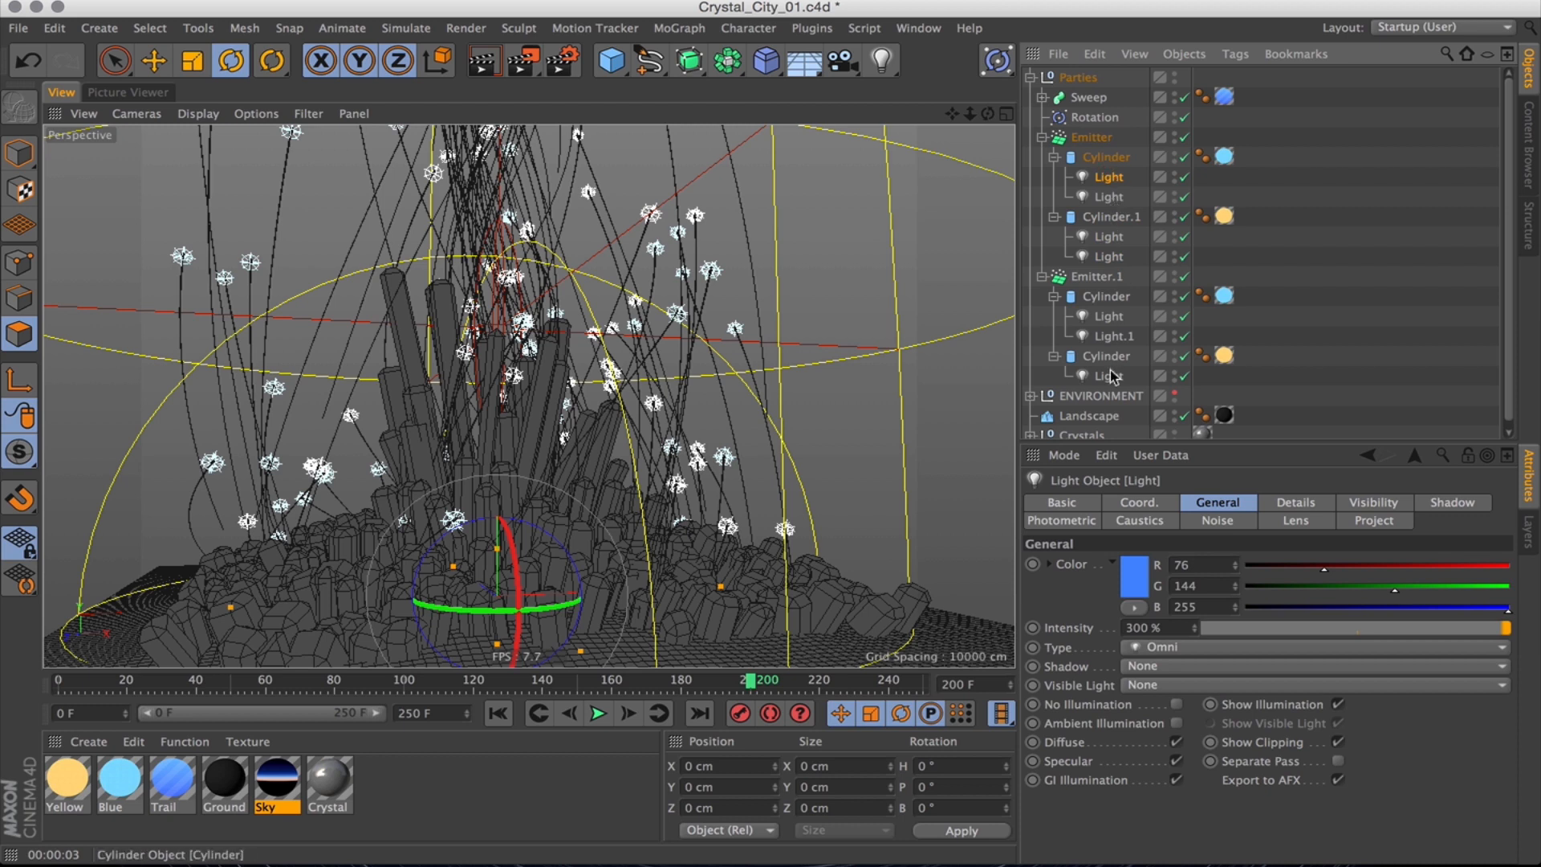
Give the four duplicated SSS lights a 20 cm radius, recolour them, and enable Ambient Illumination.
click(1112, 376)
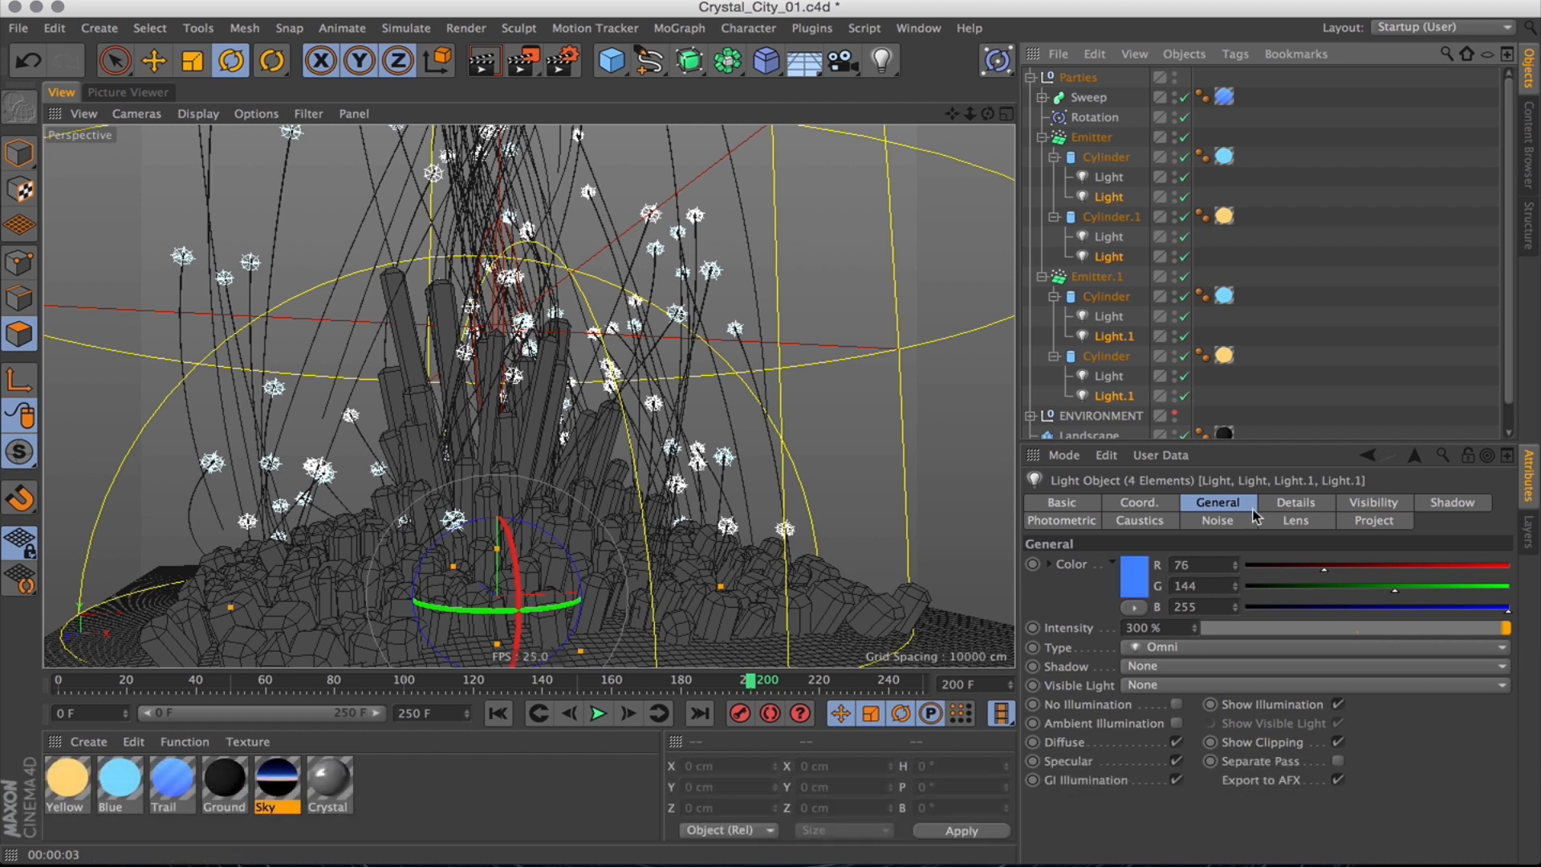
click(1296, 502)
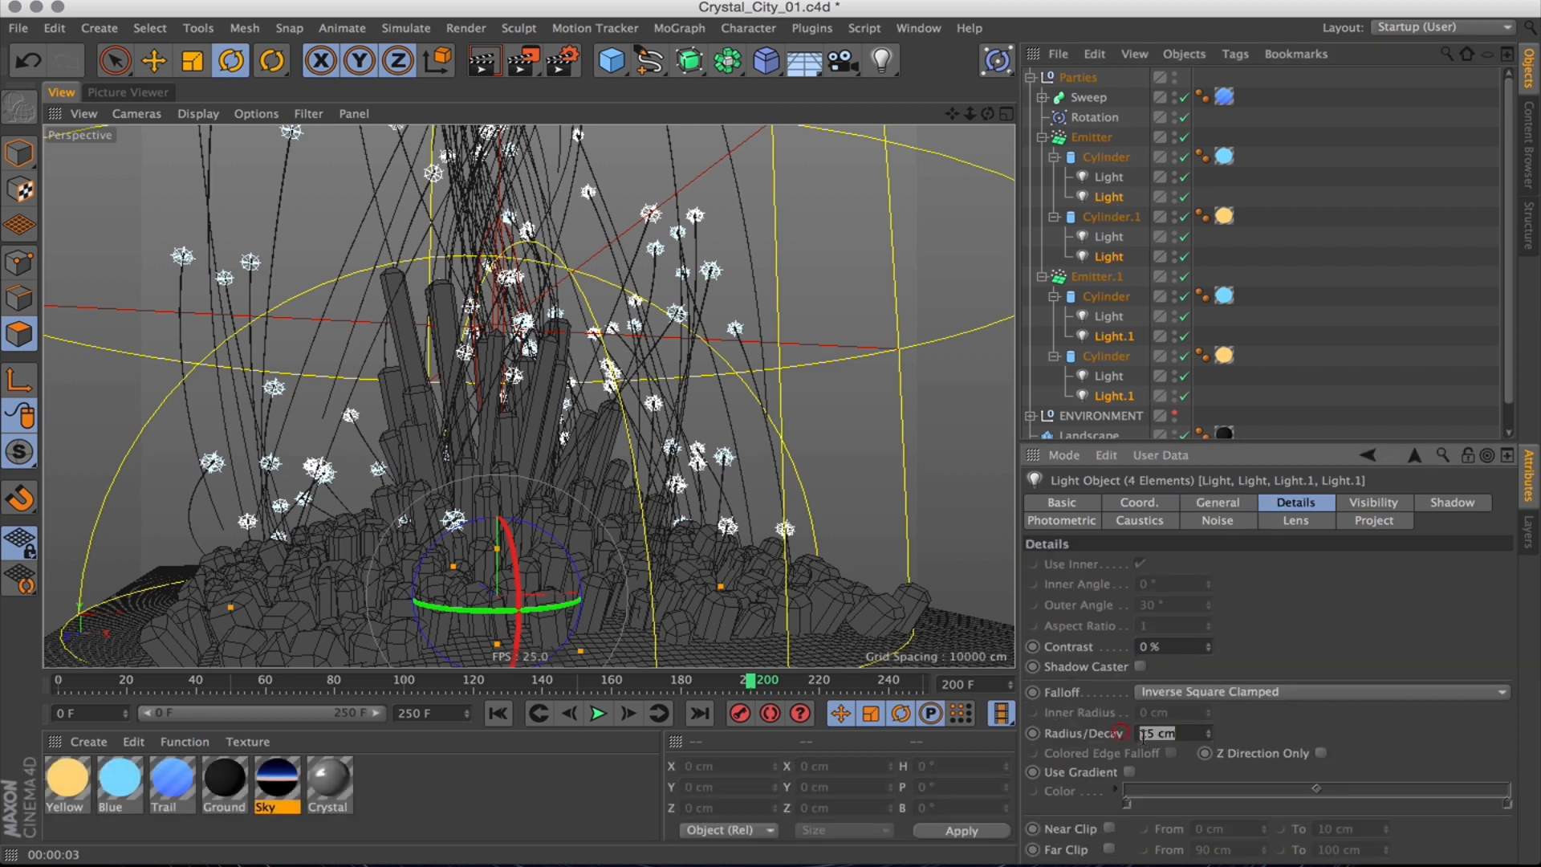
text(20)
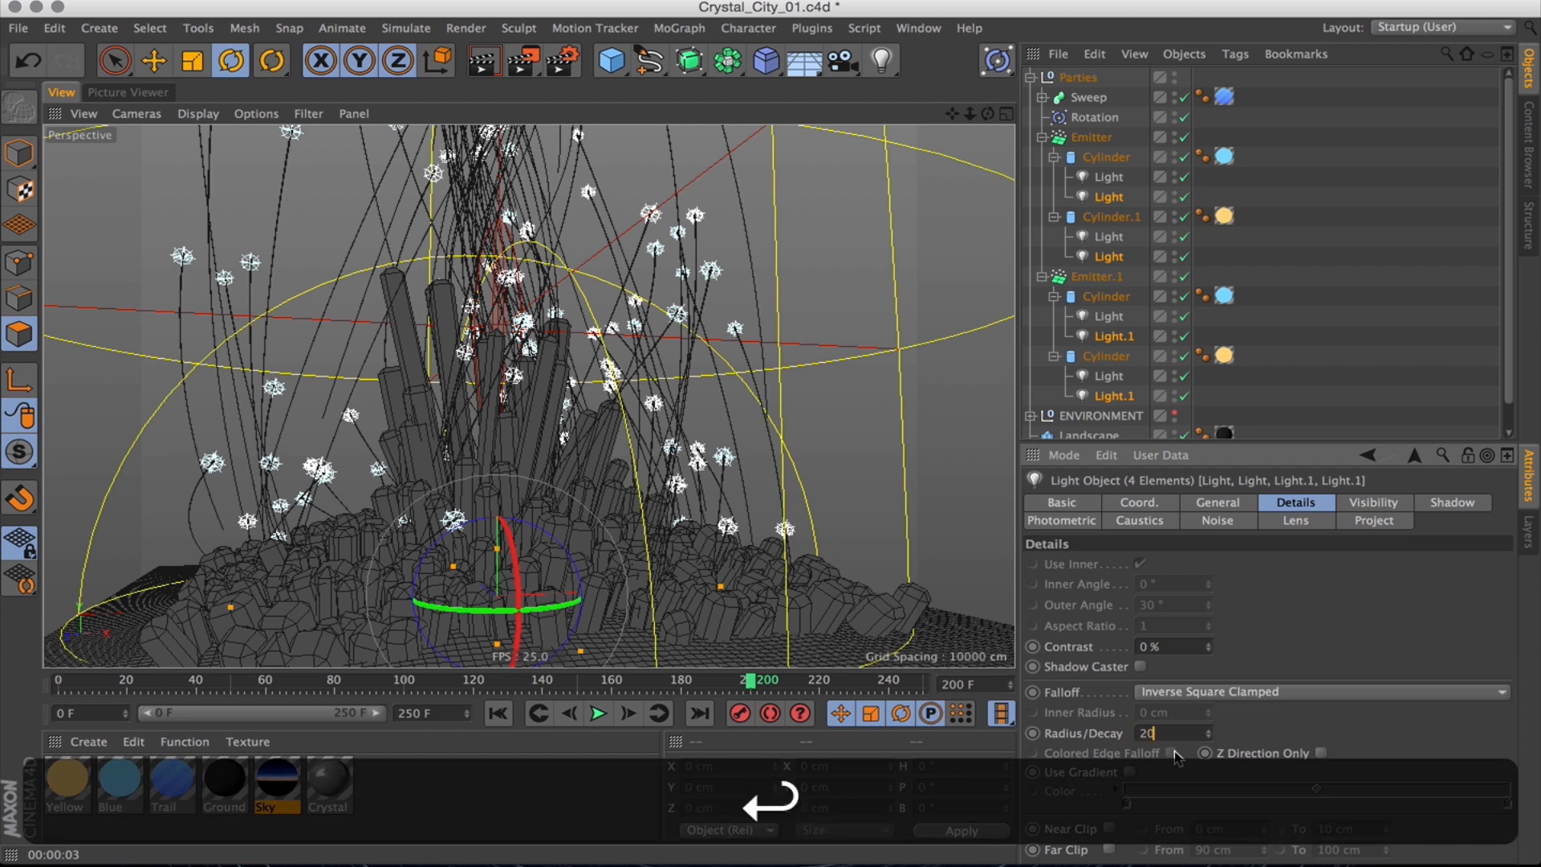
click(1216, 502)
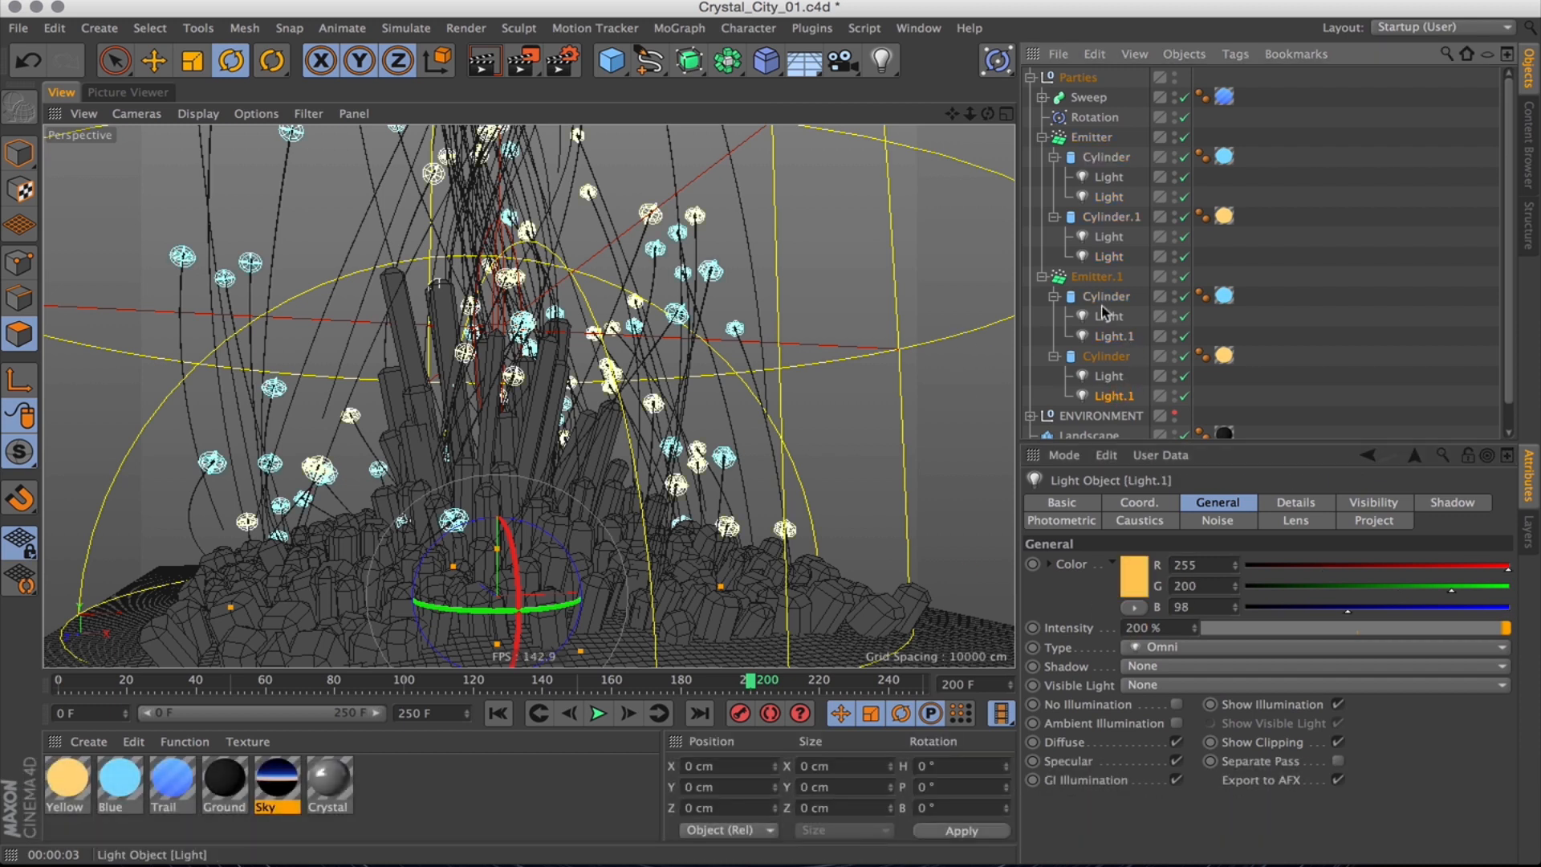
click(1132, 565)
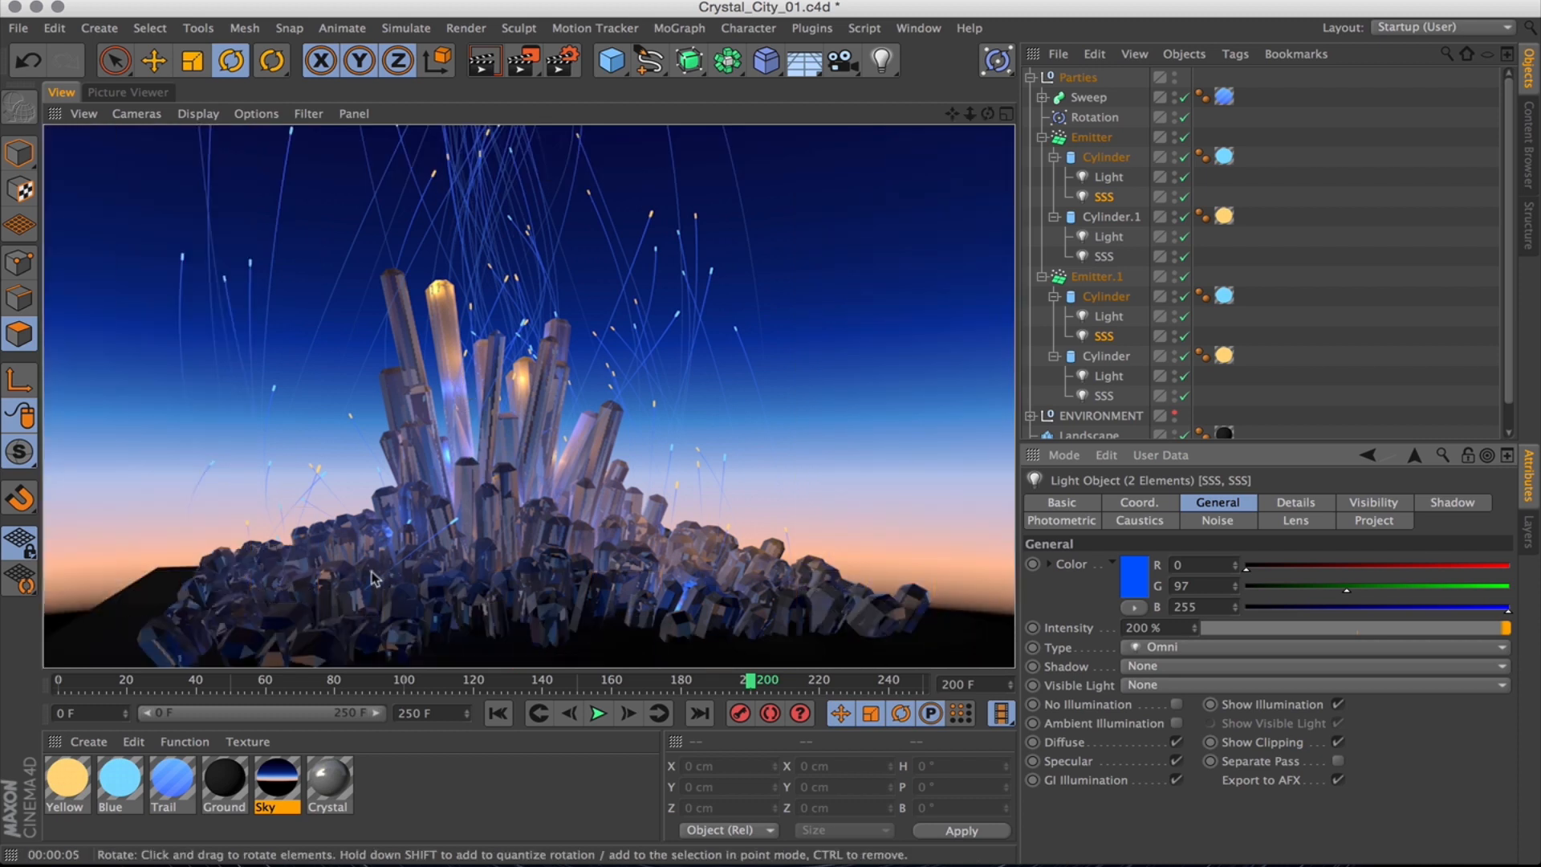
mouse_move(495, 266)
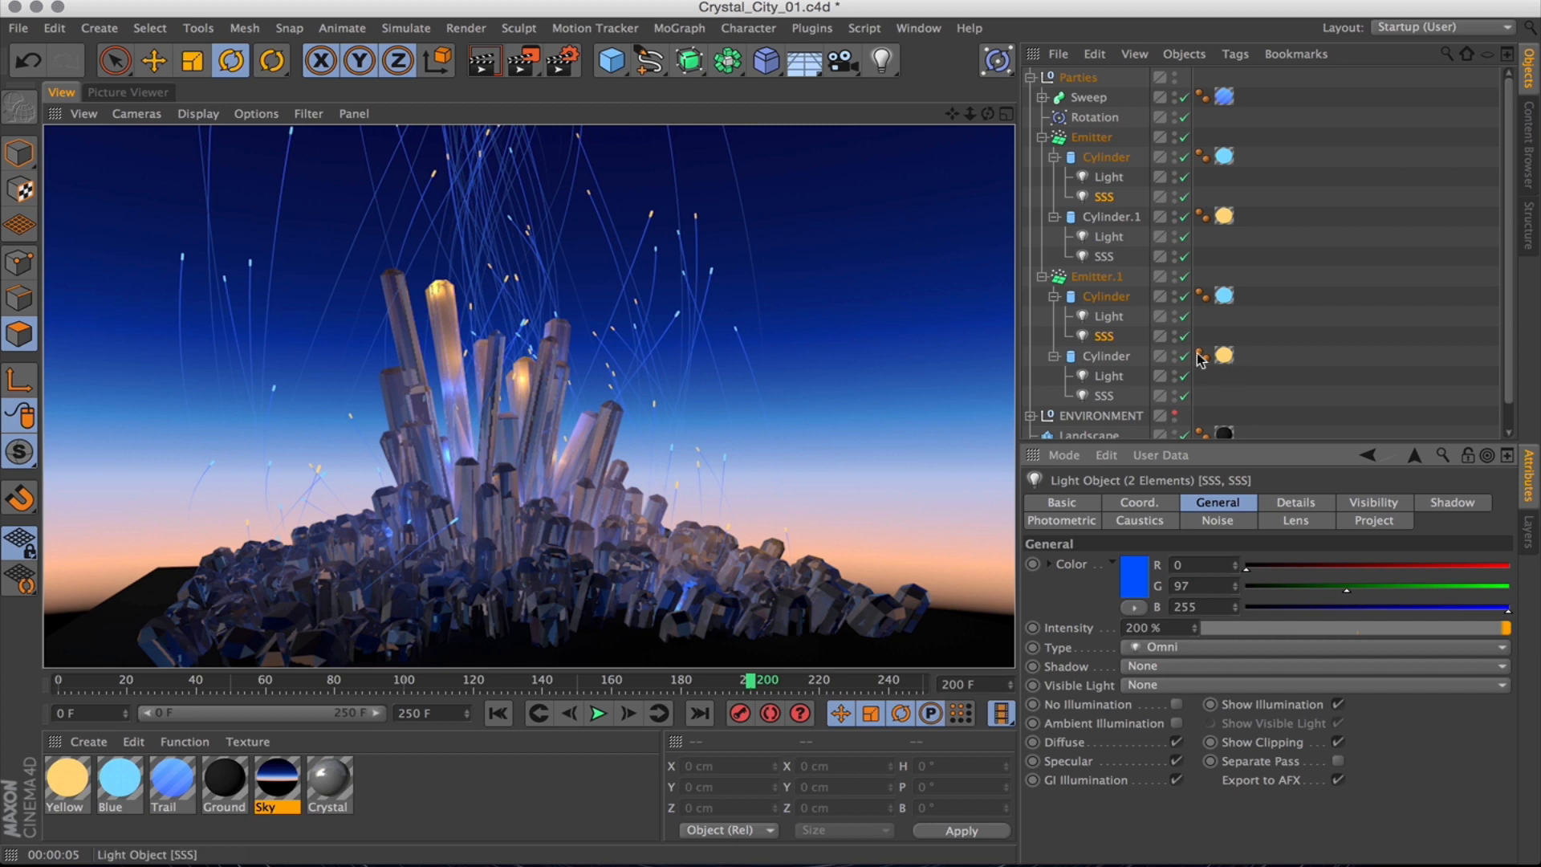
mouse_move(1195, 408)
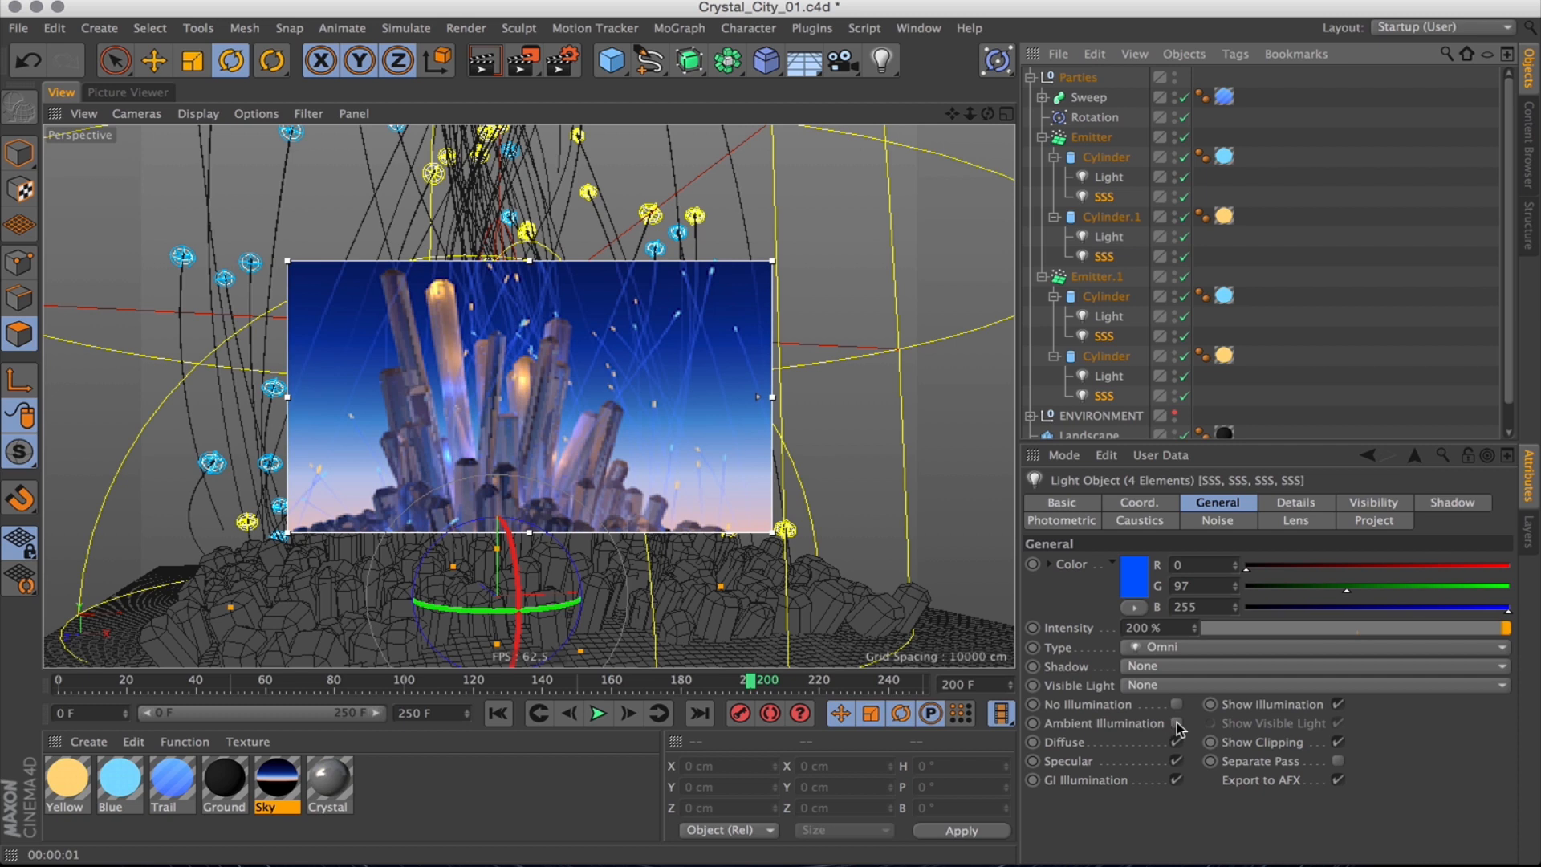
click(1181, 723)
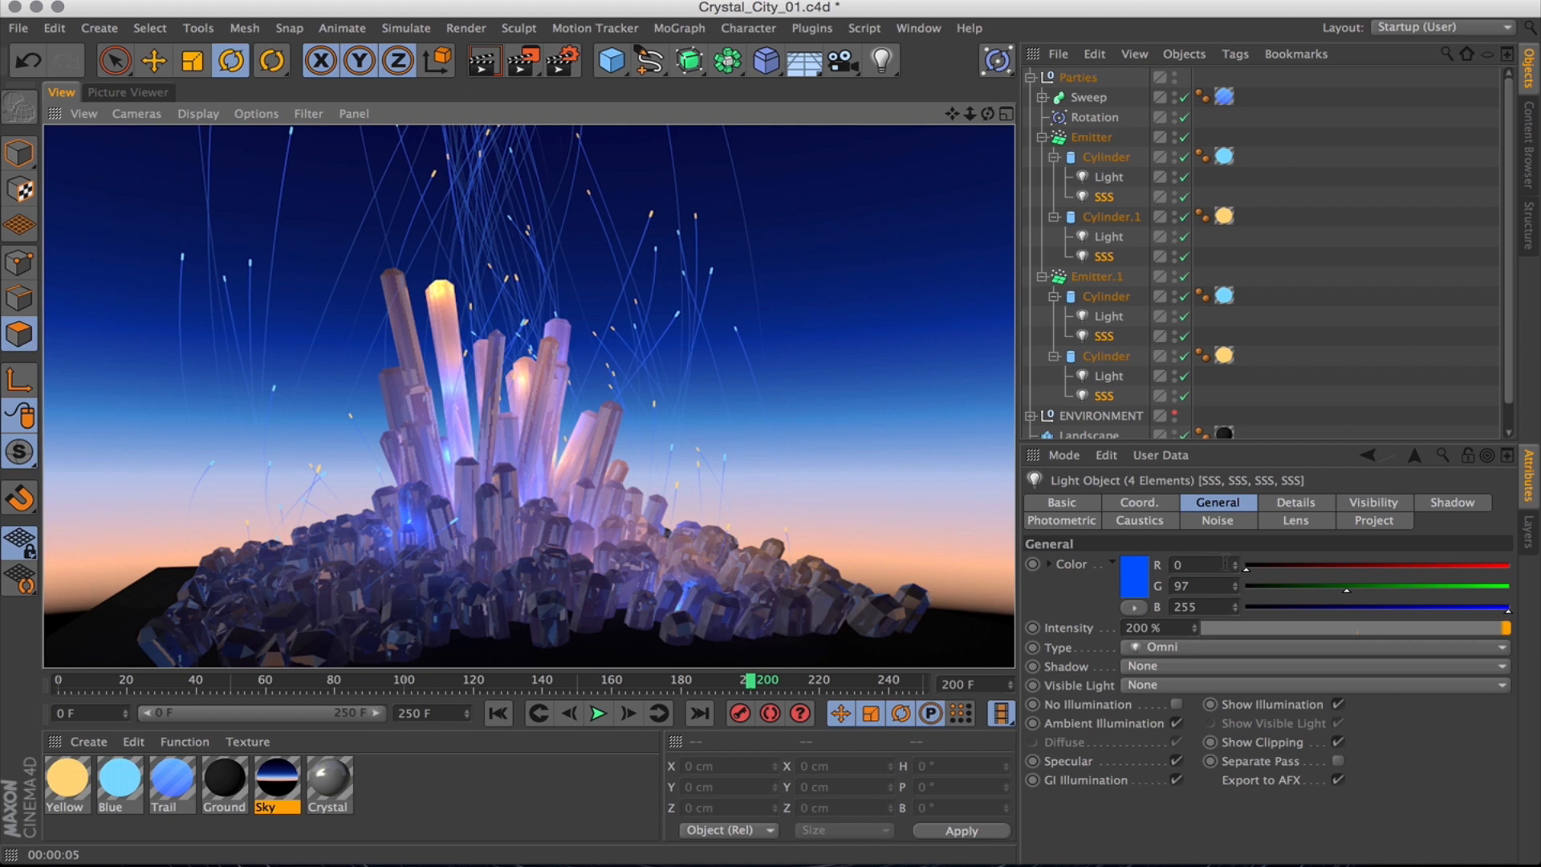
mouse_move(1290, 502)
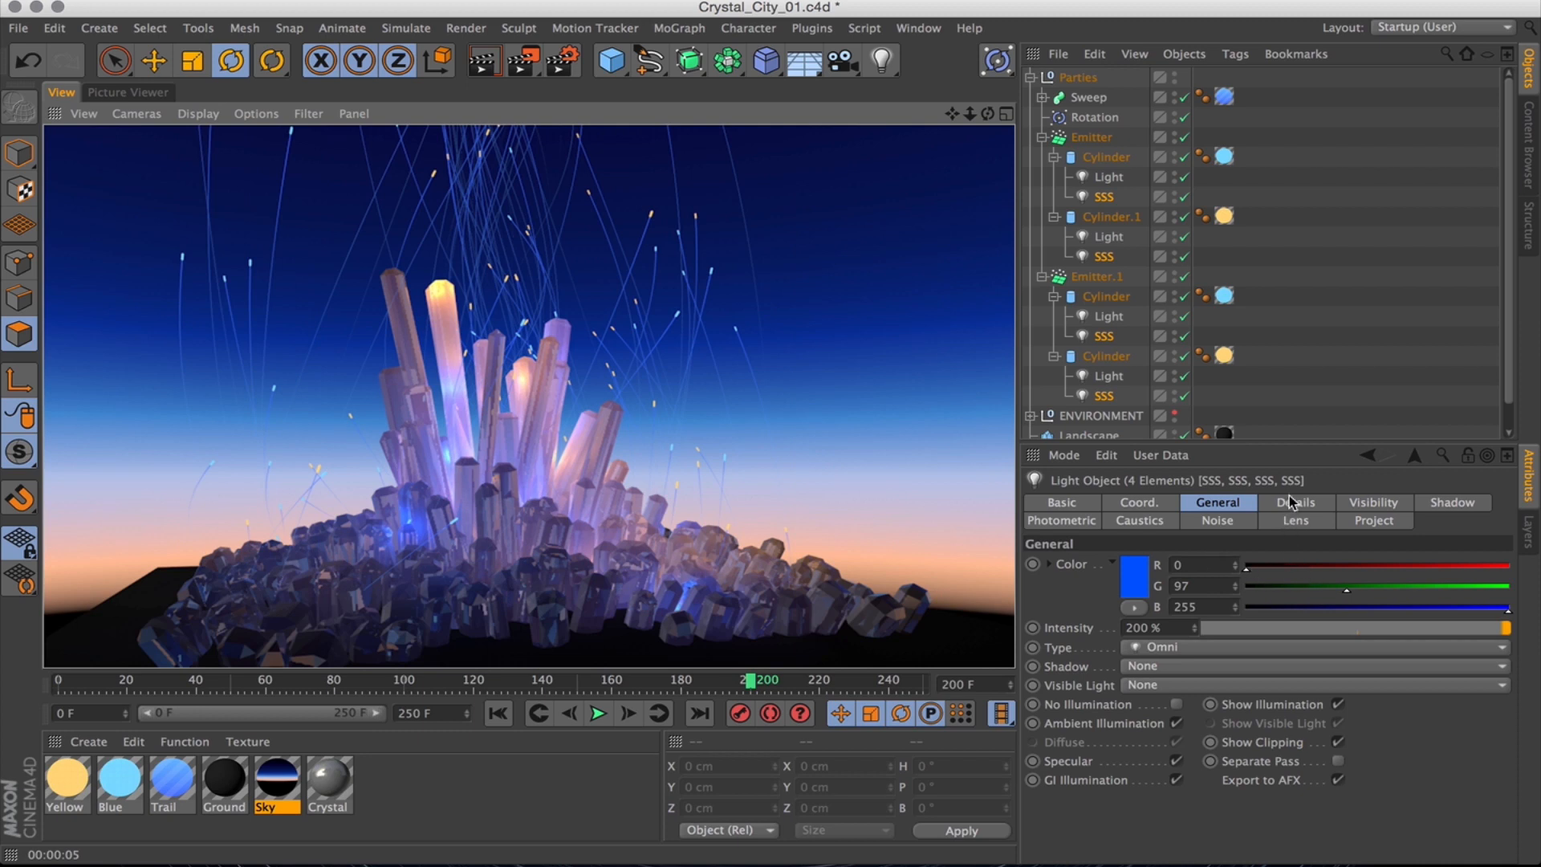
Set the SSS lights' falloff radius to 18 cm, then view their Lens settings.
click(1295, 503)
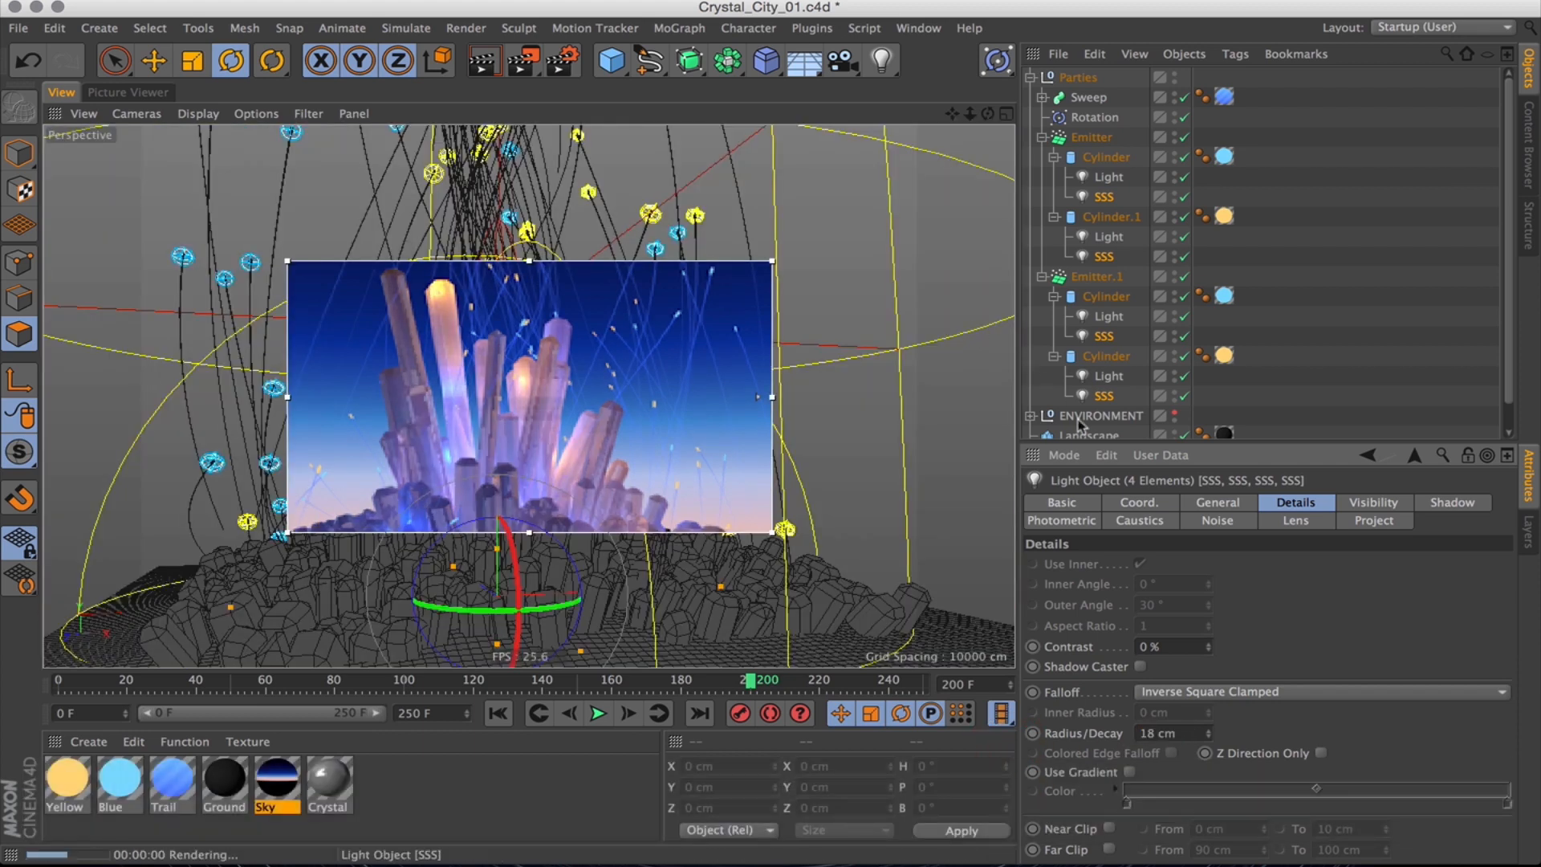
click(1217, 503)
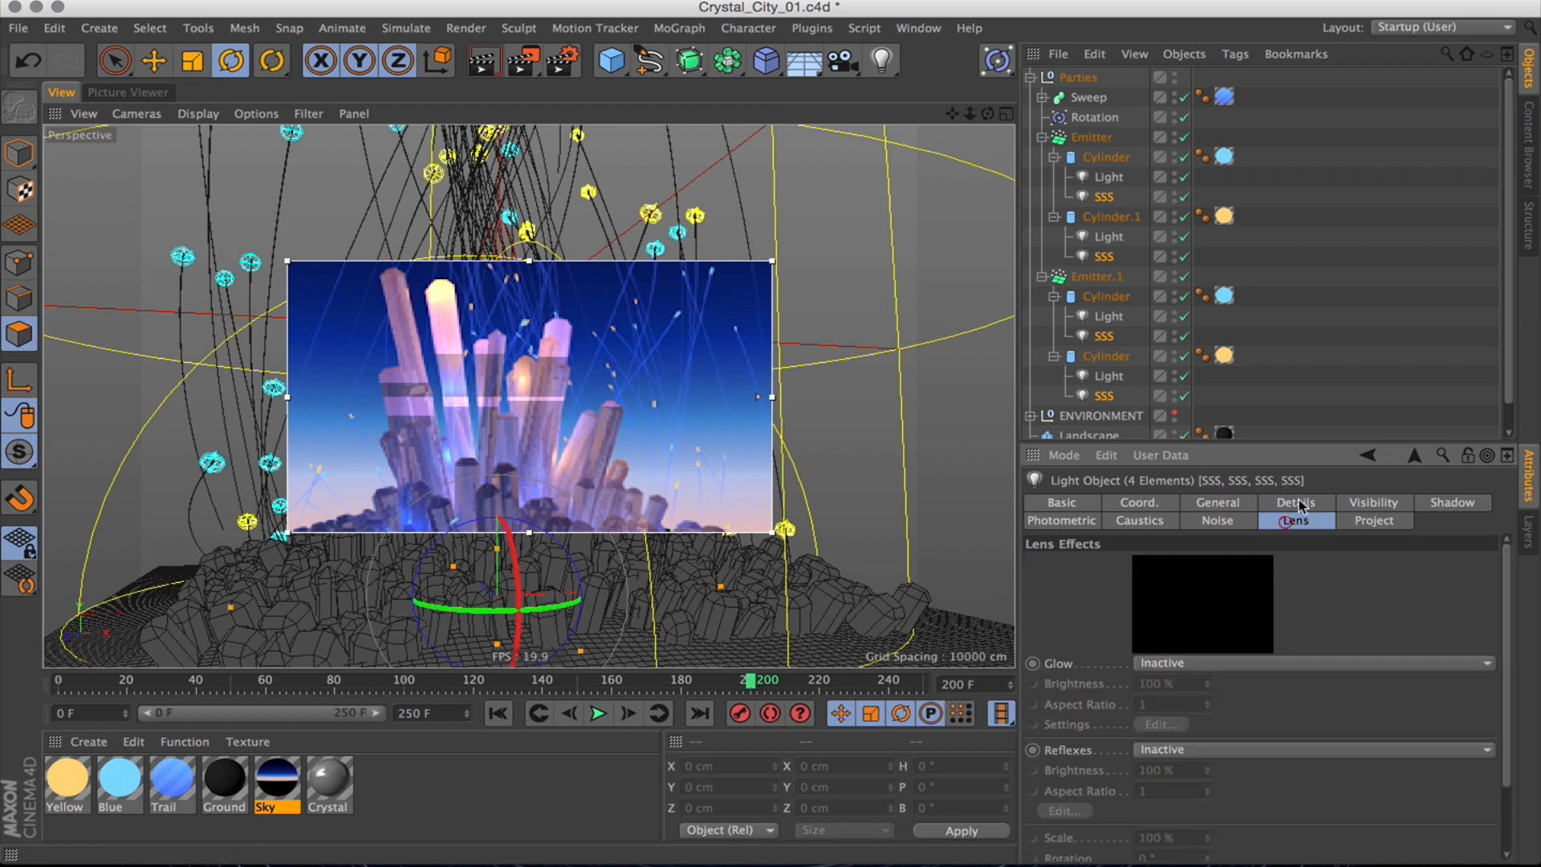
click(1295, 502)
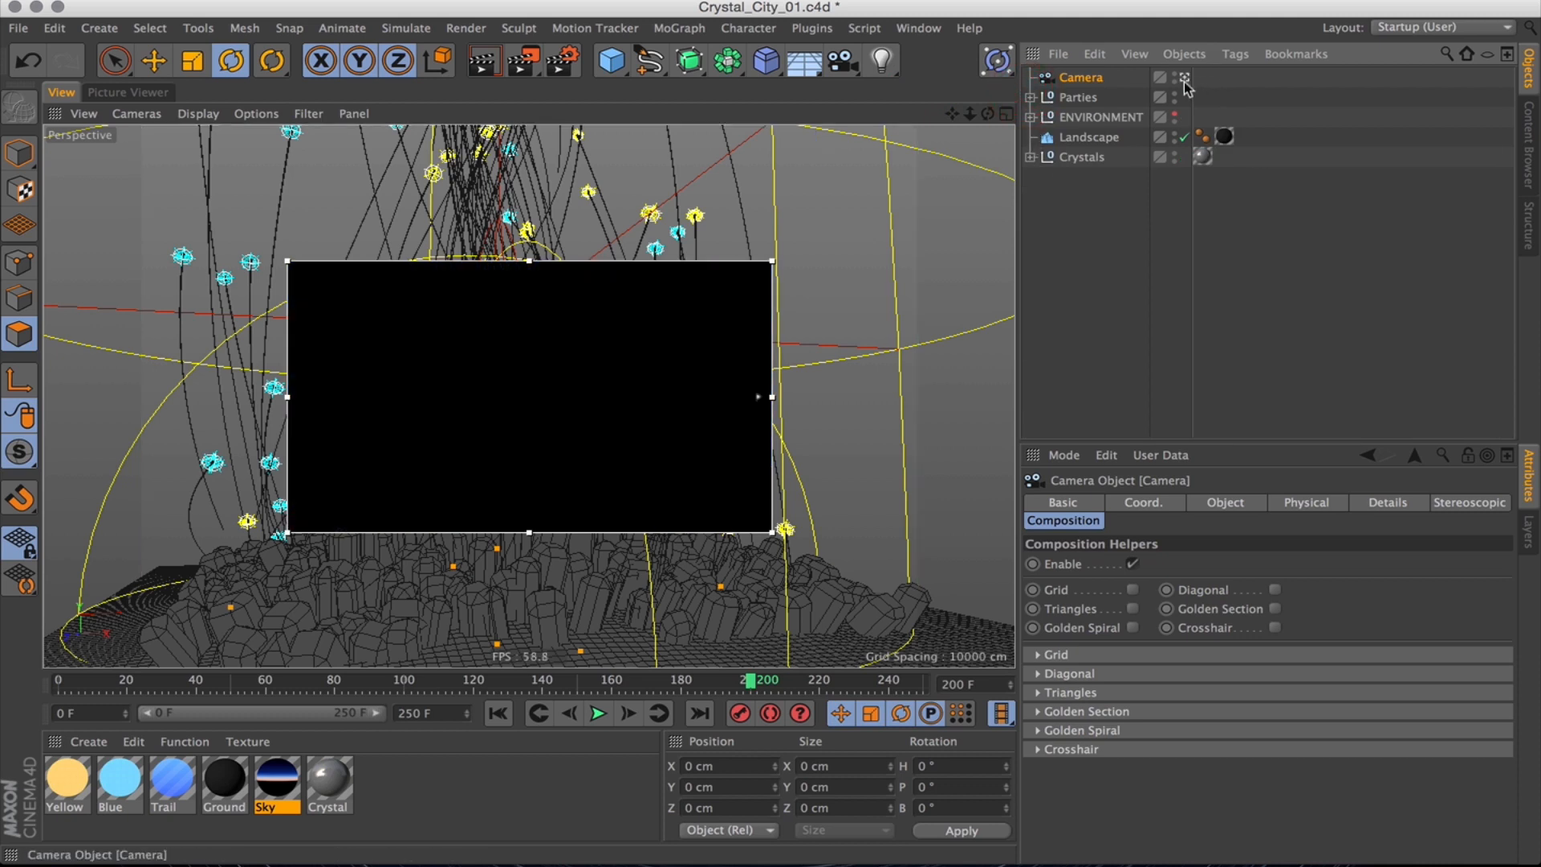
Look through the new camera and give it the Super Wide focal length preset.
click(1225, 503)
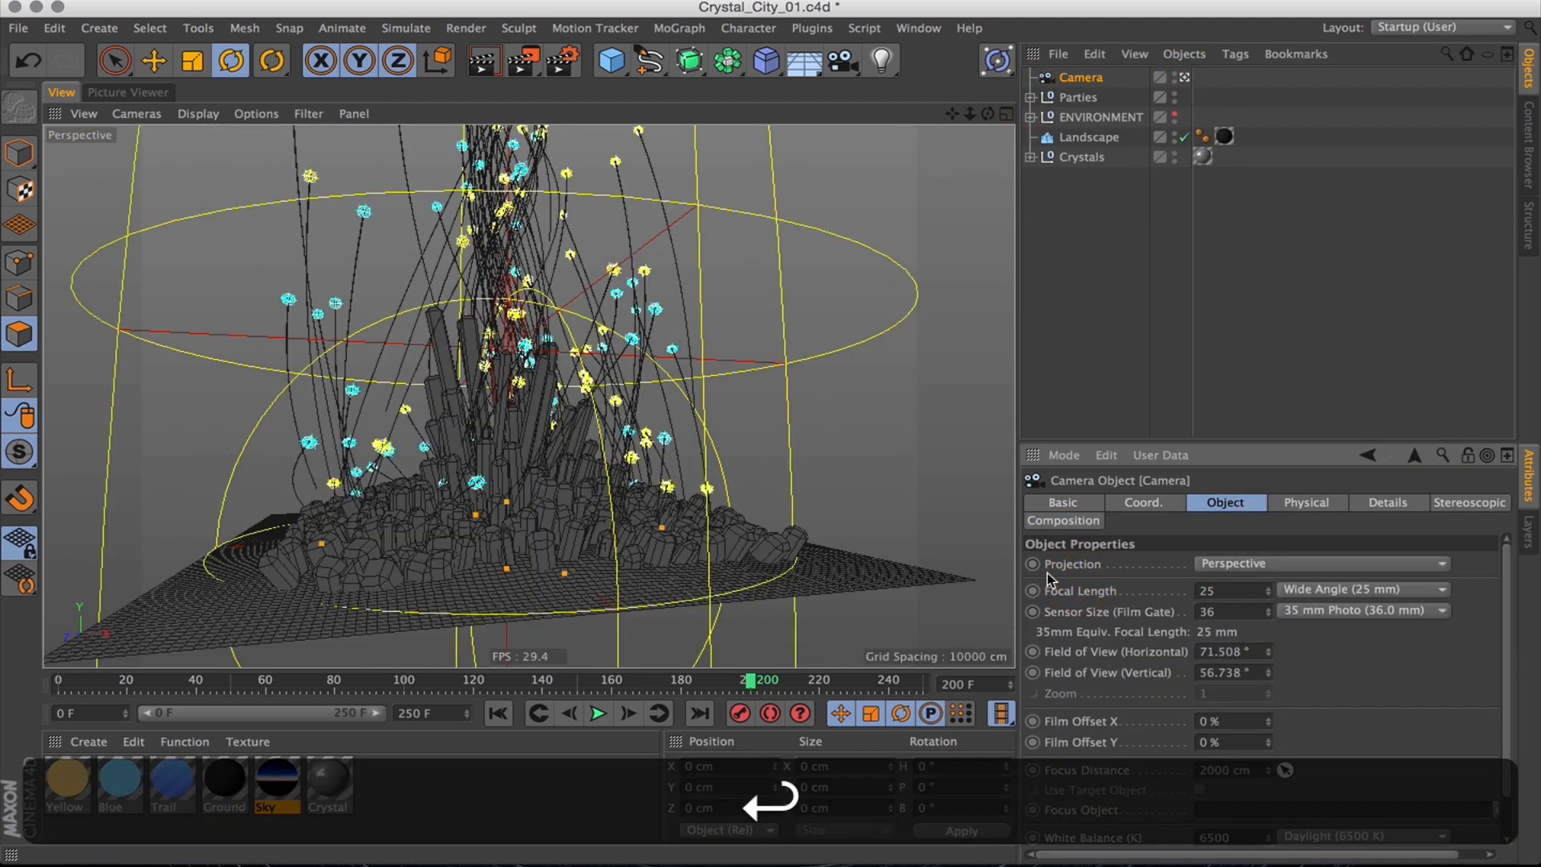
click(1361, 589)
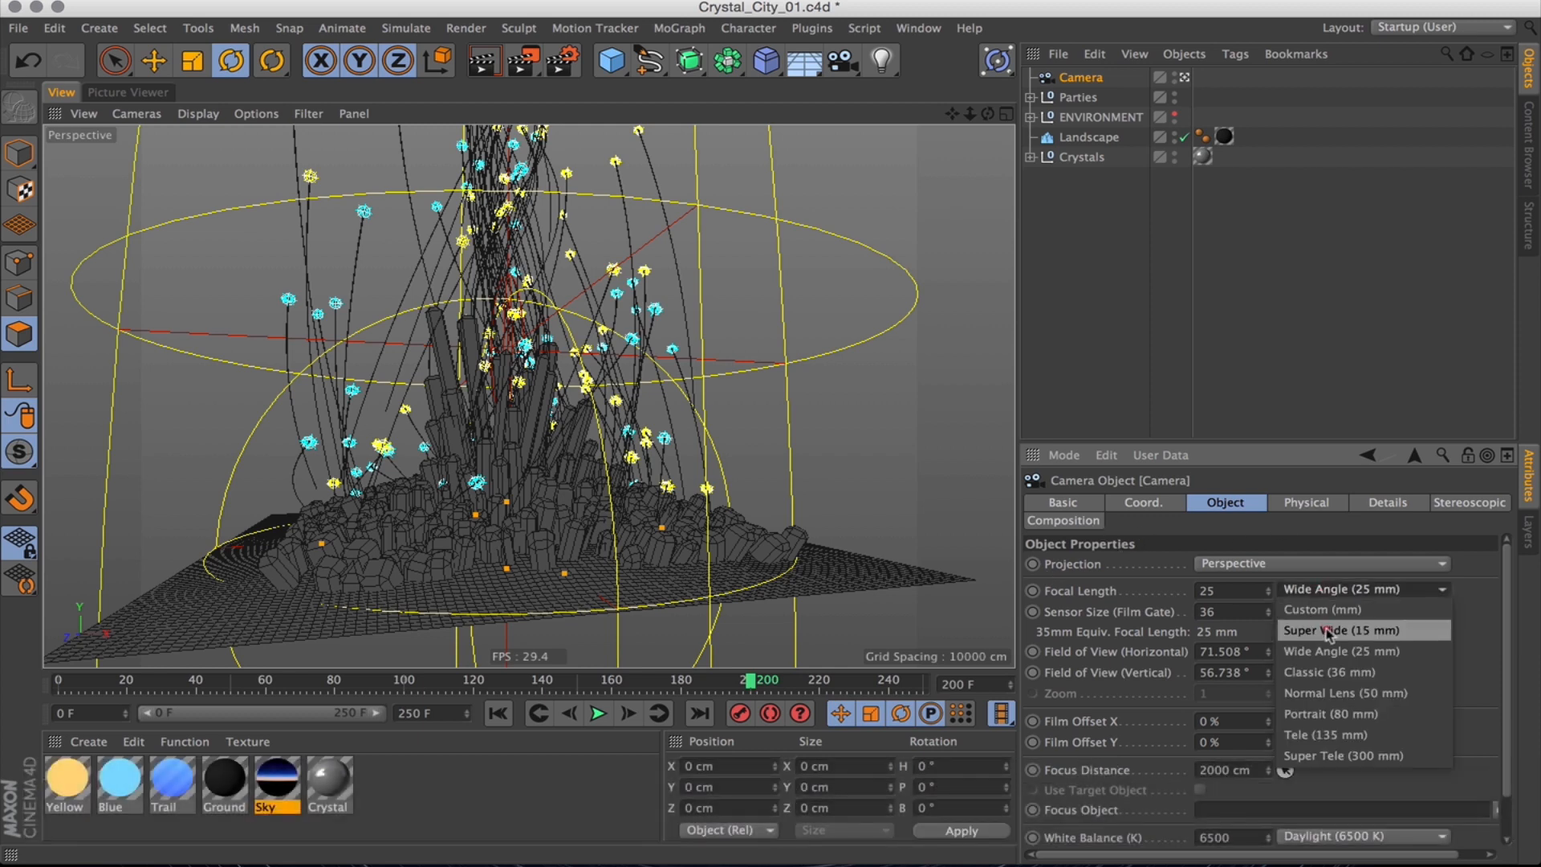
click(1142, 502)
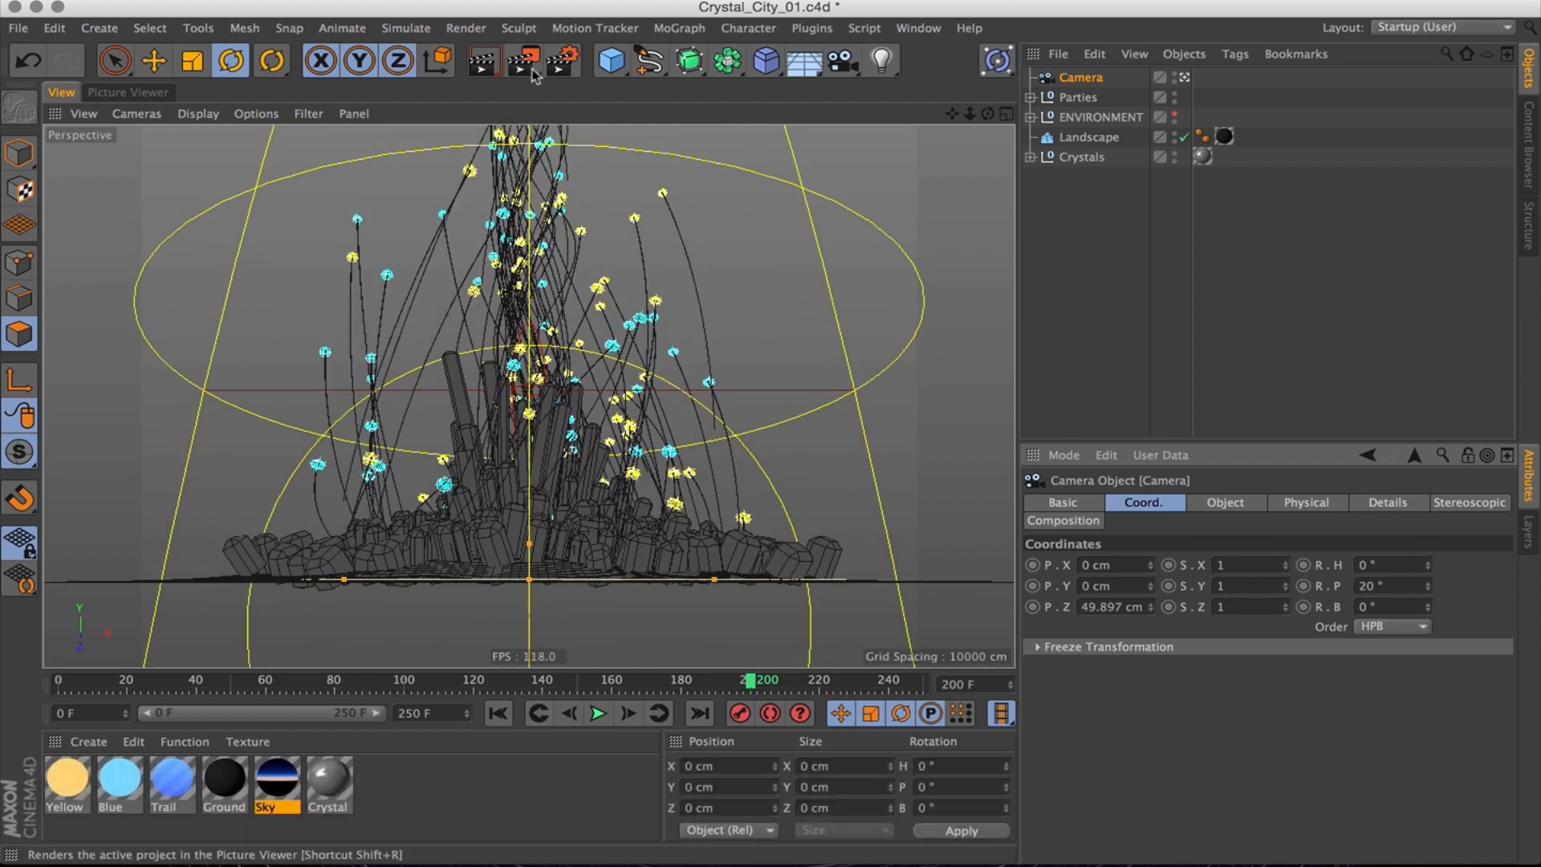
Apply the HDV/HDTV 720 25 output preset with All Frames, then close Render Settings.
click(520, 61)
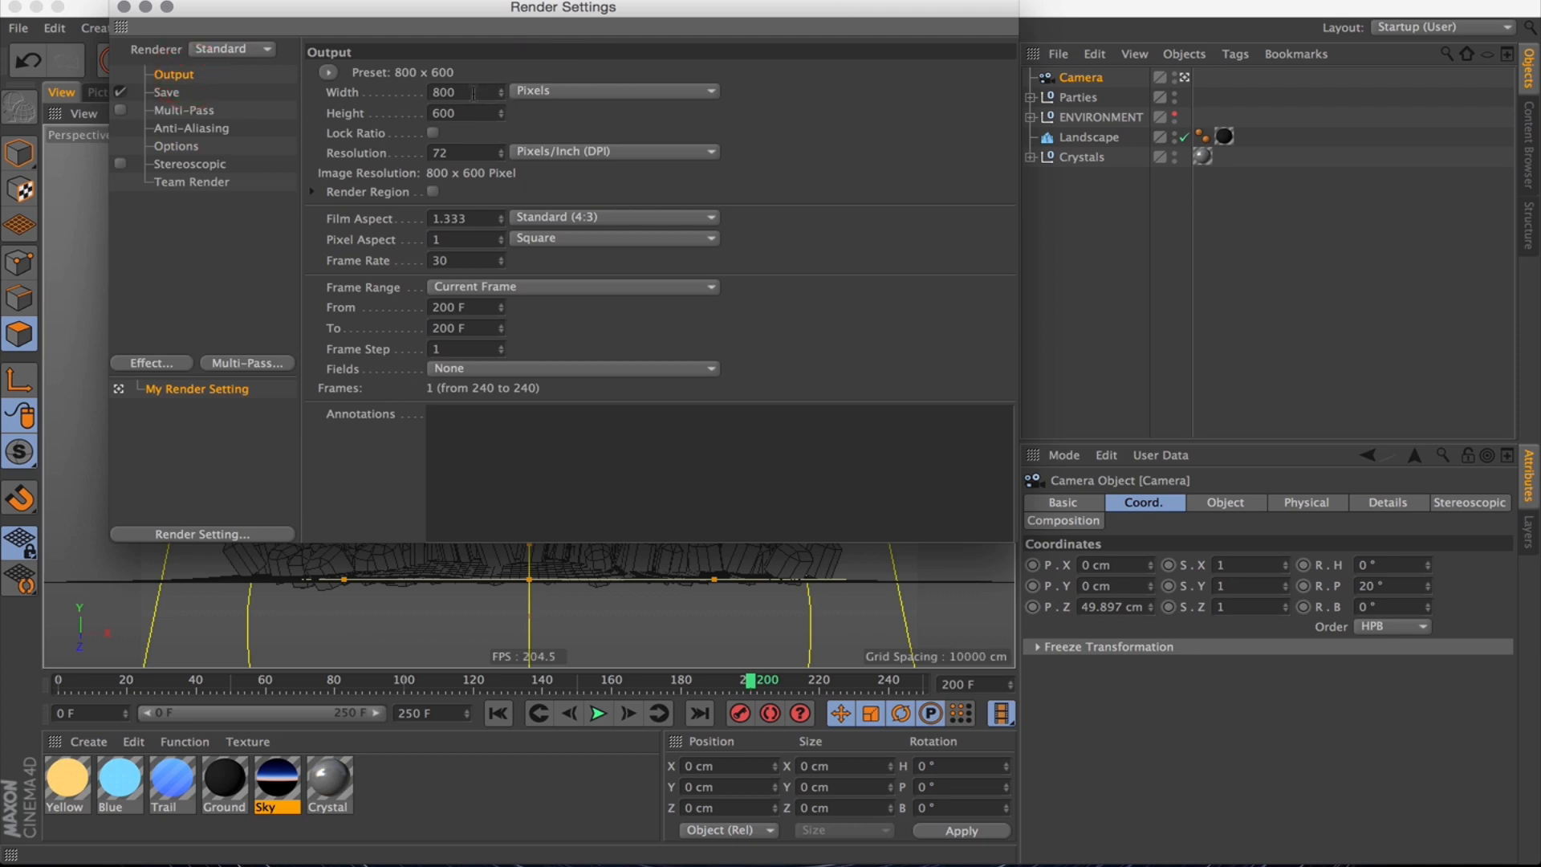
click(462, 92)
text(1280)
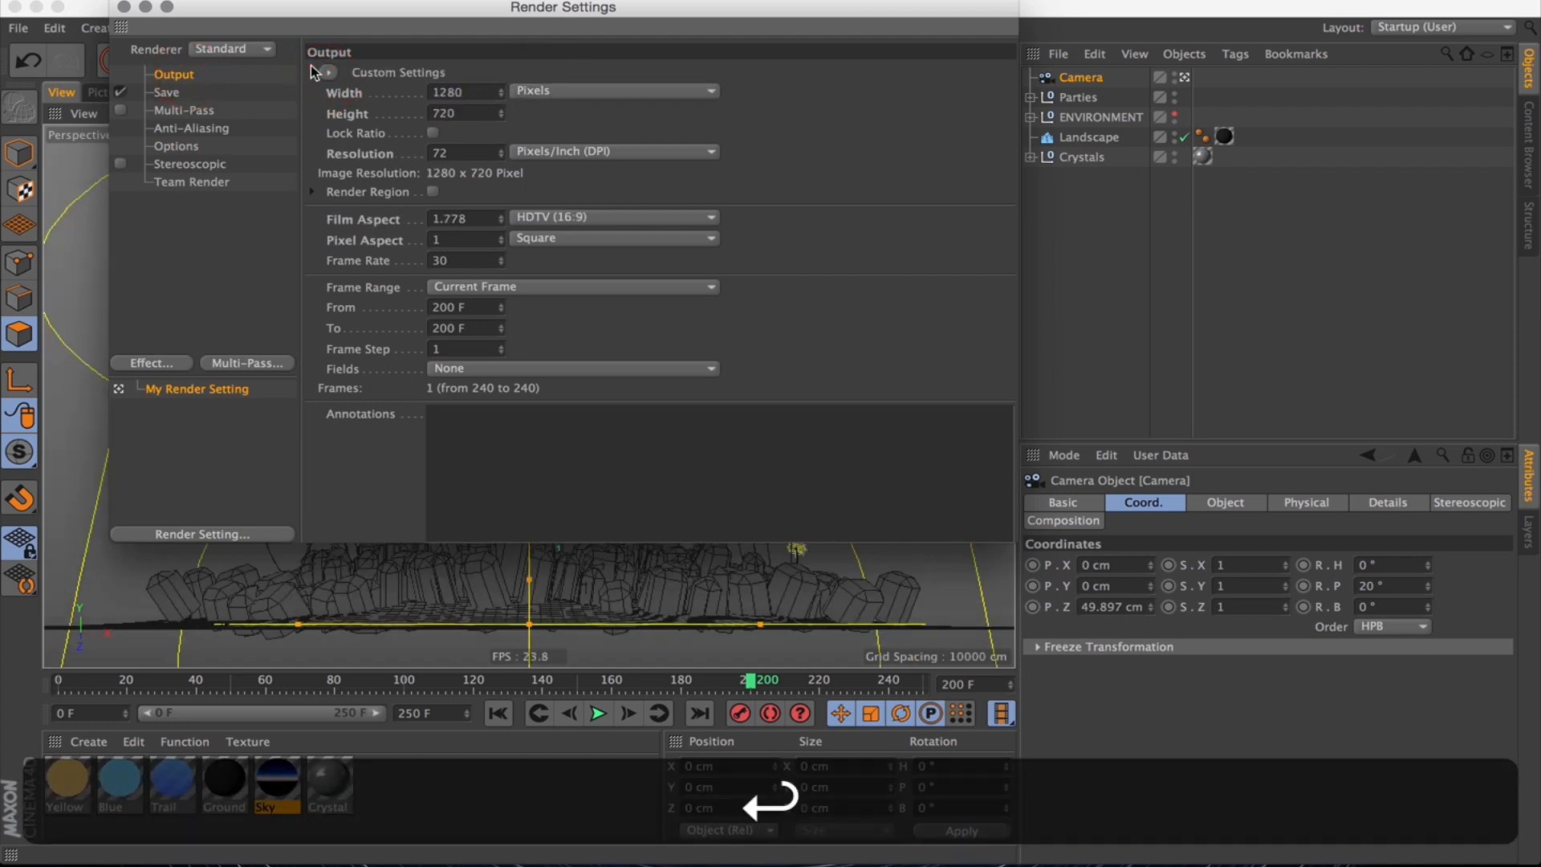
click(324, 71)
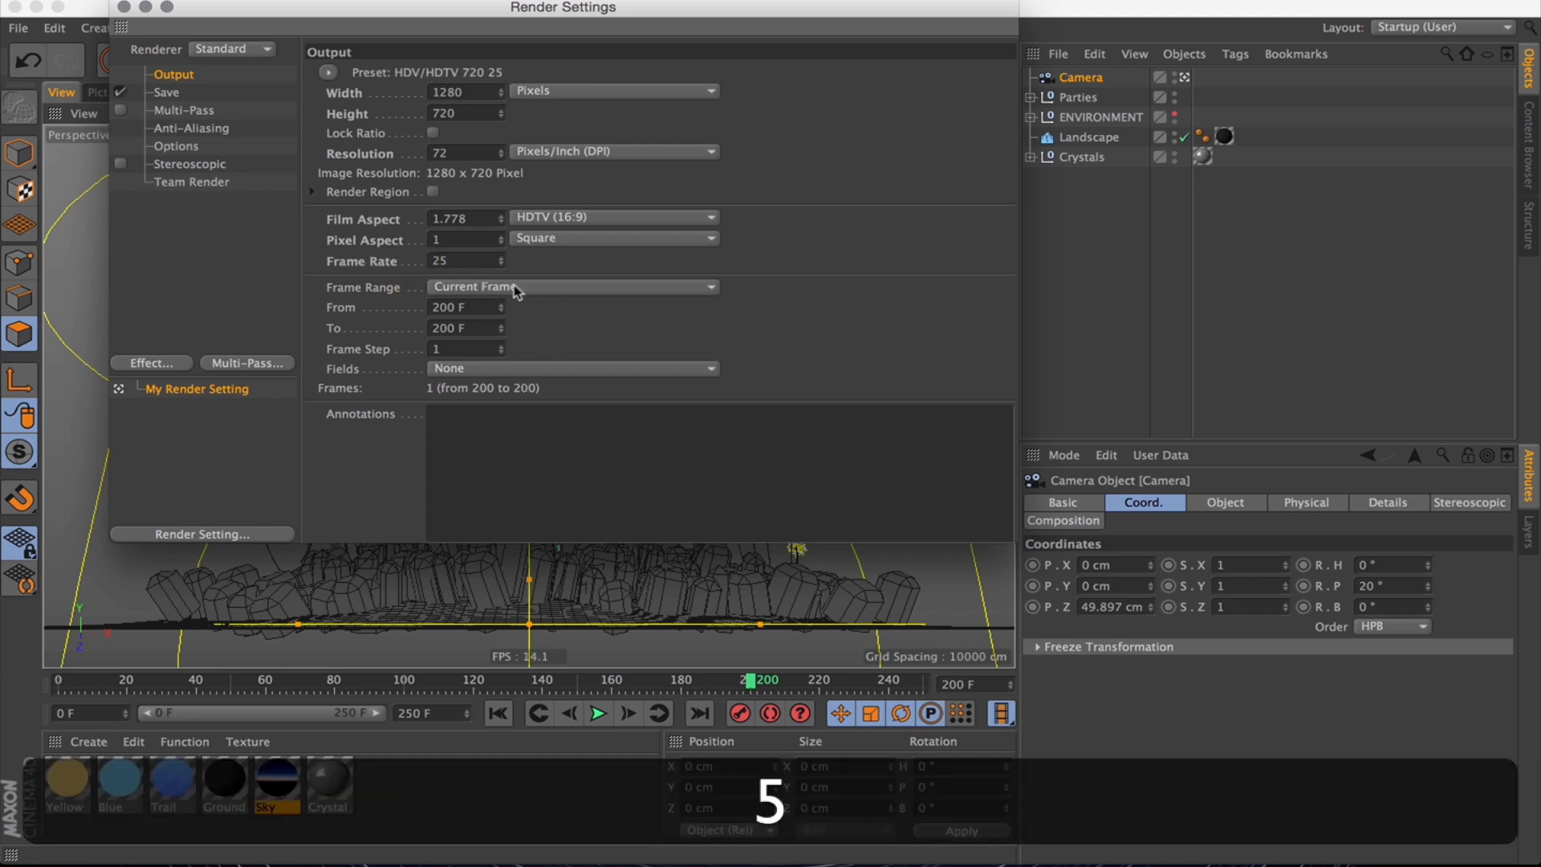
click(570, 286)
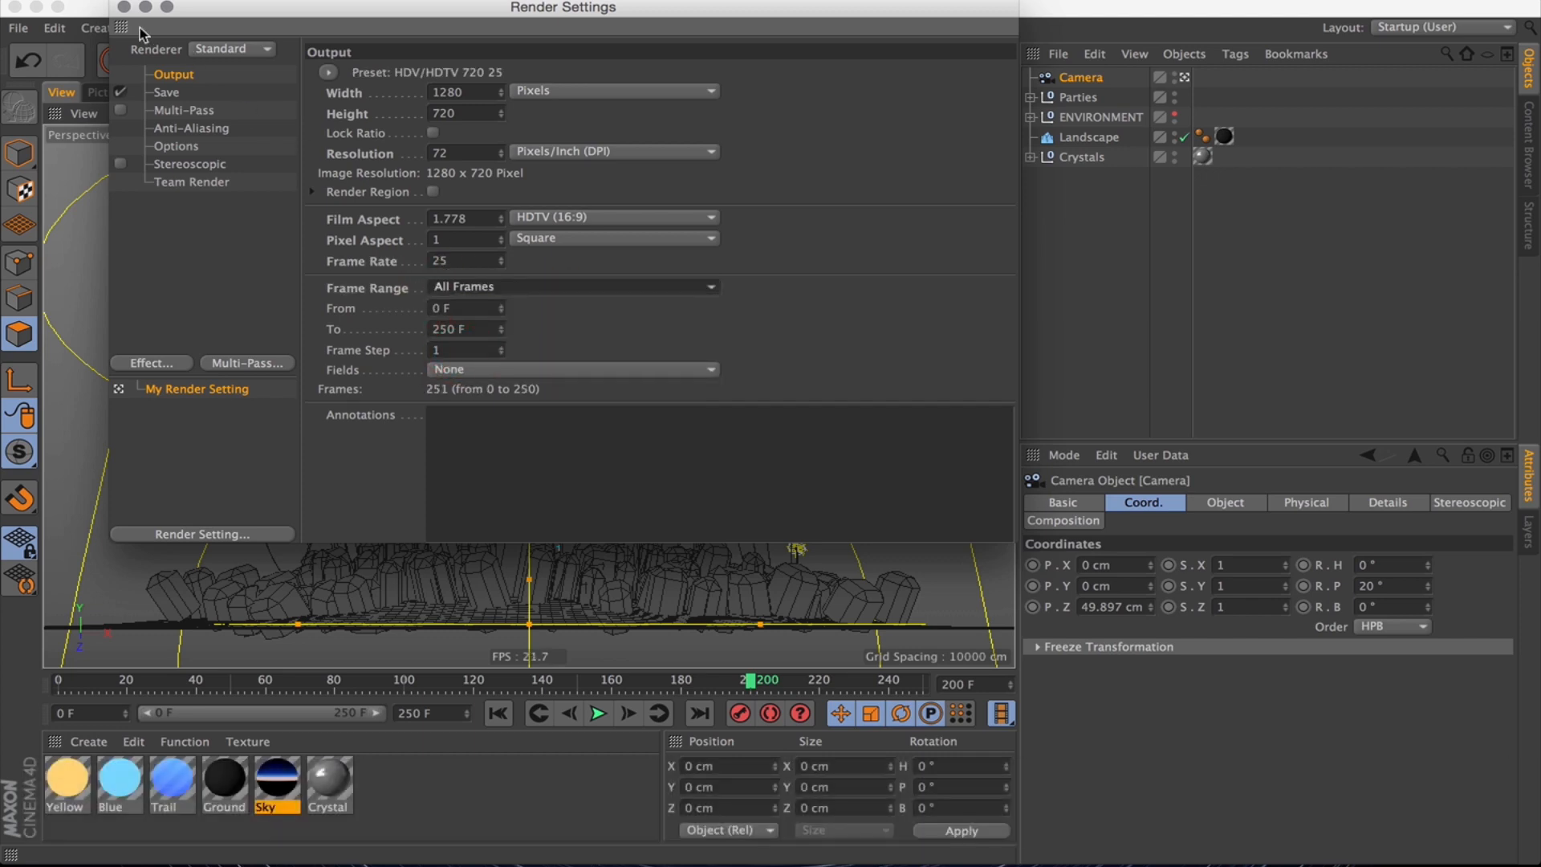
click(125, 7)
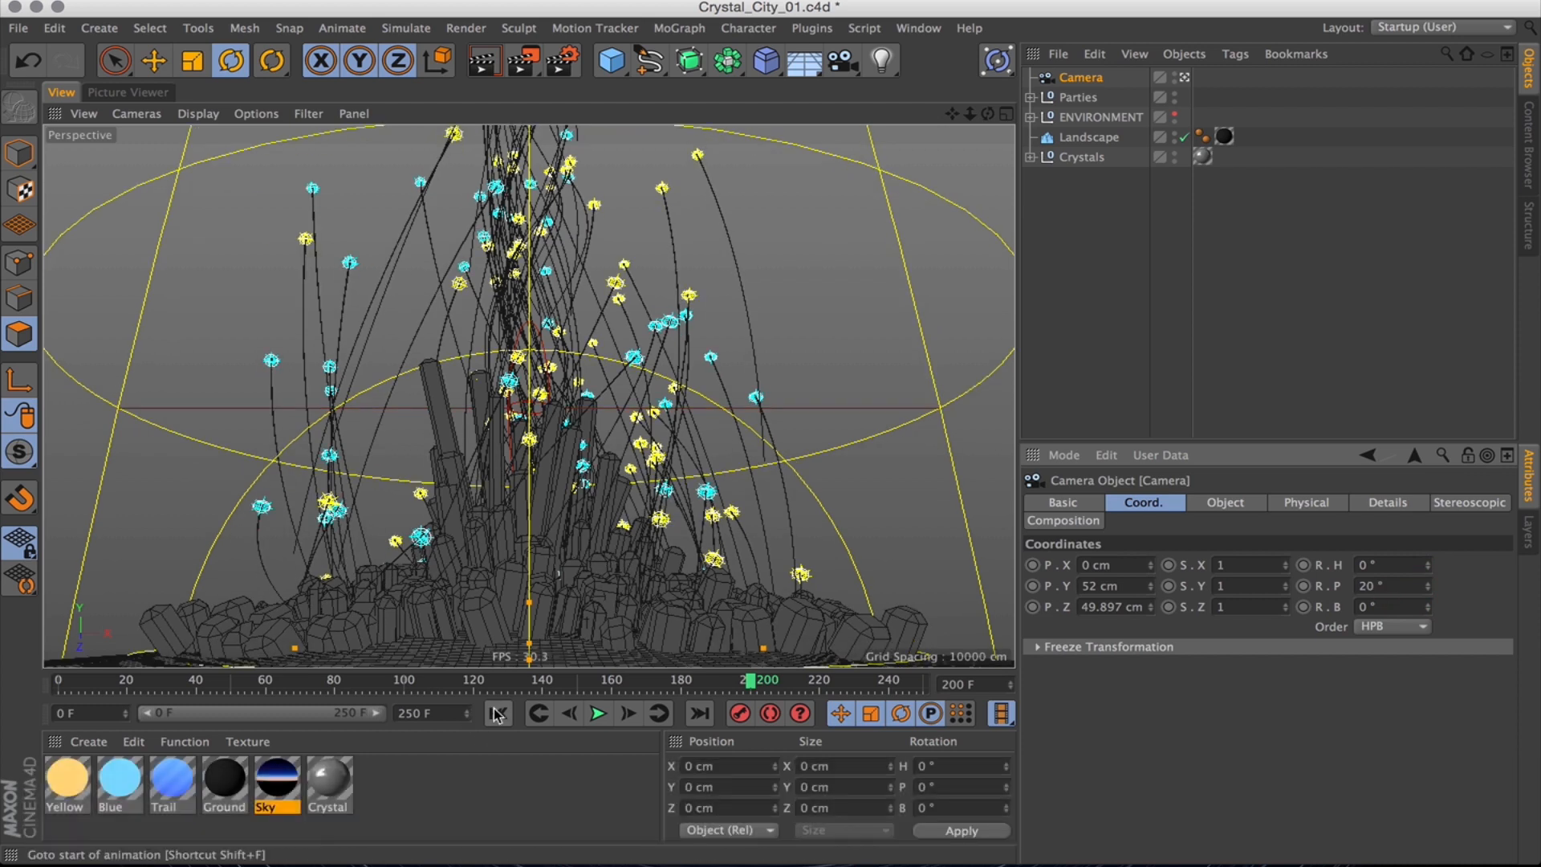
At frame 0, pitch the camera to 19° and move it to about −1550 cm Z.
click(498, 714)
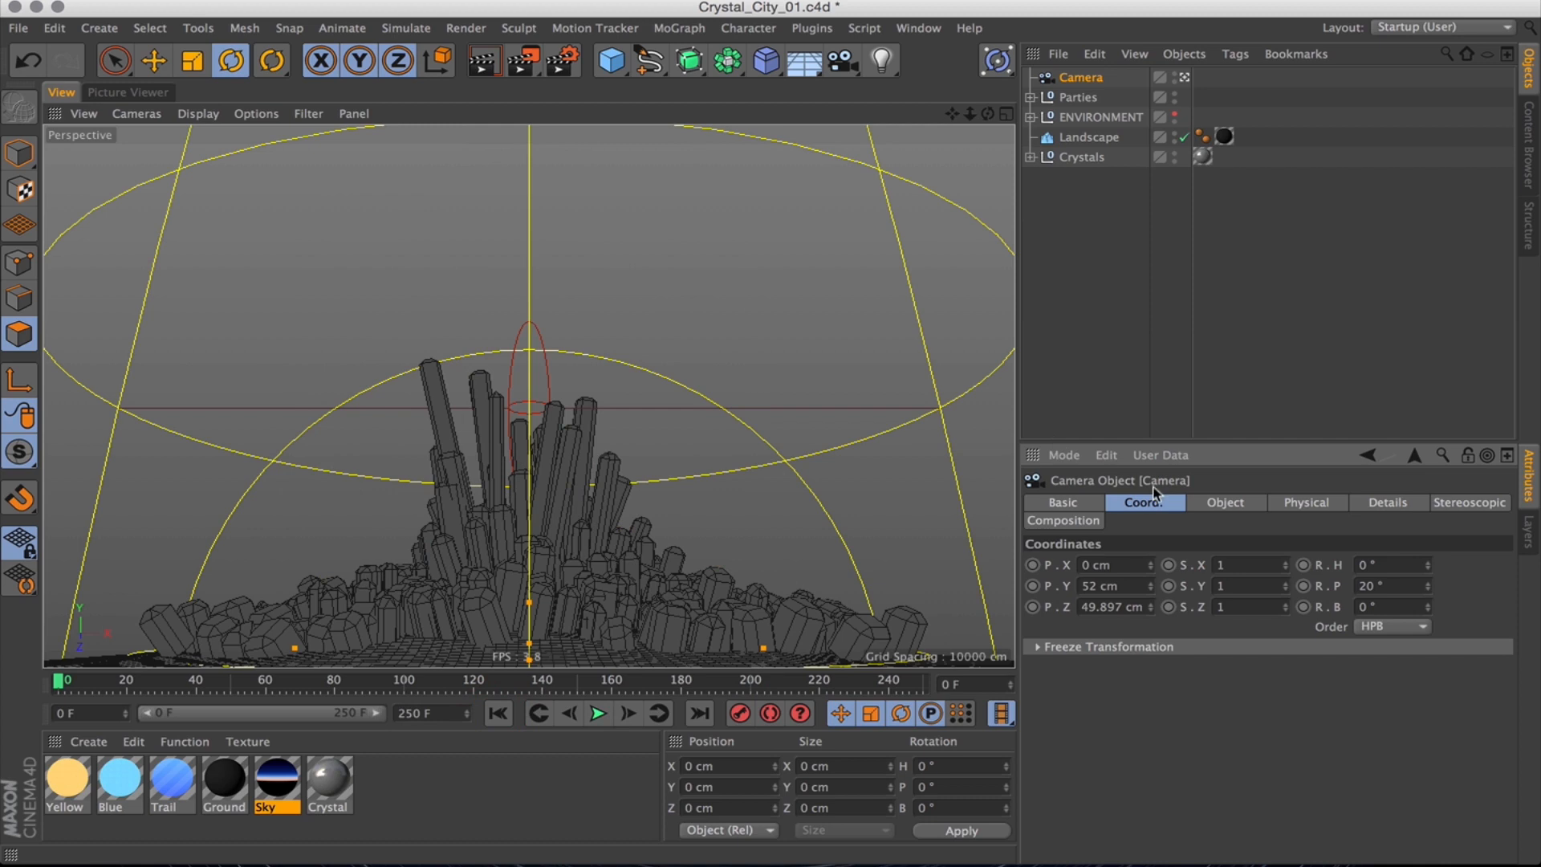
drag(1428, 586, 1428, 598)
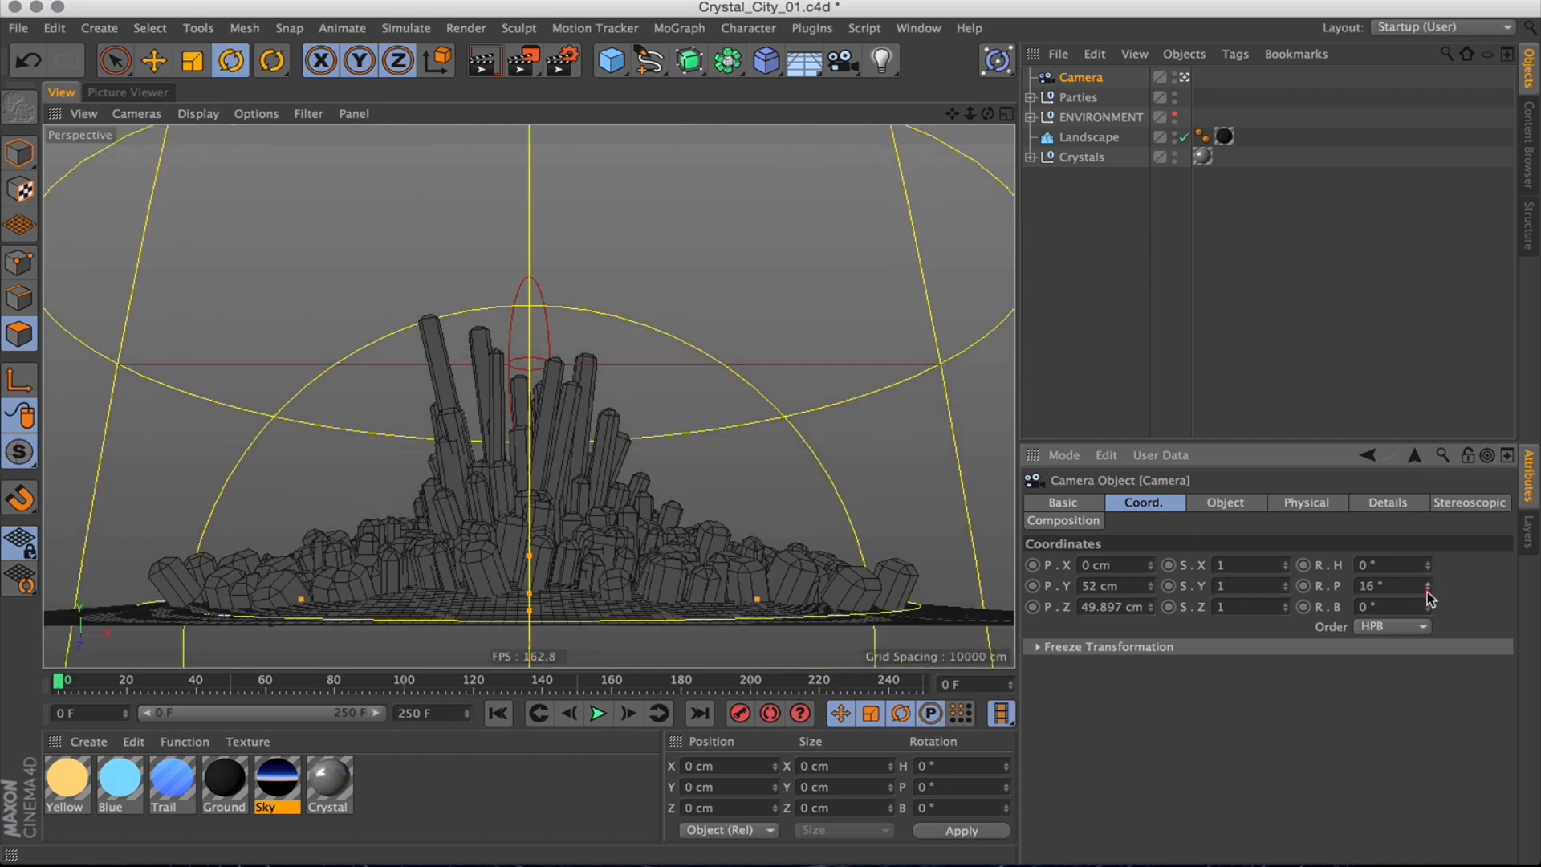
drag(1426, 586, 1426, 600)
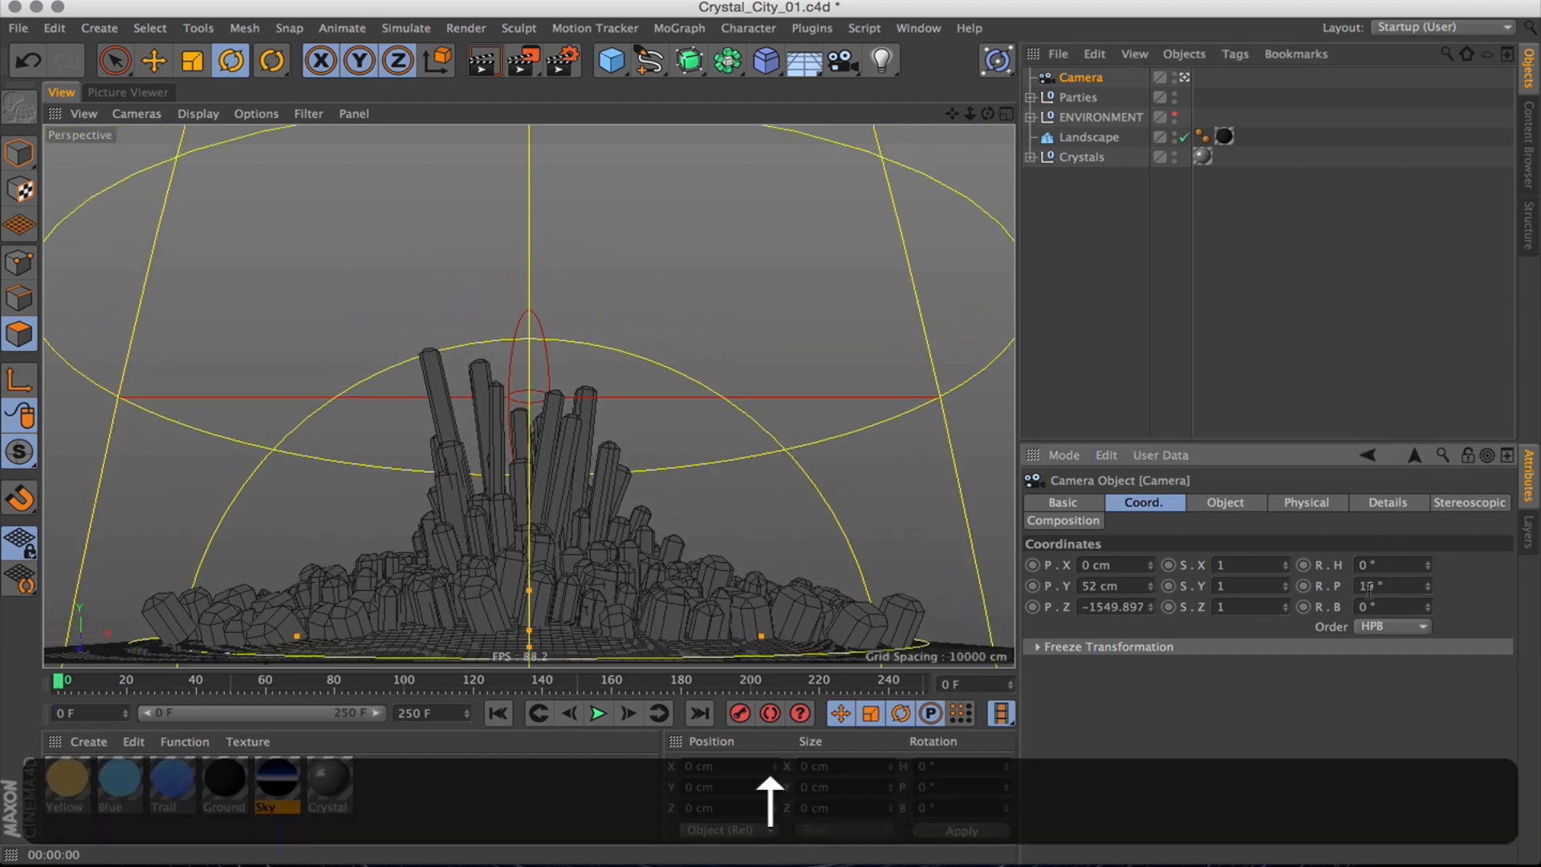
key(cmd+r)
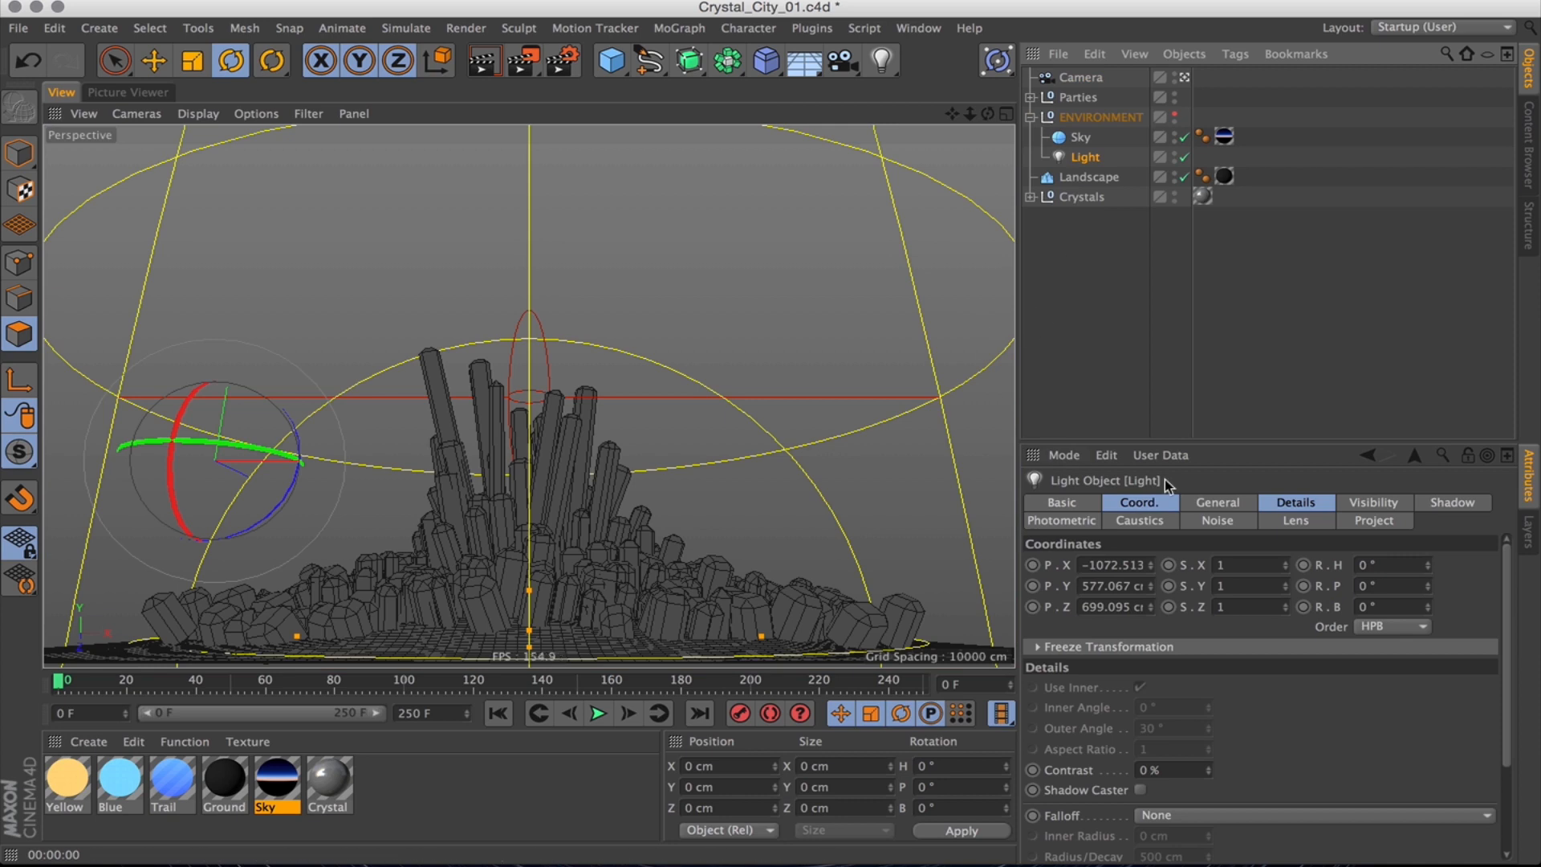
Make the environment light an area light shown in reflections, rotated to about −38° pitch.
click(1216, 503)
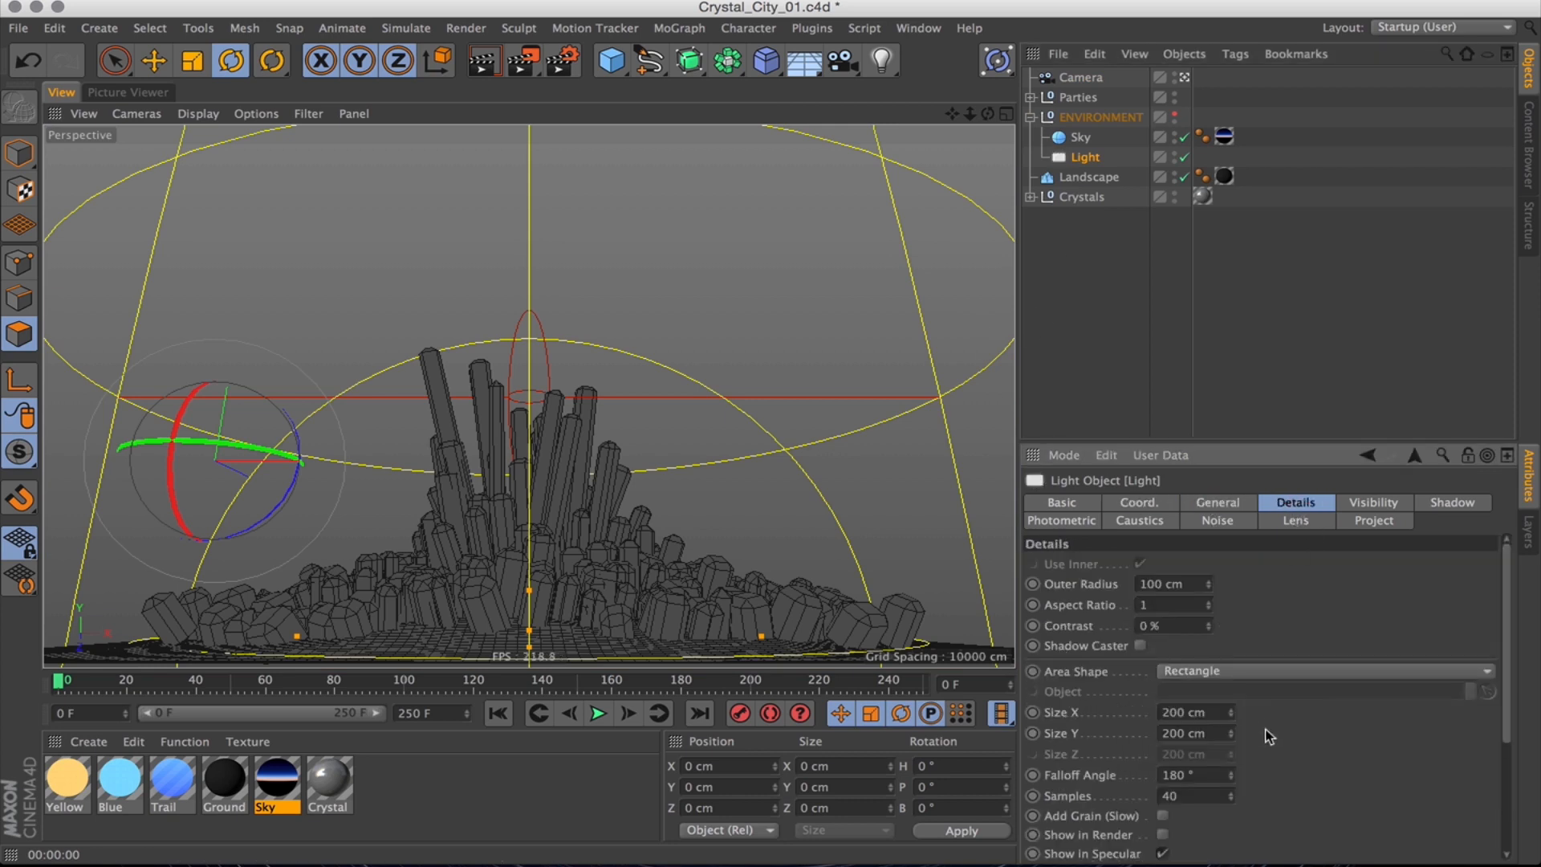
scroll(down, 3)
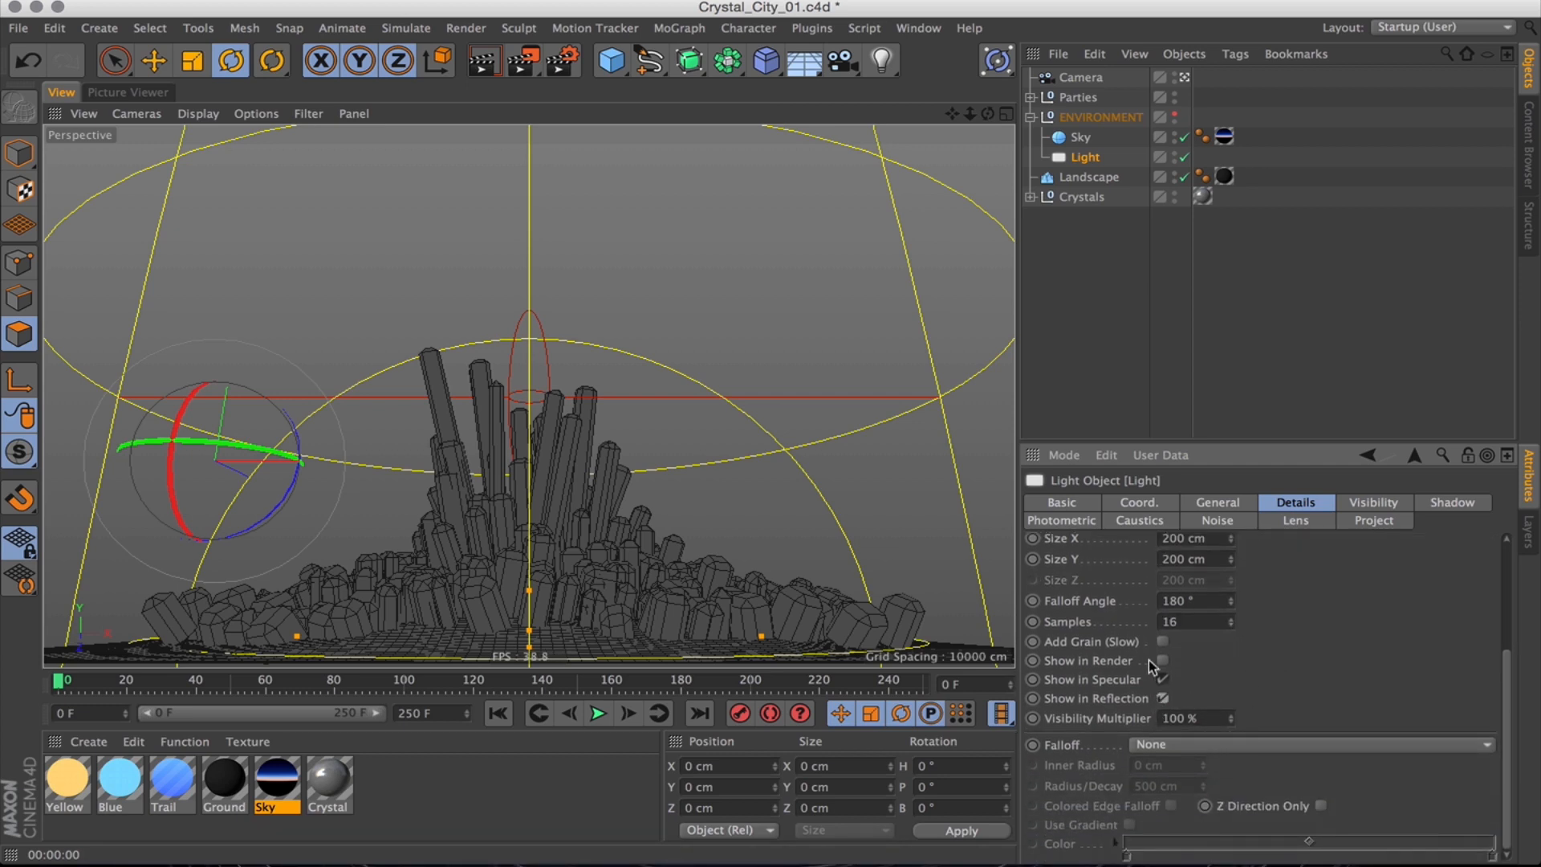
click(1163, 679)
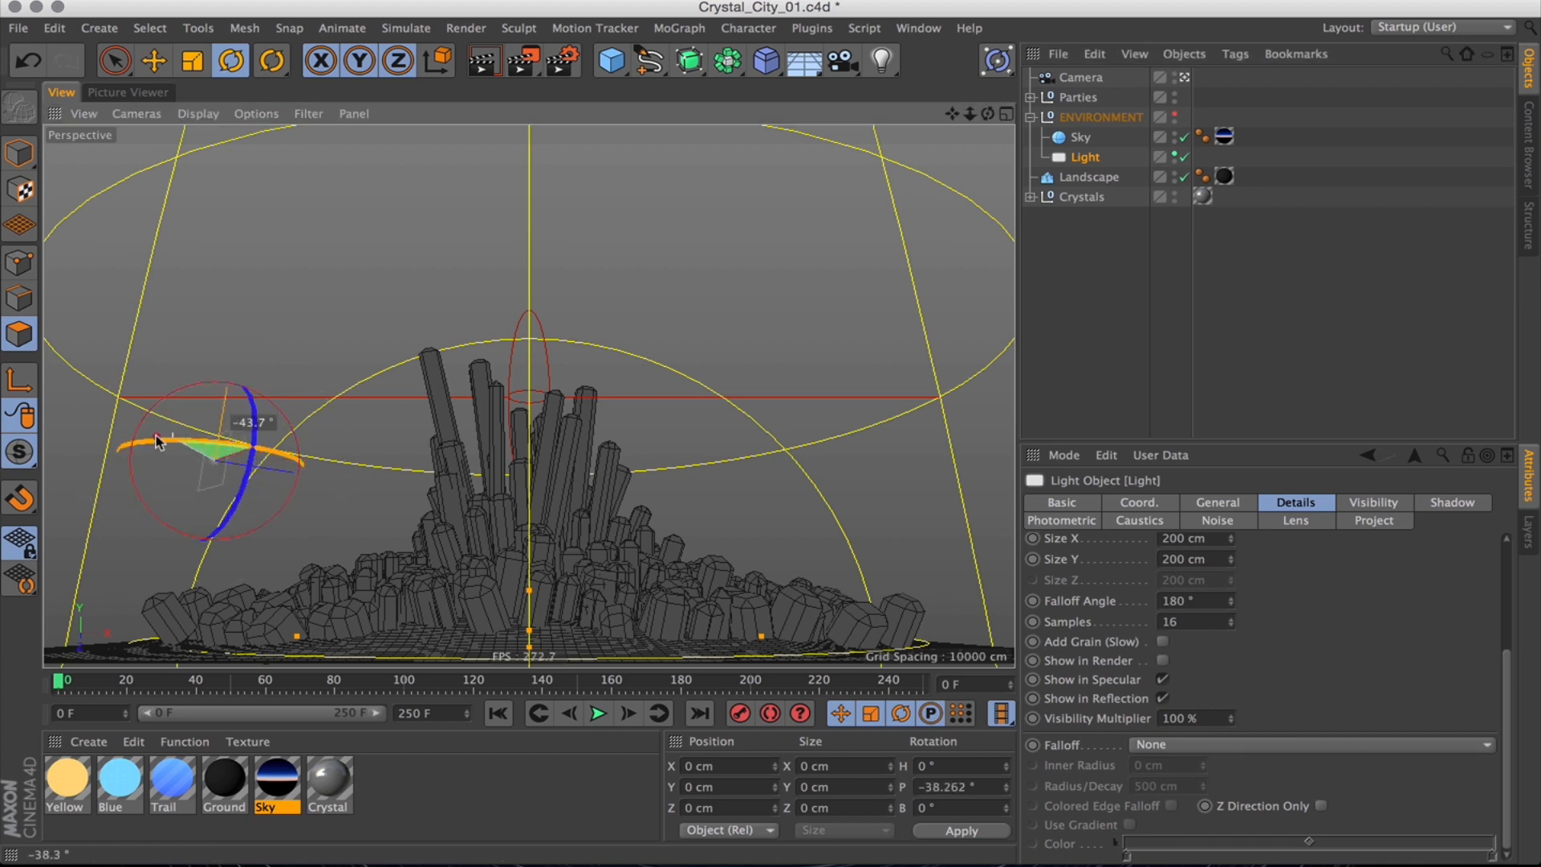
drag(158, 442, 354, 447)
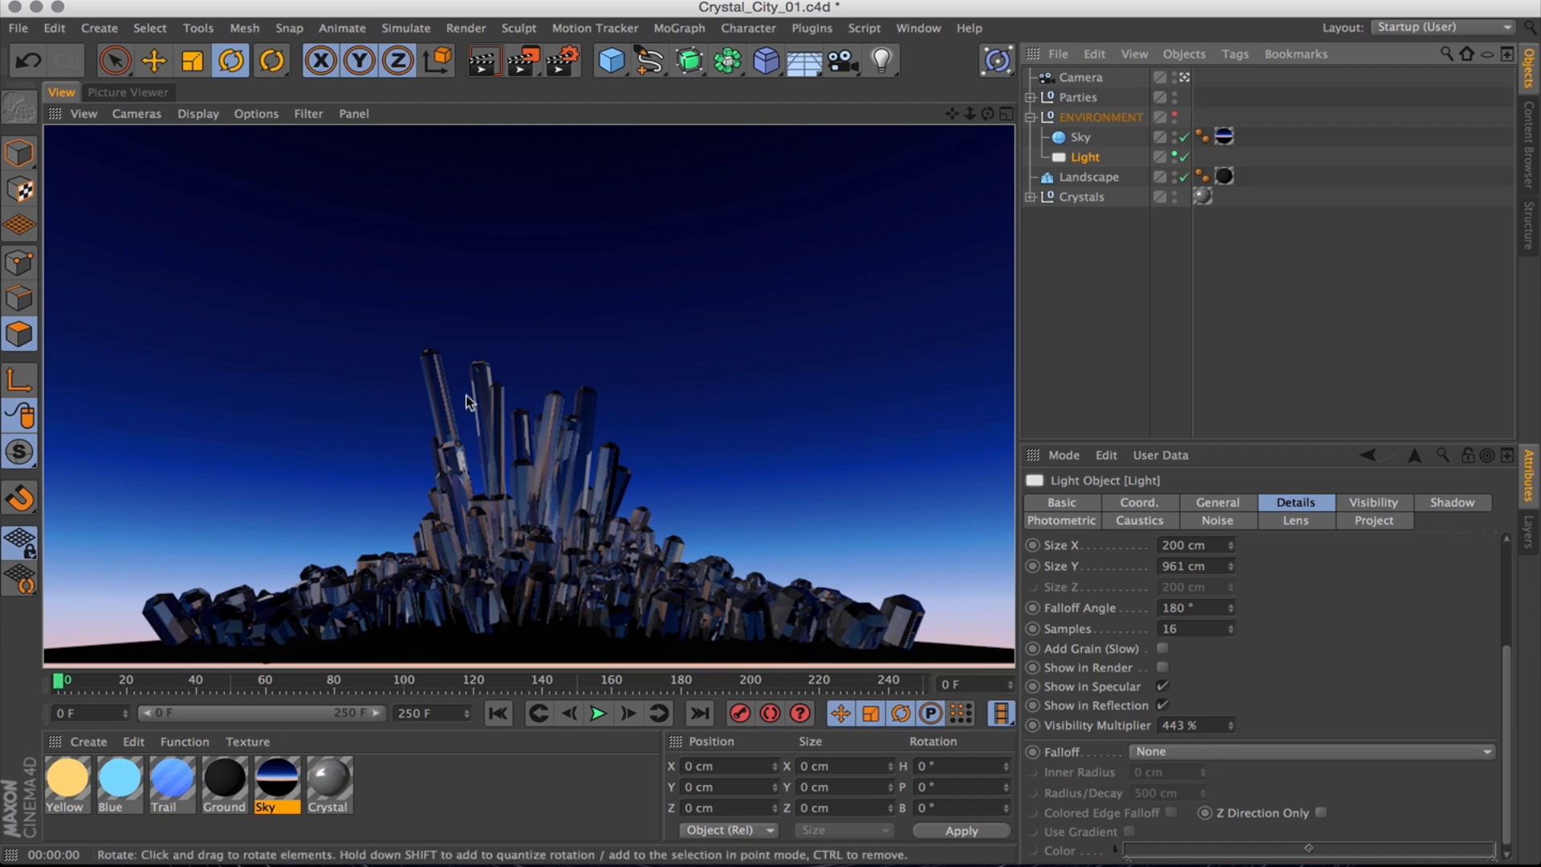
mouse_move(1112, 344)
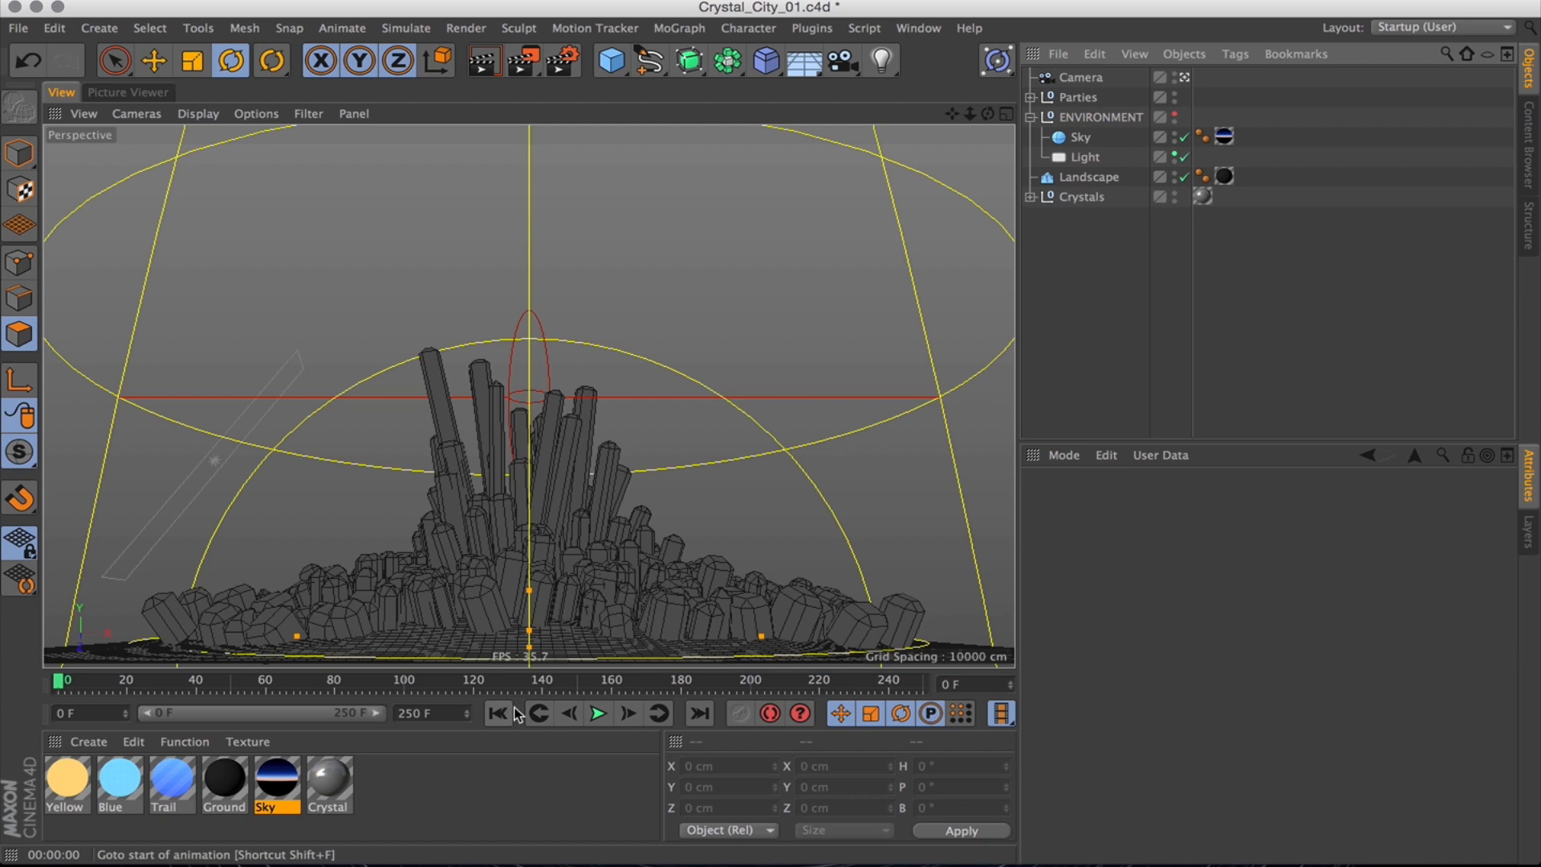
click(597, 713)
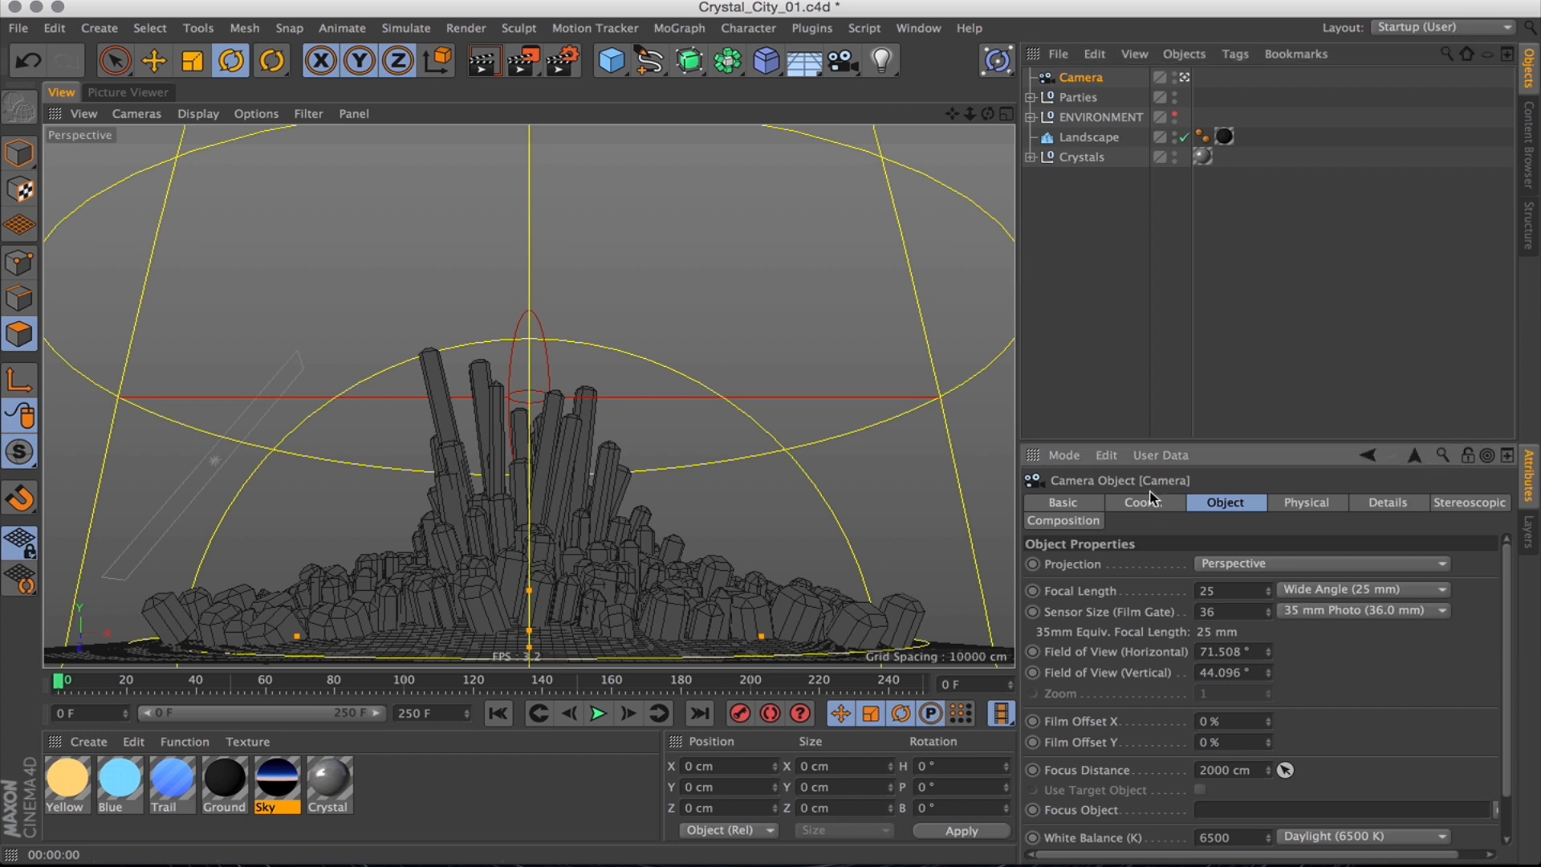
Keyframe the camera's Z position at −1000 cm.
click(1142, 502)
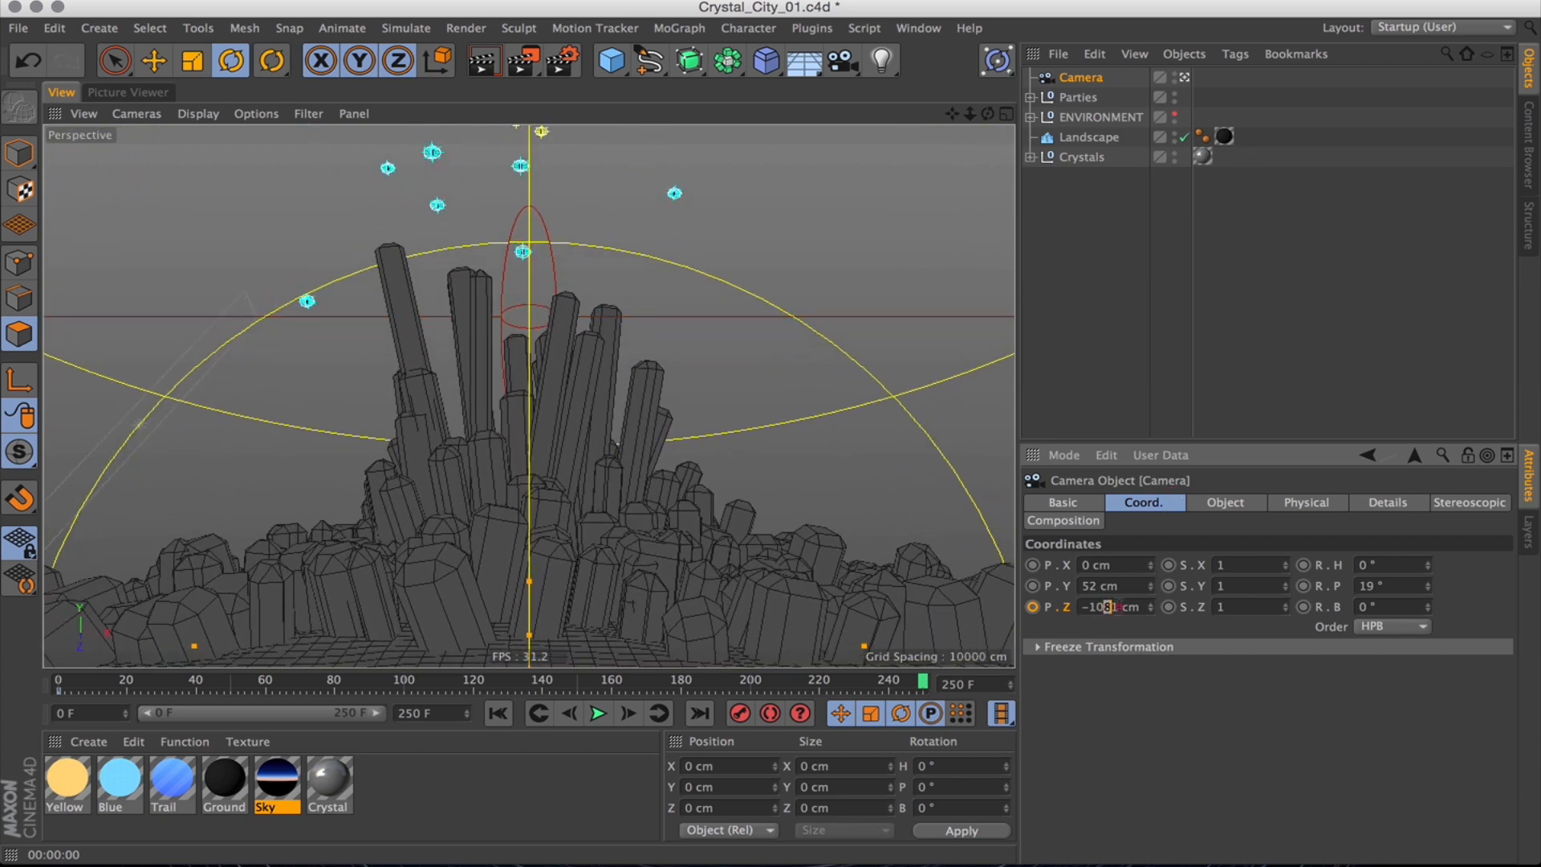
text(-1000)
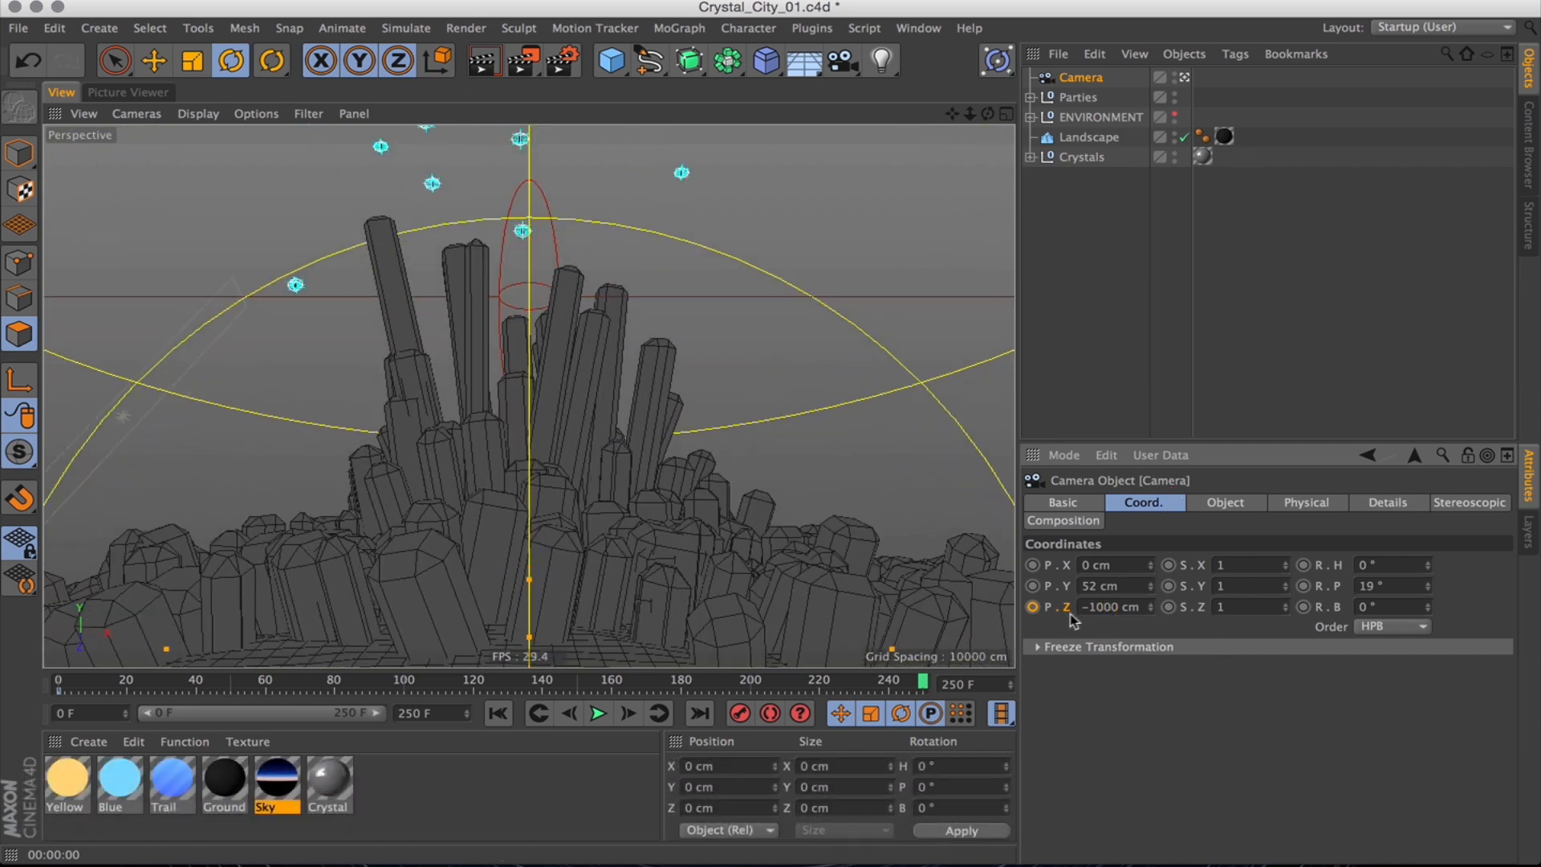
click(597, 714)
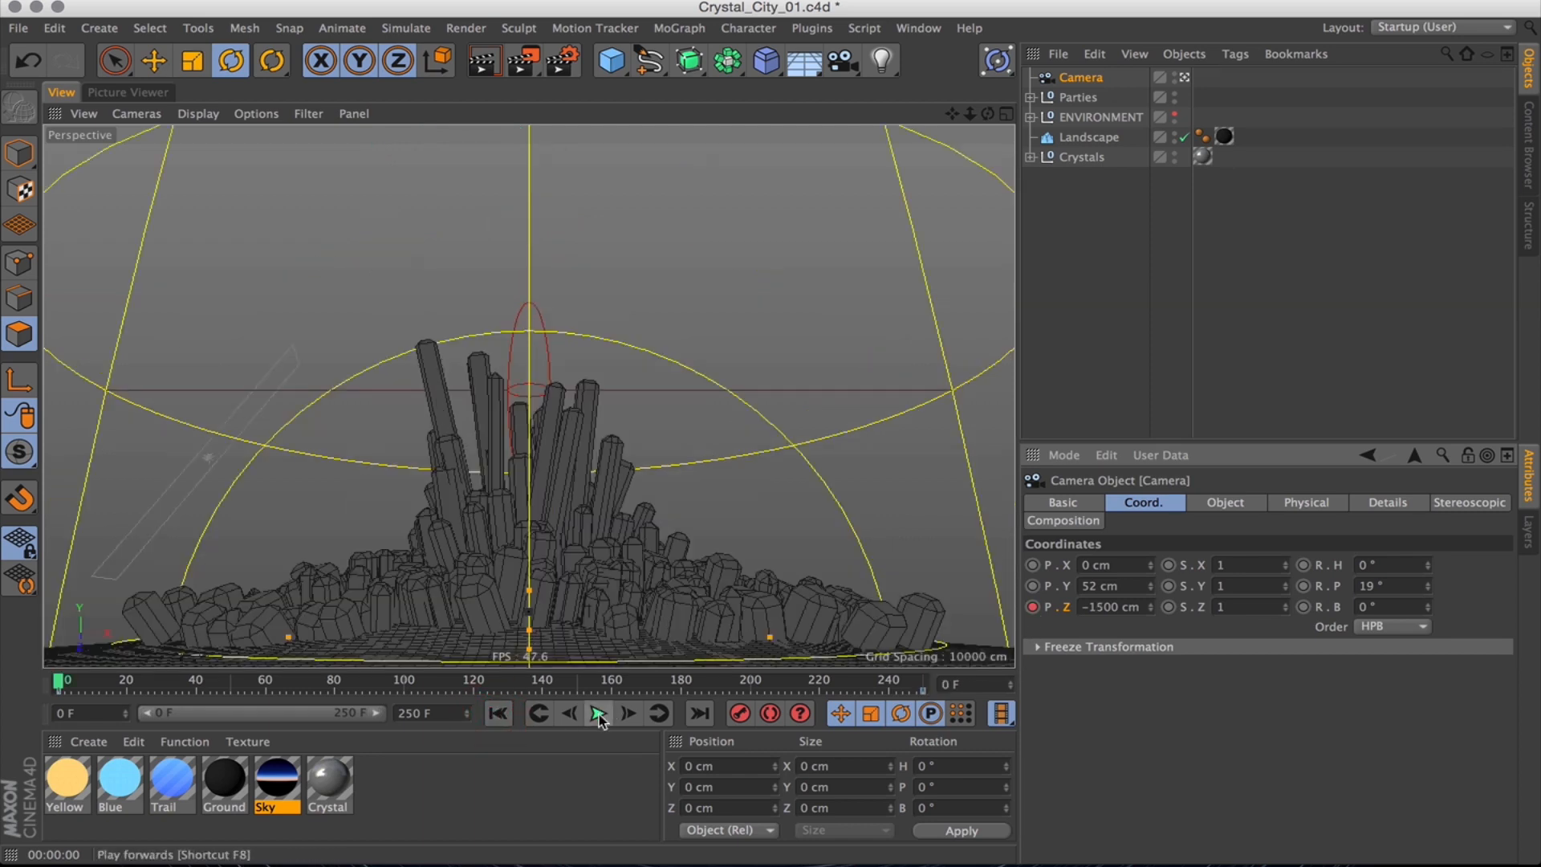
Play back the camera move, then keyframe the camera's pitch at frame 50.
click(599, 714)
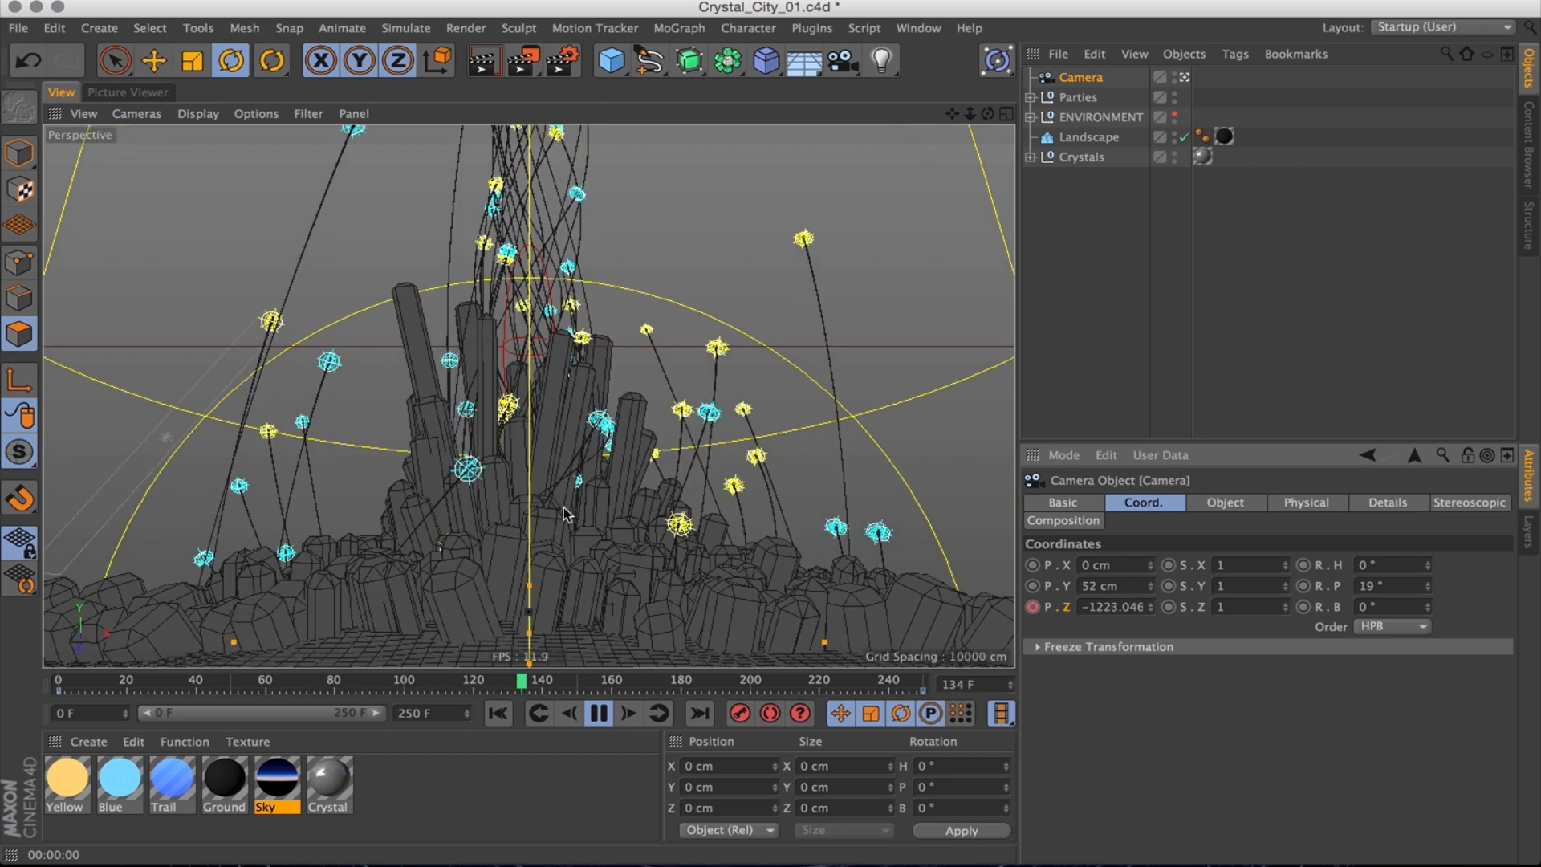
click(597, 713)
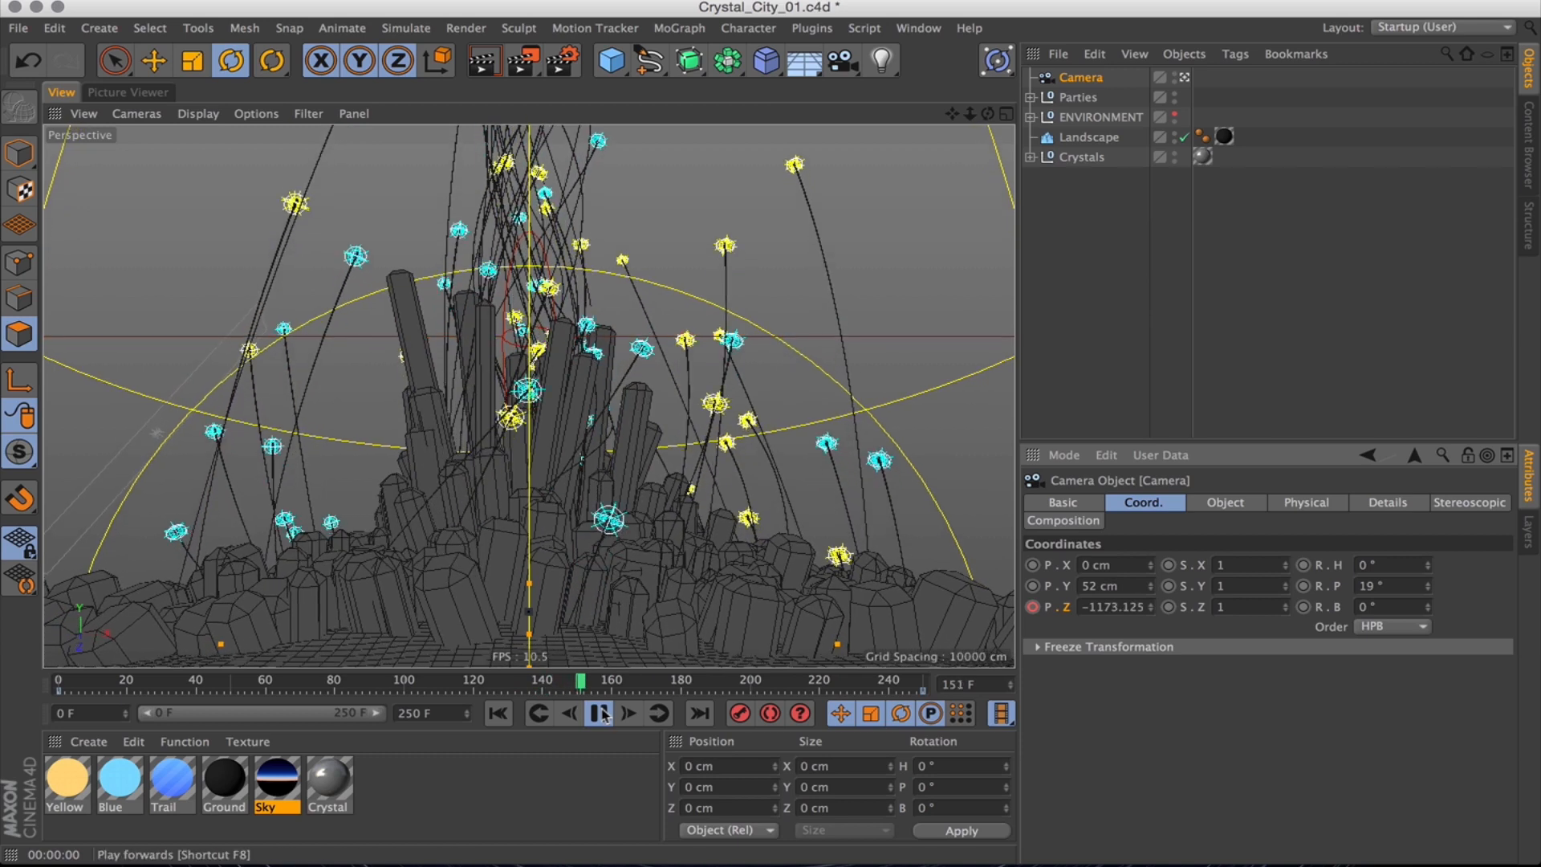
click(598, 713)
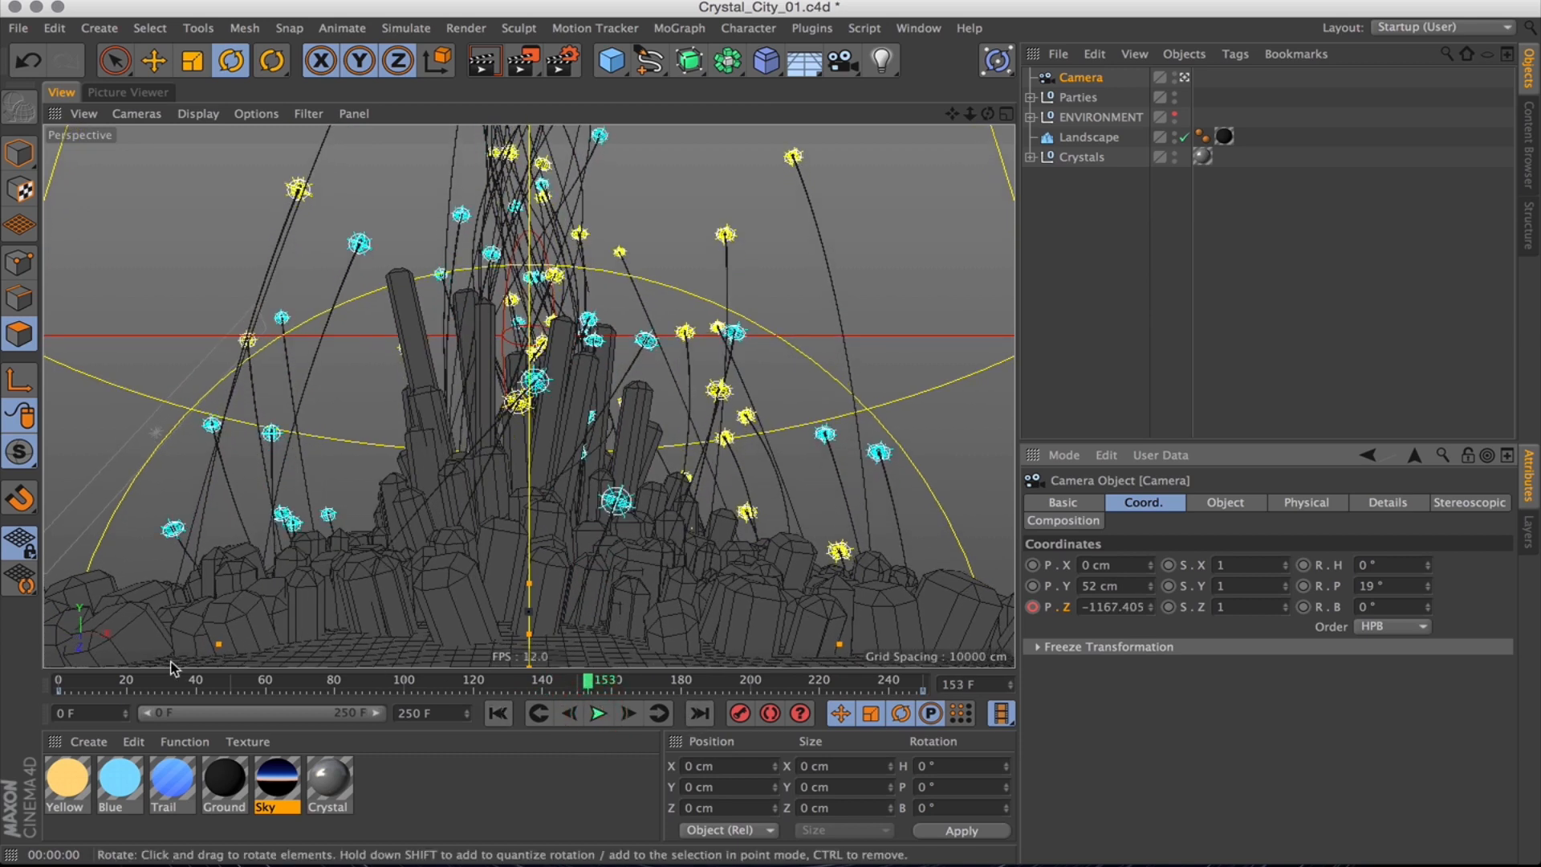
drag(587, 679, 233, 679)
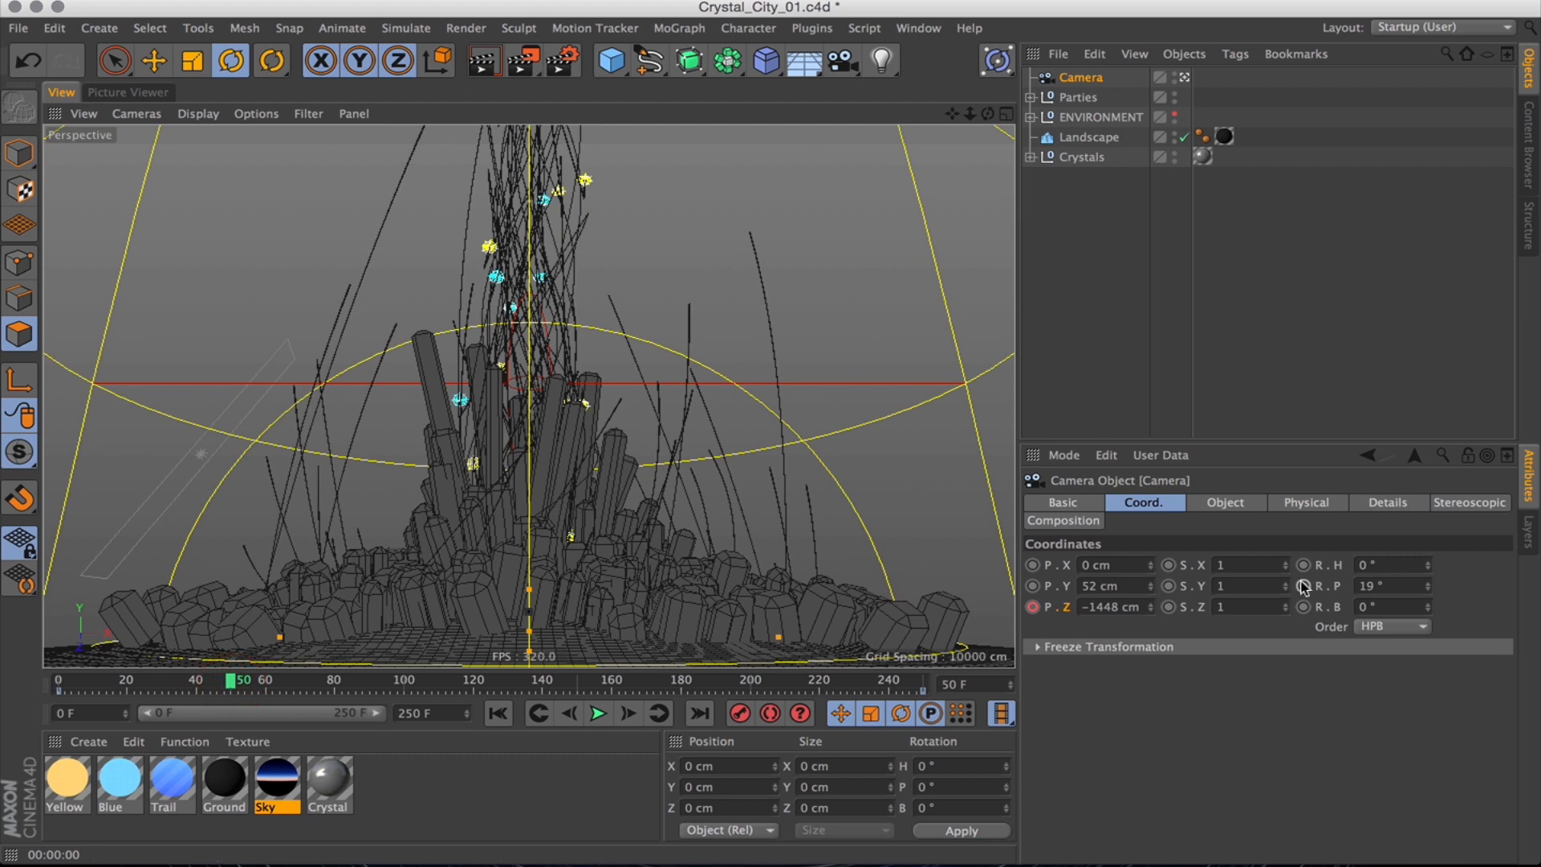
click(696, 713)
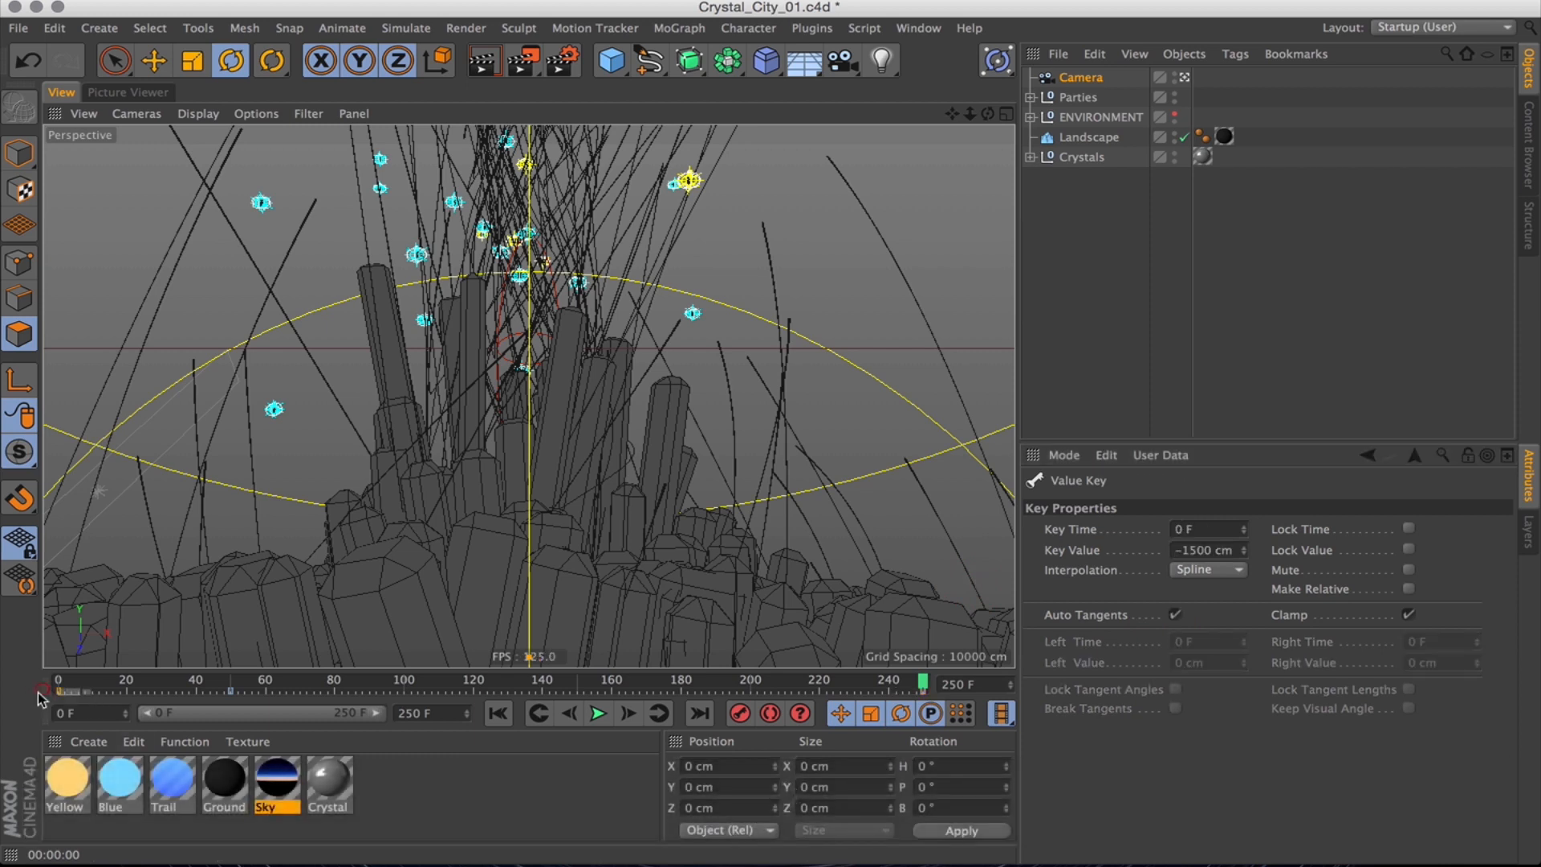
Give the frame-50 camera keys manual tangents of -75 F and 75 F, then play the animation.
click(1204, 569)
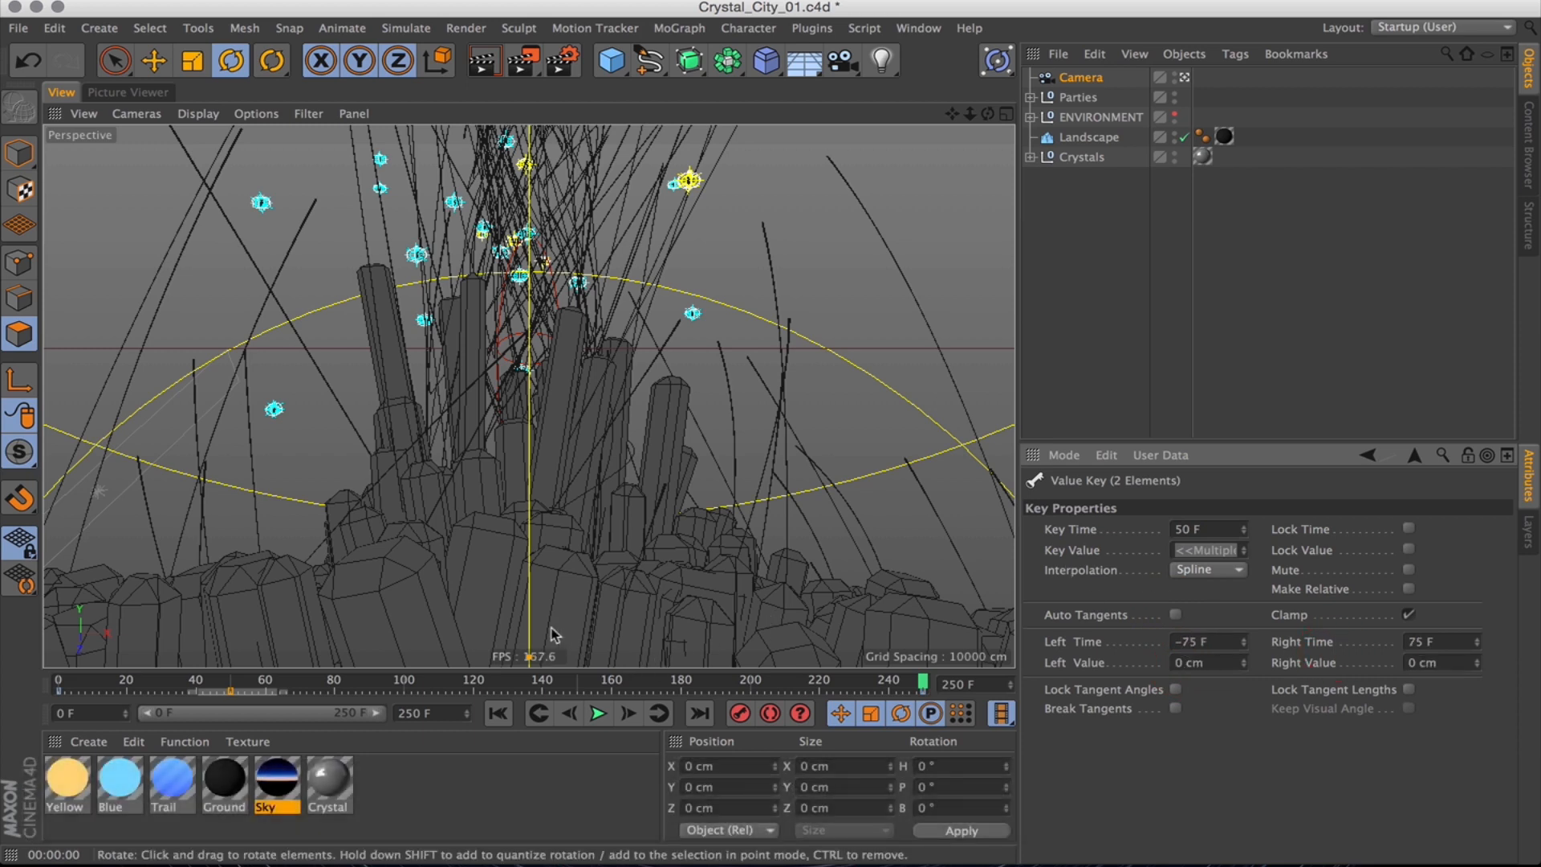
click(597, 713)
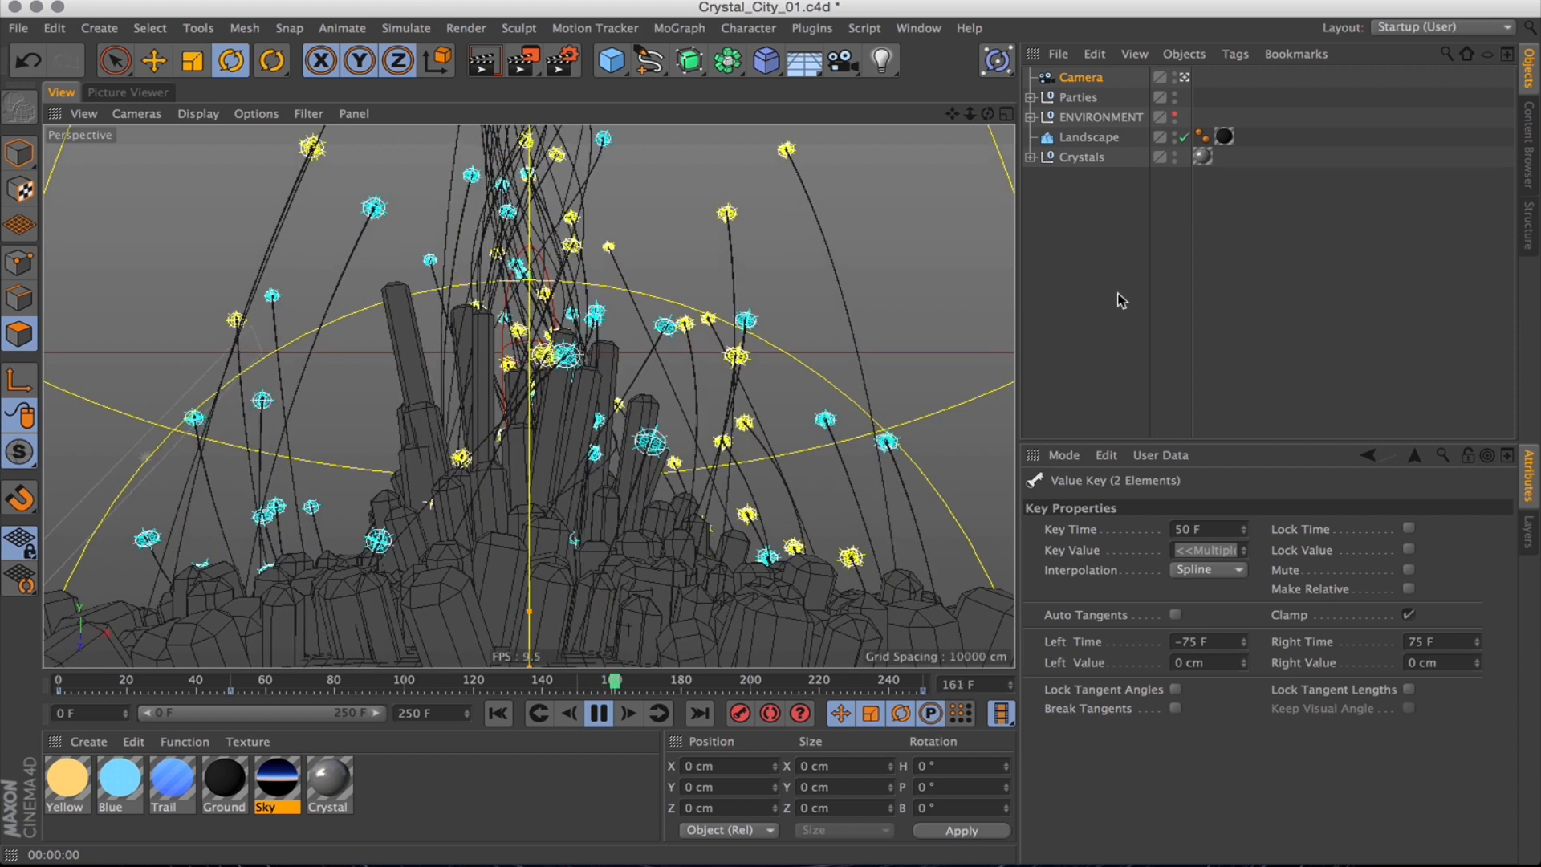
click(597, 714)
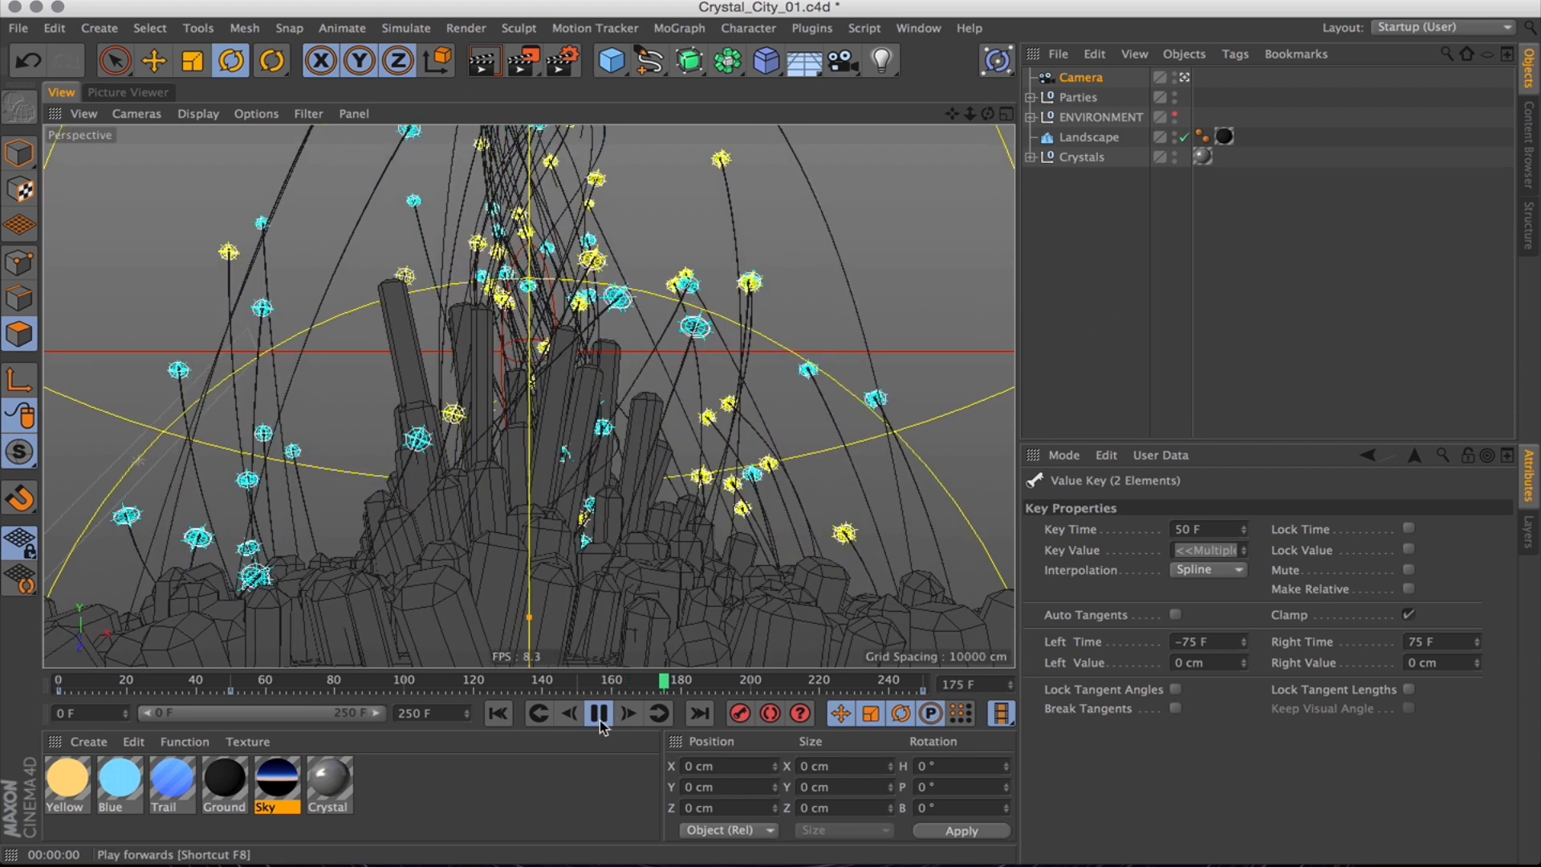